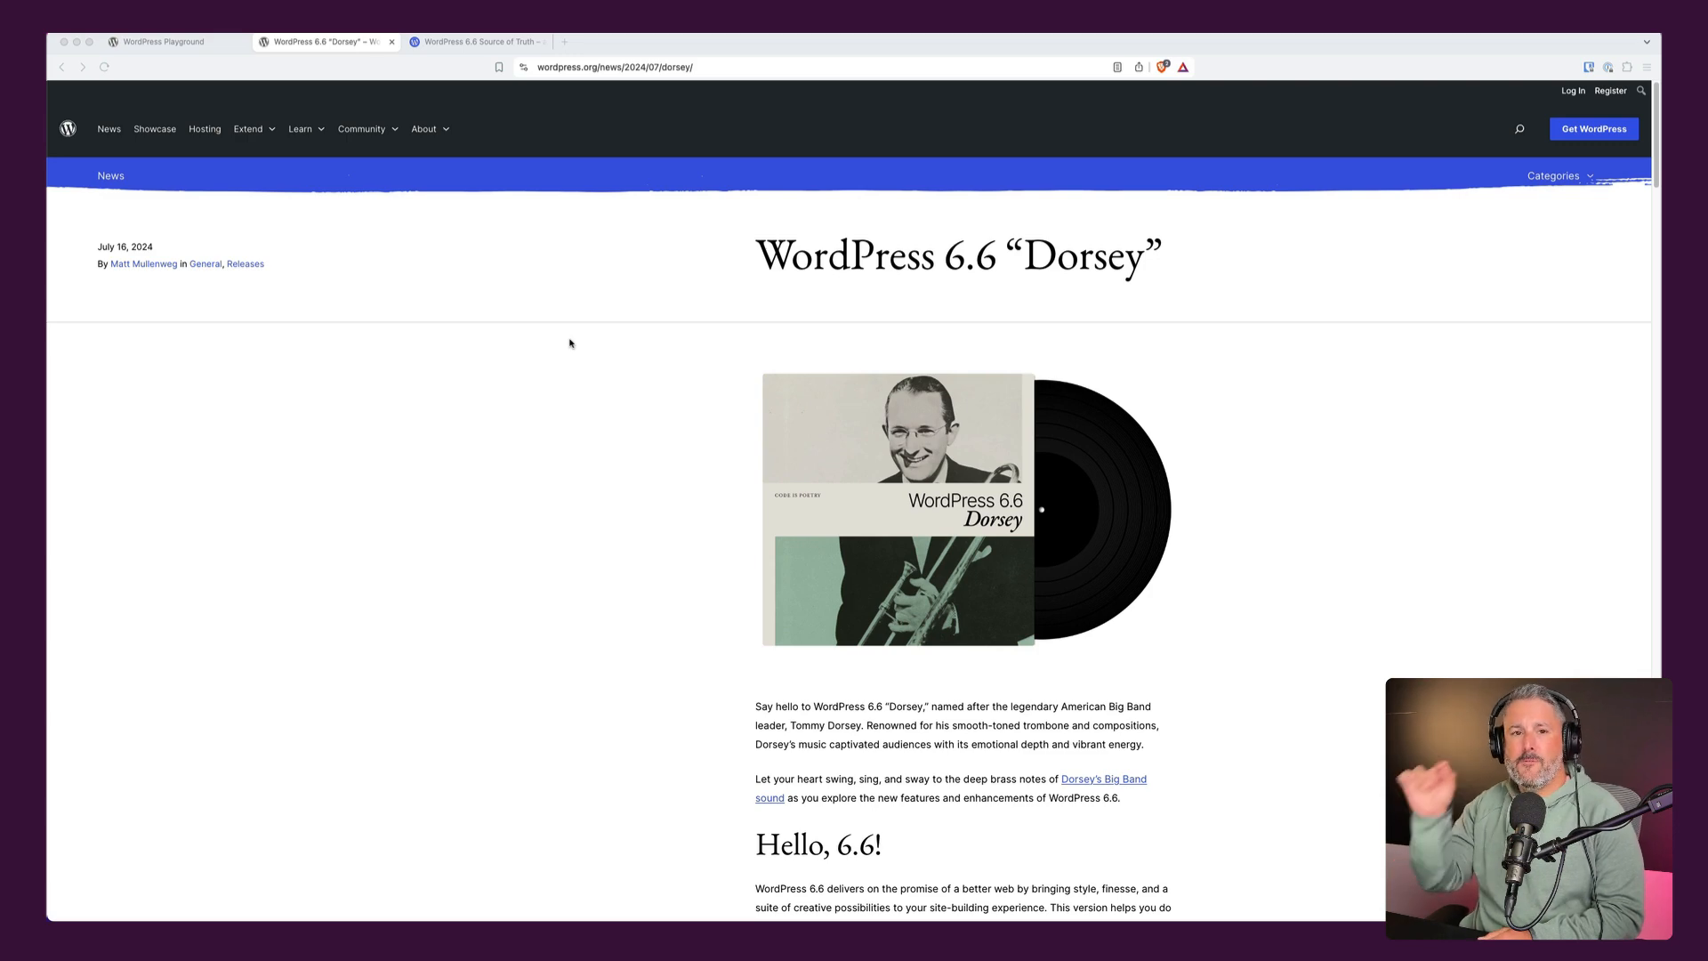
Scroll down through the long article currently open in the browser.
scroll("down", 3)
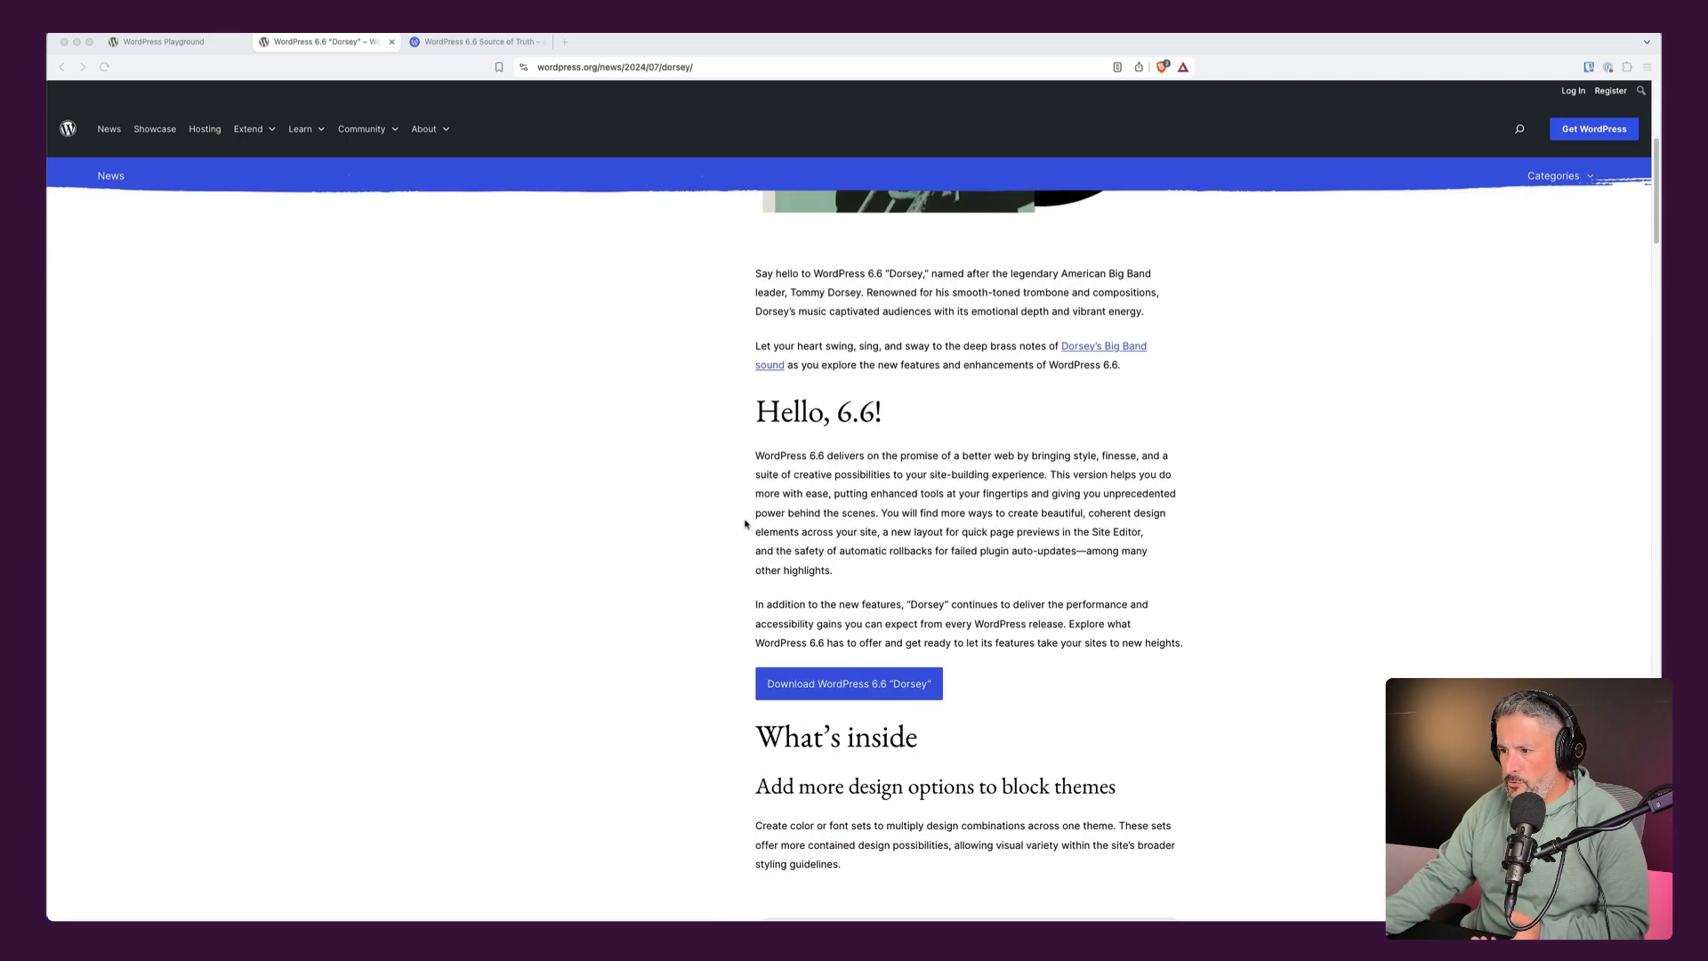
scroll("down", 3)
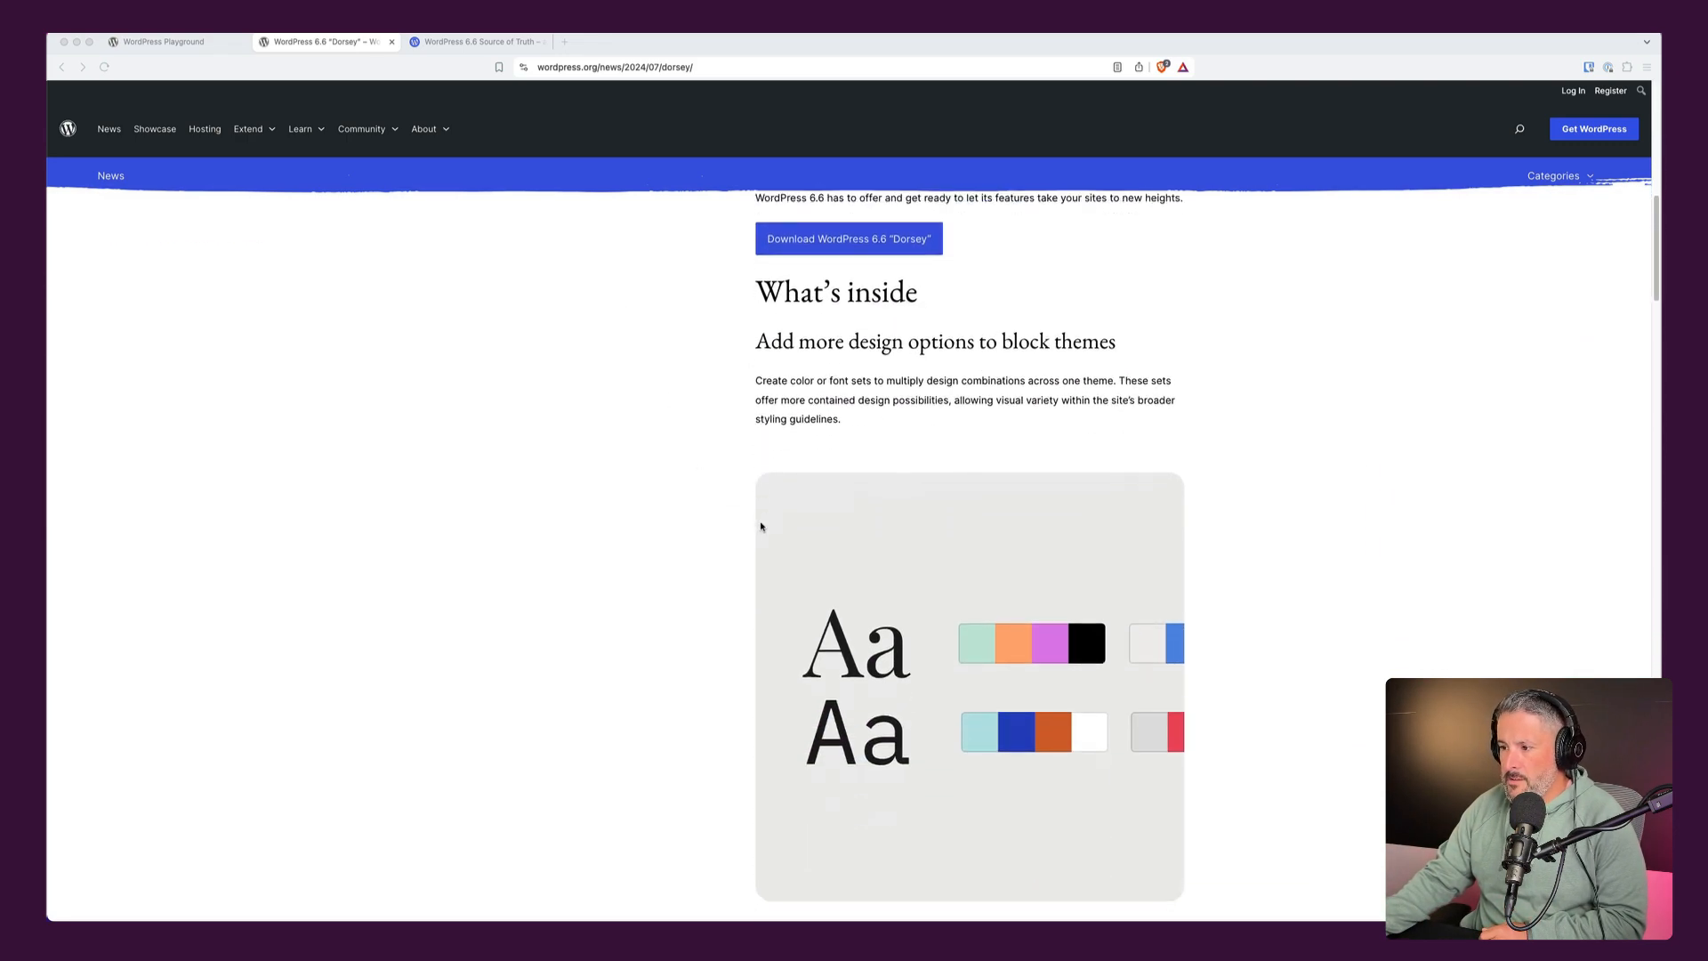
scroll("down", 3)
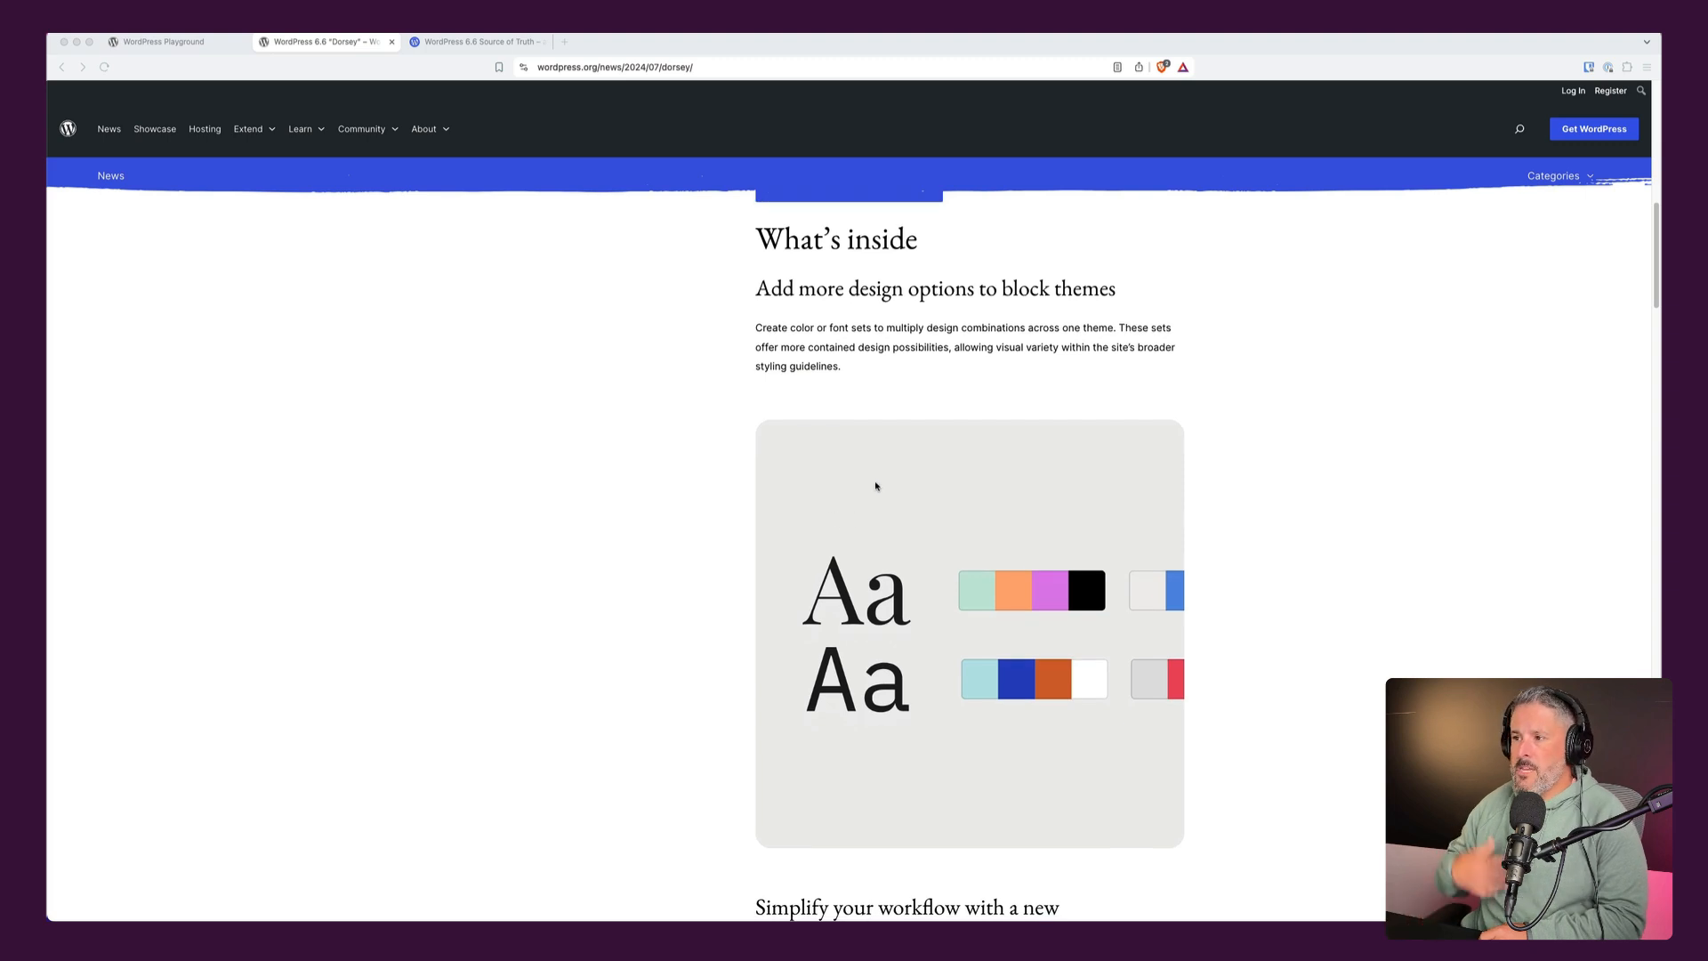
mouse_move(1509, 84)
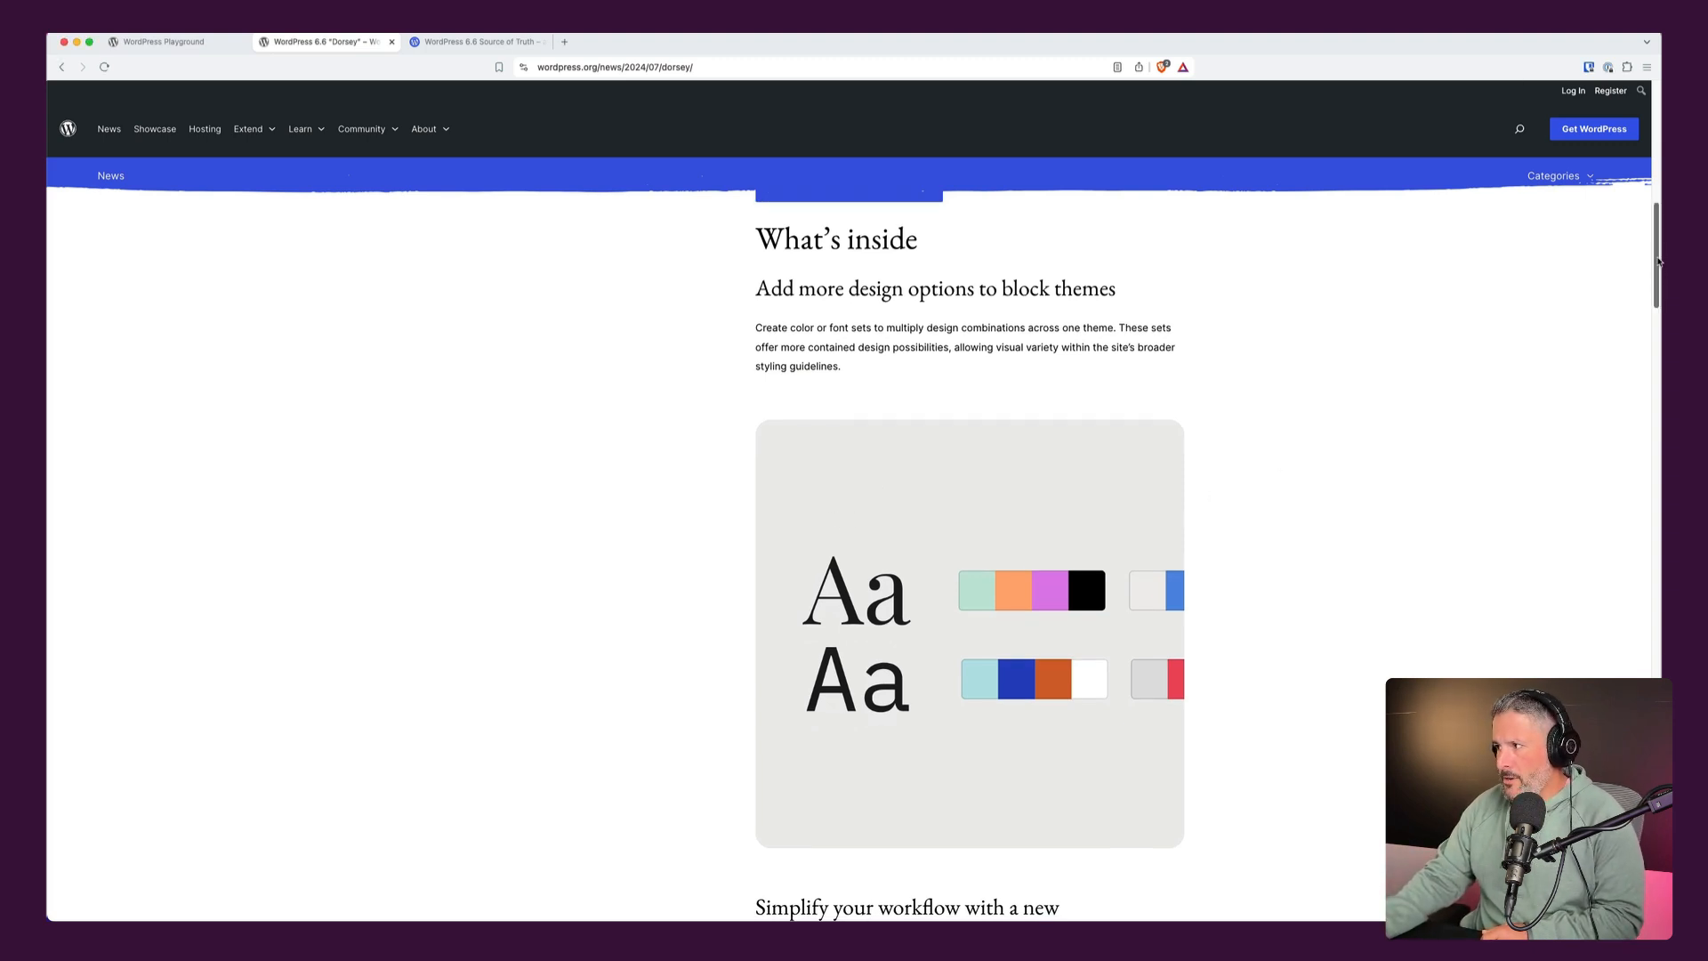
scroll("down", 3)
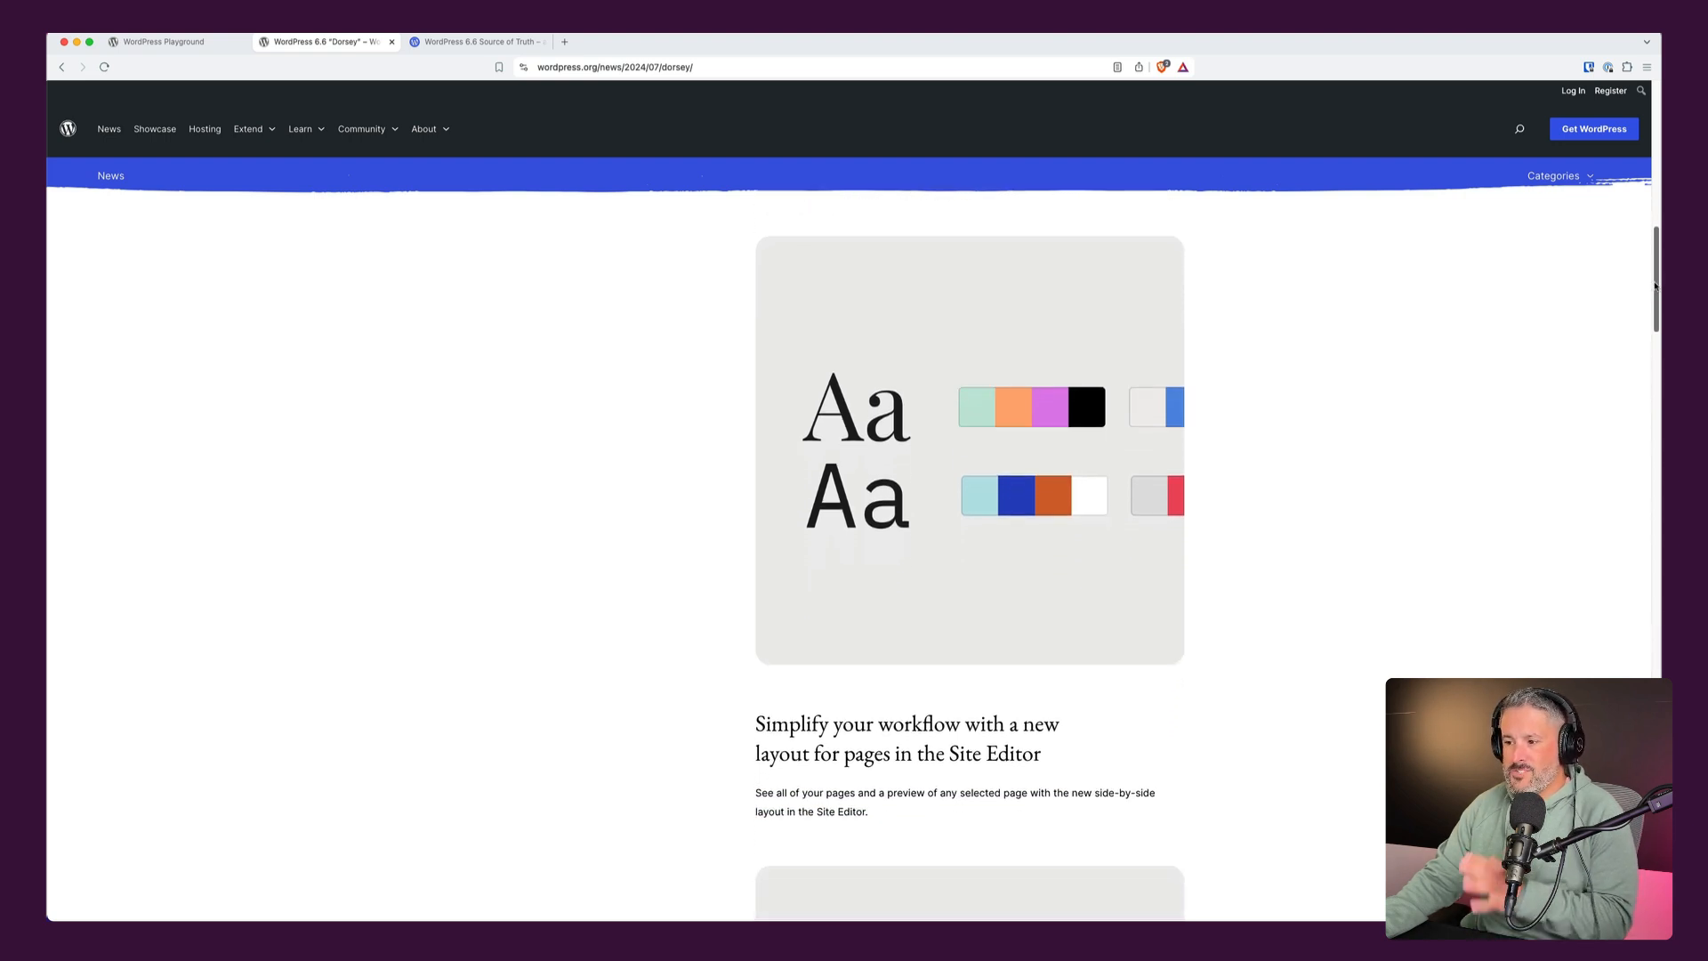
scroll("down", 3)
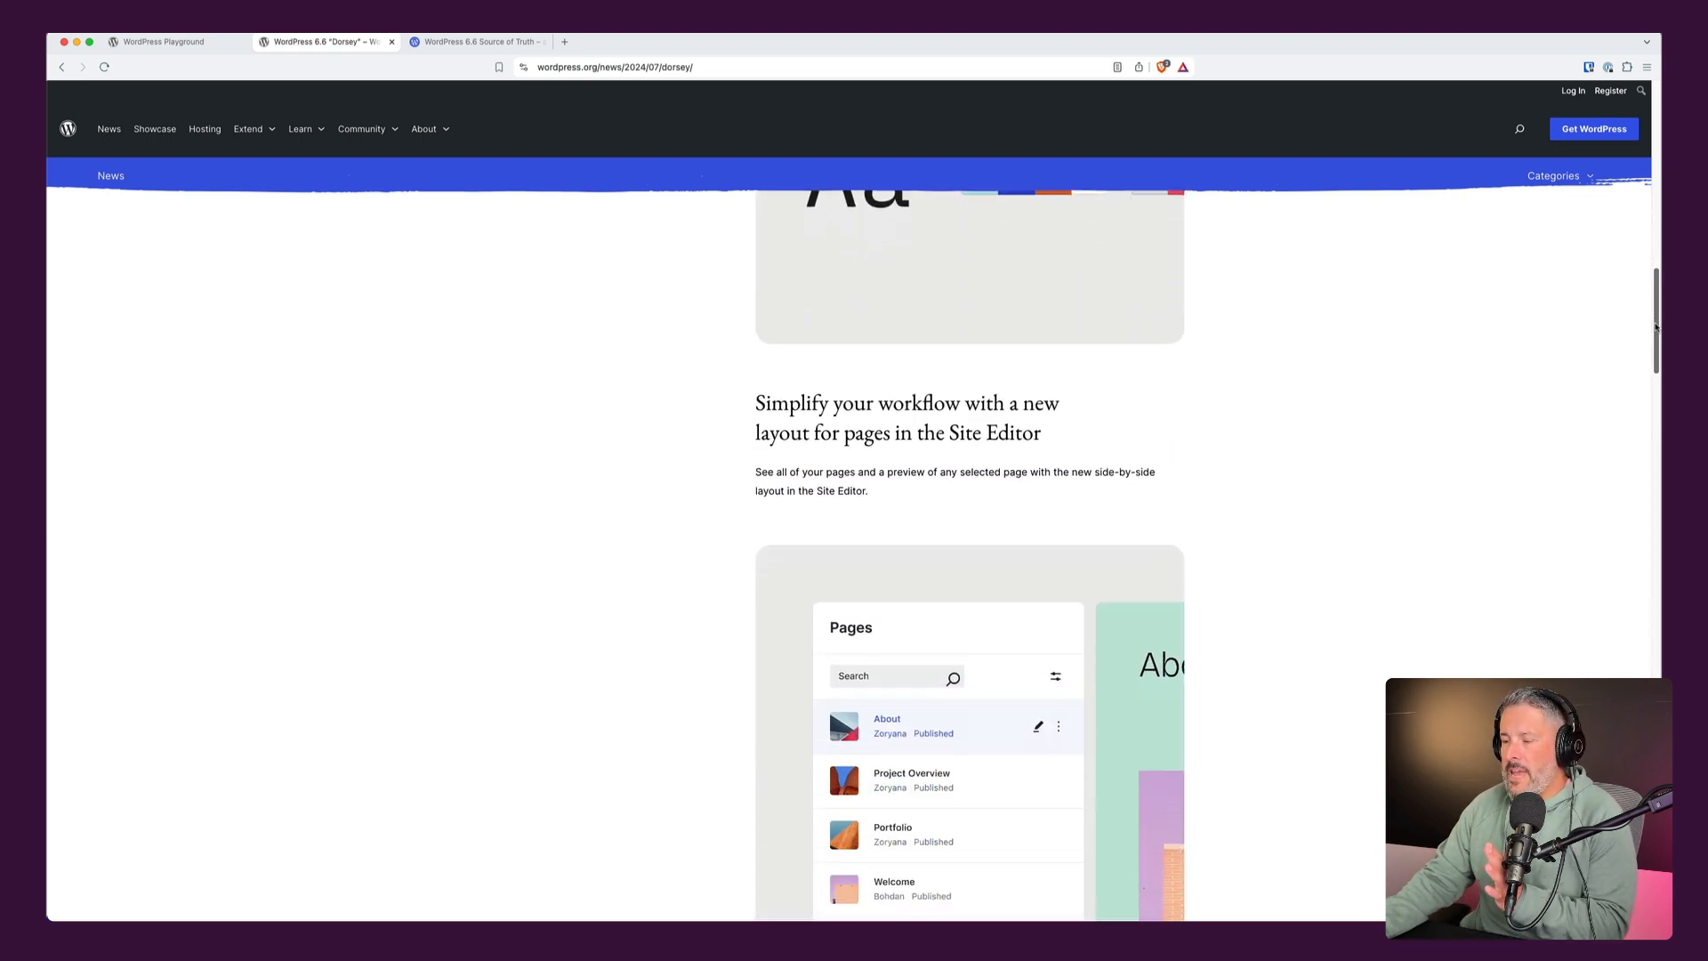
scroll("down", 3)
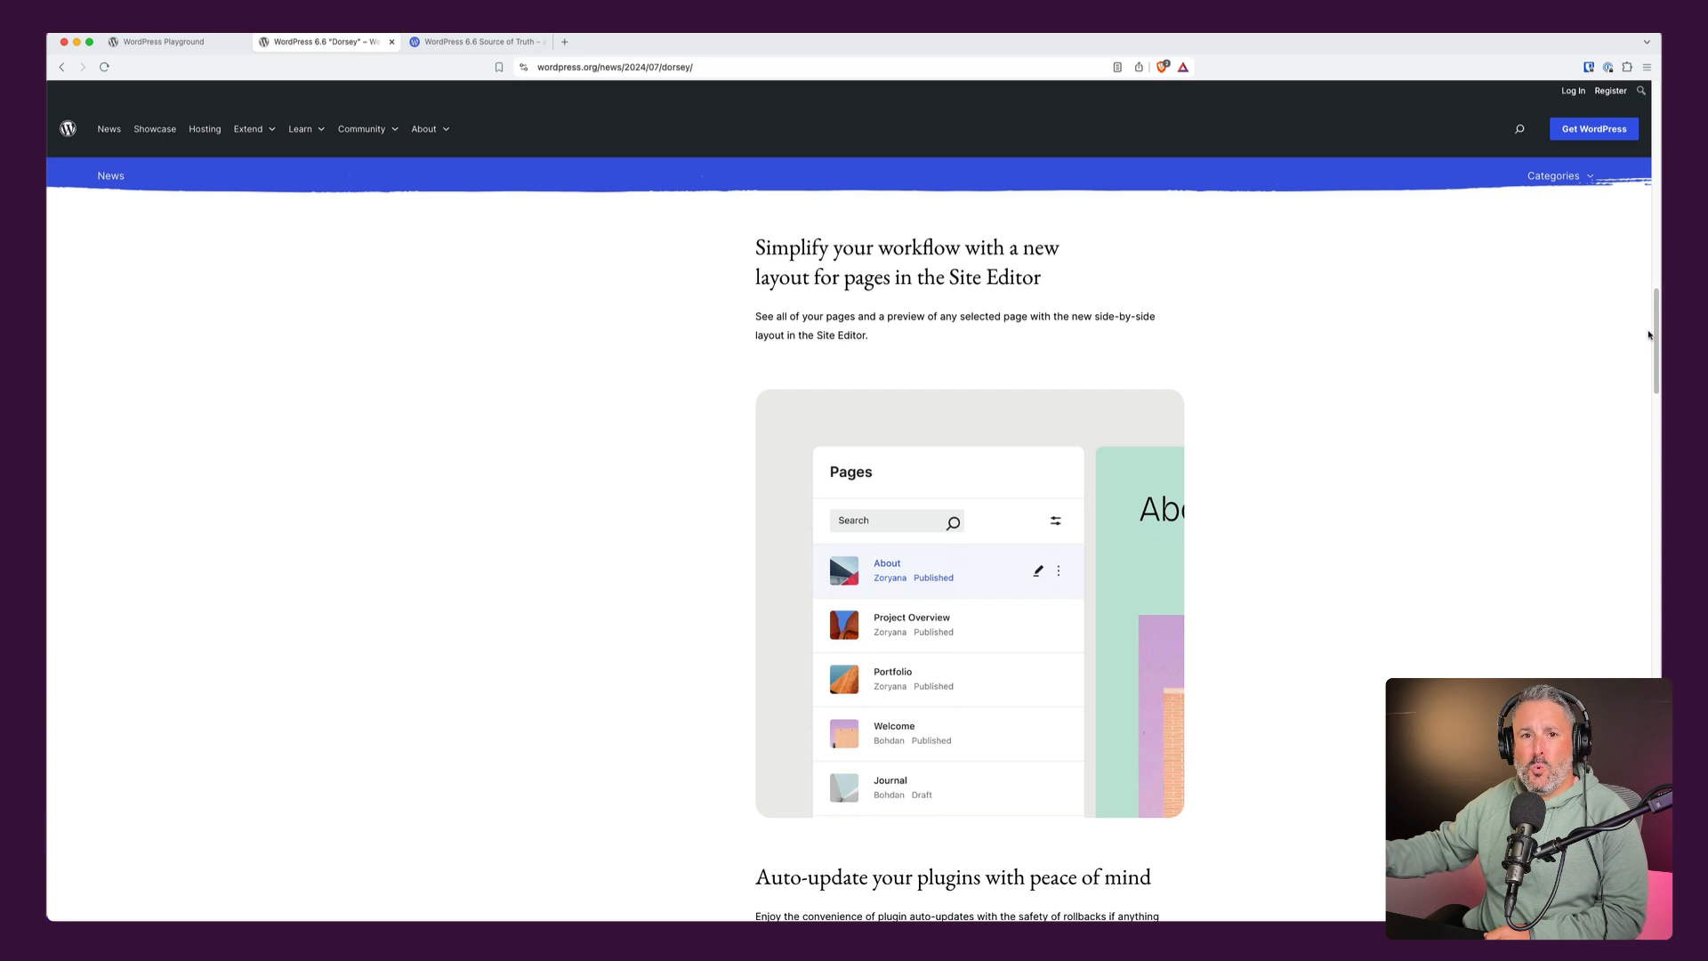
mouse_move(909, 673)
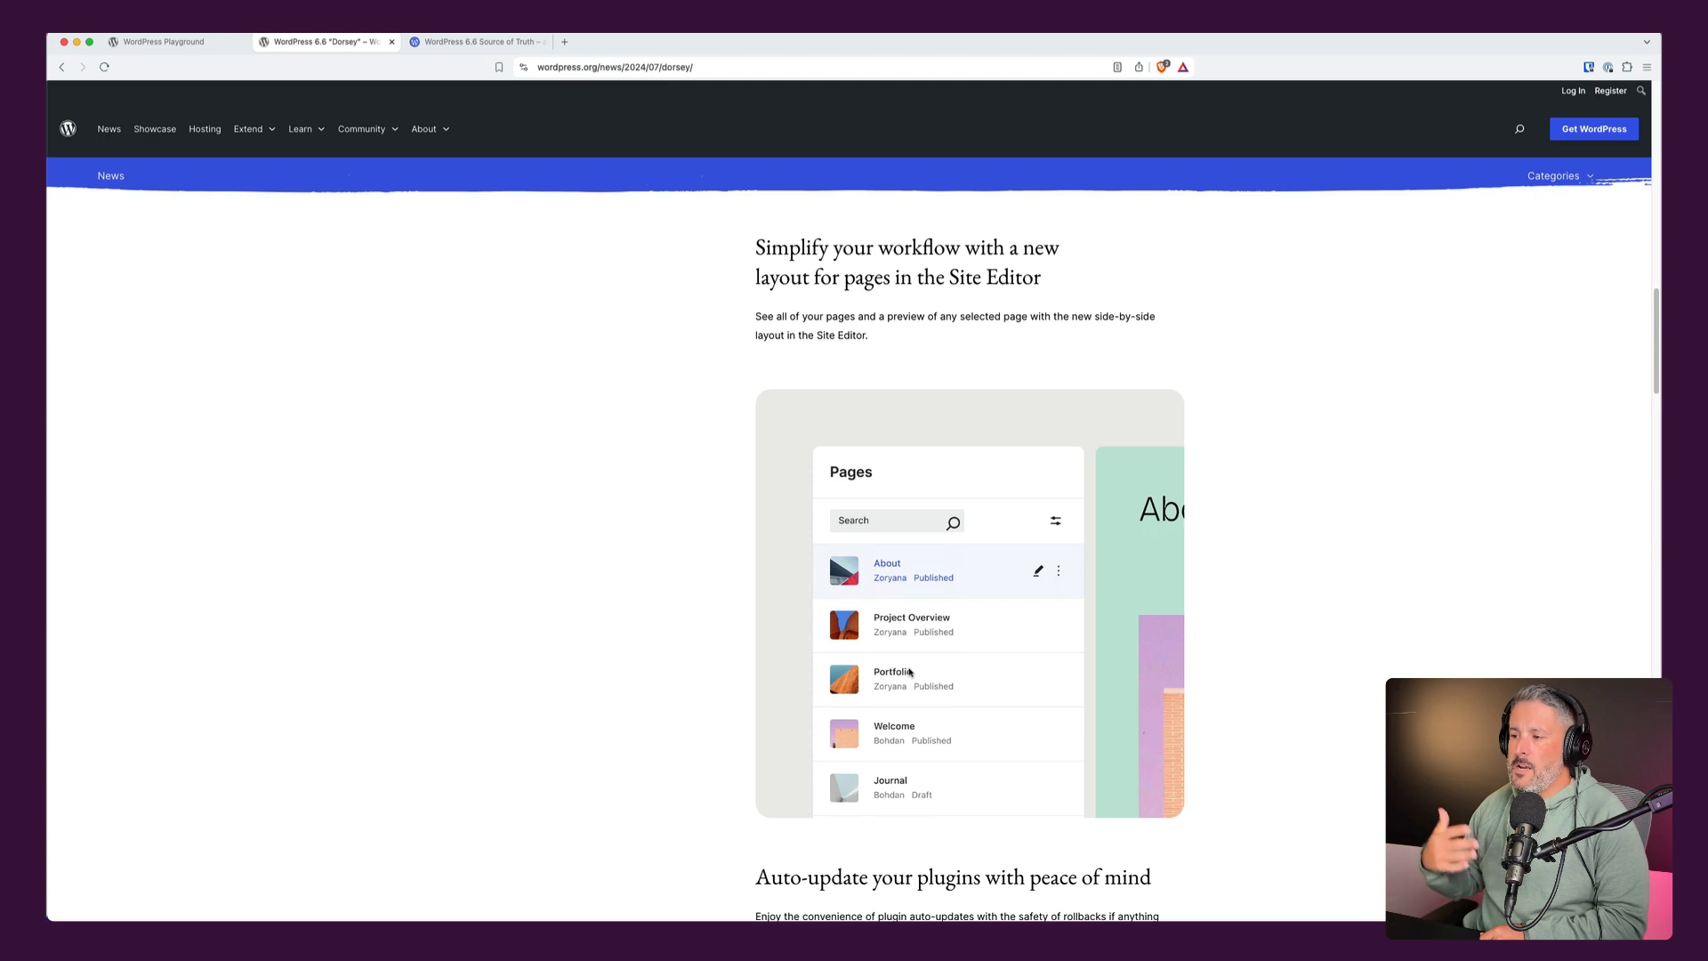
mouse_move(1105, 603)
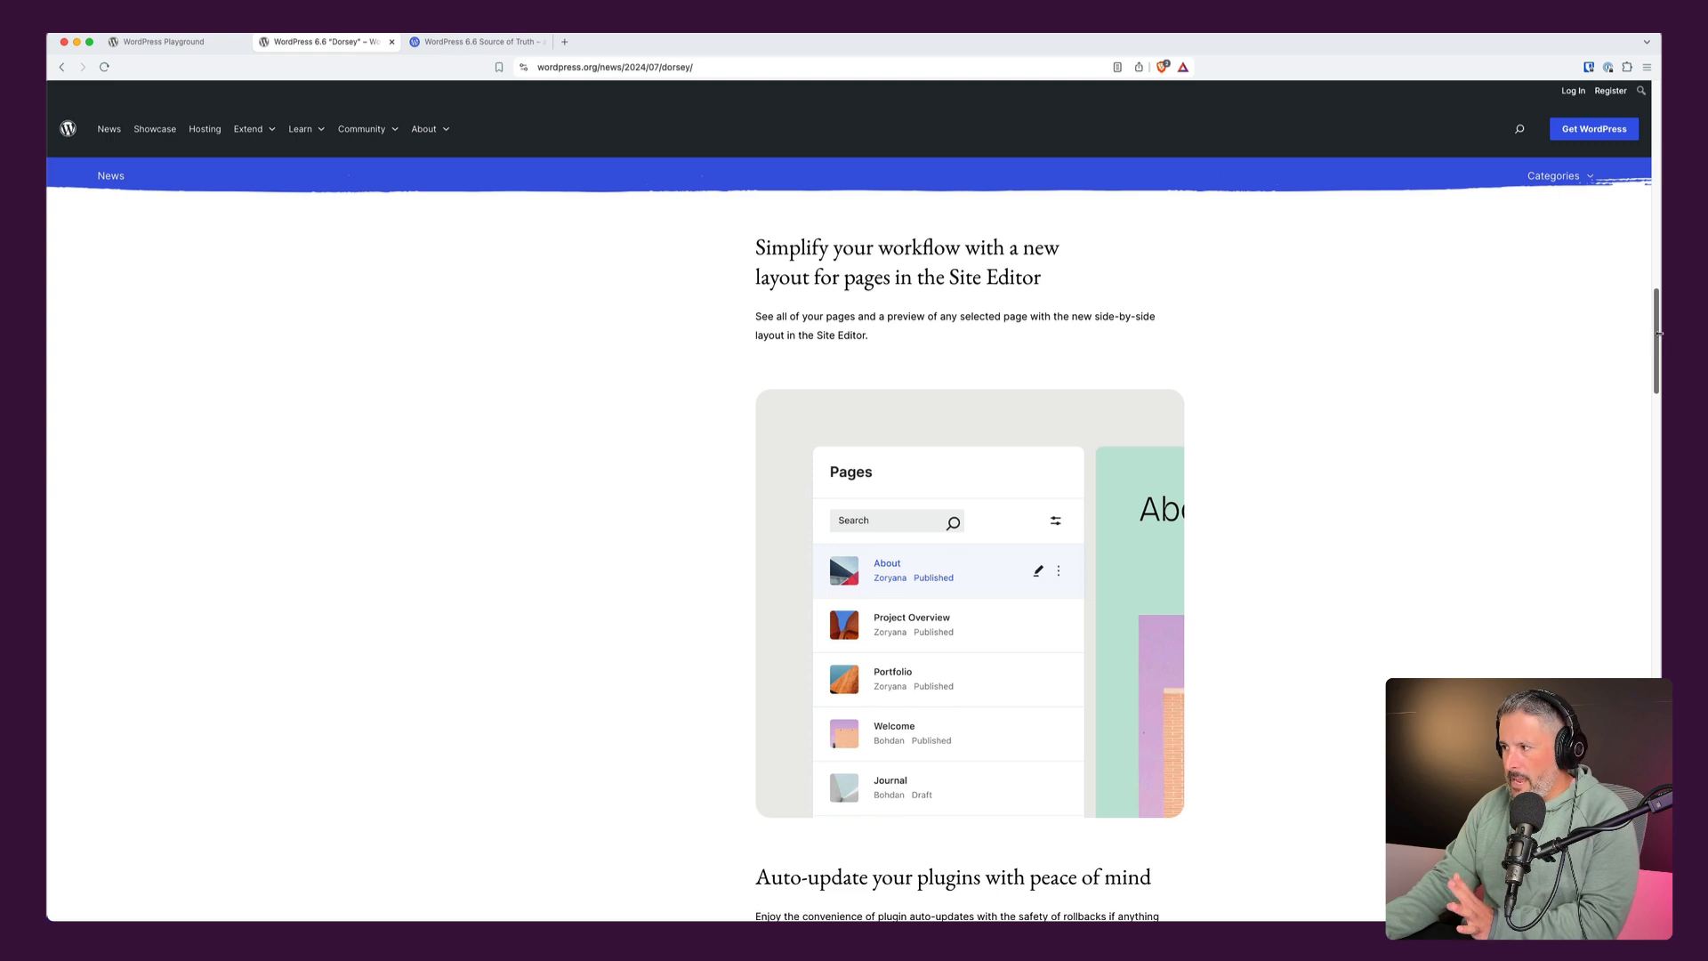
scroll("down", 3)
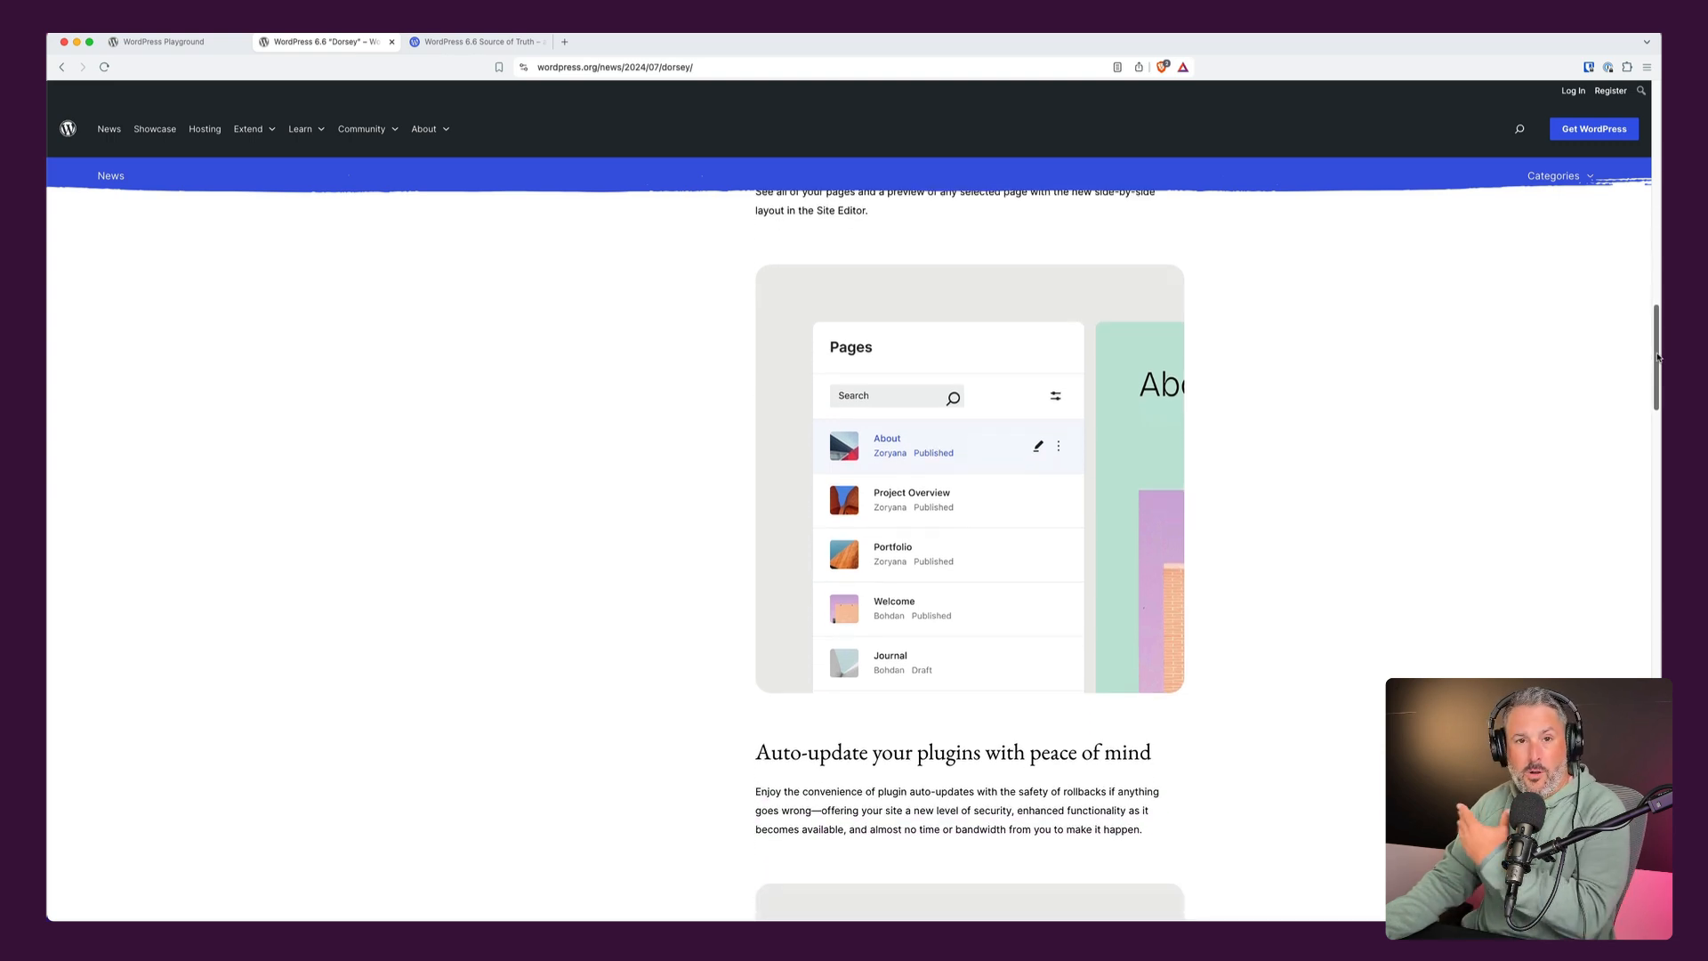
scroll("down", 3)
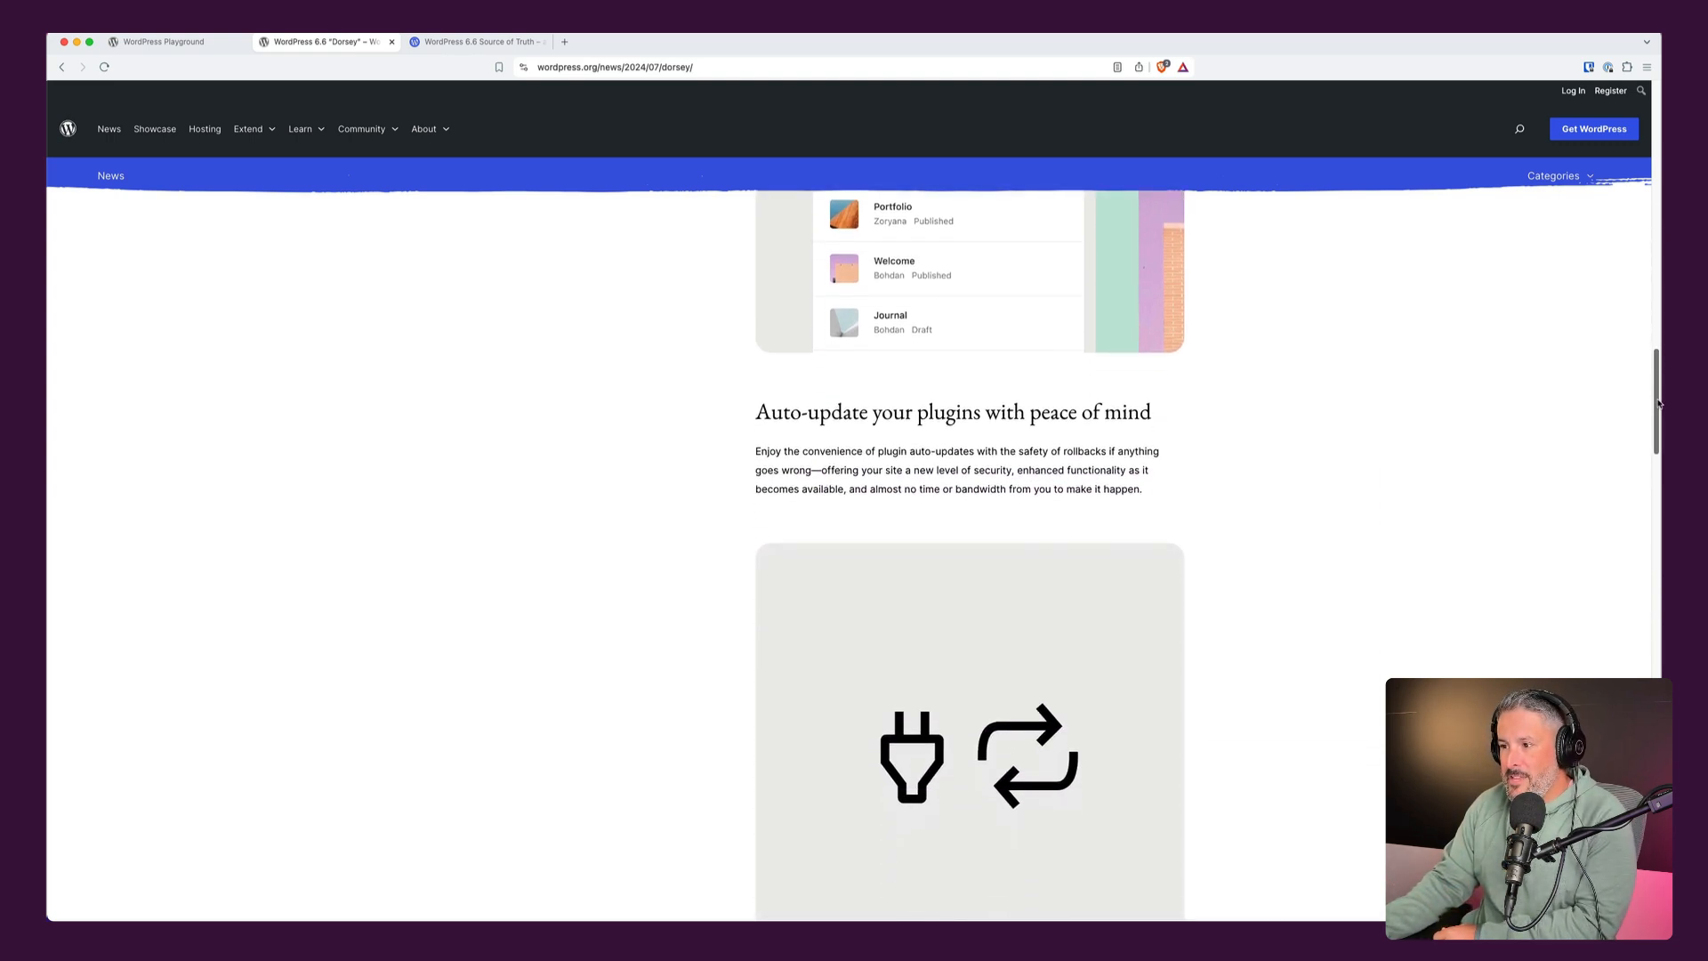
scroll("down", 3)
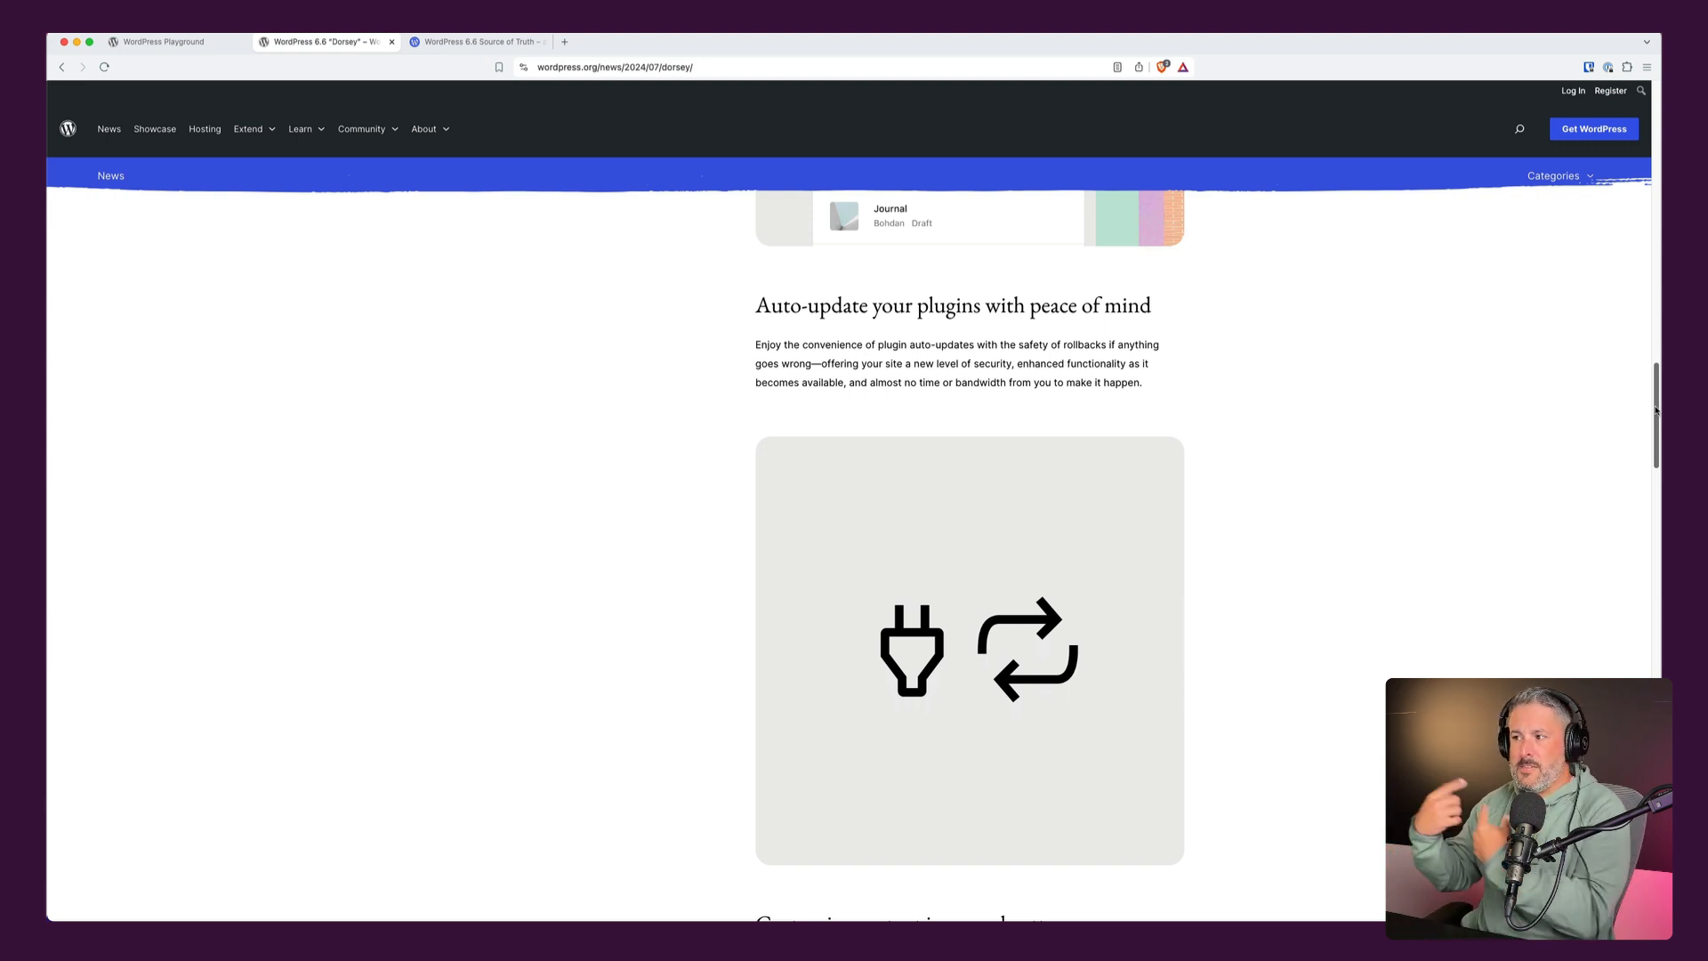
scroll("down", 3)
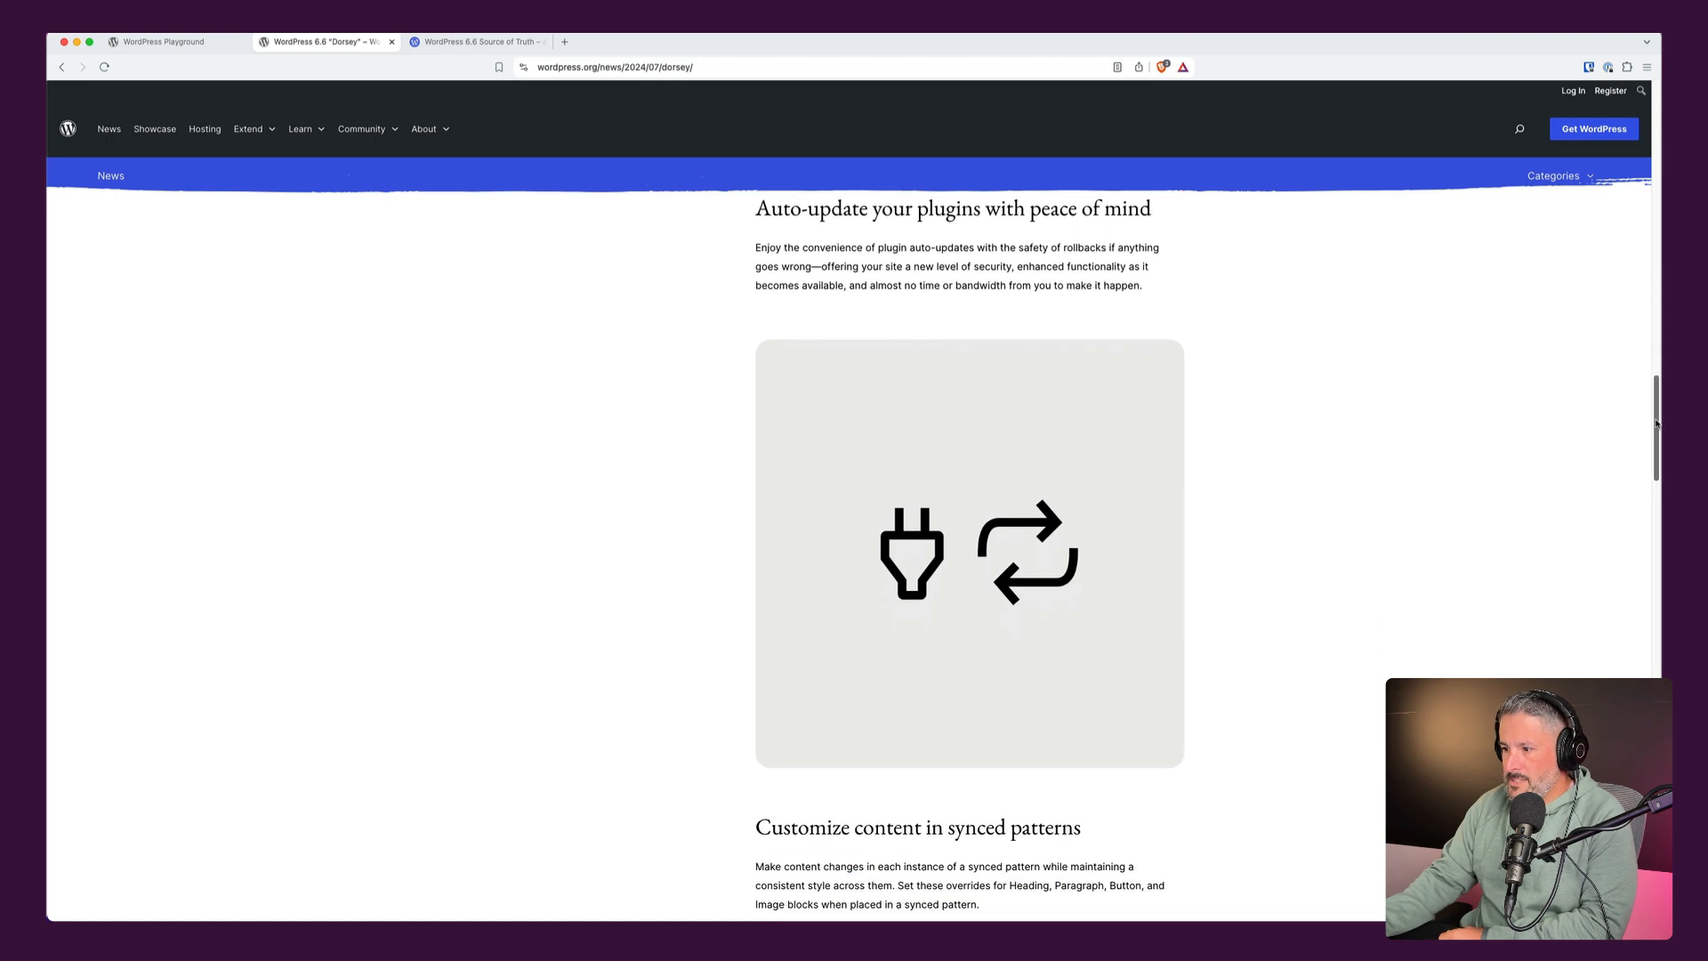
scroll("down", 3)
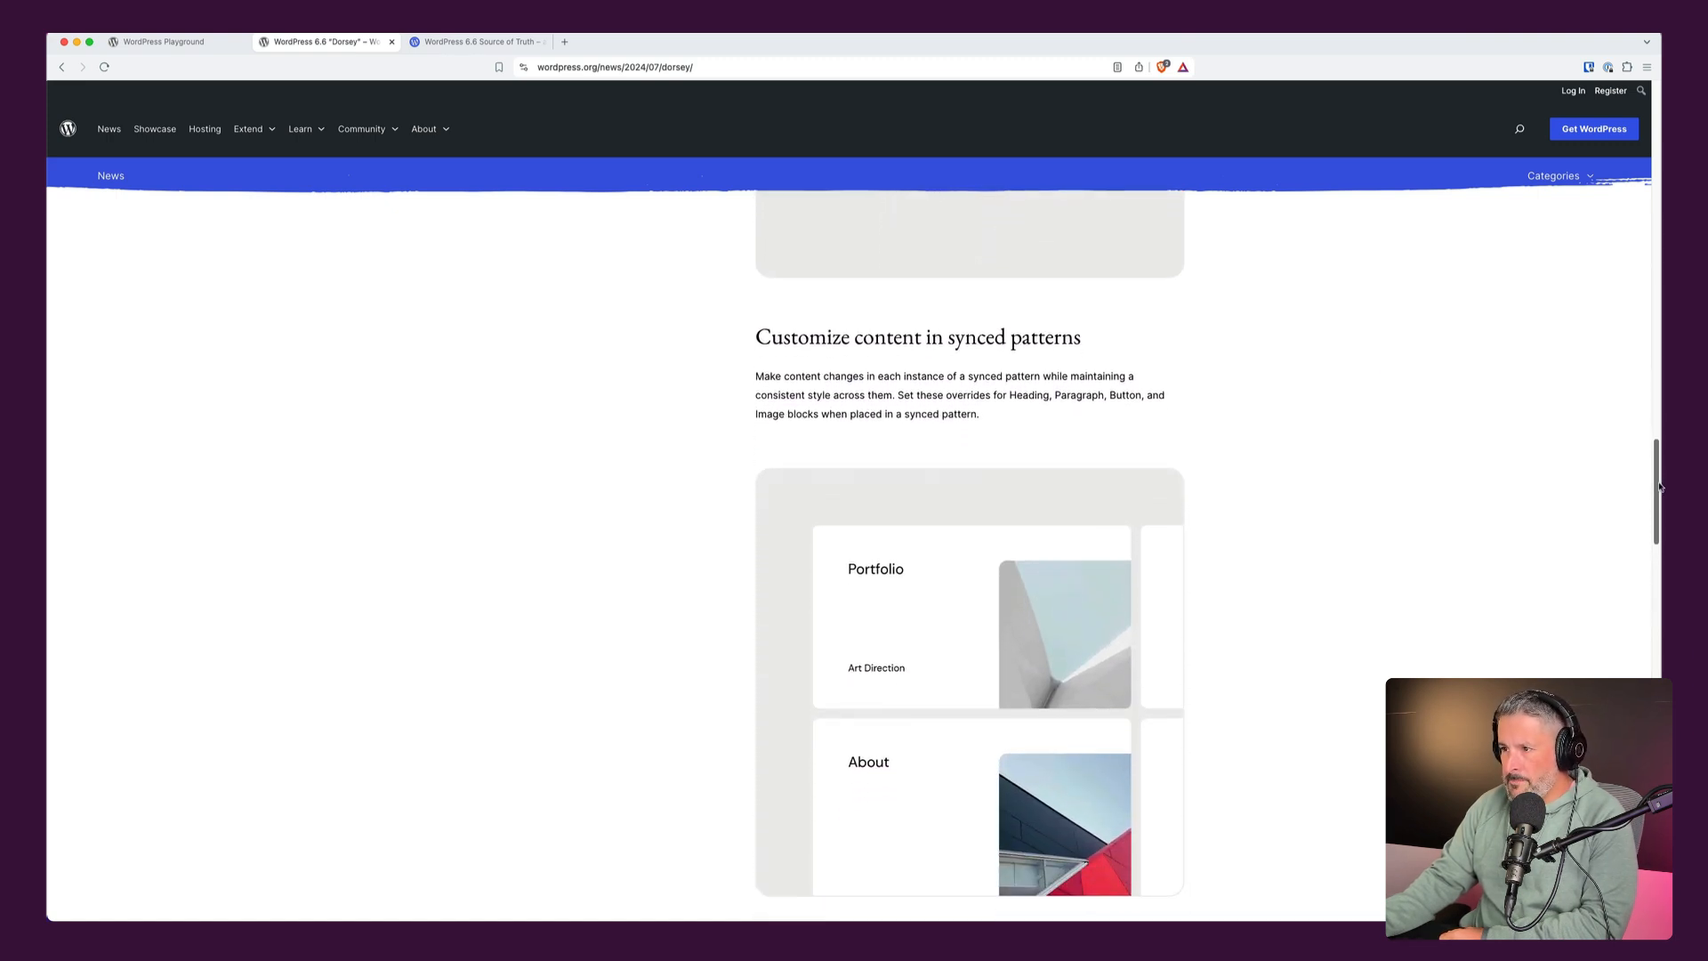
scroll("down", 3)
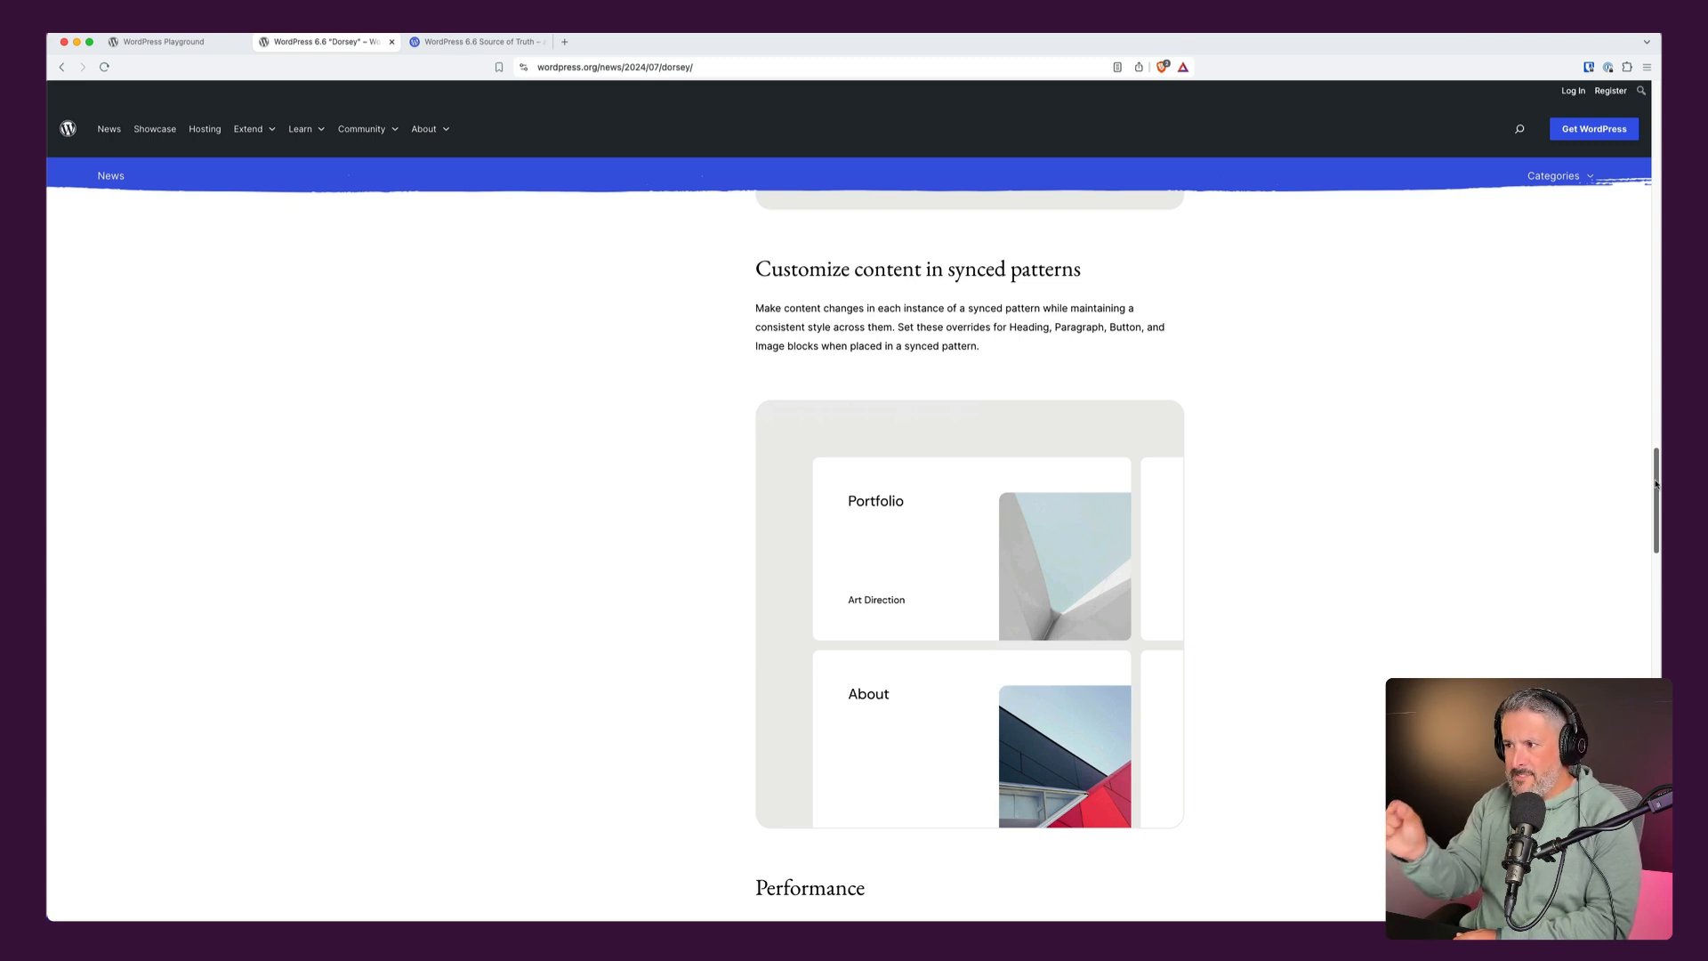
mouse_move(1105, 342)
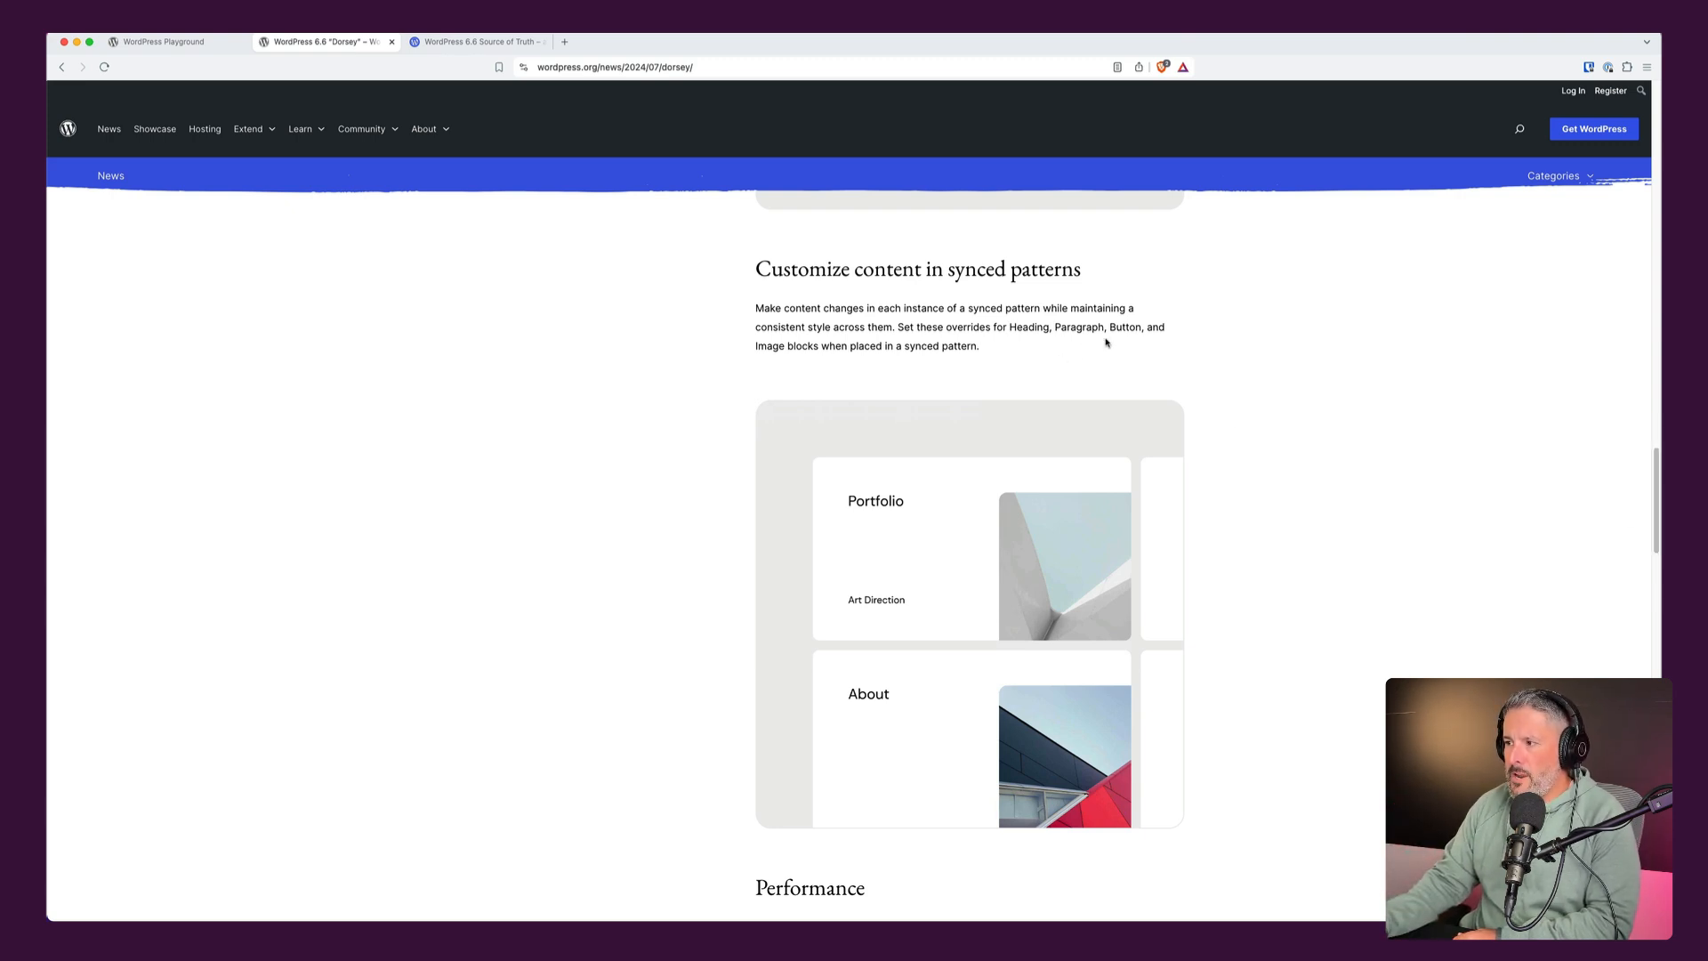
mouse_move(972, 374)
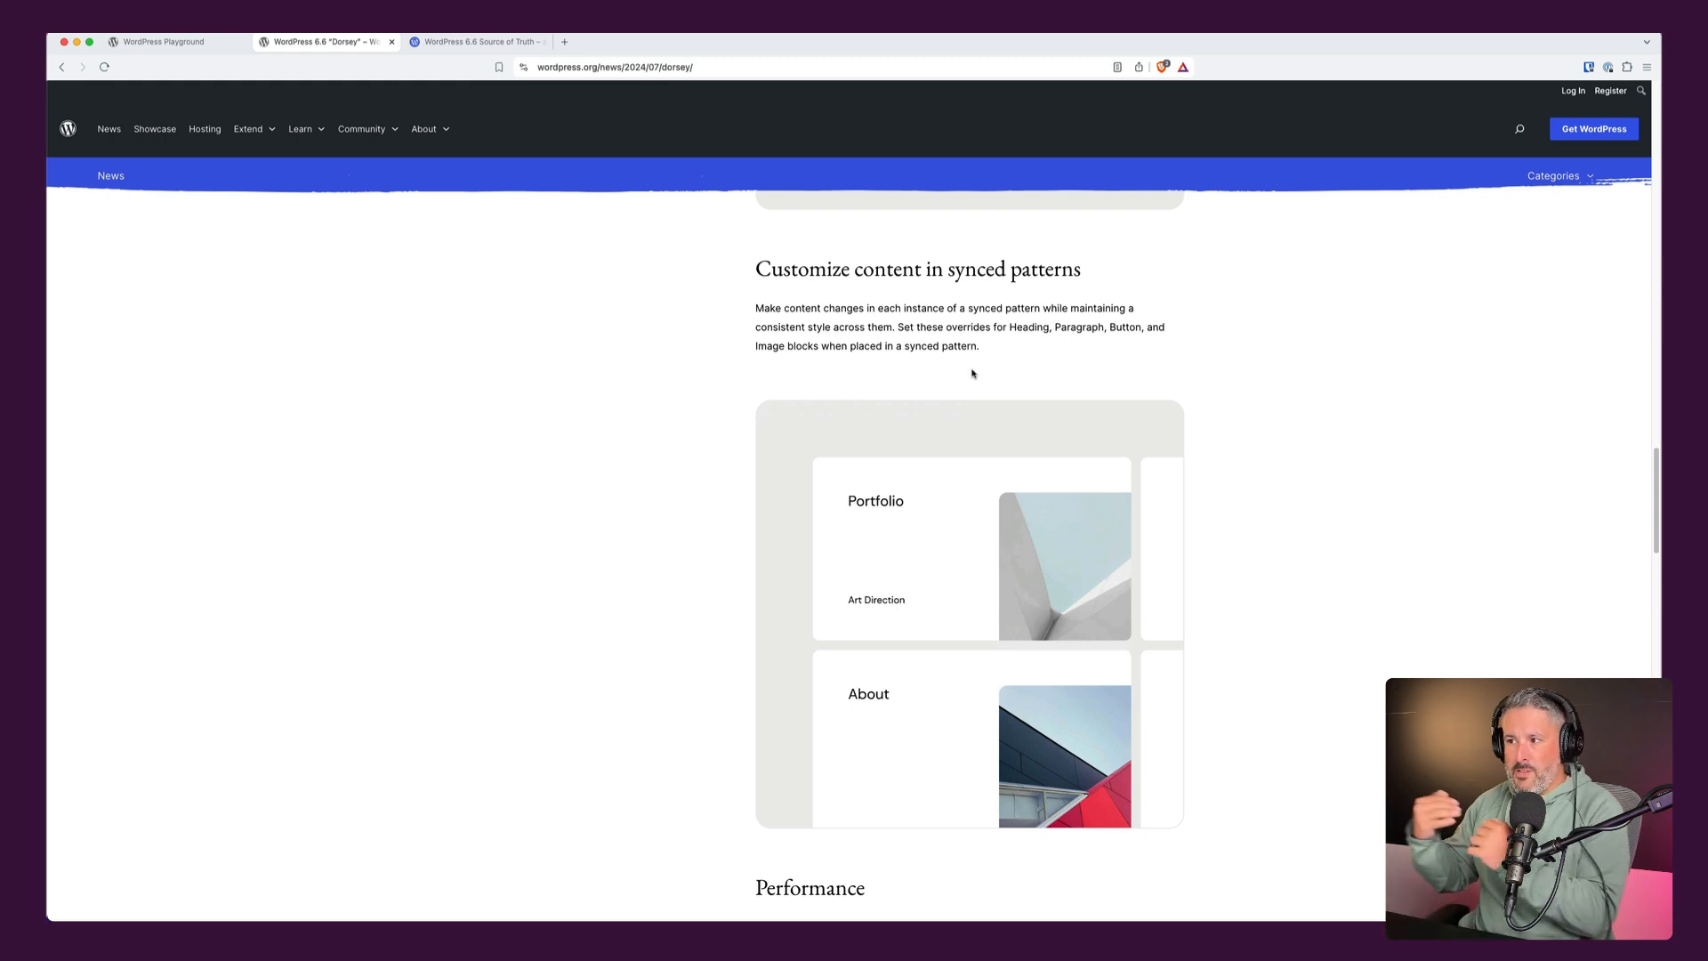
mouse_move(1642, 468)
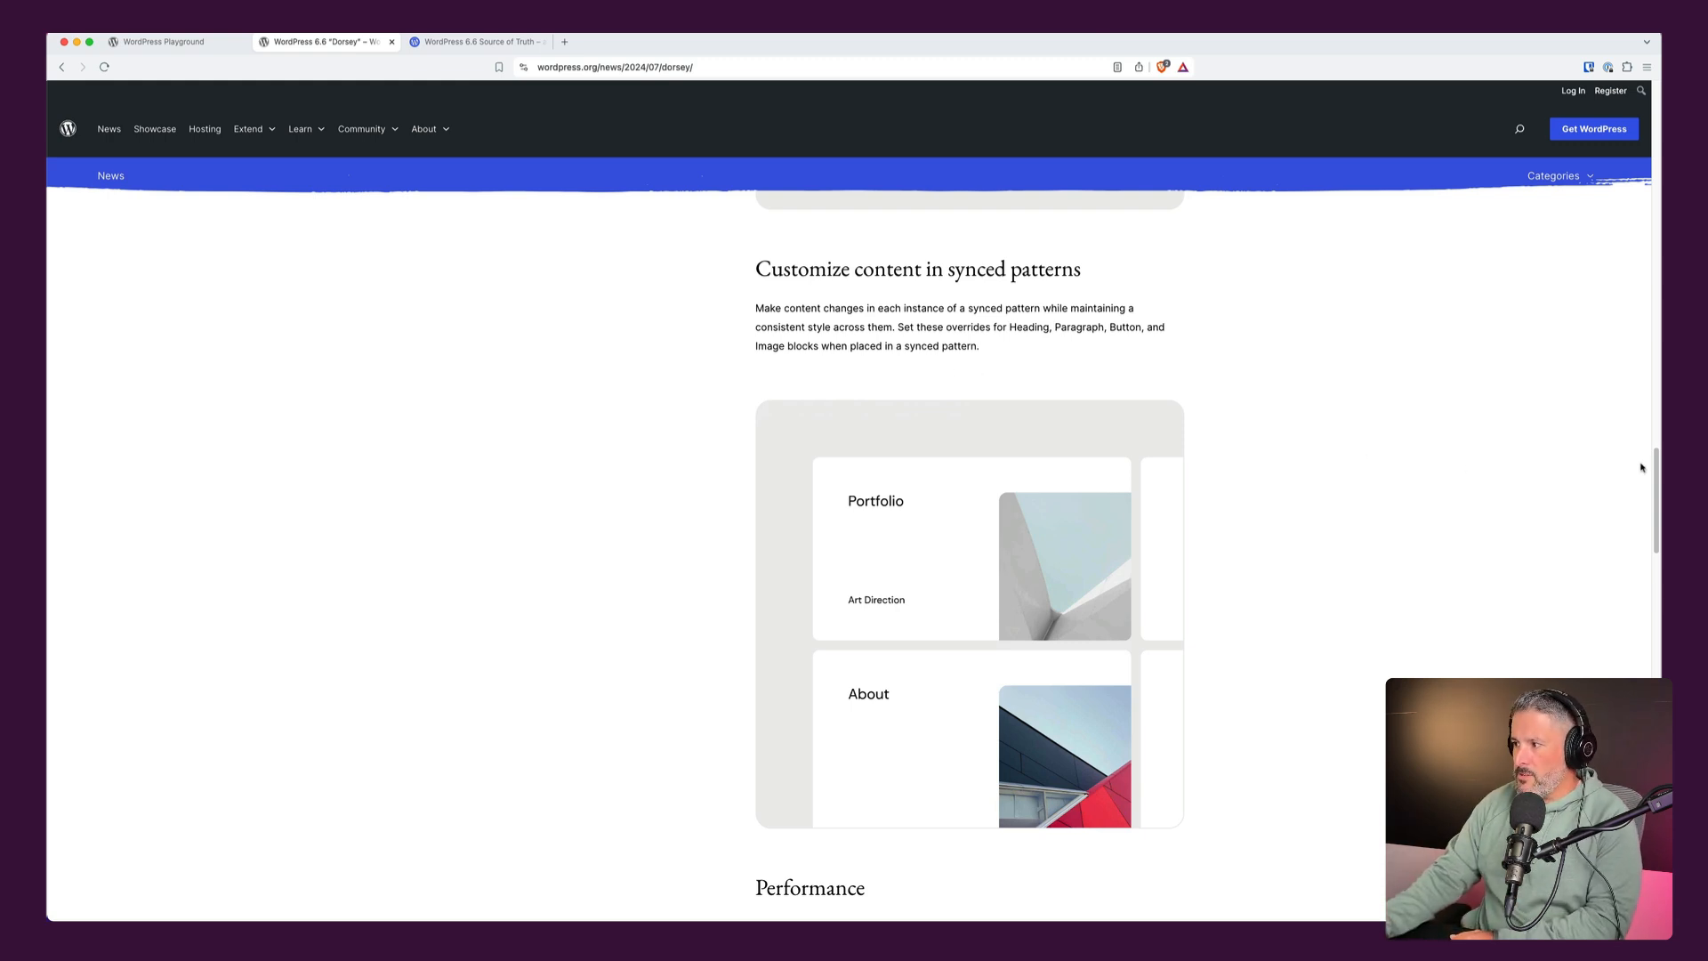
scroll("down", 3)
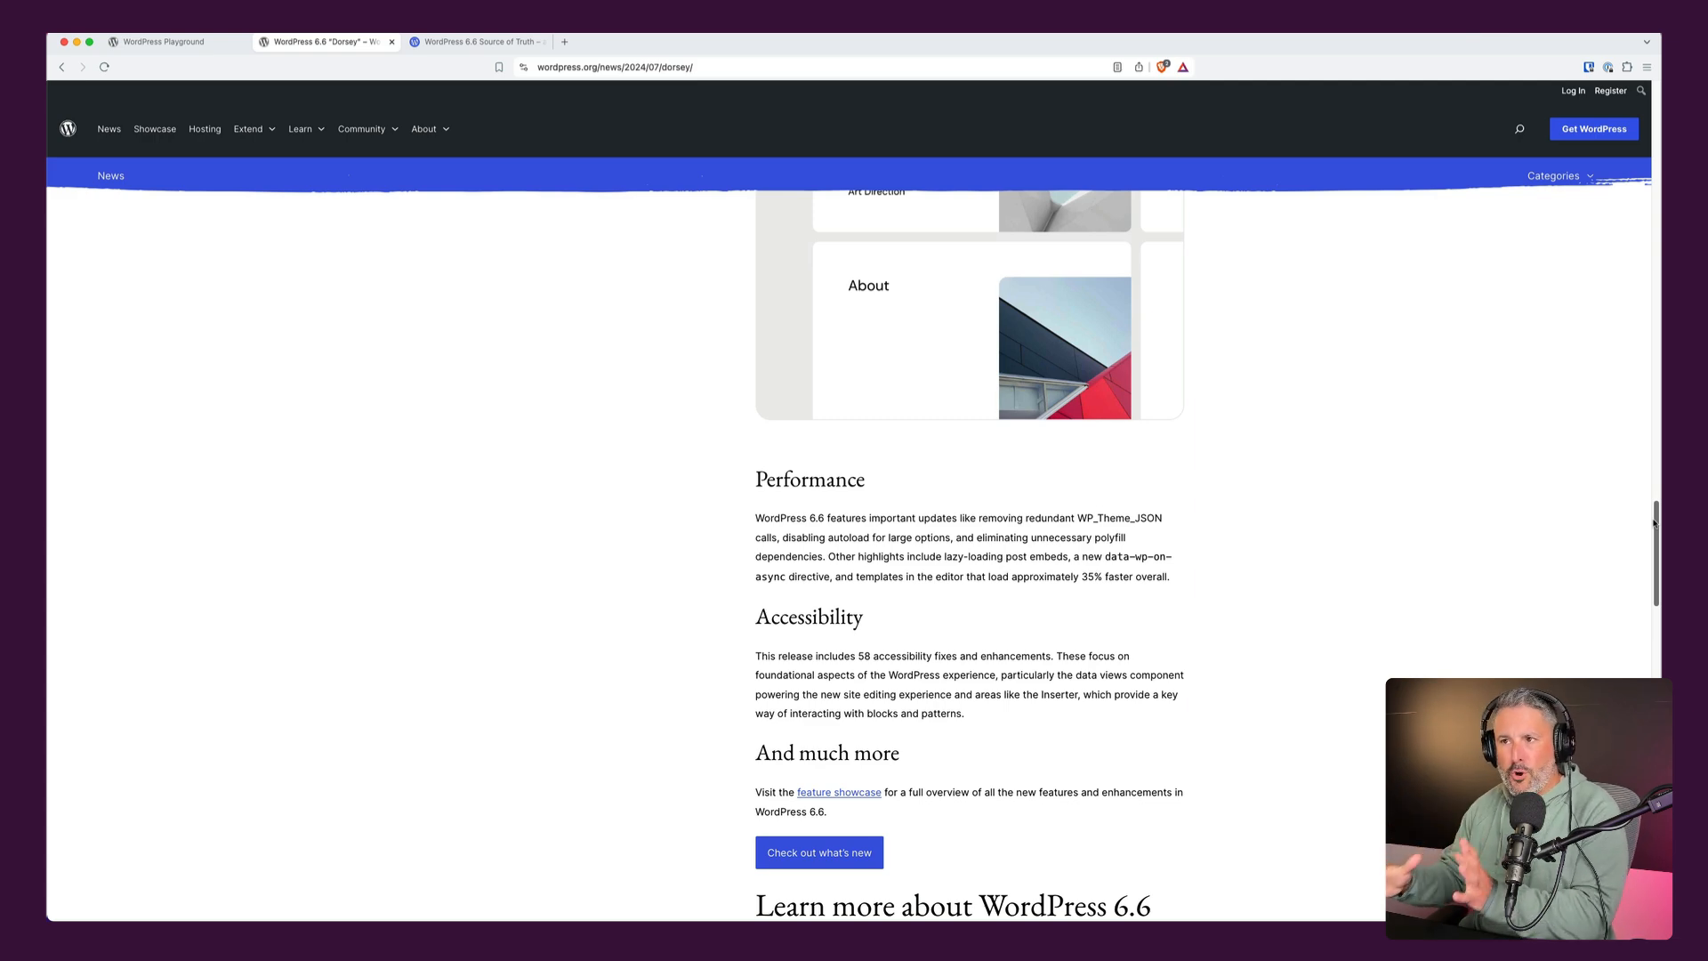
Switch to the nomad.blog 6.6 Source of Truth post and browse its table of contents.
left_click(473, 41)
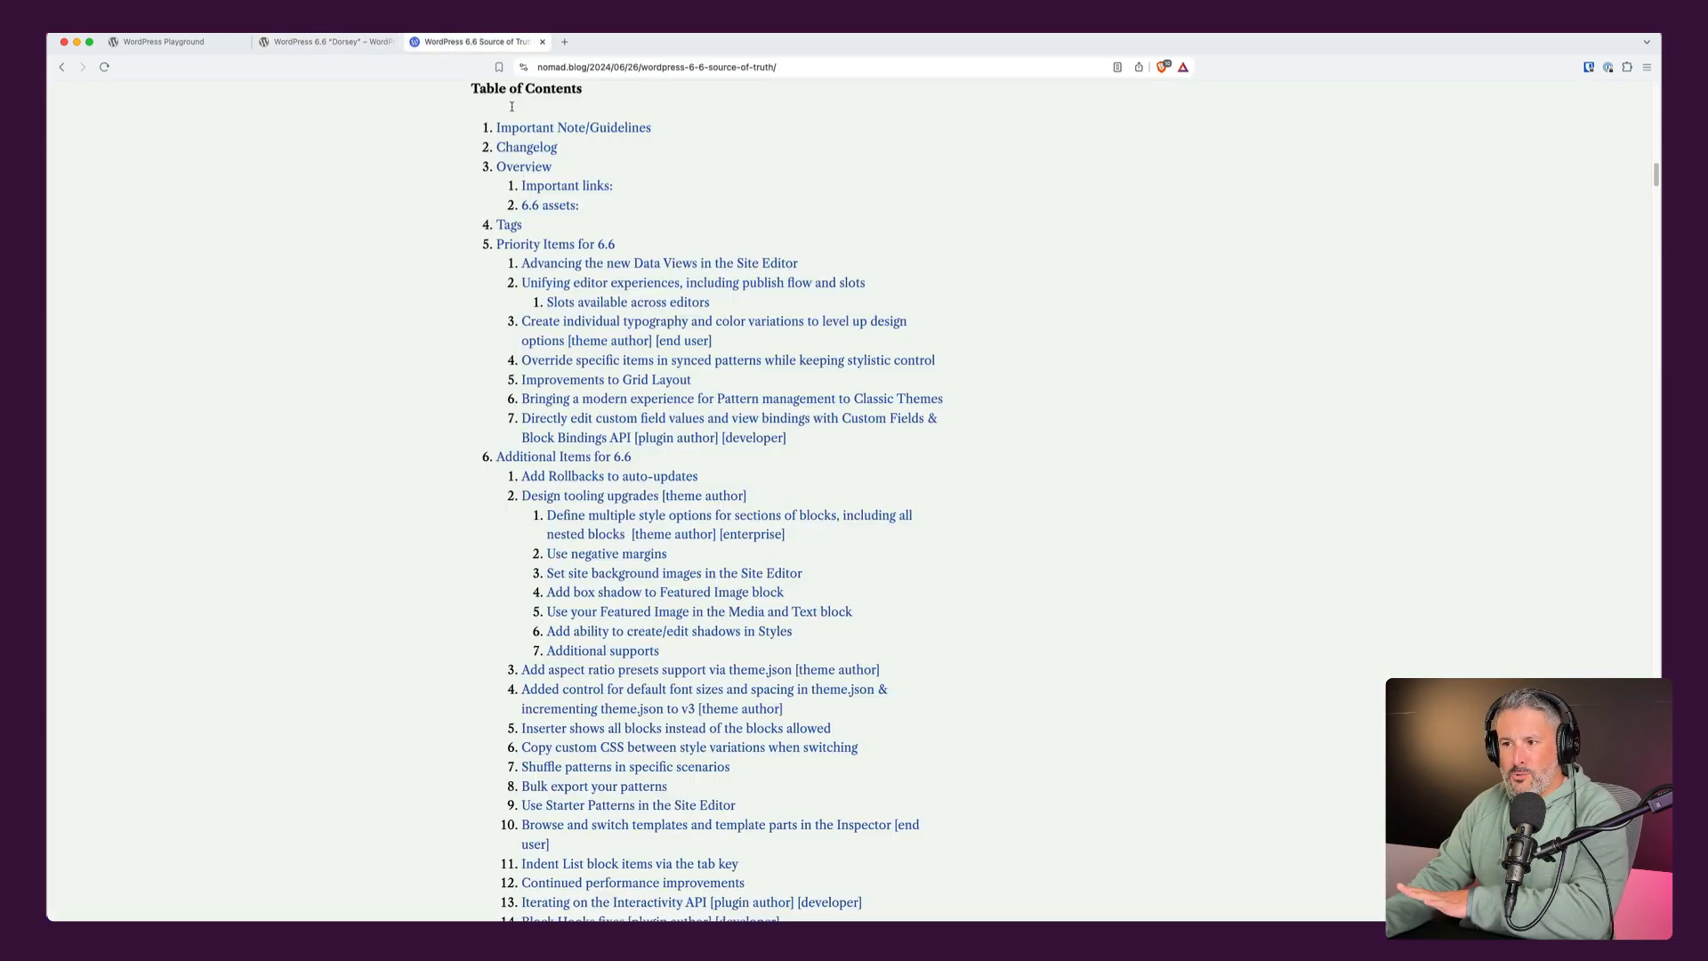
scroll("up", 3)
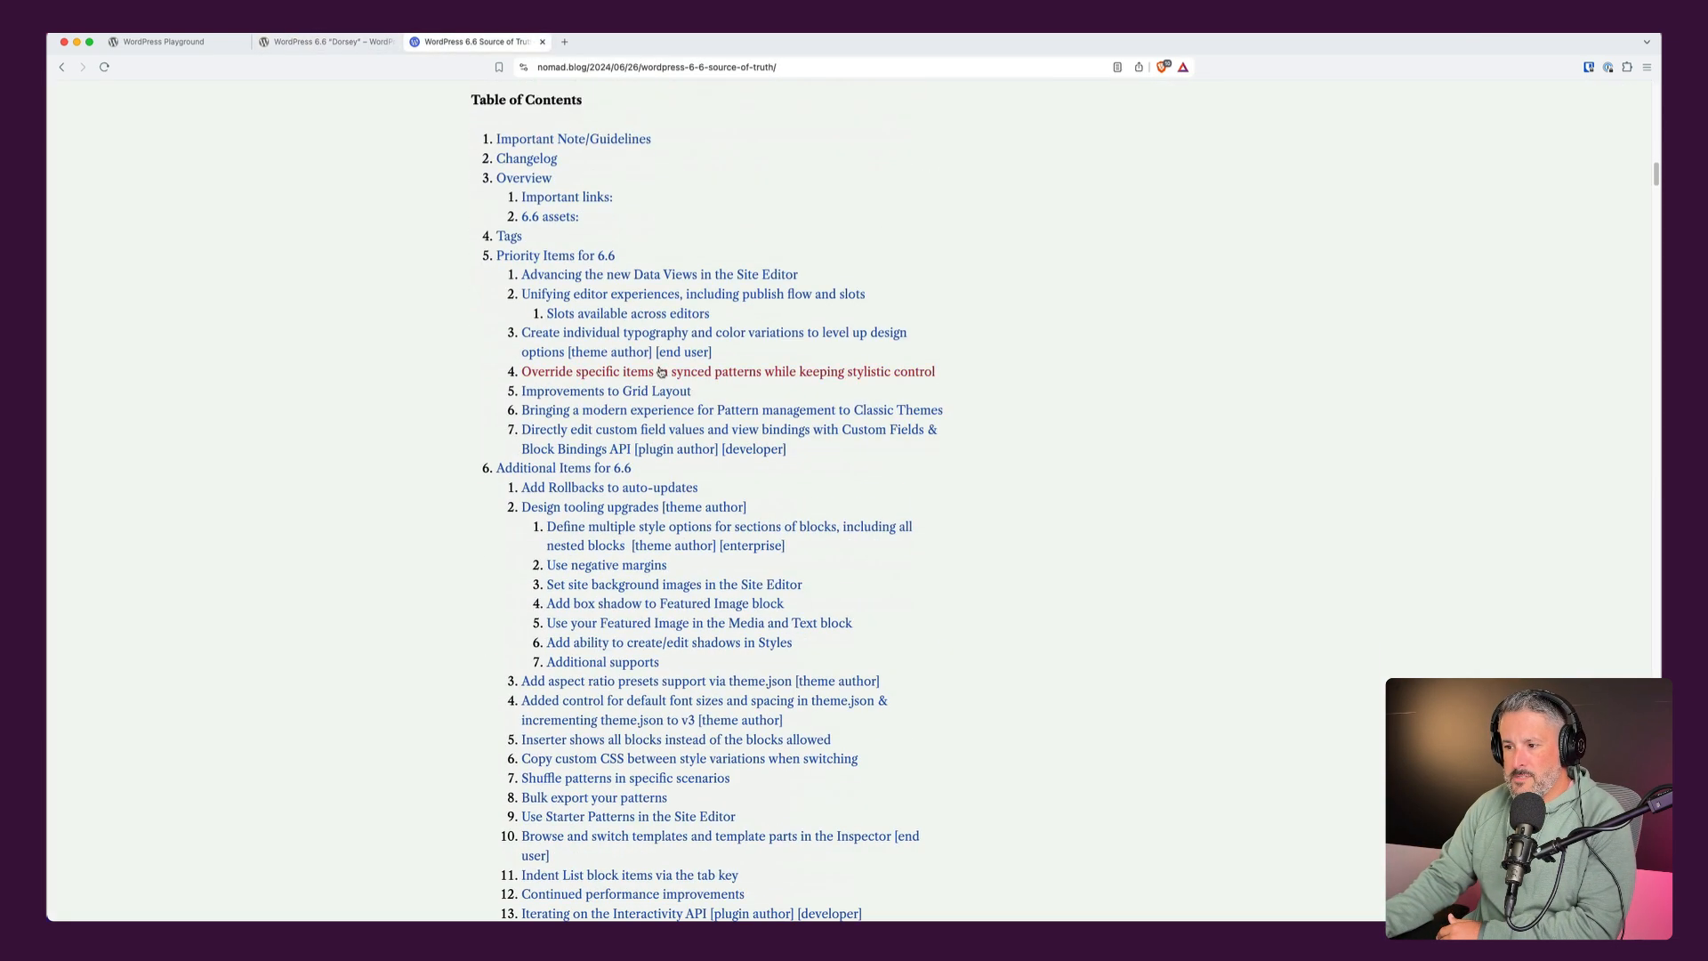
scroll("down", 3)
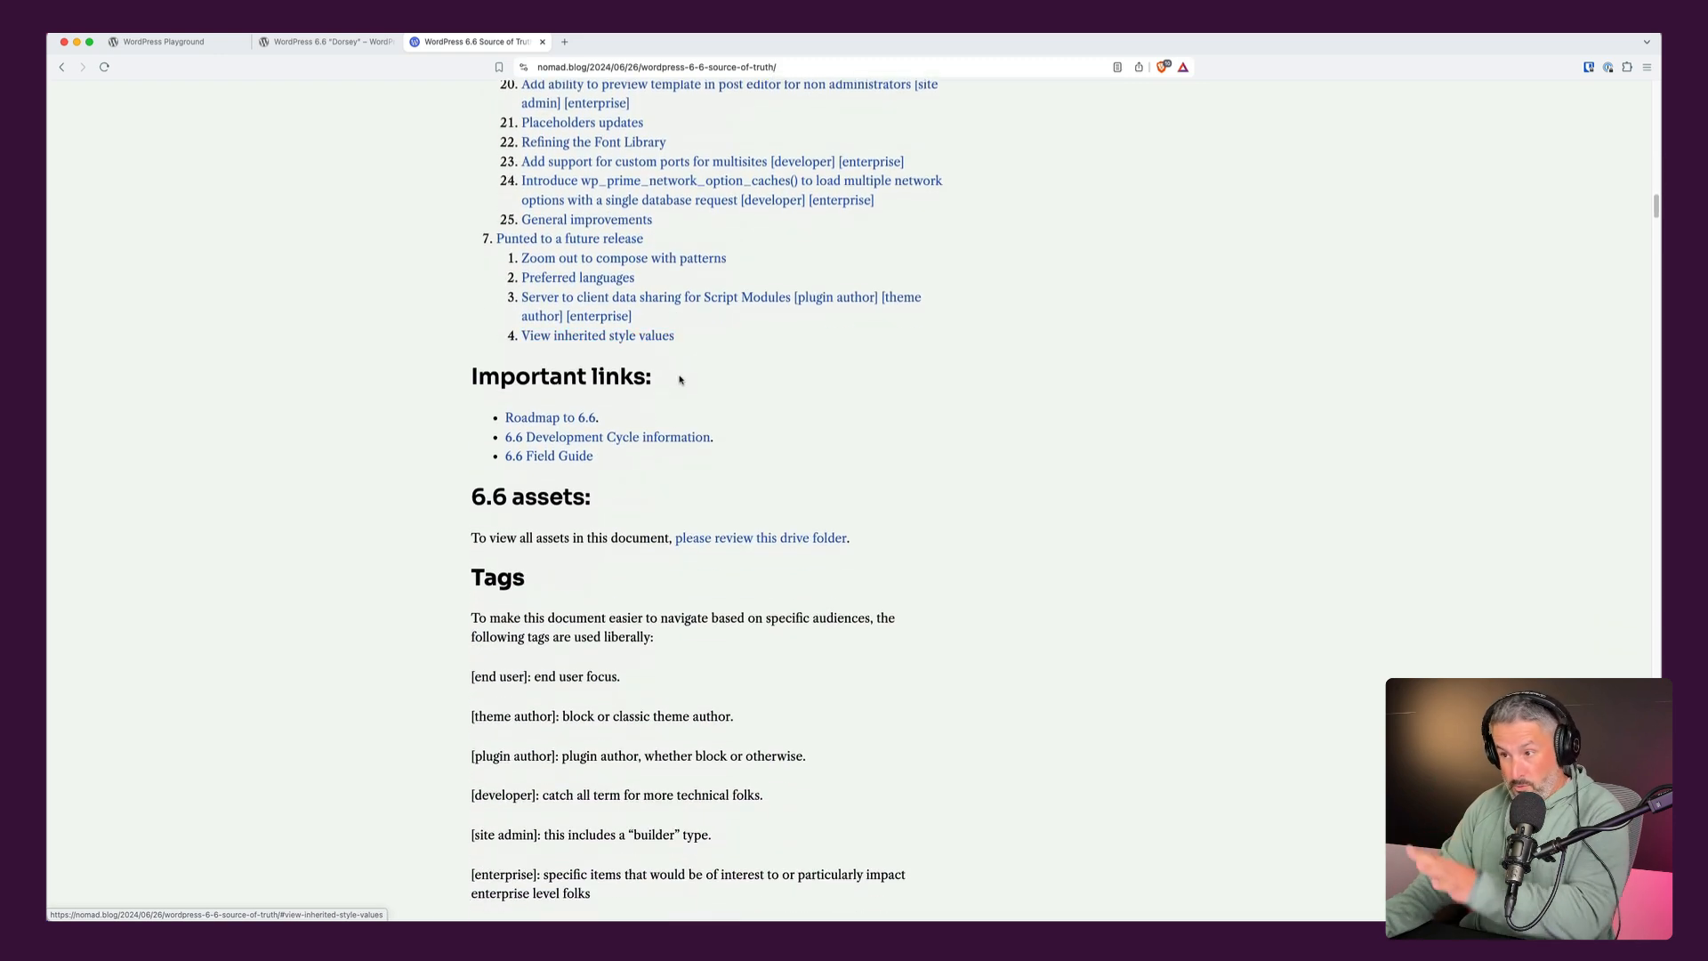
scroll("up", 3)
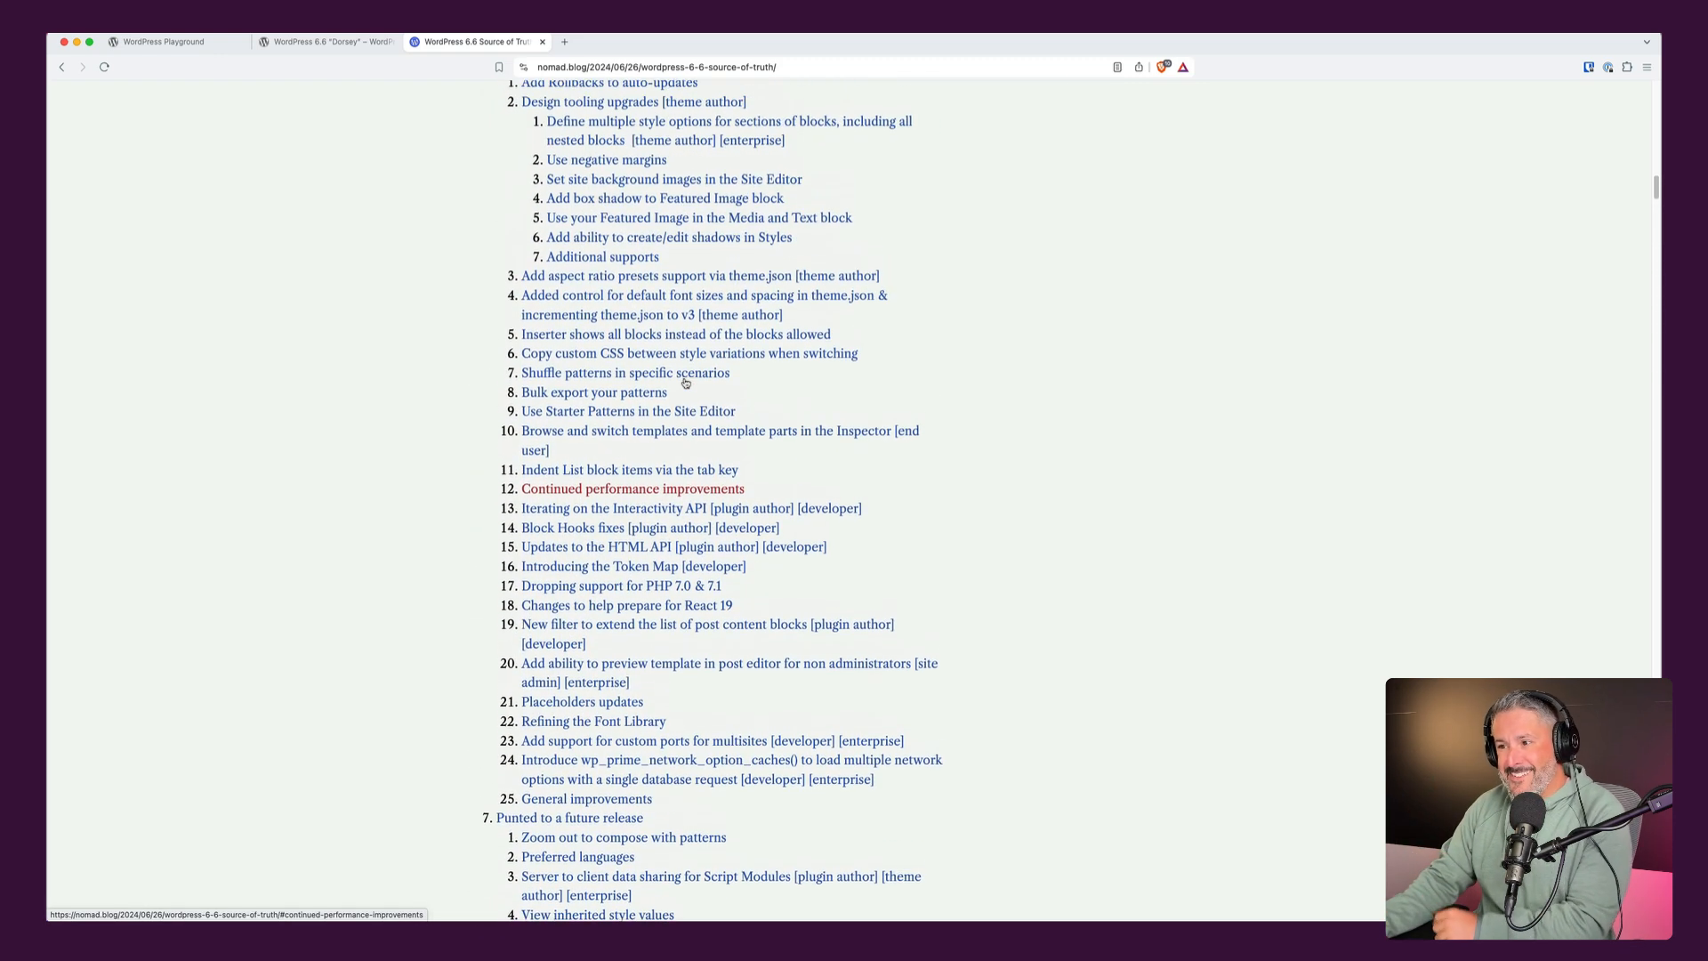
scroll("up", 3)
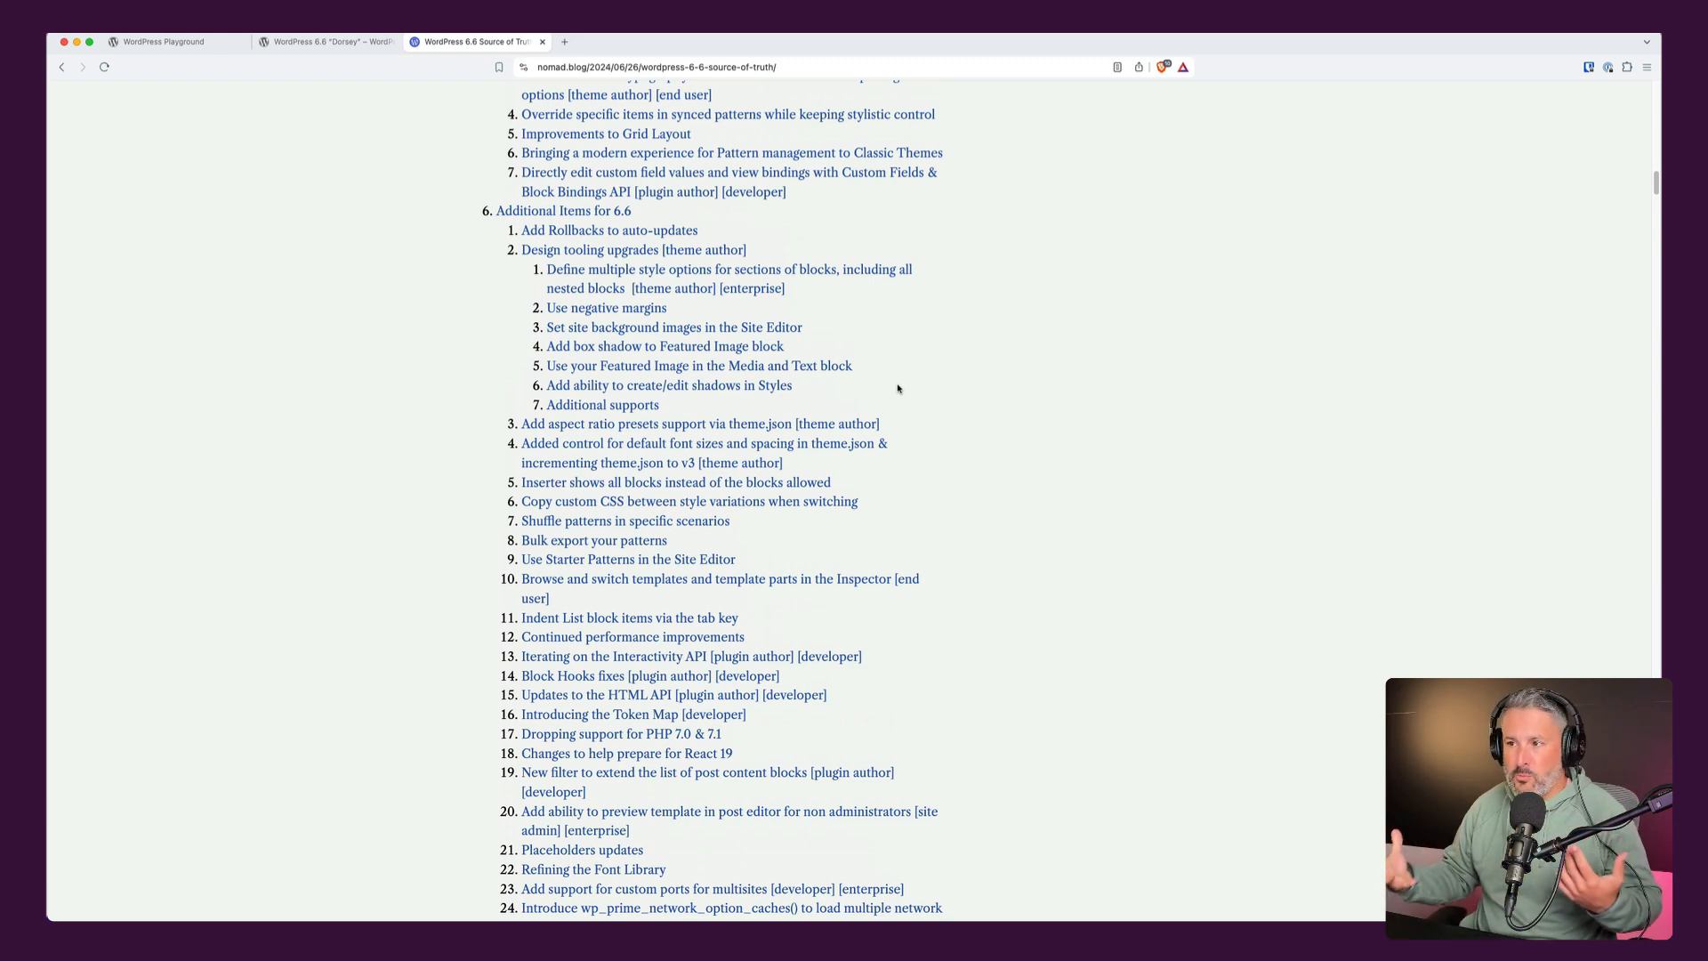
scroll("up", 3)
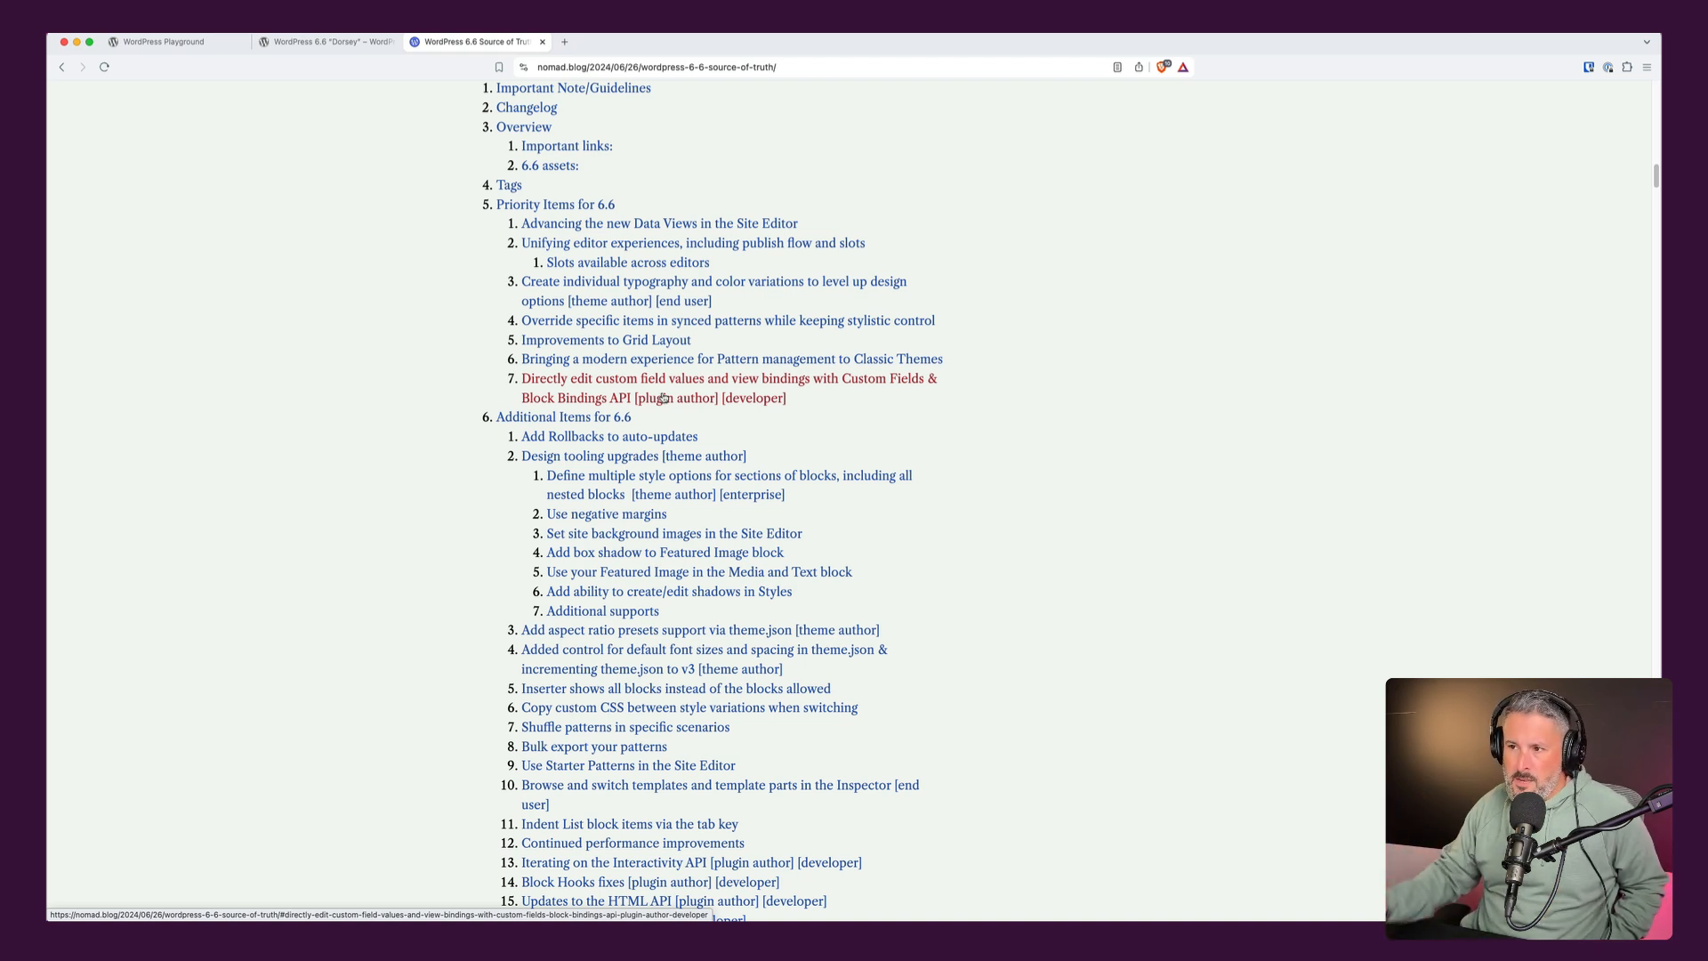
mouse_move(653, 388)
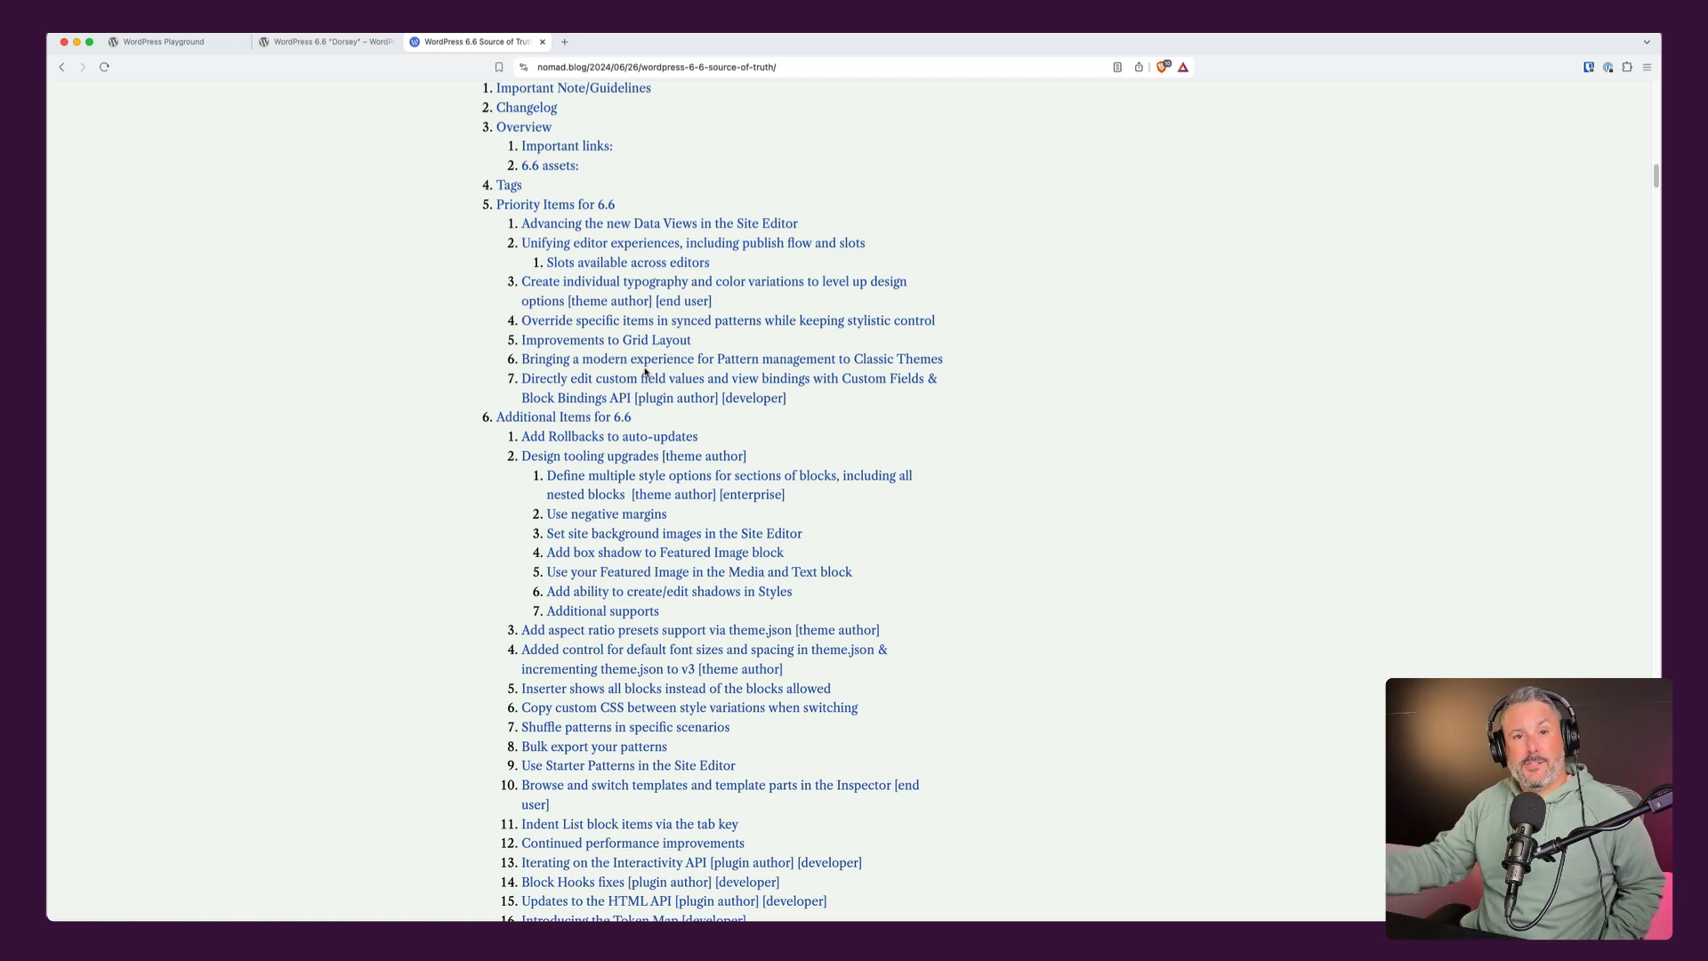
left_click(605, 342)
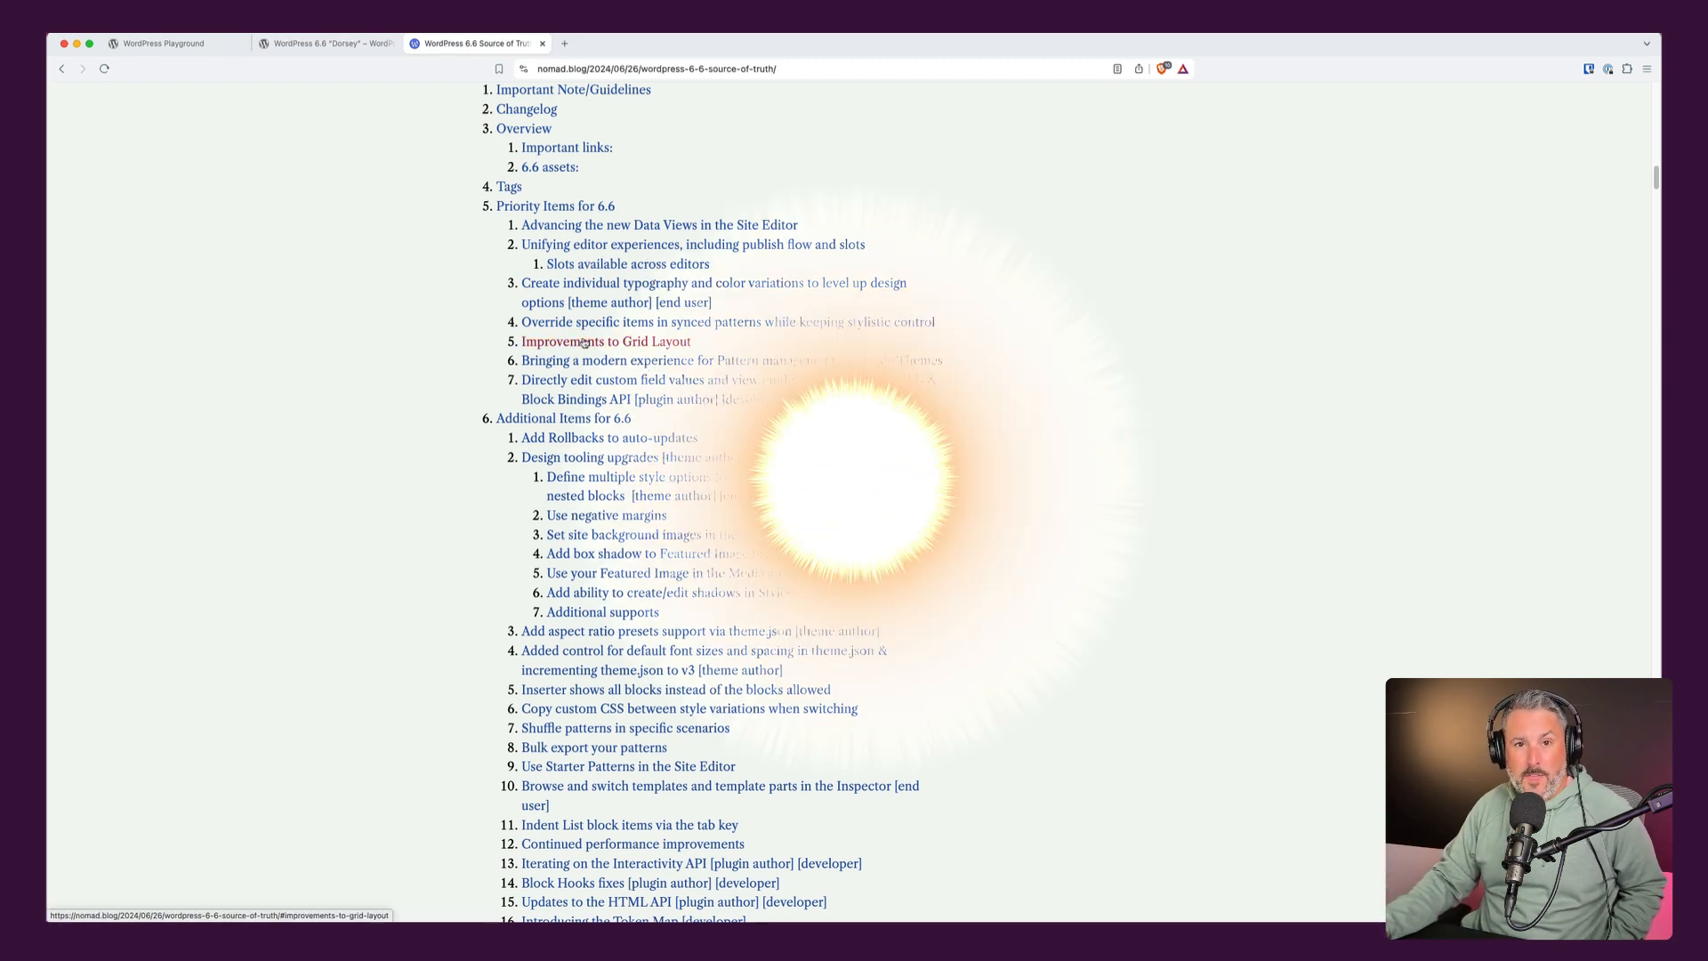
Insert a plain single-container Group block below the Test page title in Playground.
left_click(164, 43)
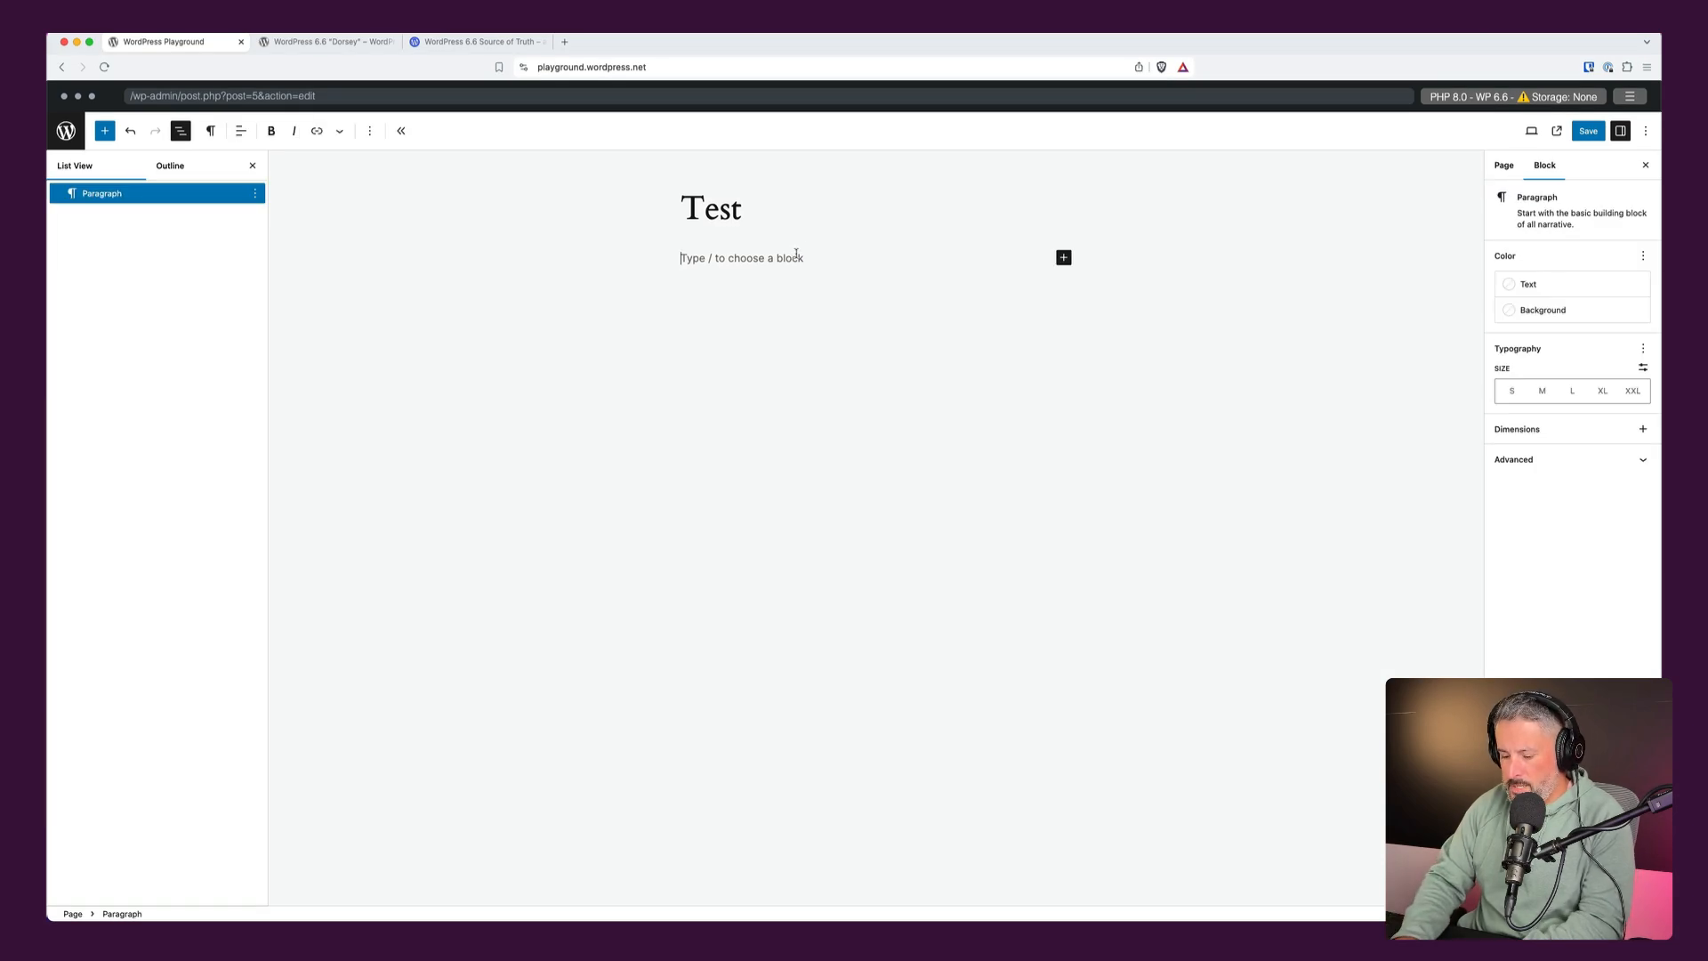
type("/grid")
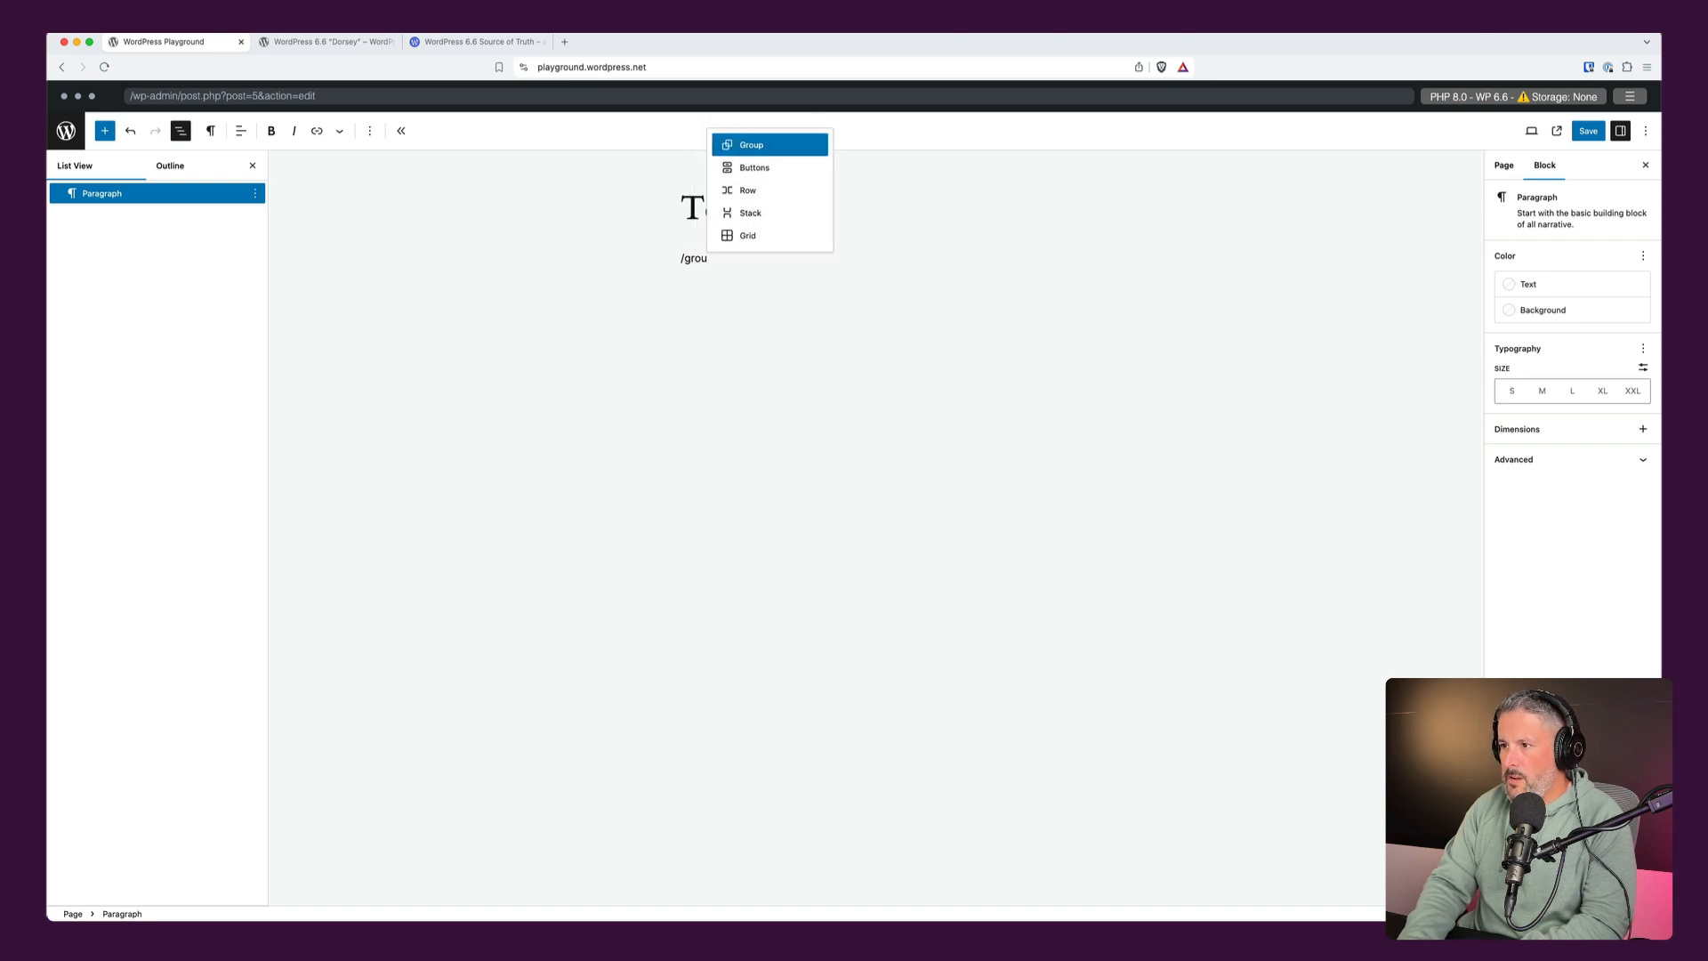
left_click(751, 145)
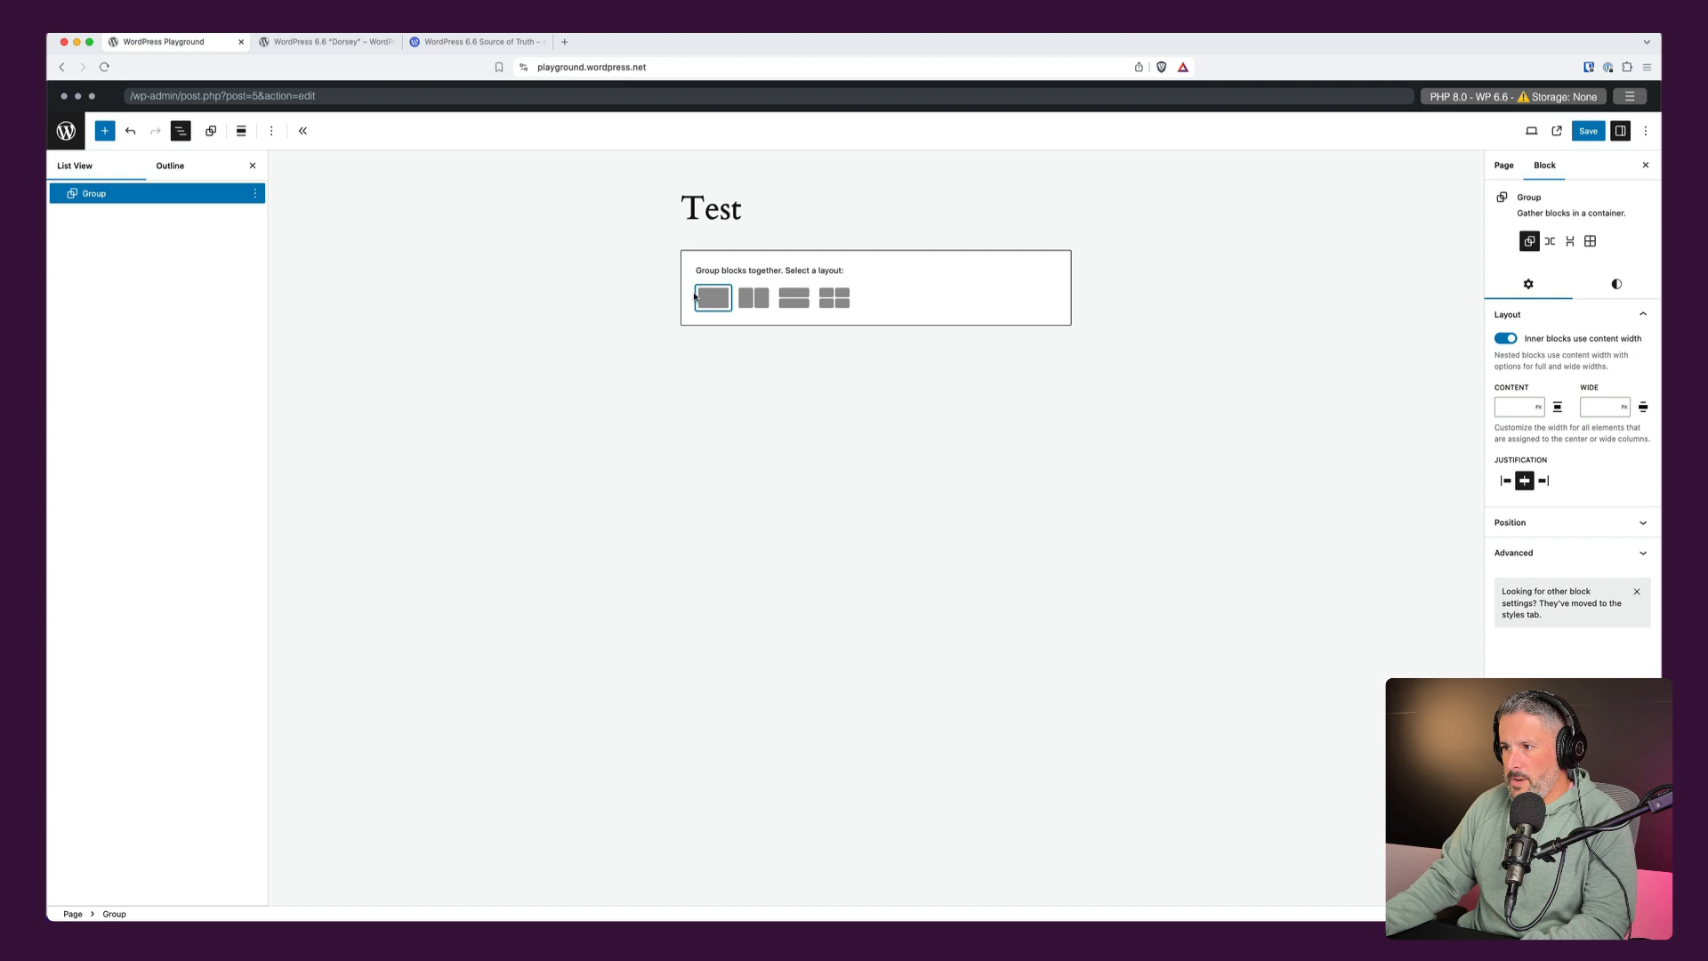
left_click(712, 298)
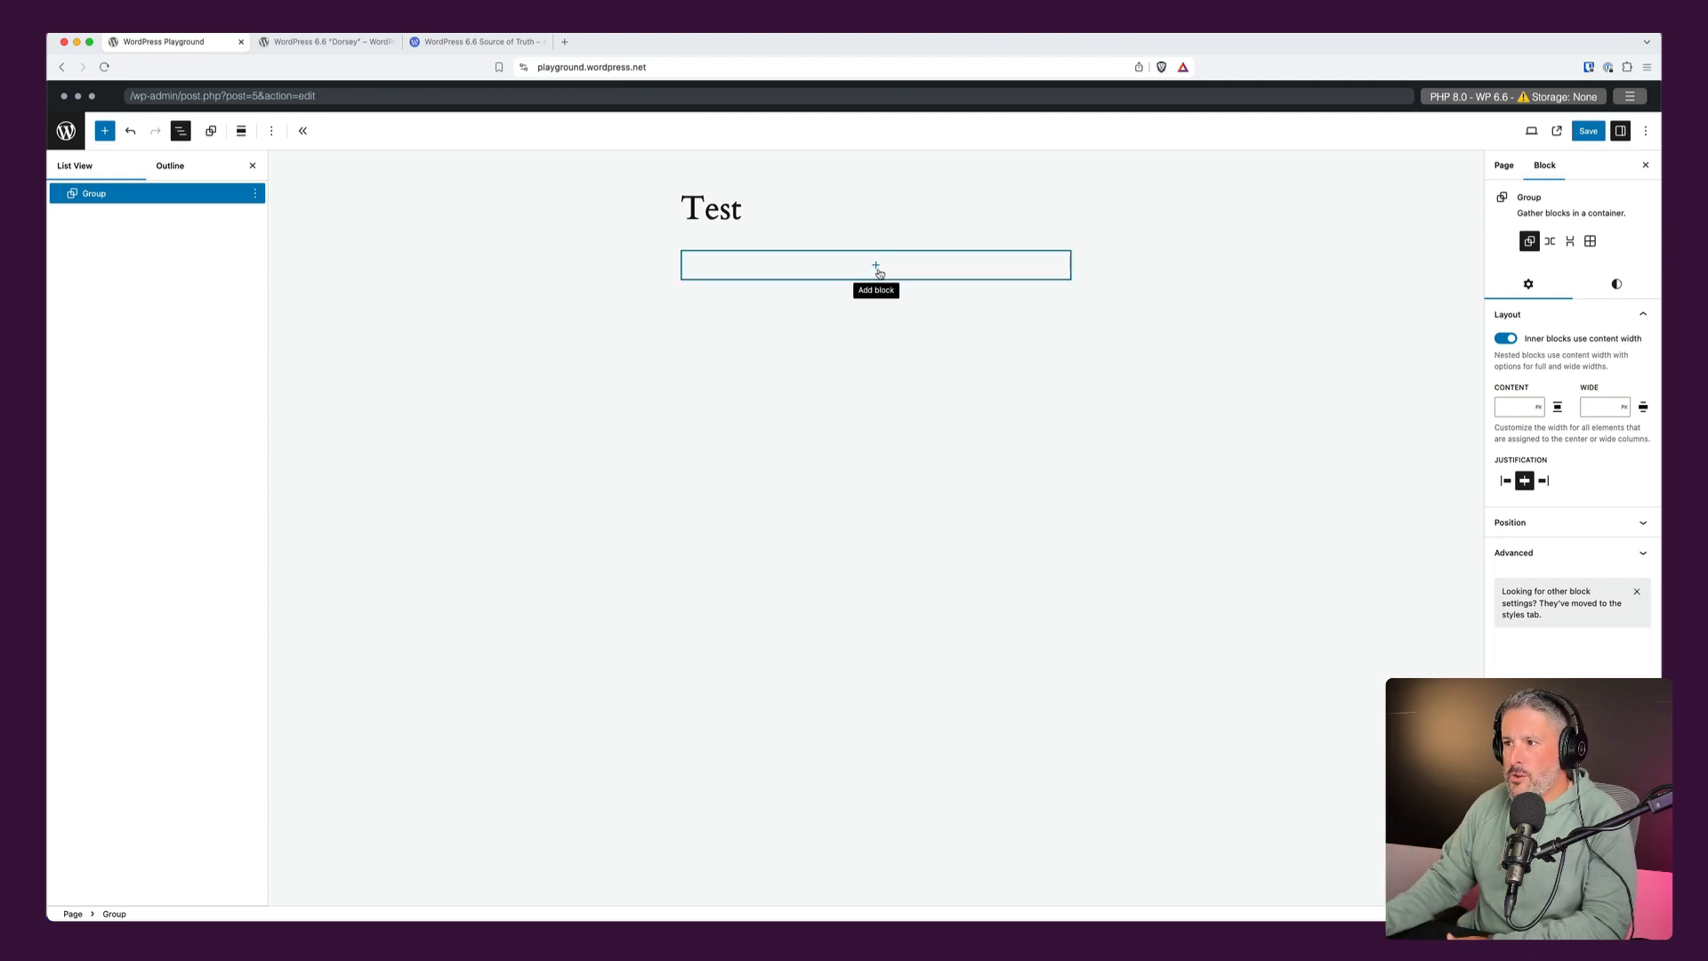
left_click(875, 265)
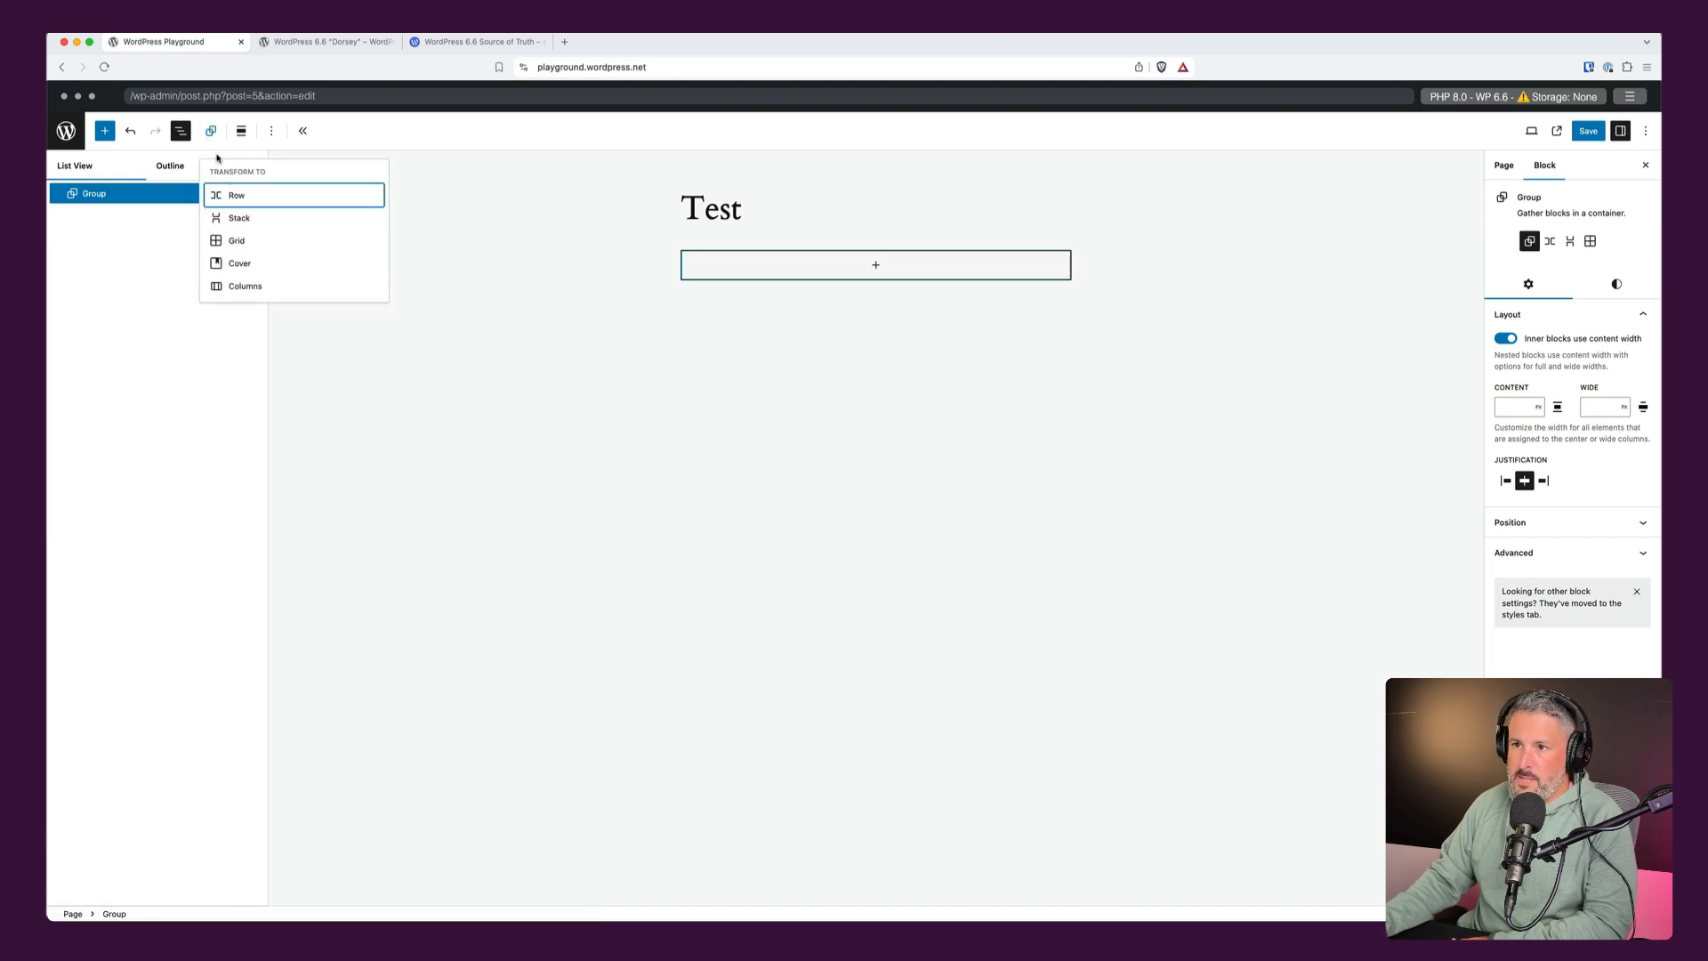
Transform the group into a Grid with a manual 4-column layout and view its styles.
left_click(237, 240)
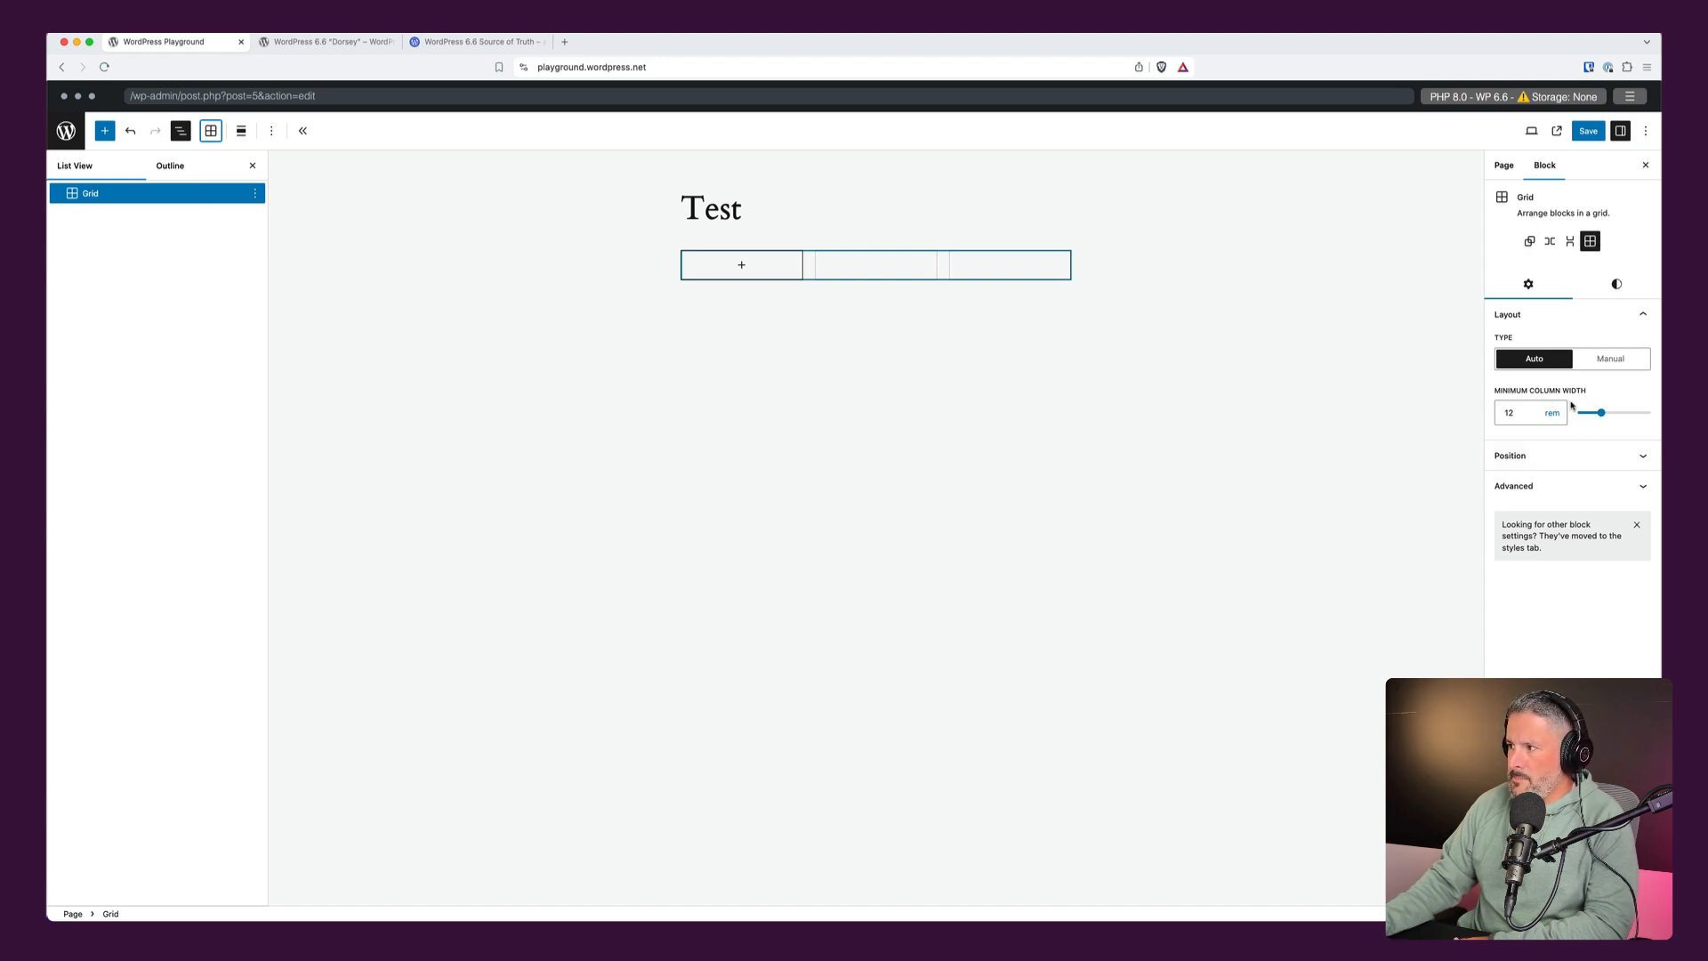
mouse_move(794, 274)
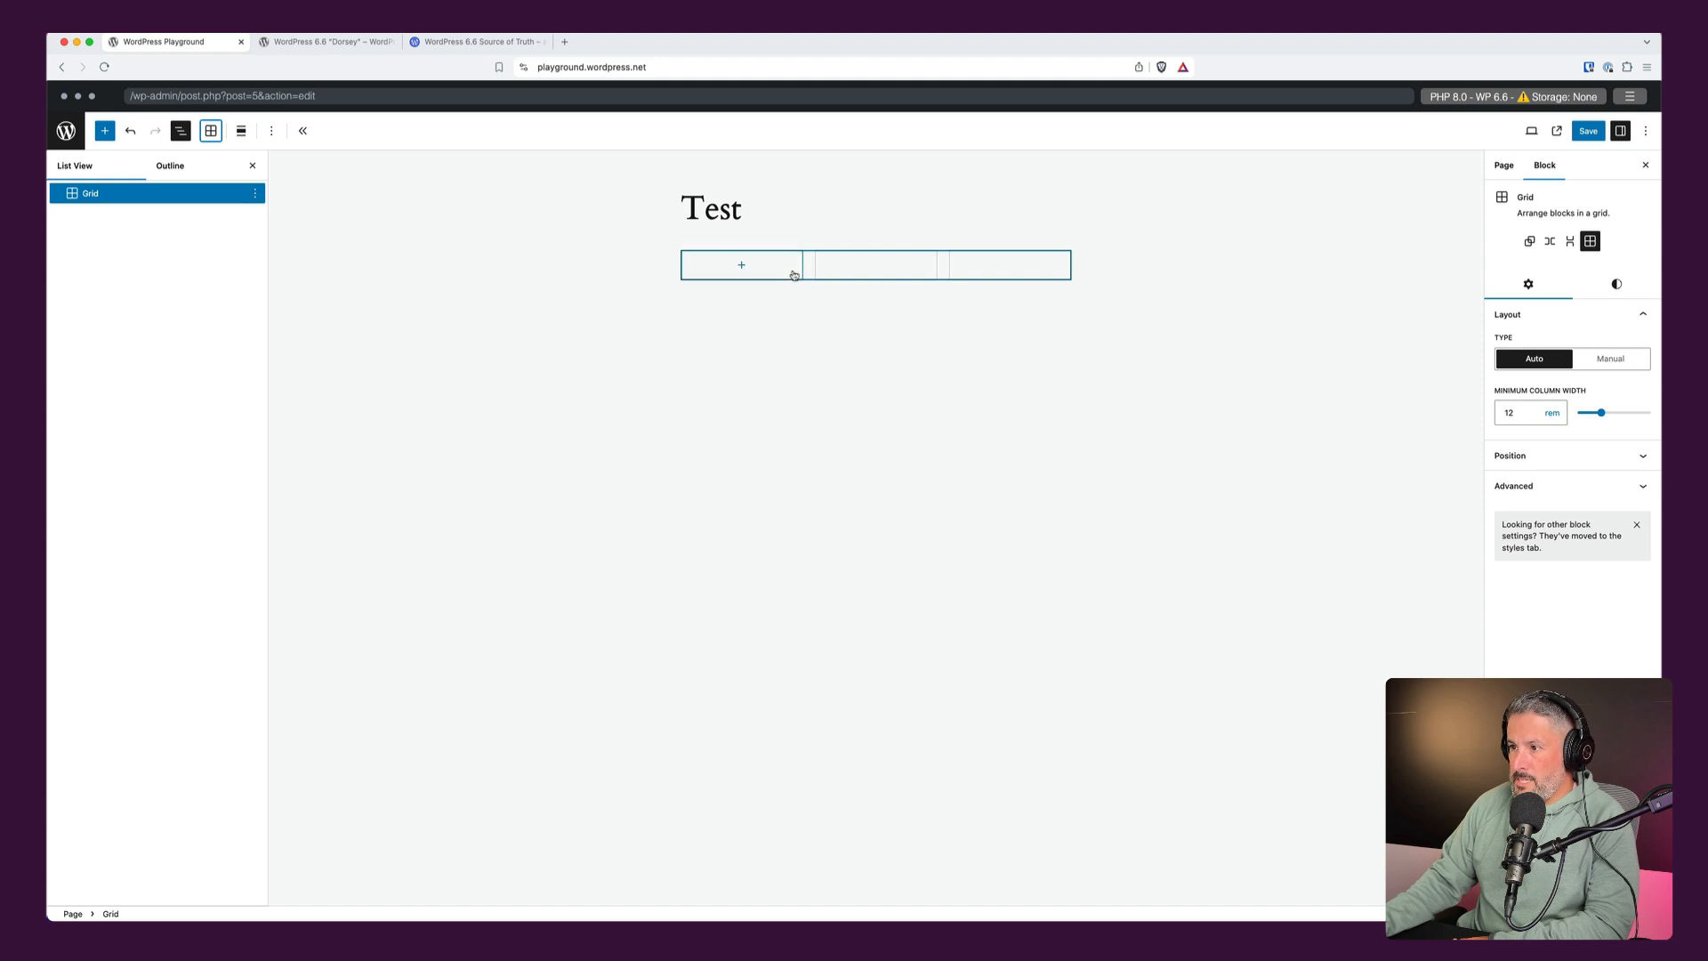
mouse_move(1611, 358)
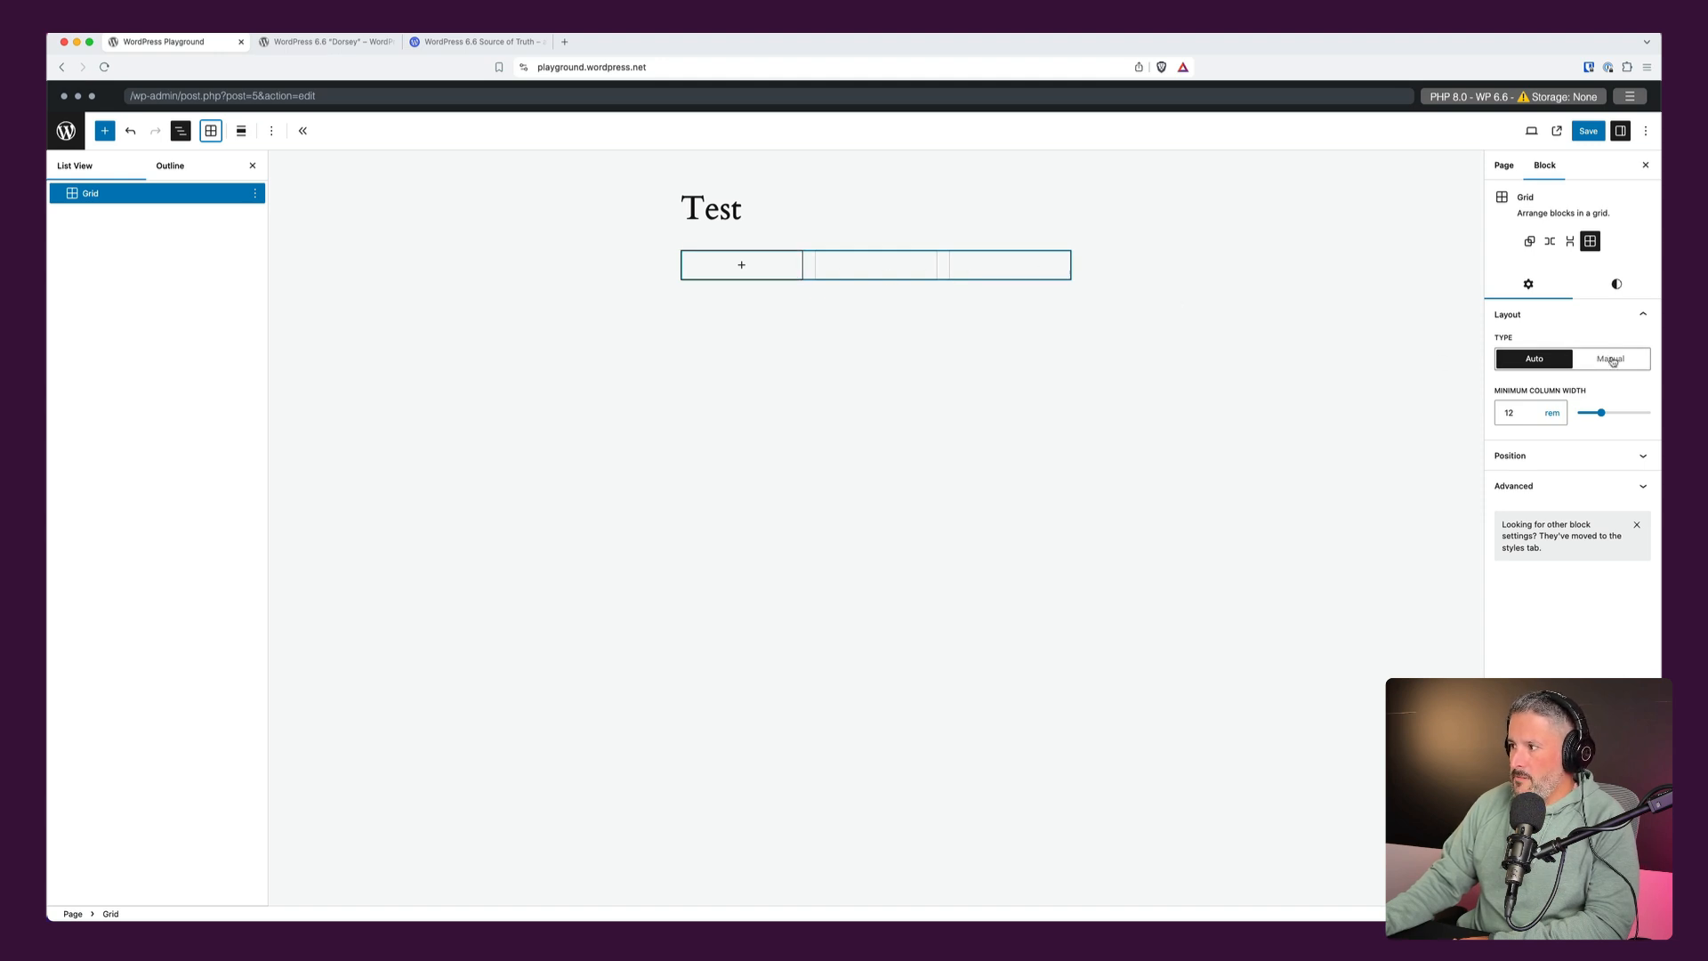
left_click(1610, 357)
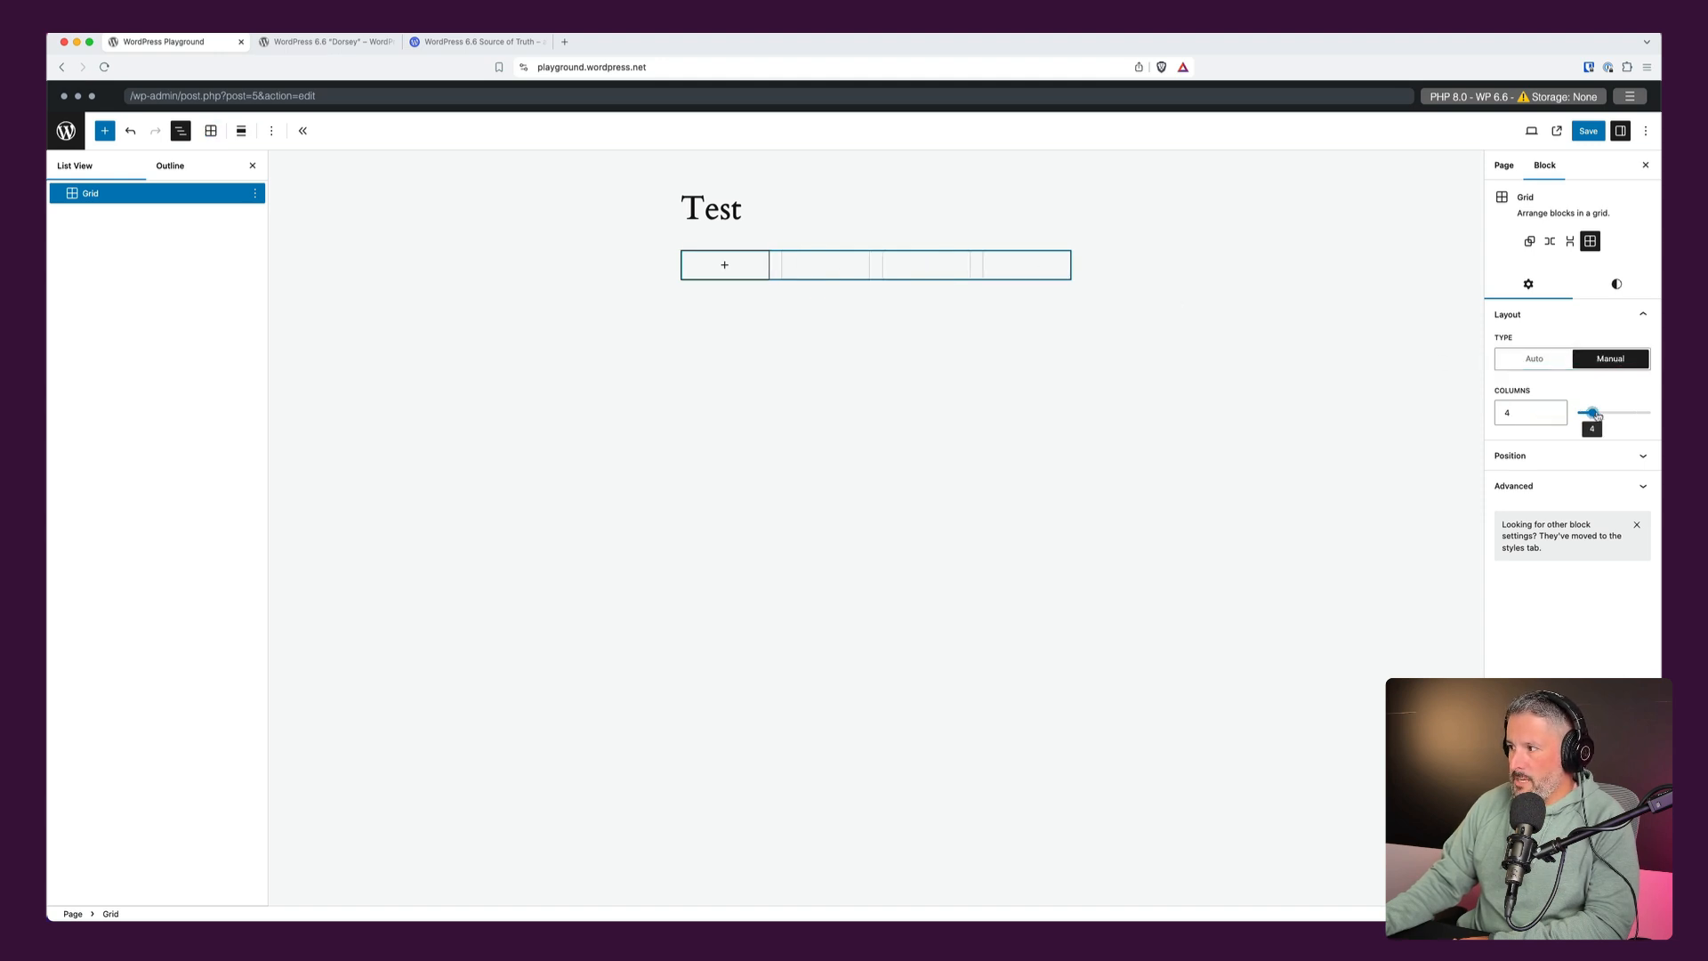
left_click(1569, 455)
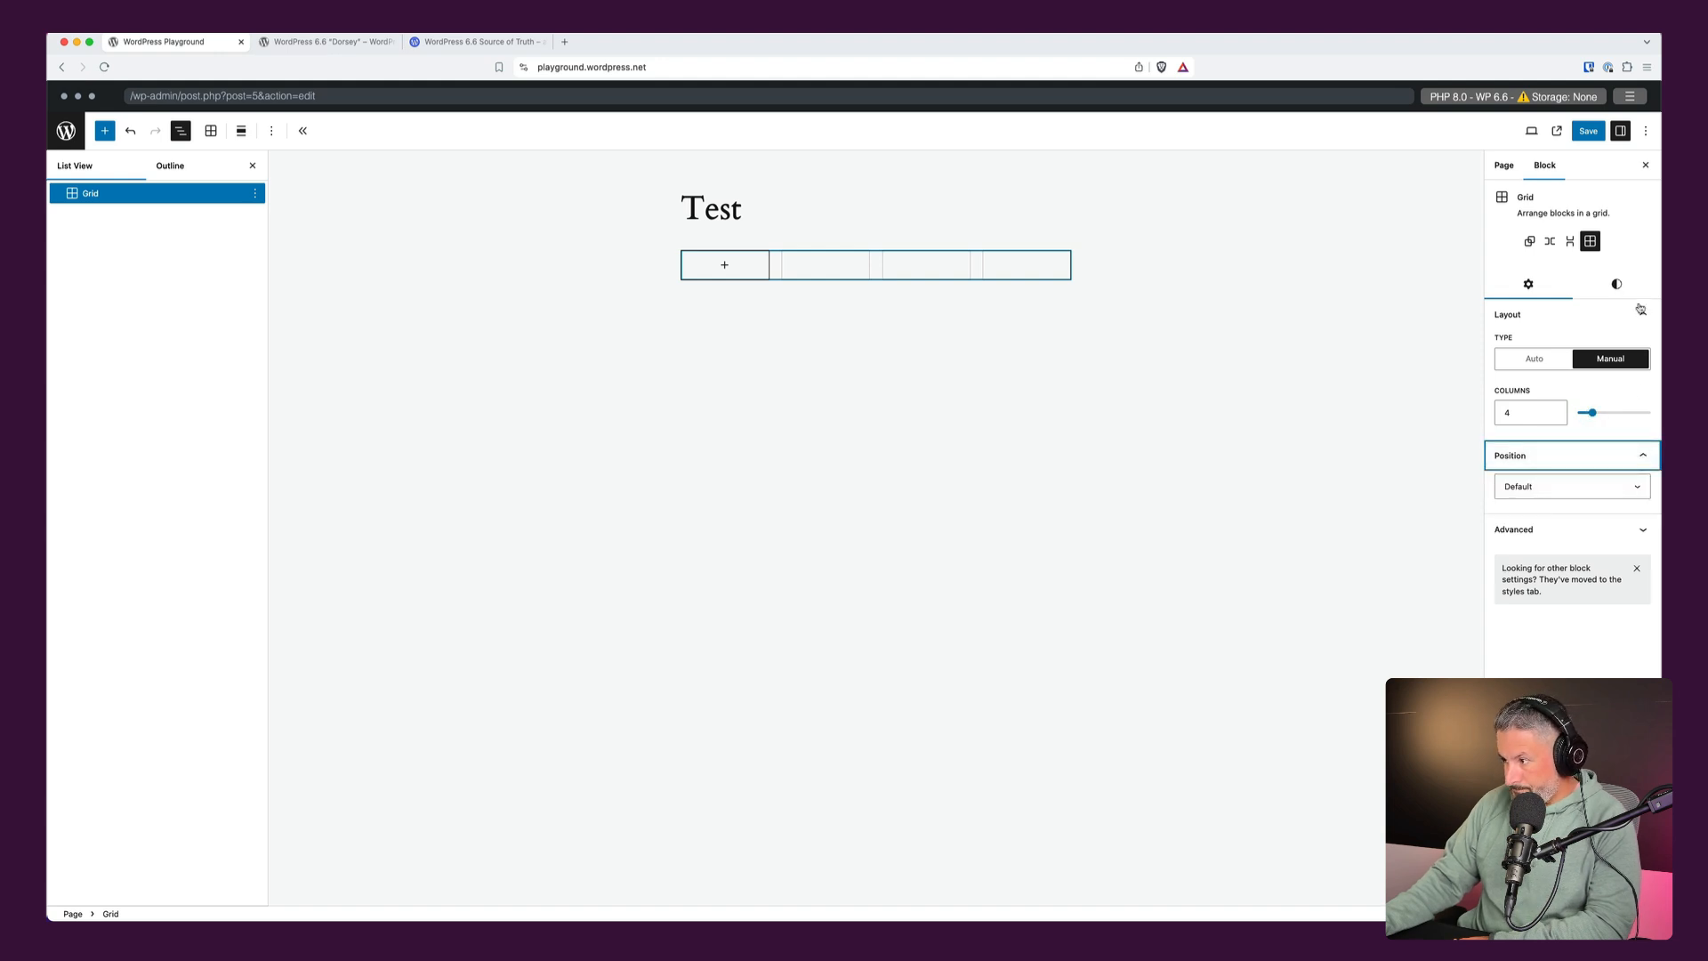
left_click(1615, 285)
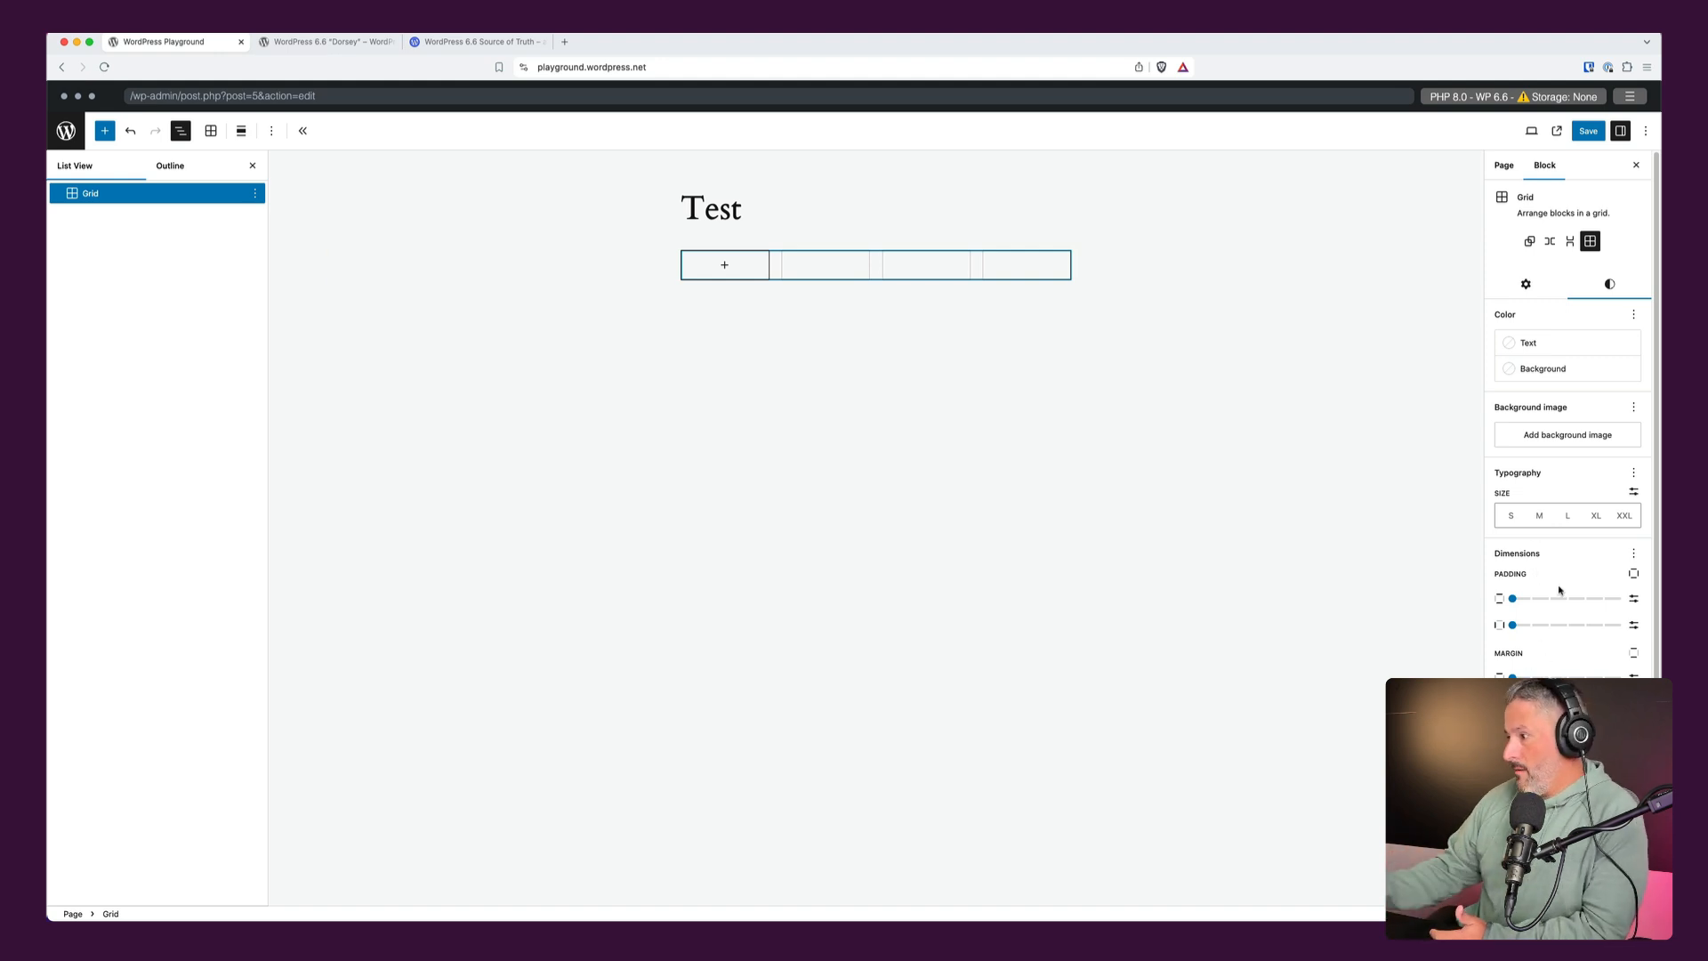
mouse_move(1512, 403)
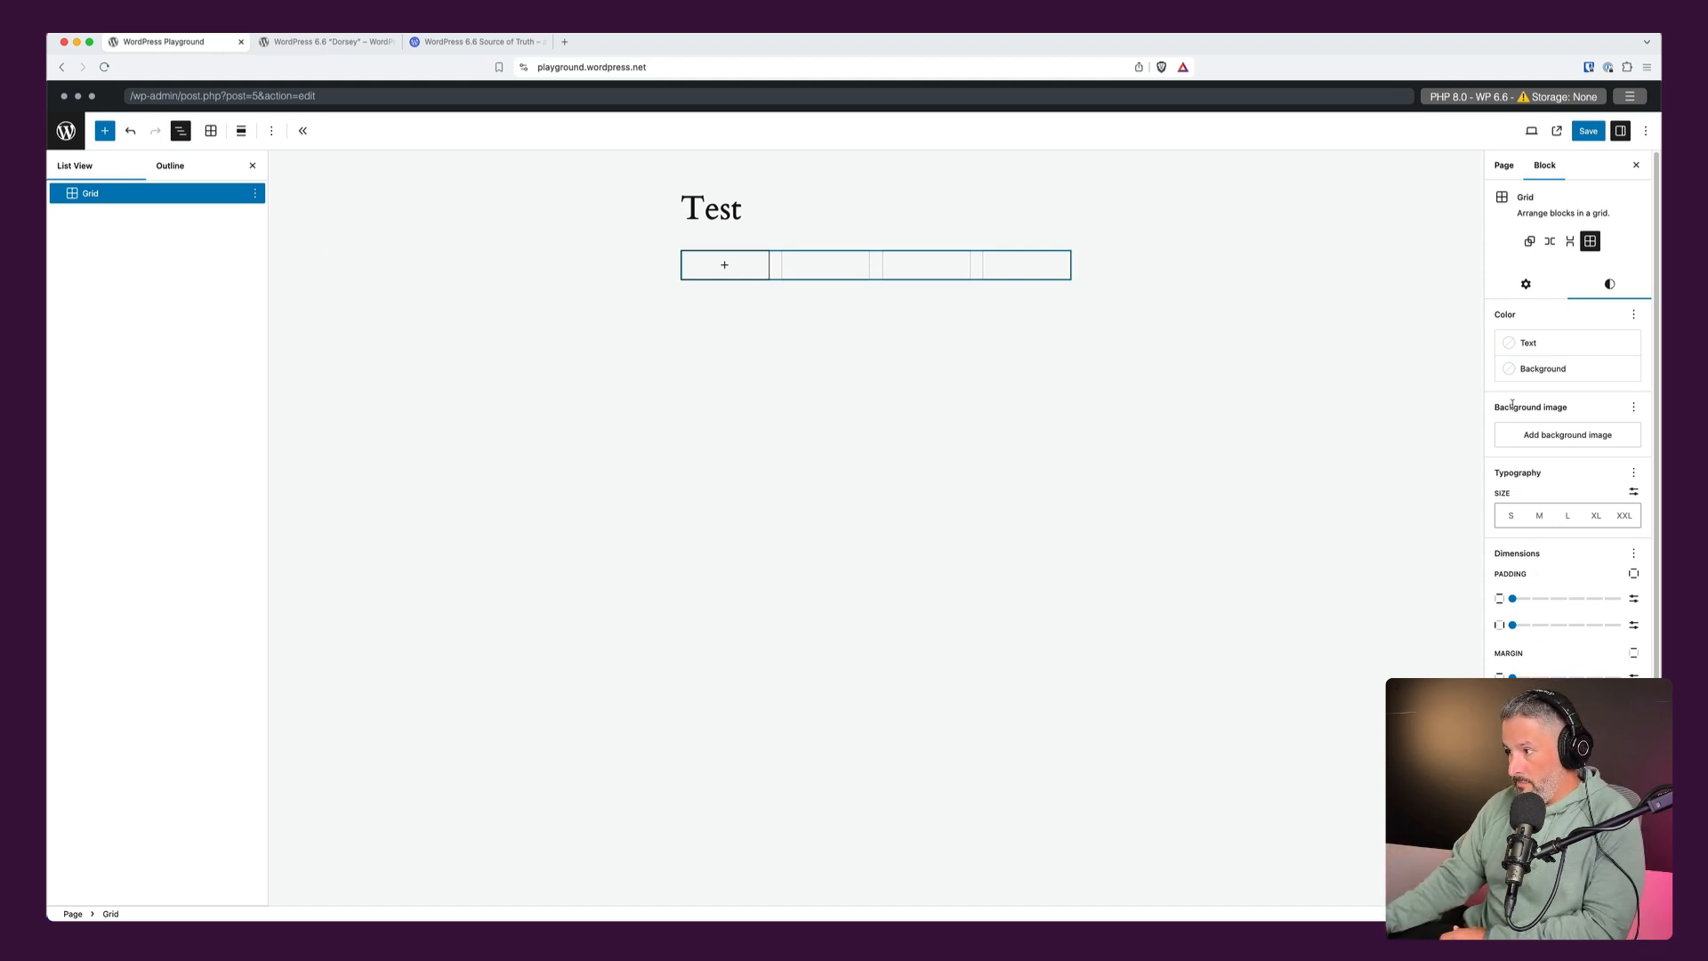
mouse_move(804, 294)
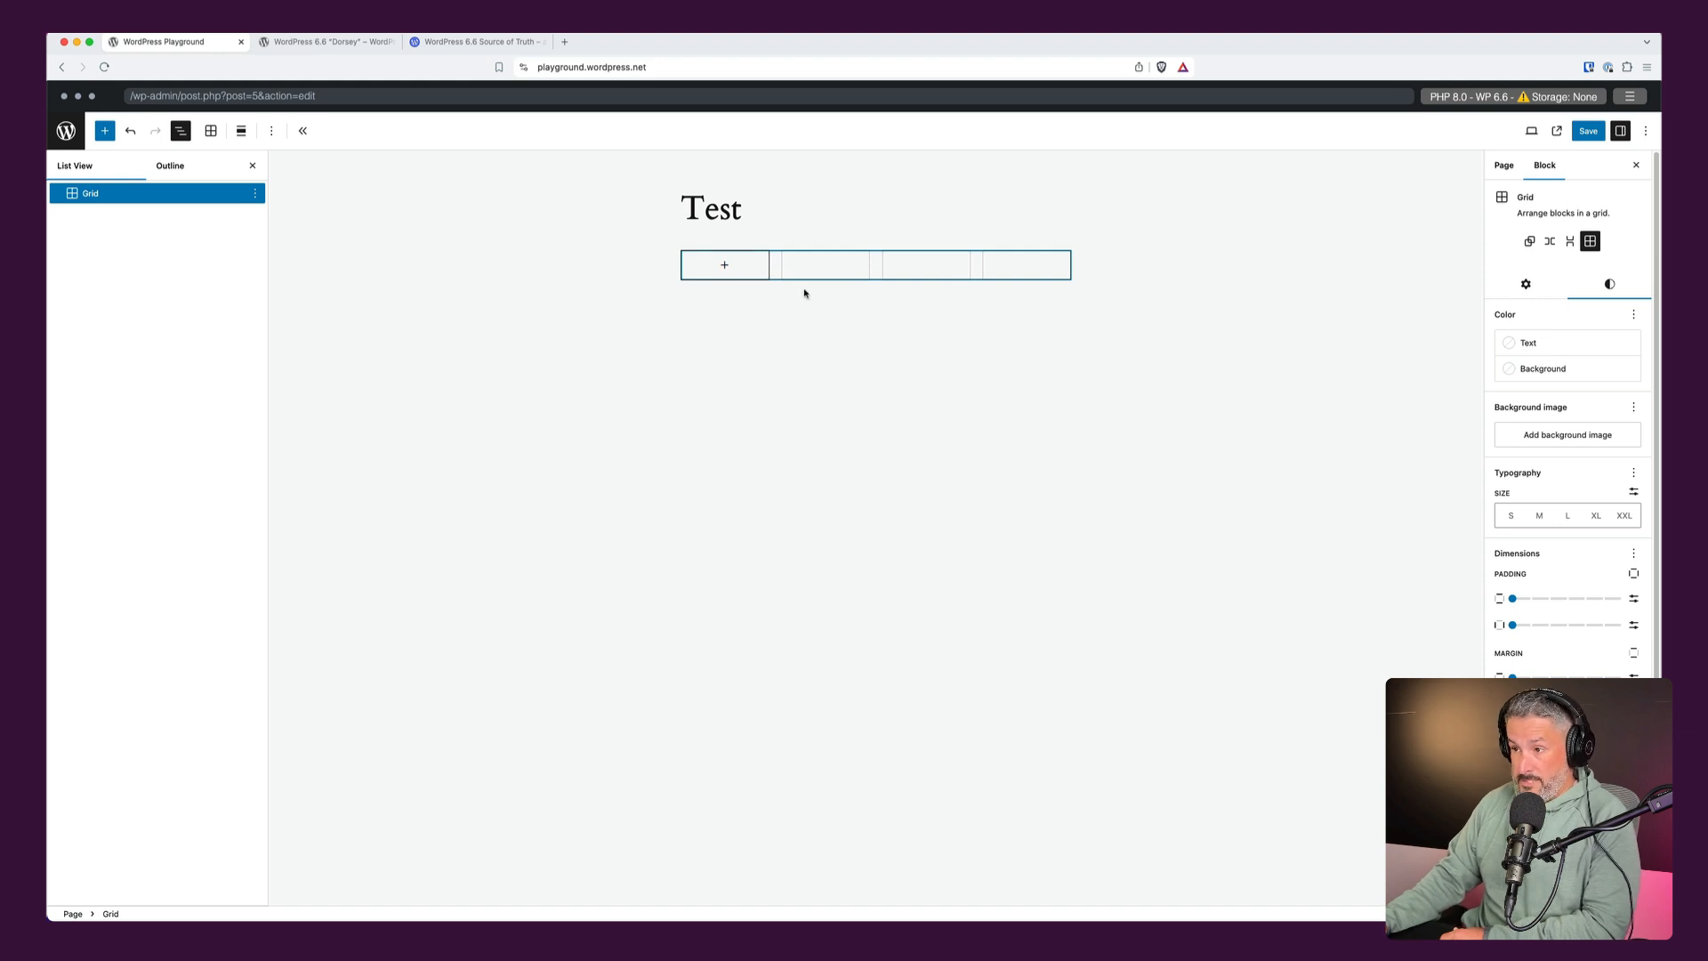
mouse_move(923, 283)
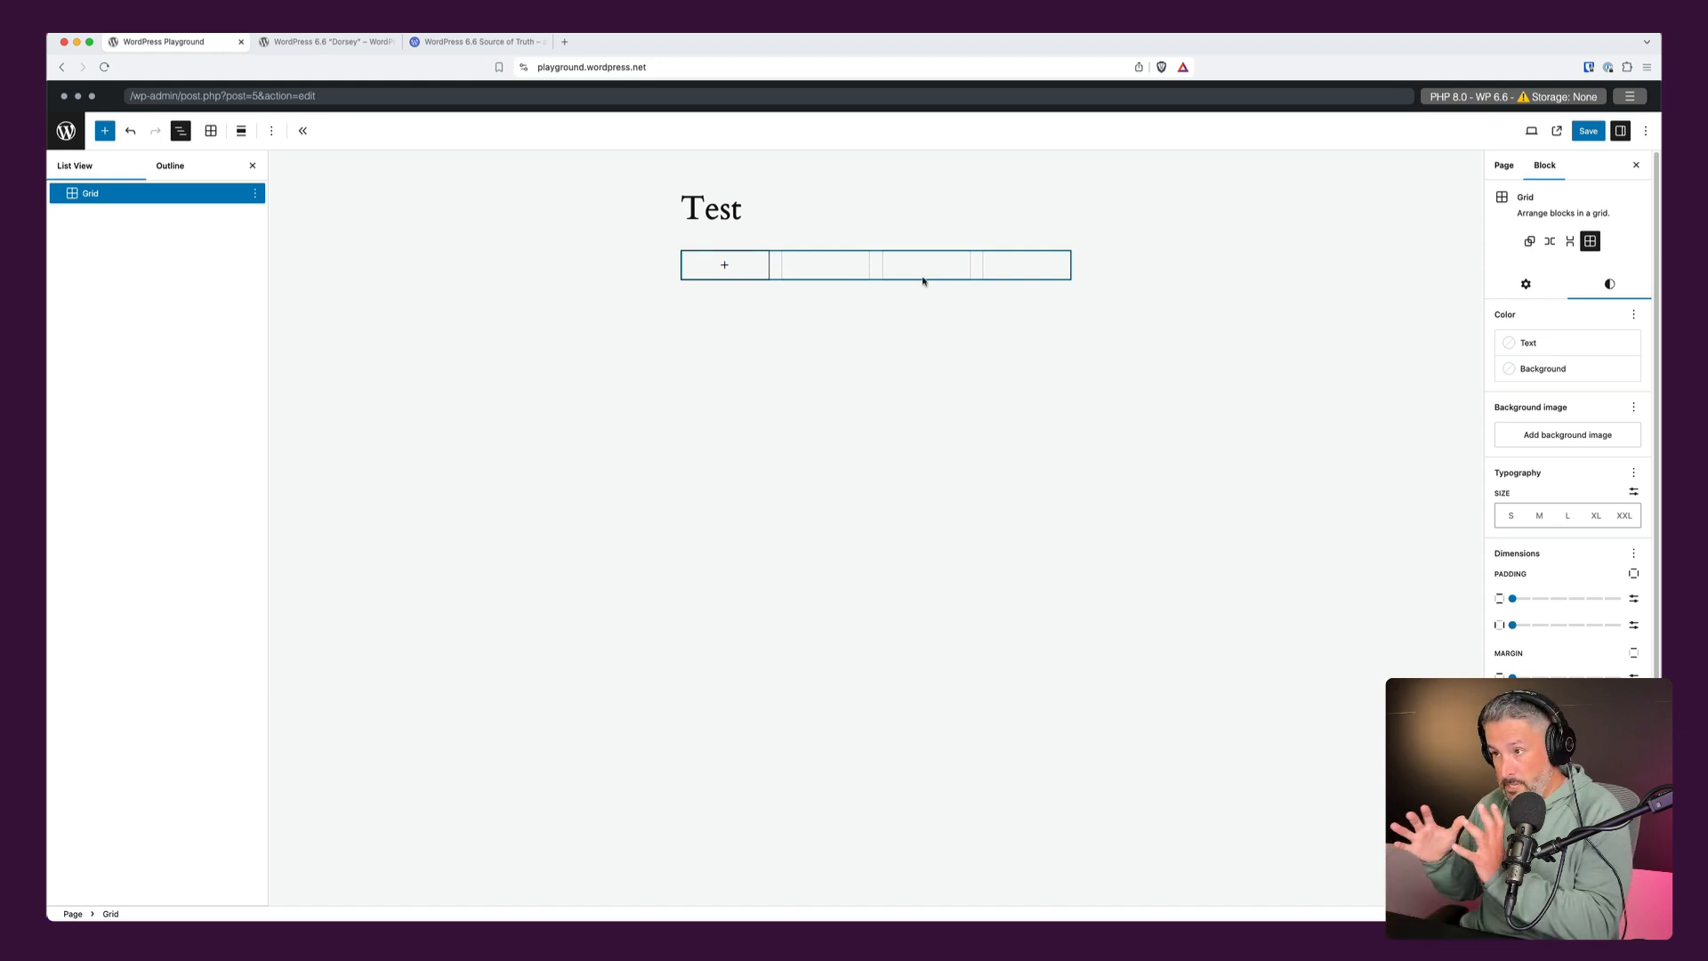
mouse_move(858, 265)
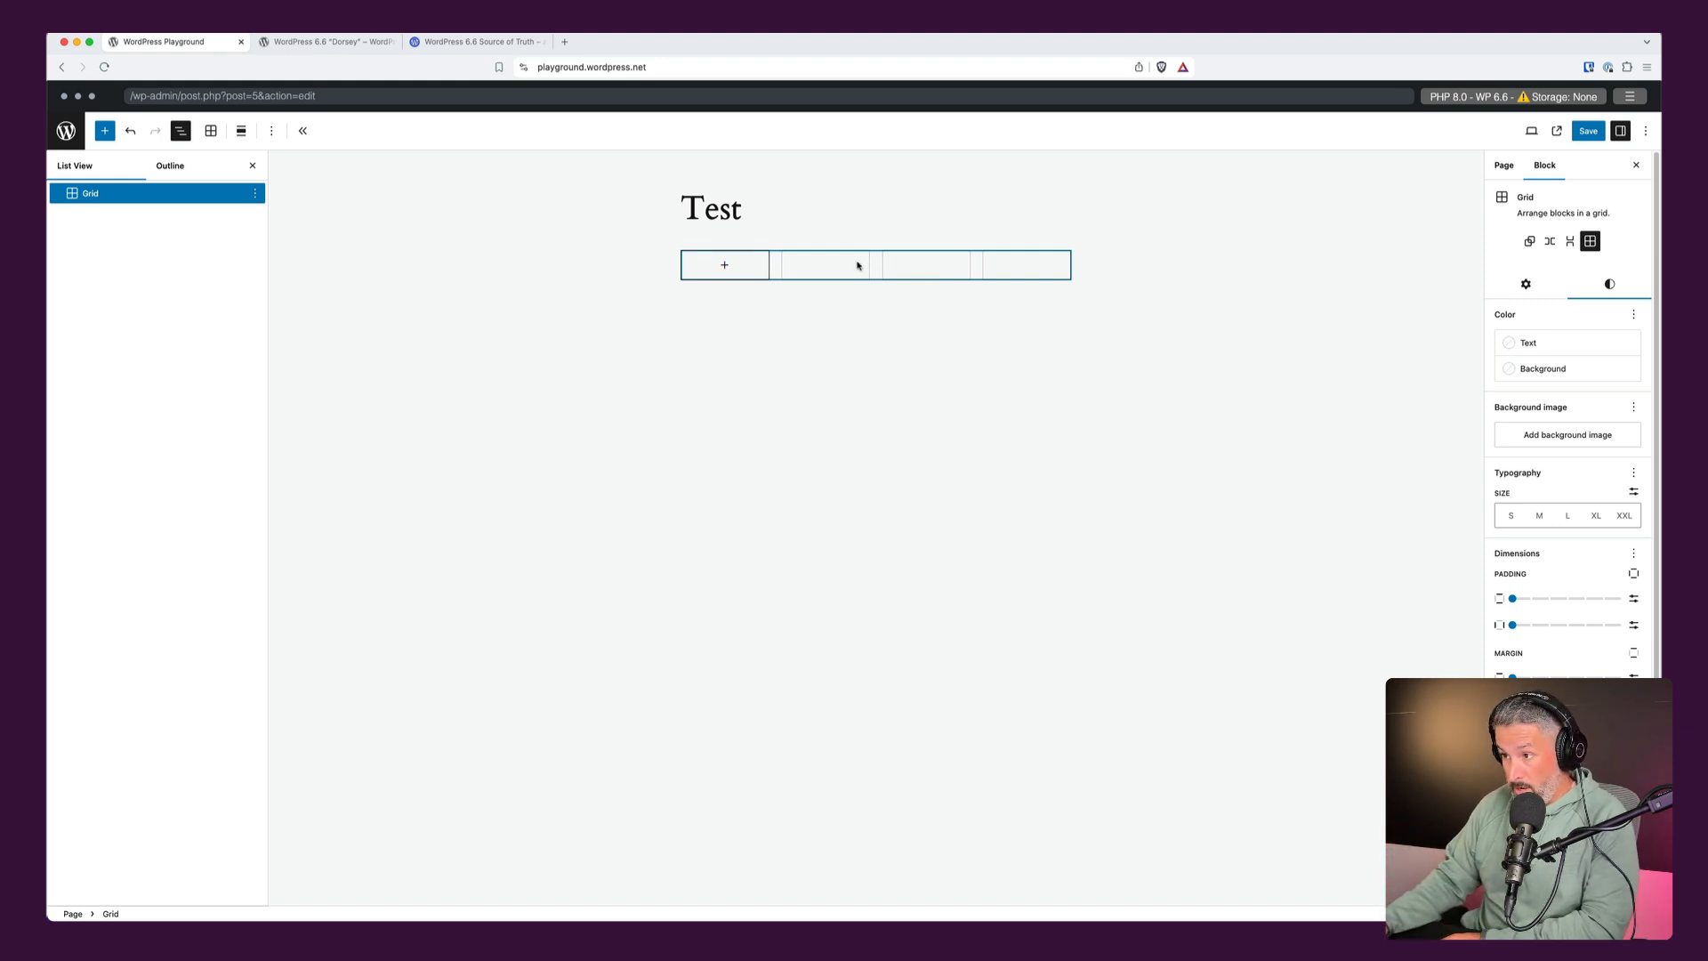
mouse_move(947, 269)
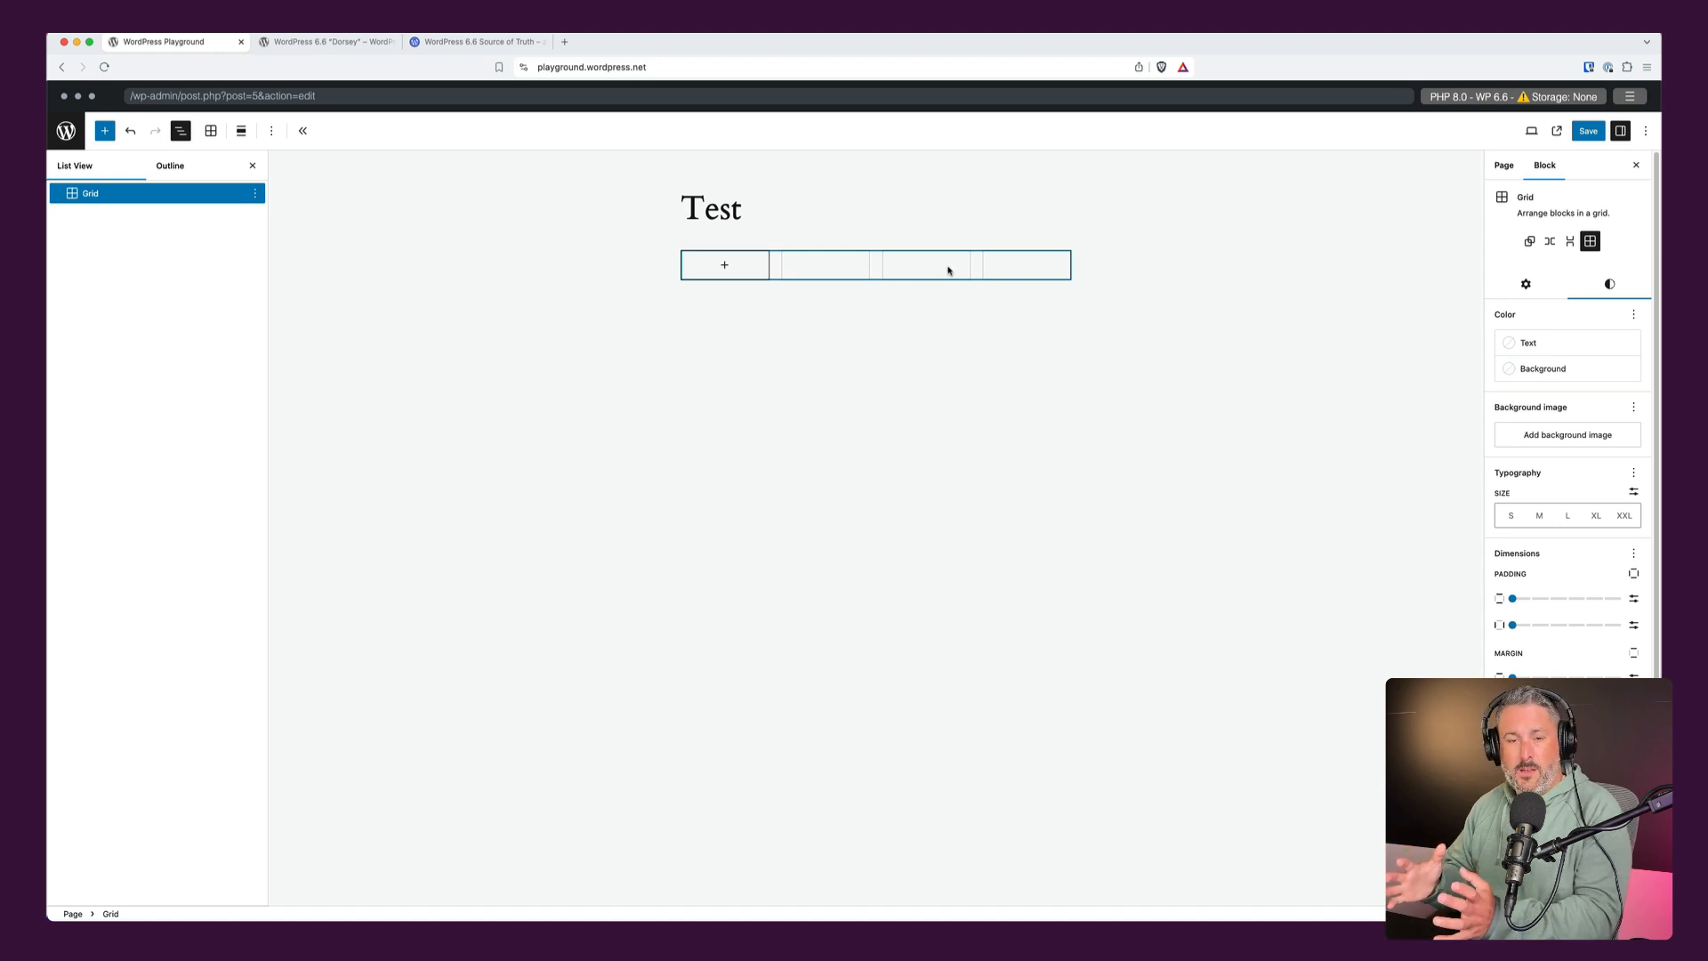
mouse_move(912, 274)
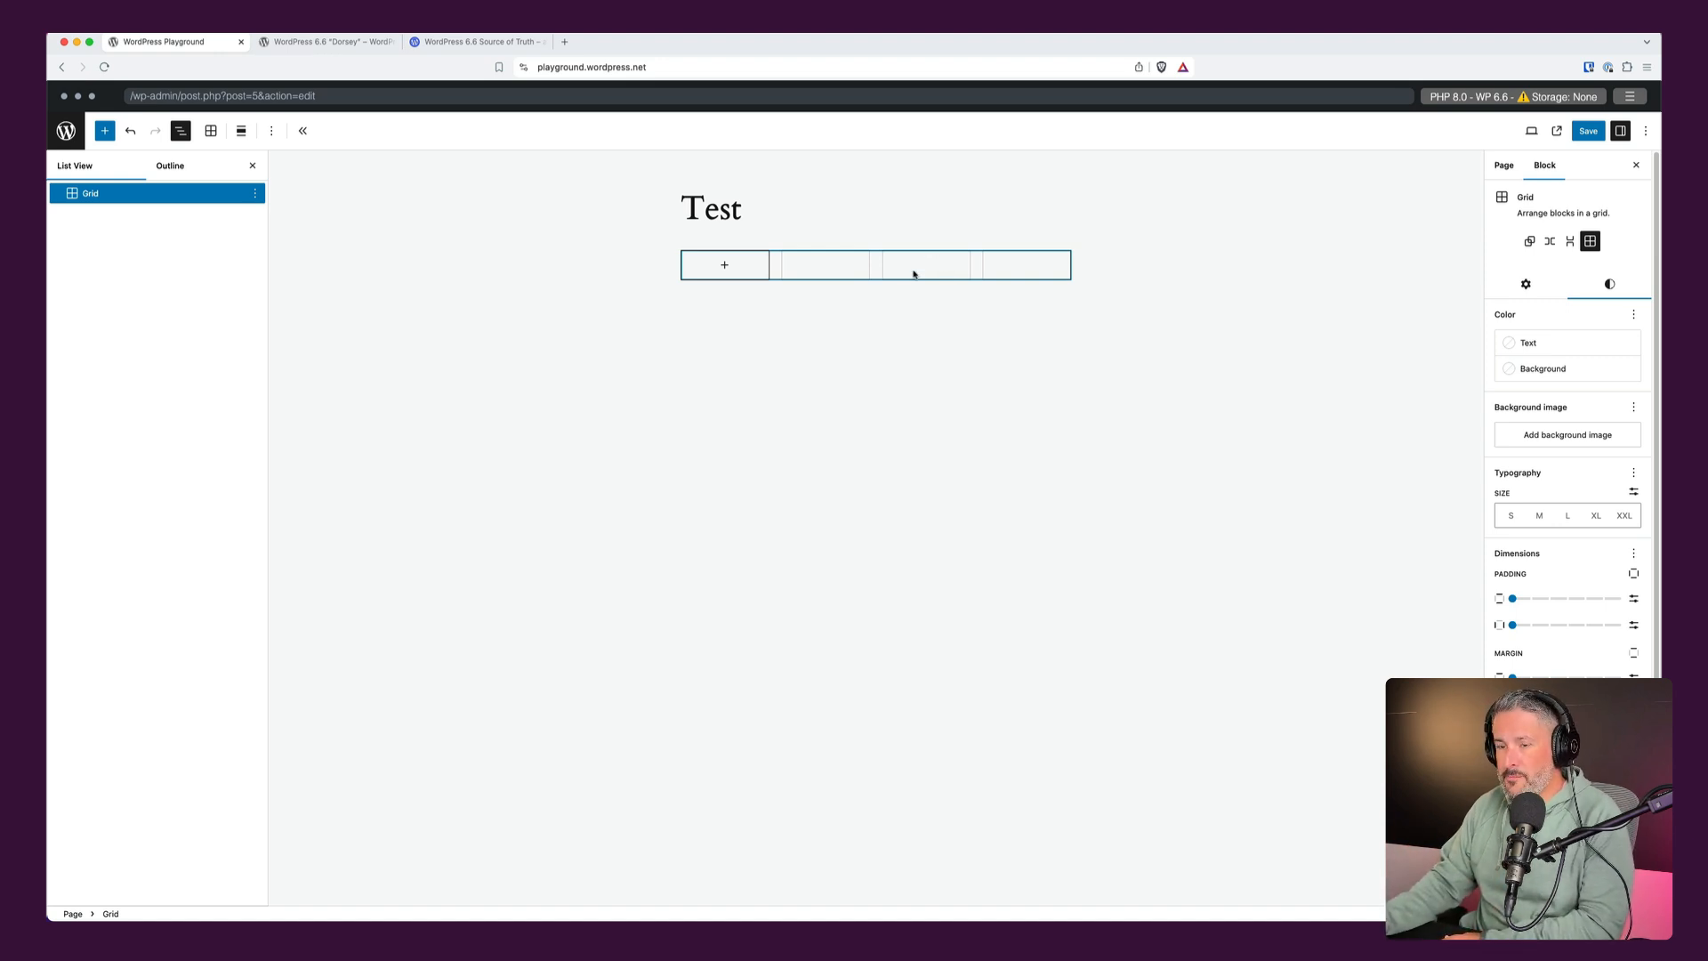
mouse_move(945, 254)
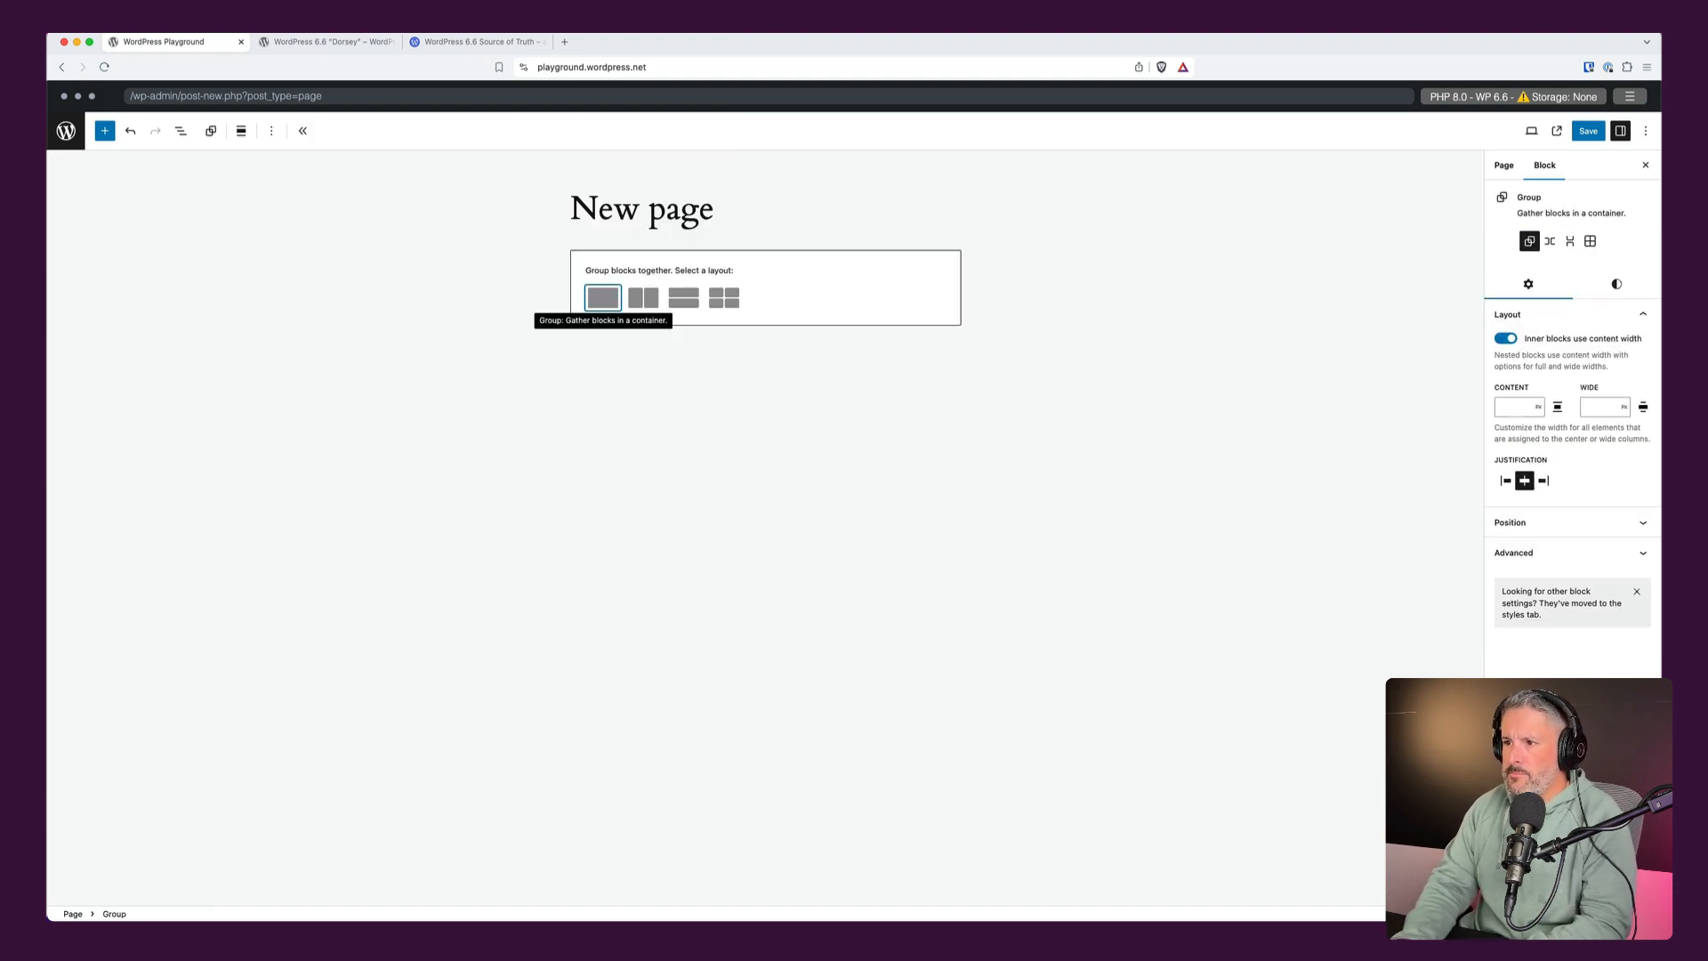
Create a Group with heading 'This is my call to action' and paragraph 'Sub headline ye'.
left_click(604, 297)
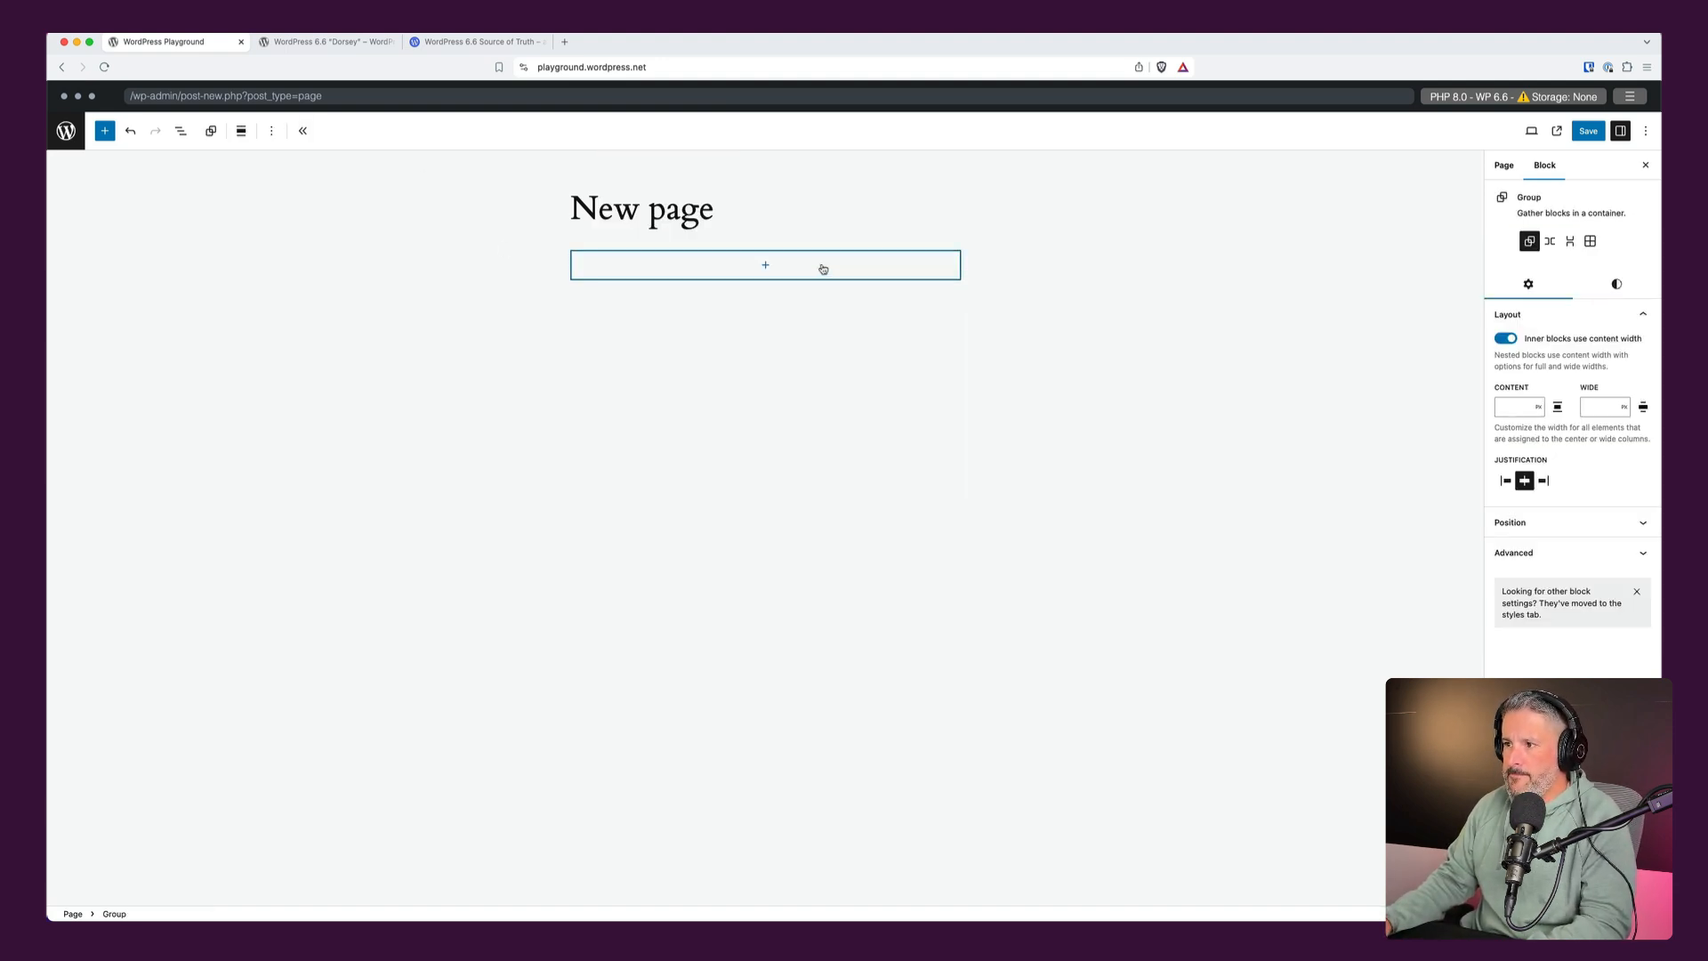
left_click(765, 266)
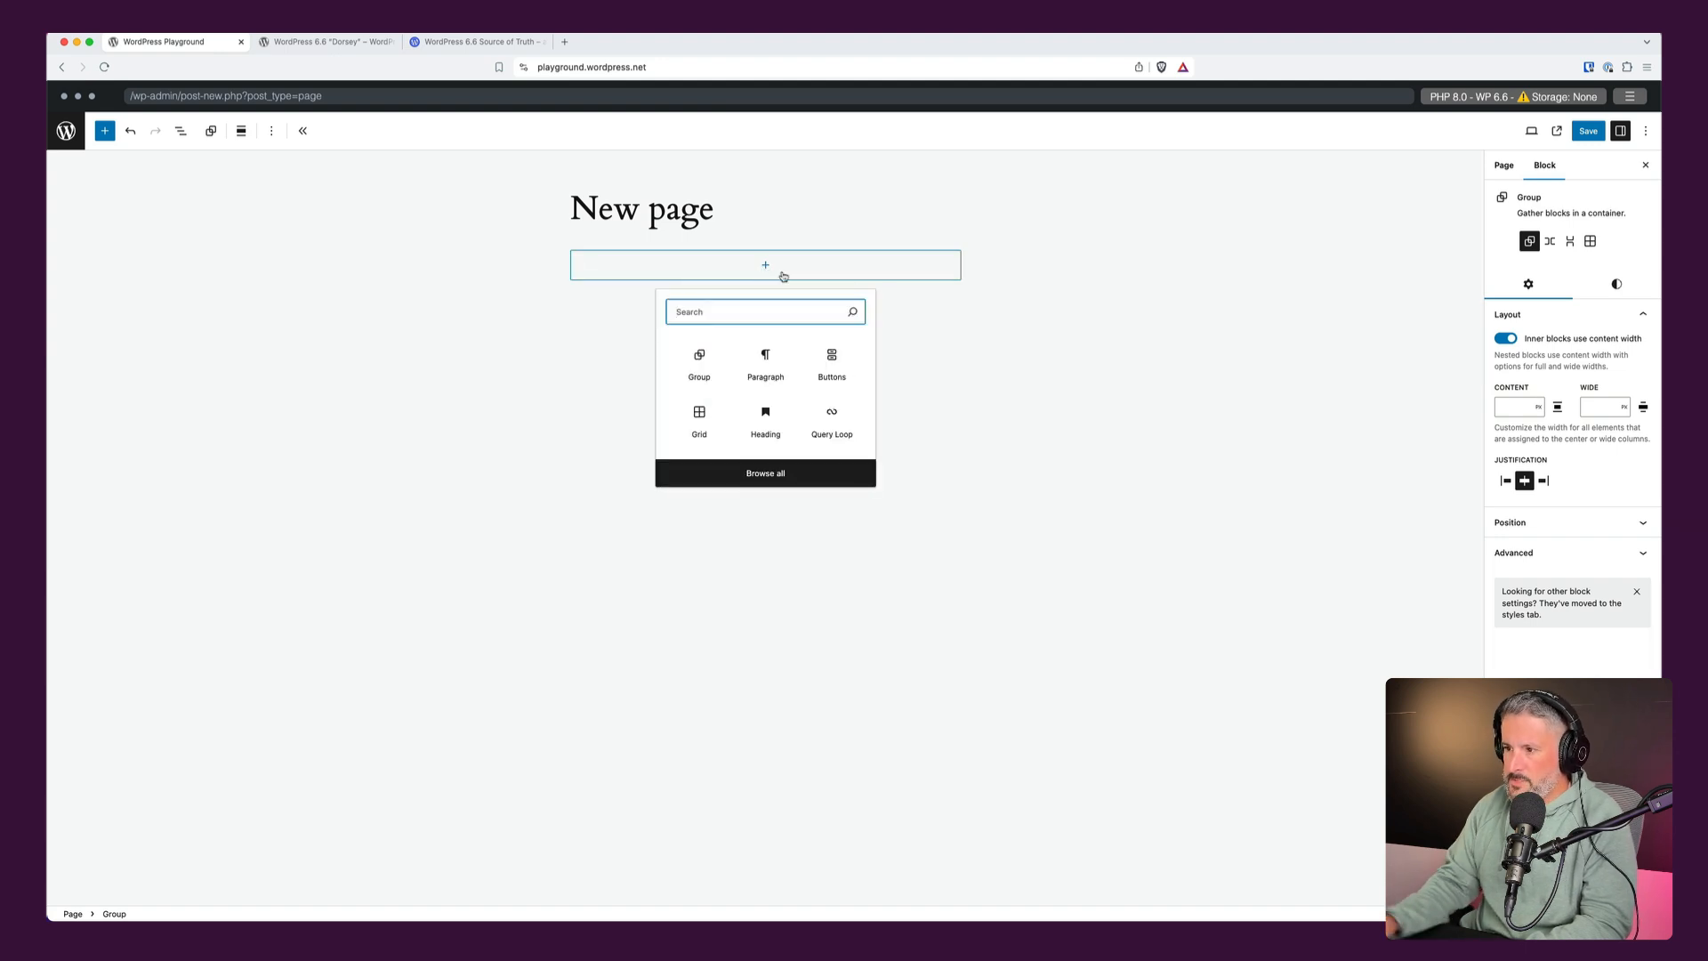
left_click(765, 418)
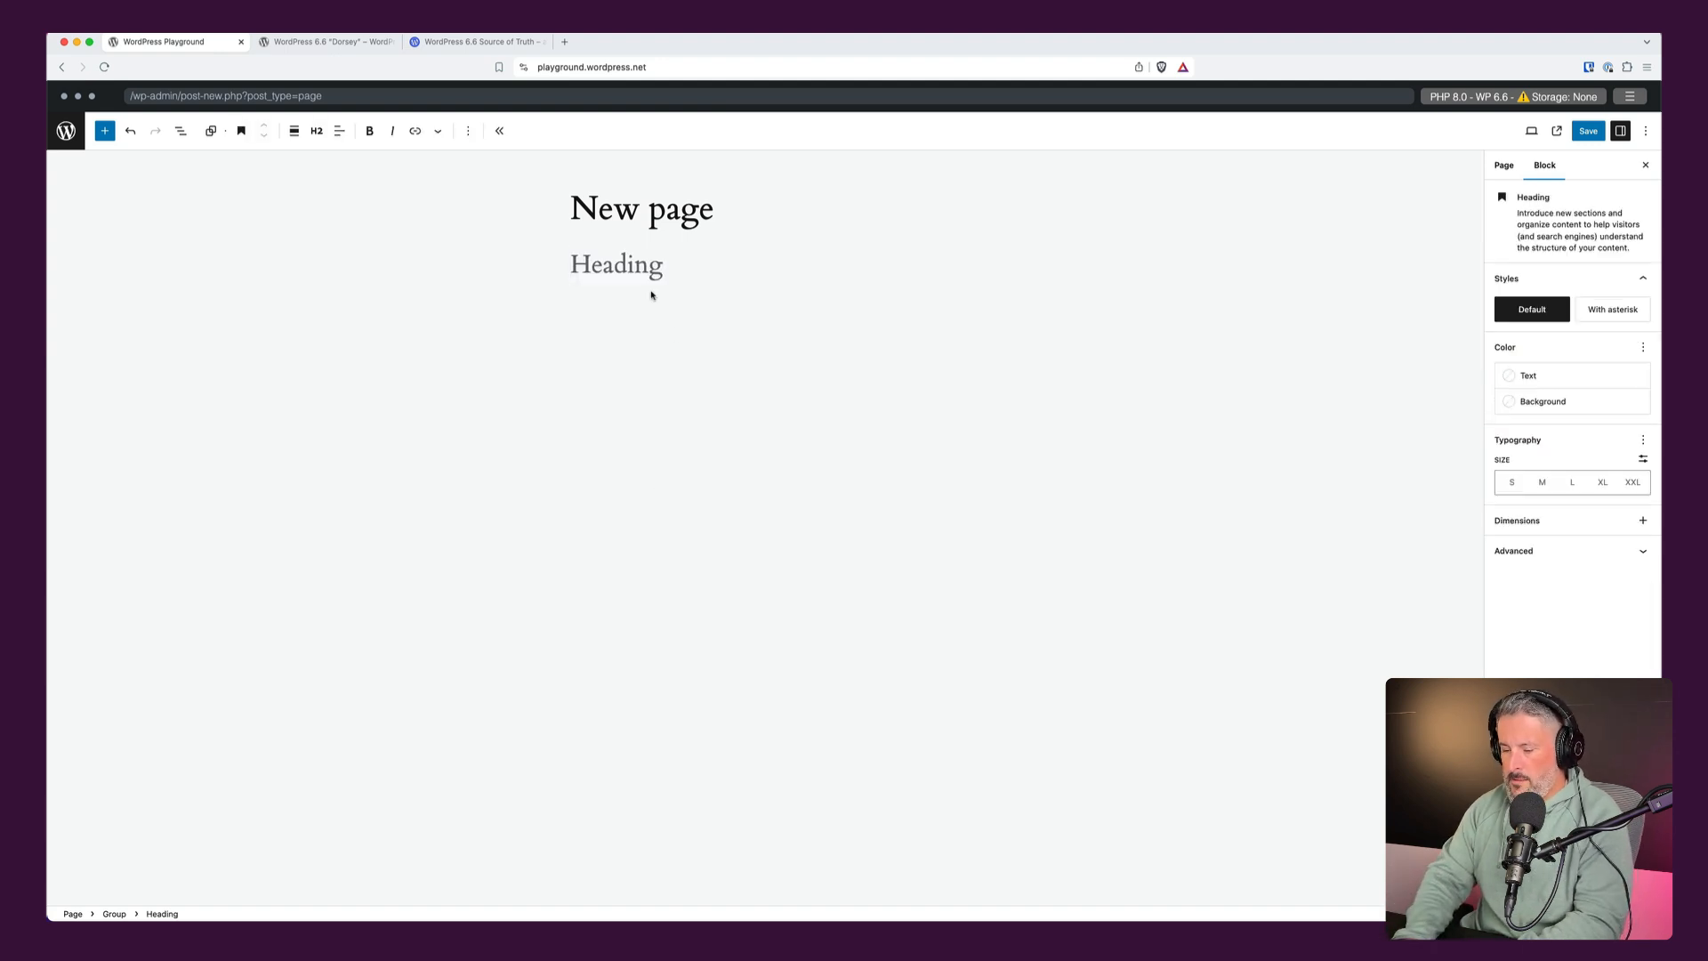
type("This is my call to action")
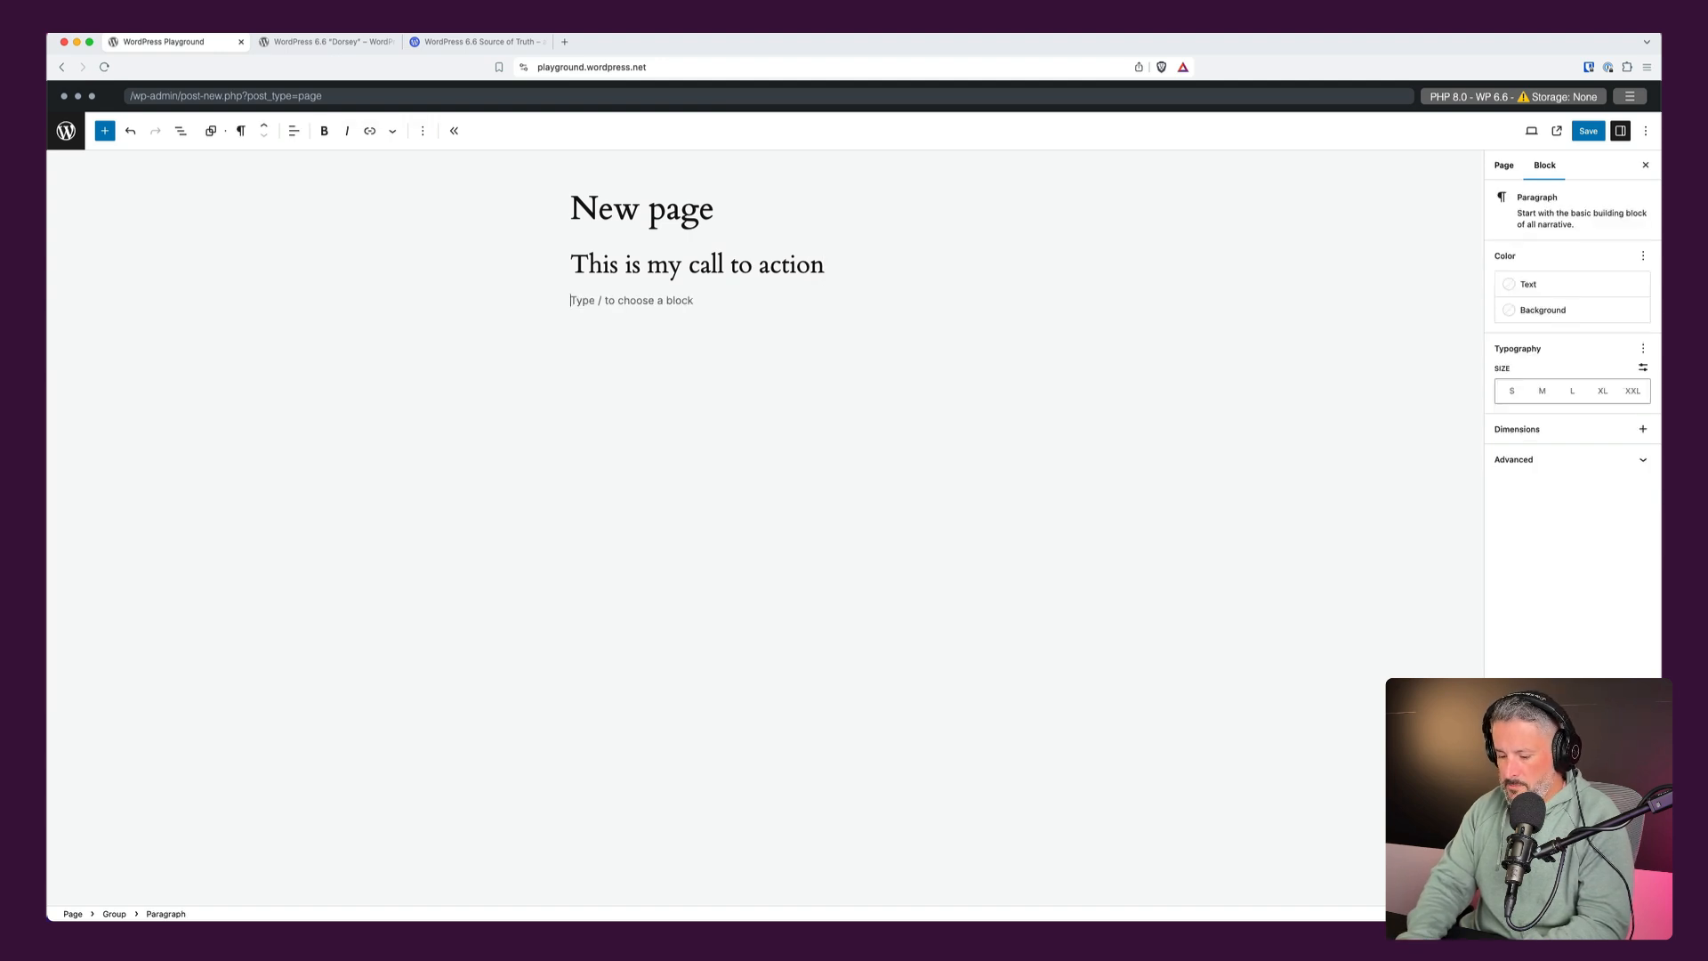
type("Sub headline ye")
type("/but")
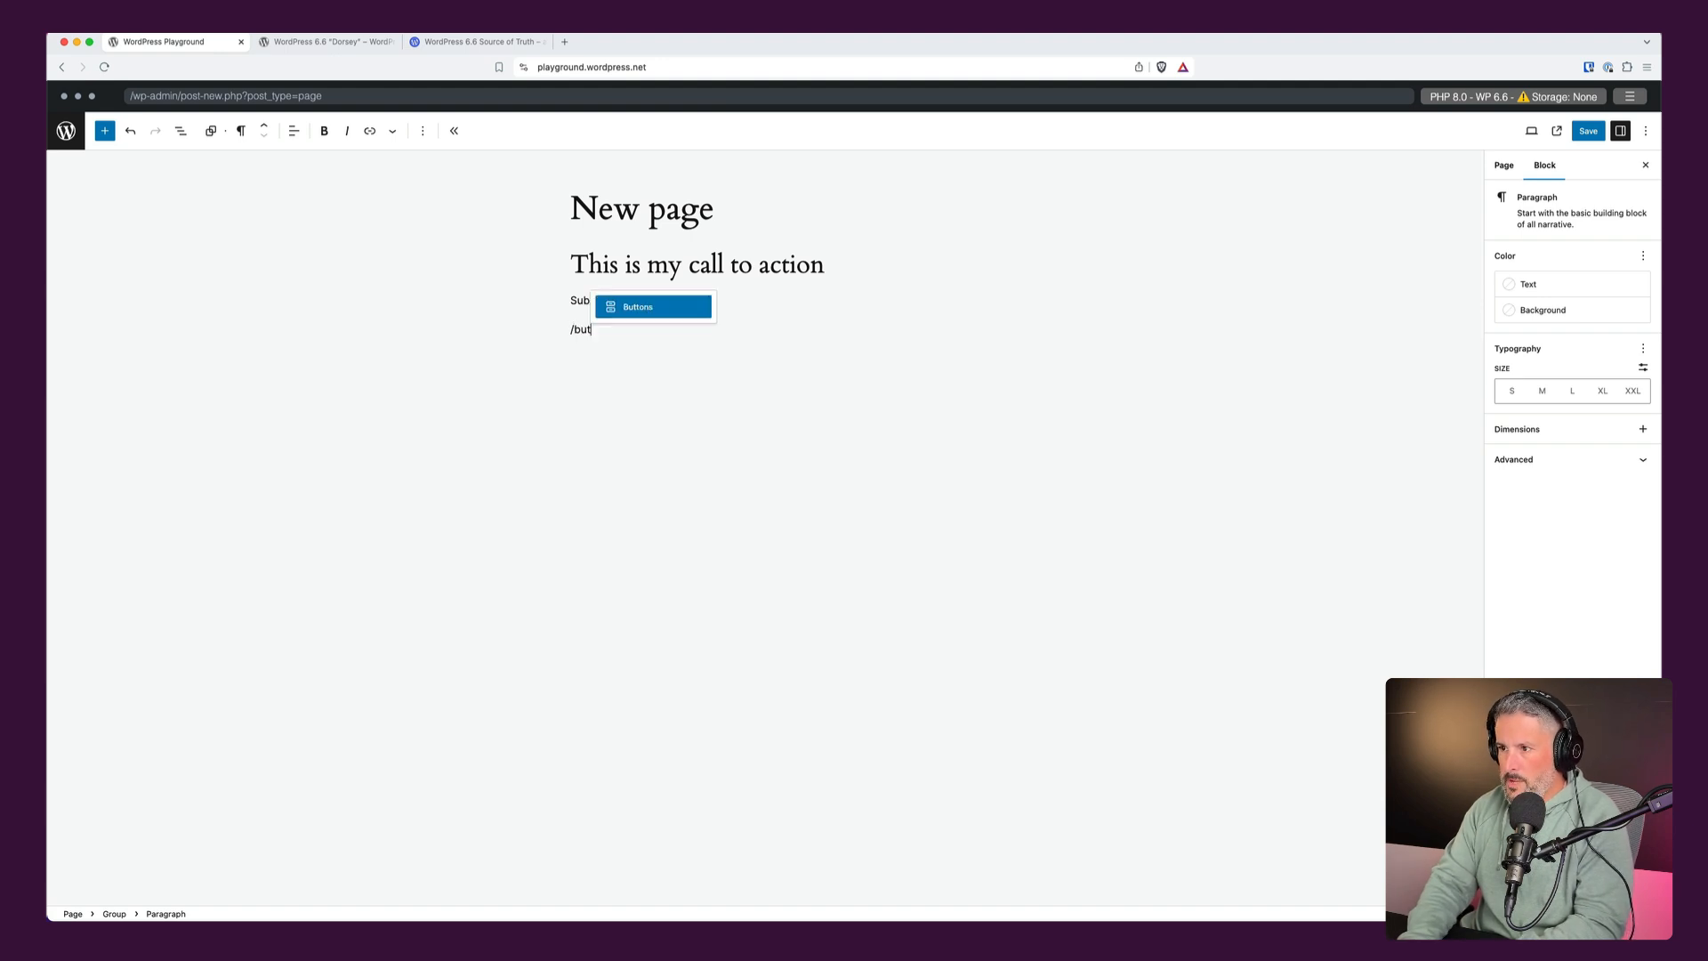
Add a Buttons block below the sub headline and a Spacer above the group.
left_click(637, 306)
type("/")
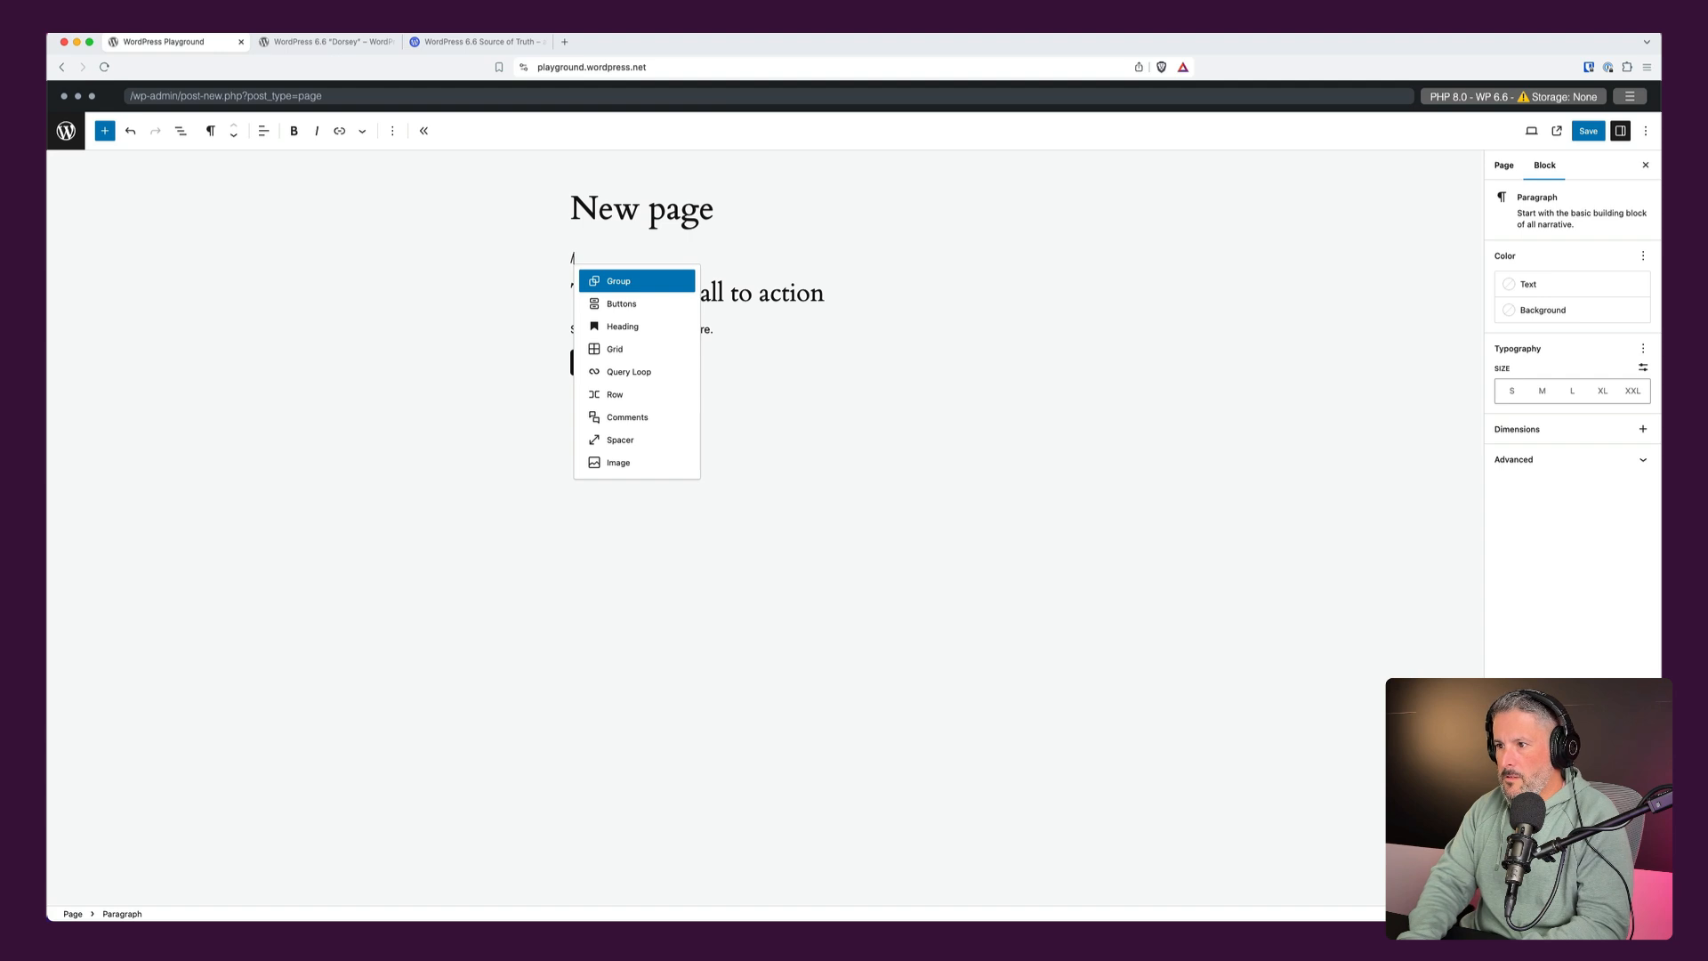
left_click(619, 439)
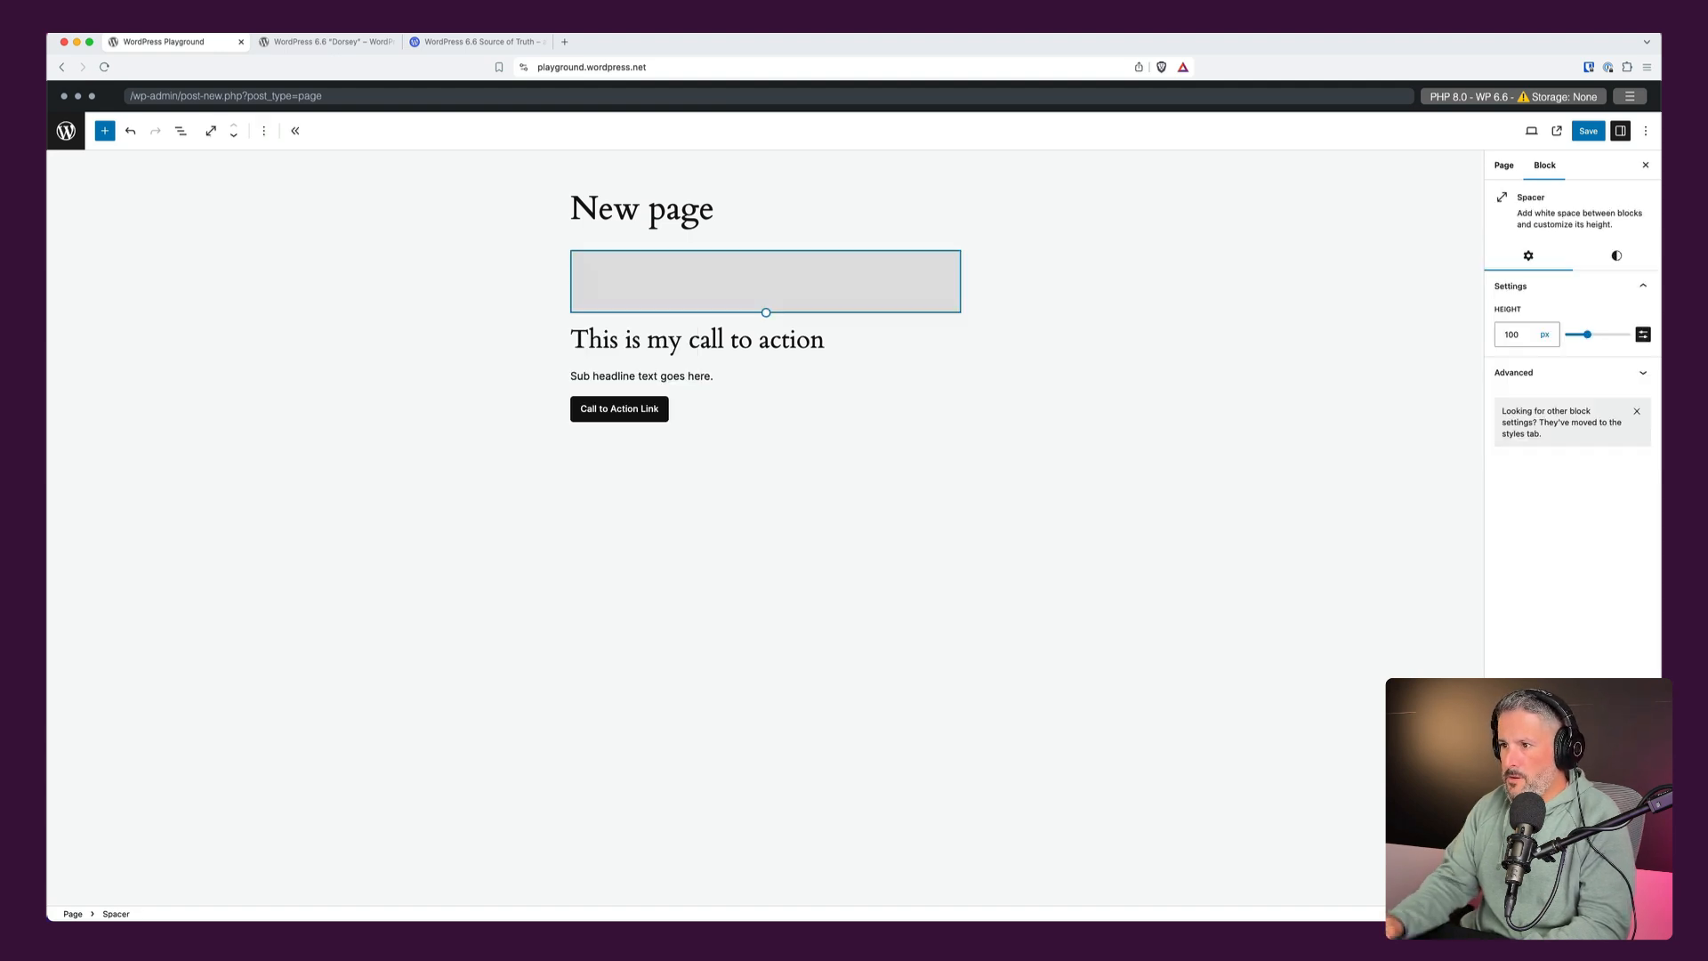
left_click(180, 129)
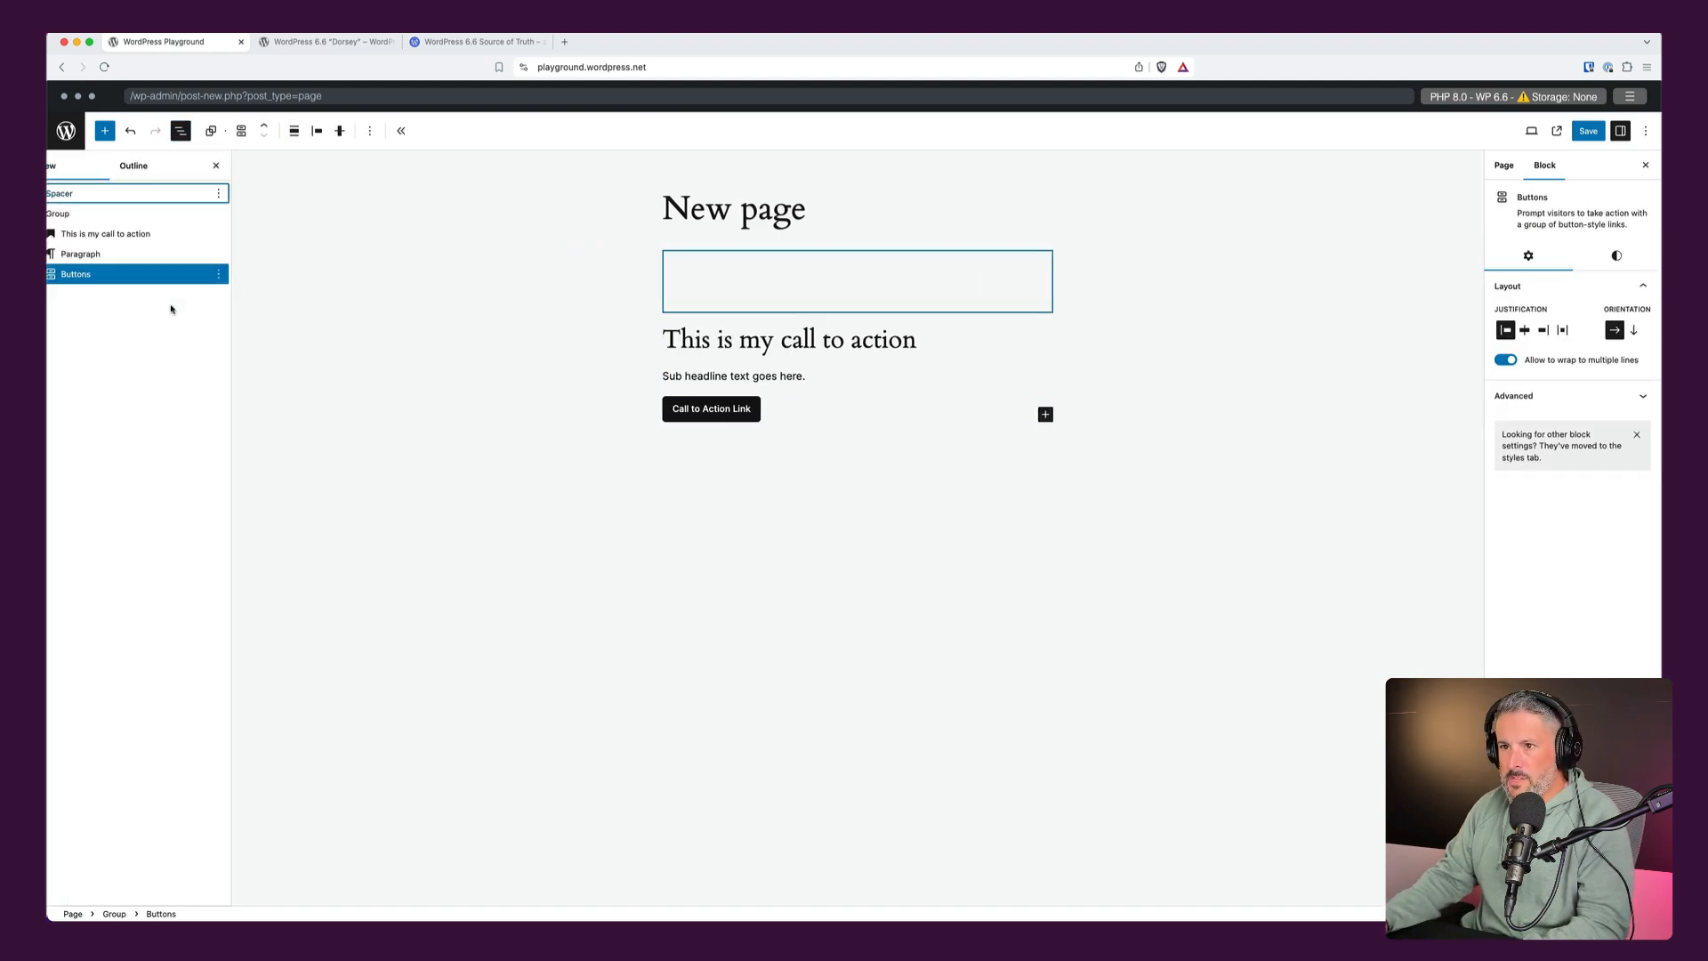
Give the call-to-action Group a grey background and save the page.
left_click(94, 212)
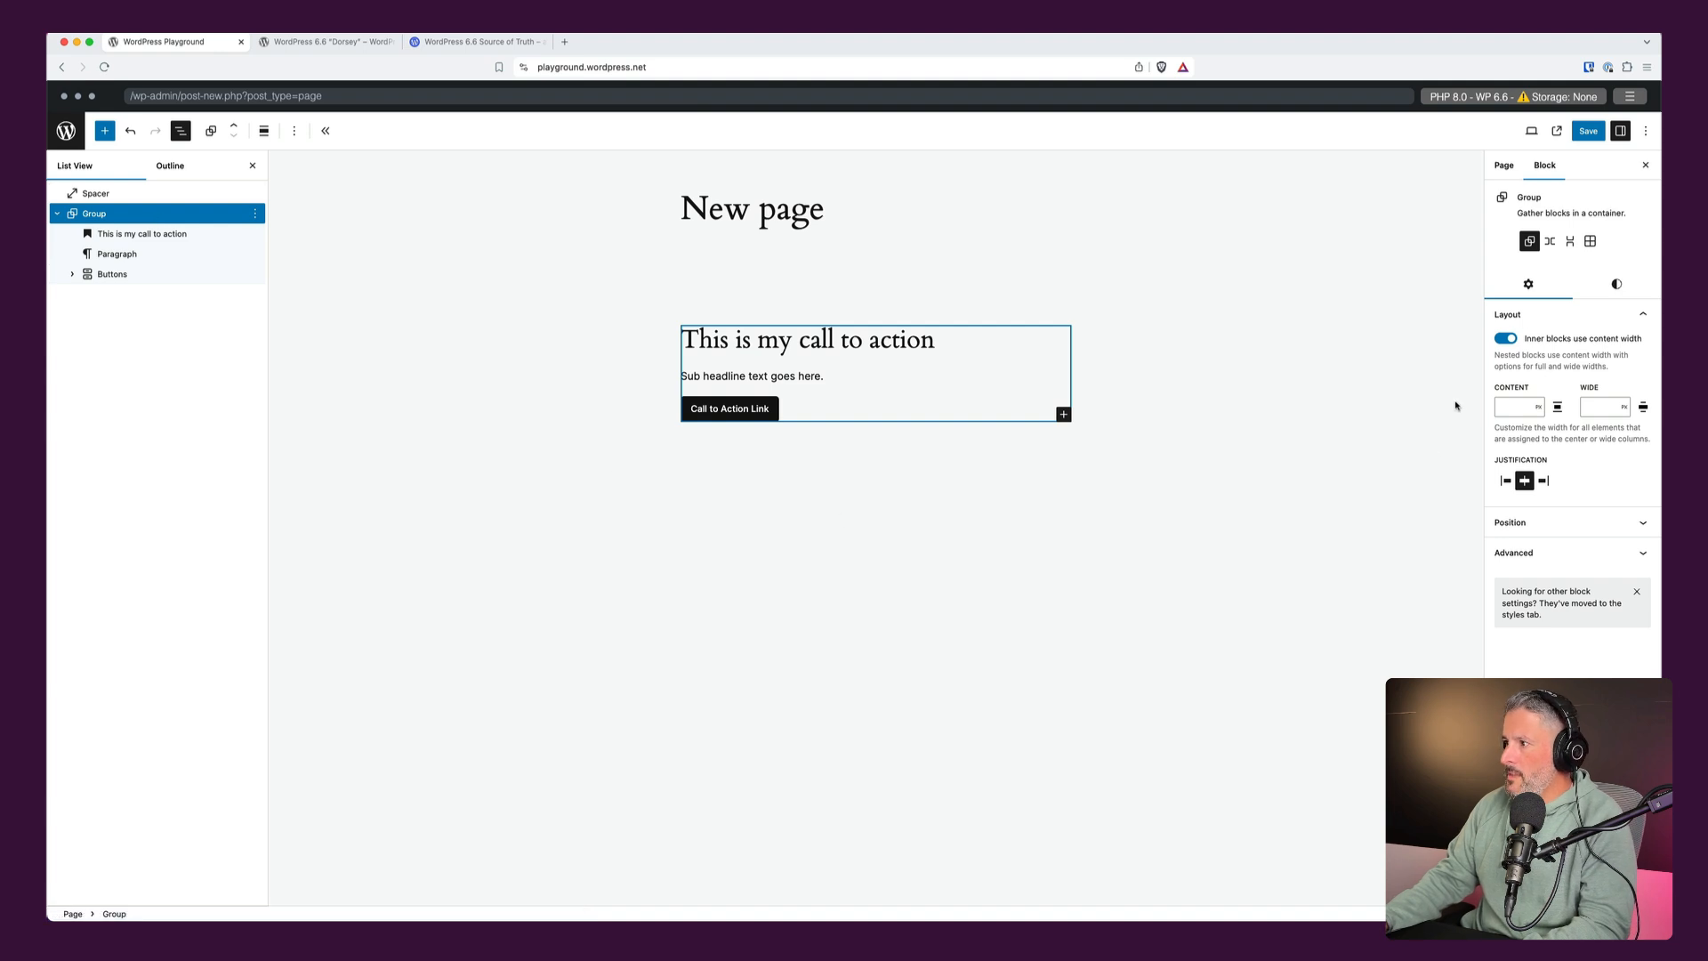
left_click(1608, 285)
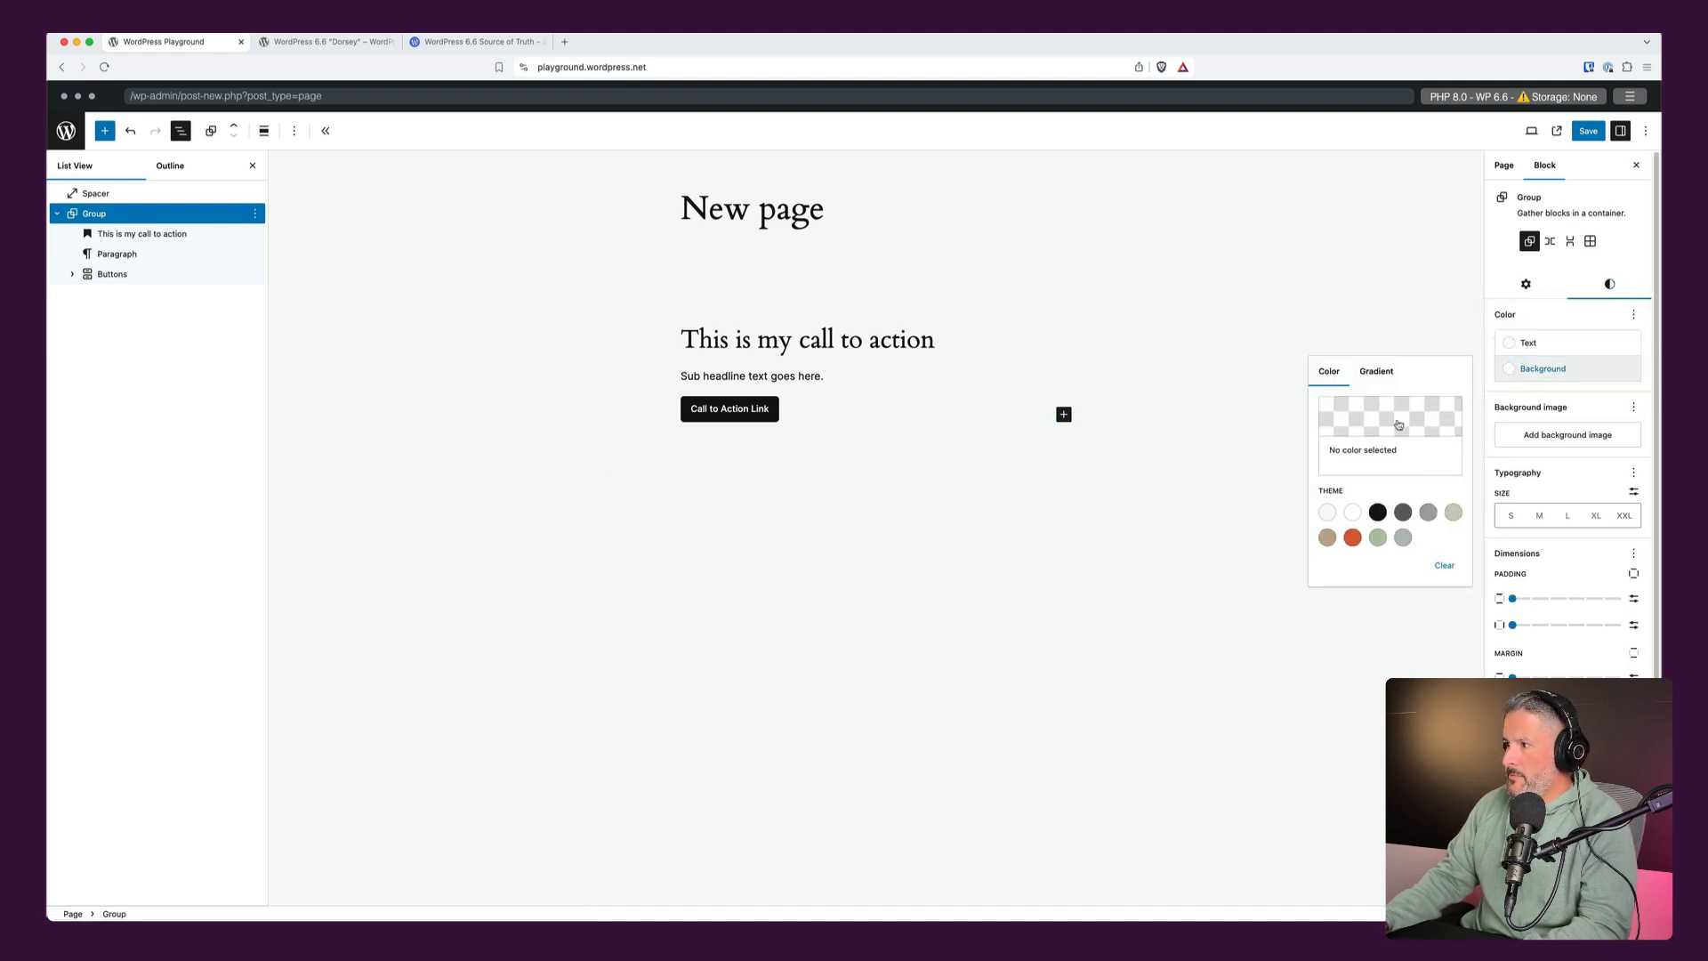
left_click(1402, 537)
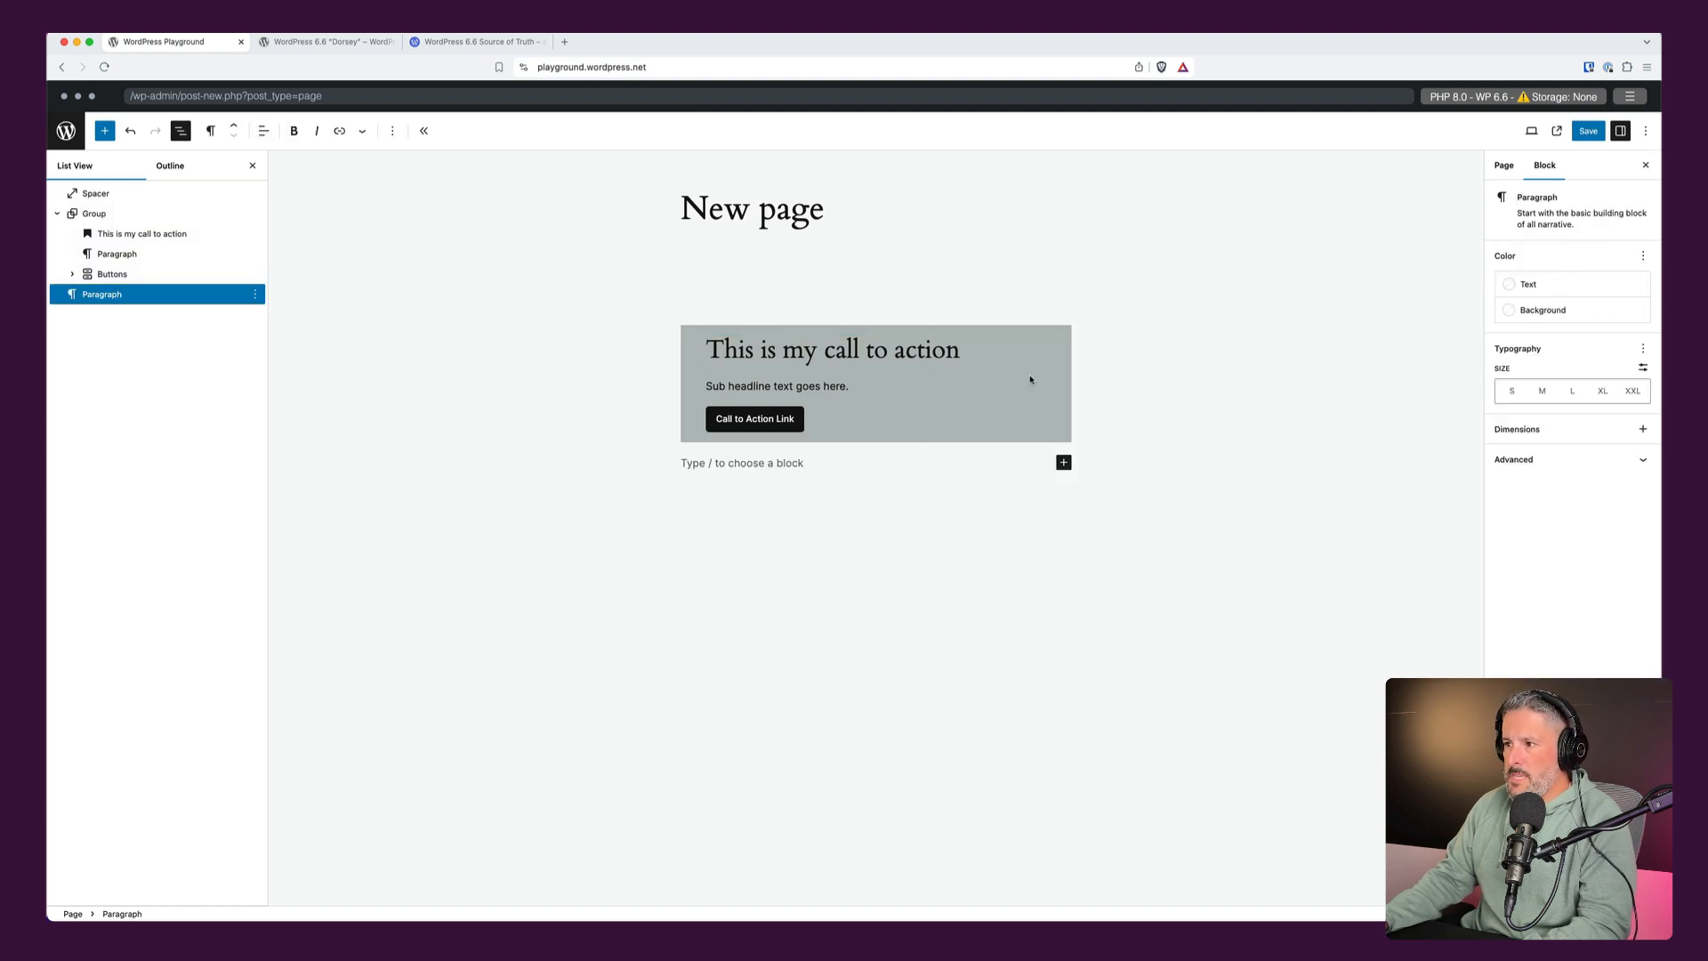
left_click(95, 212)
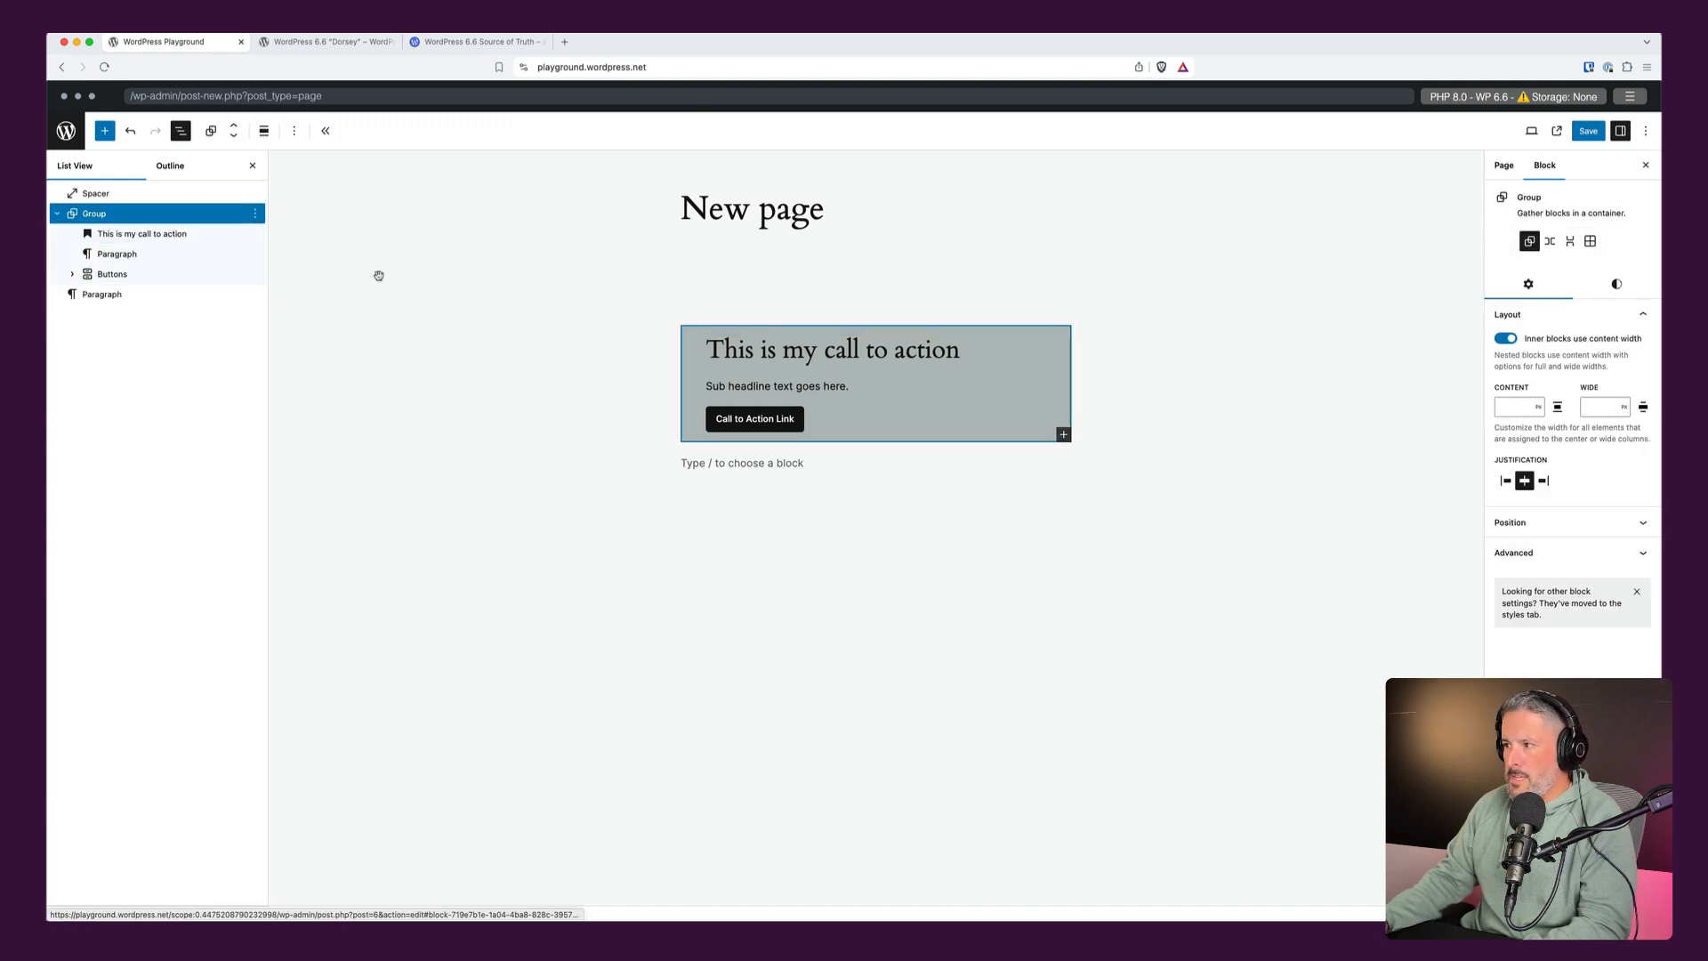
left_click(1617, 284)
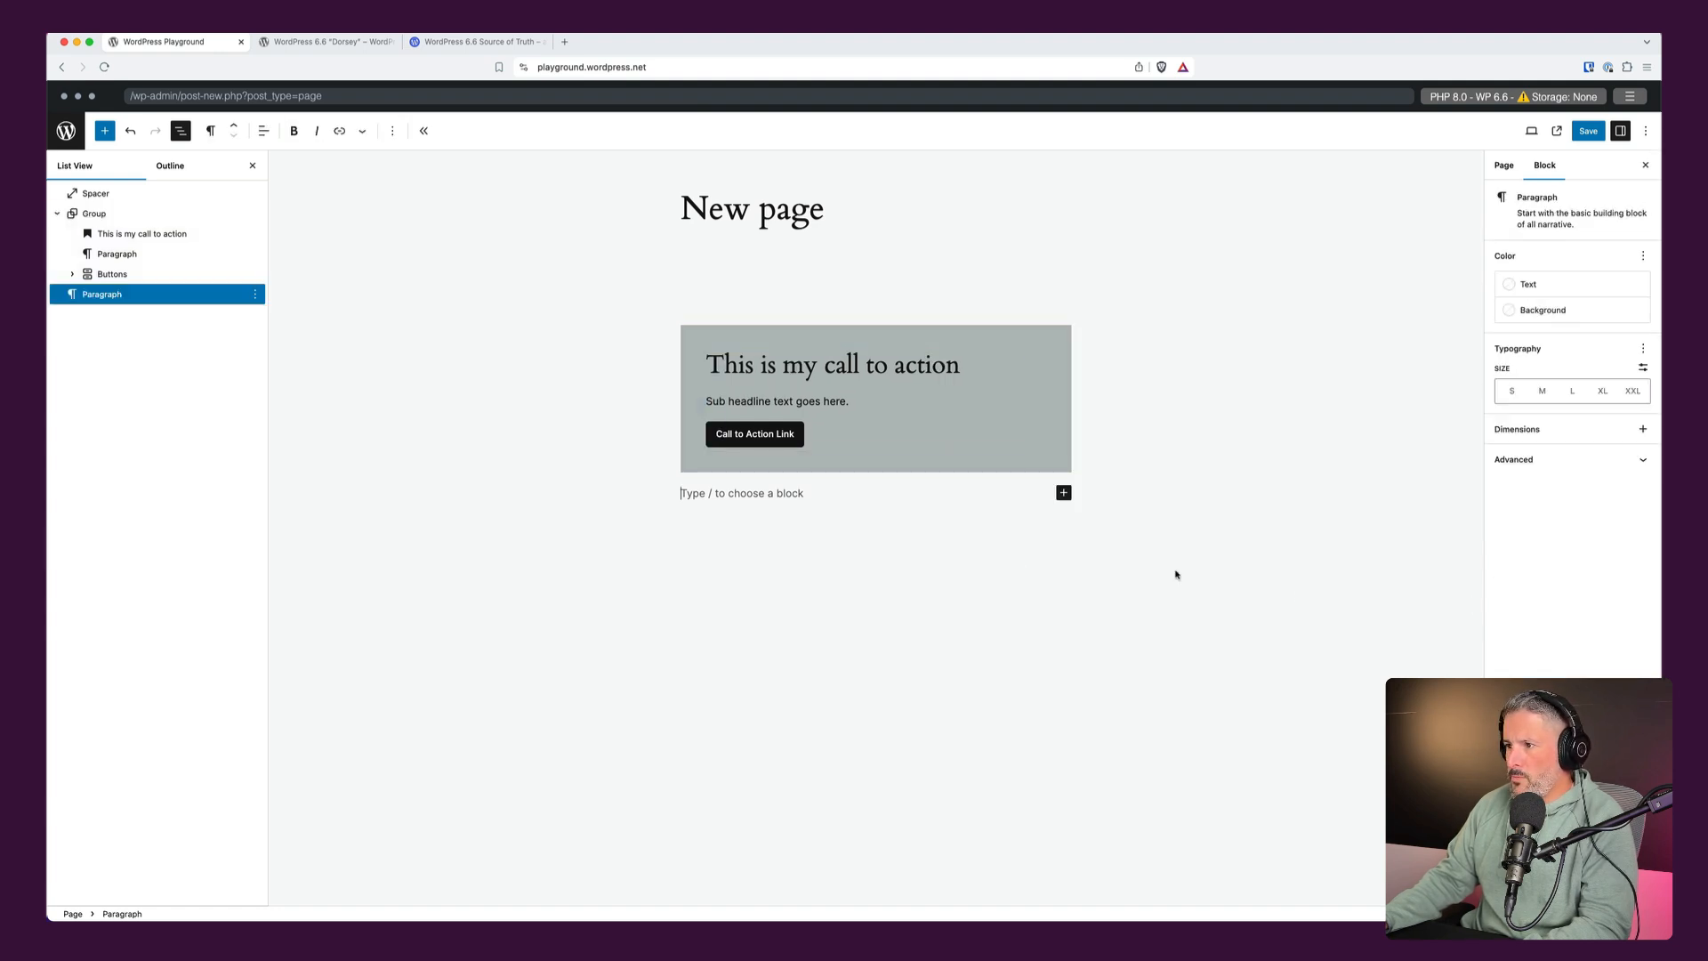
left_click(1587, 130)
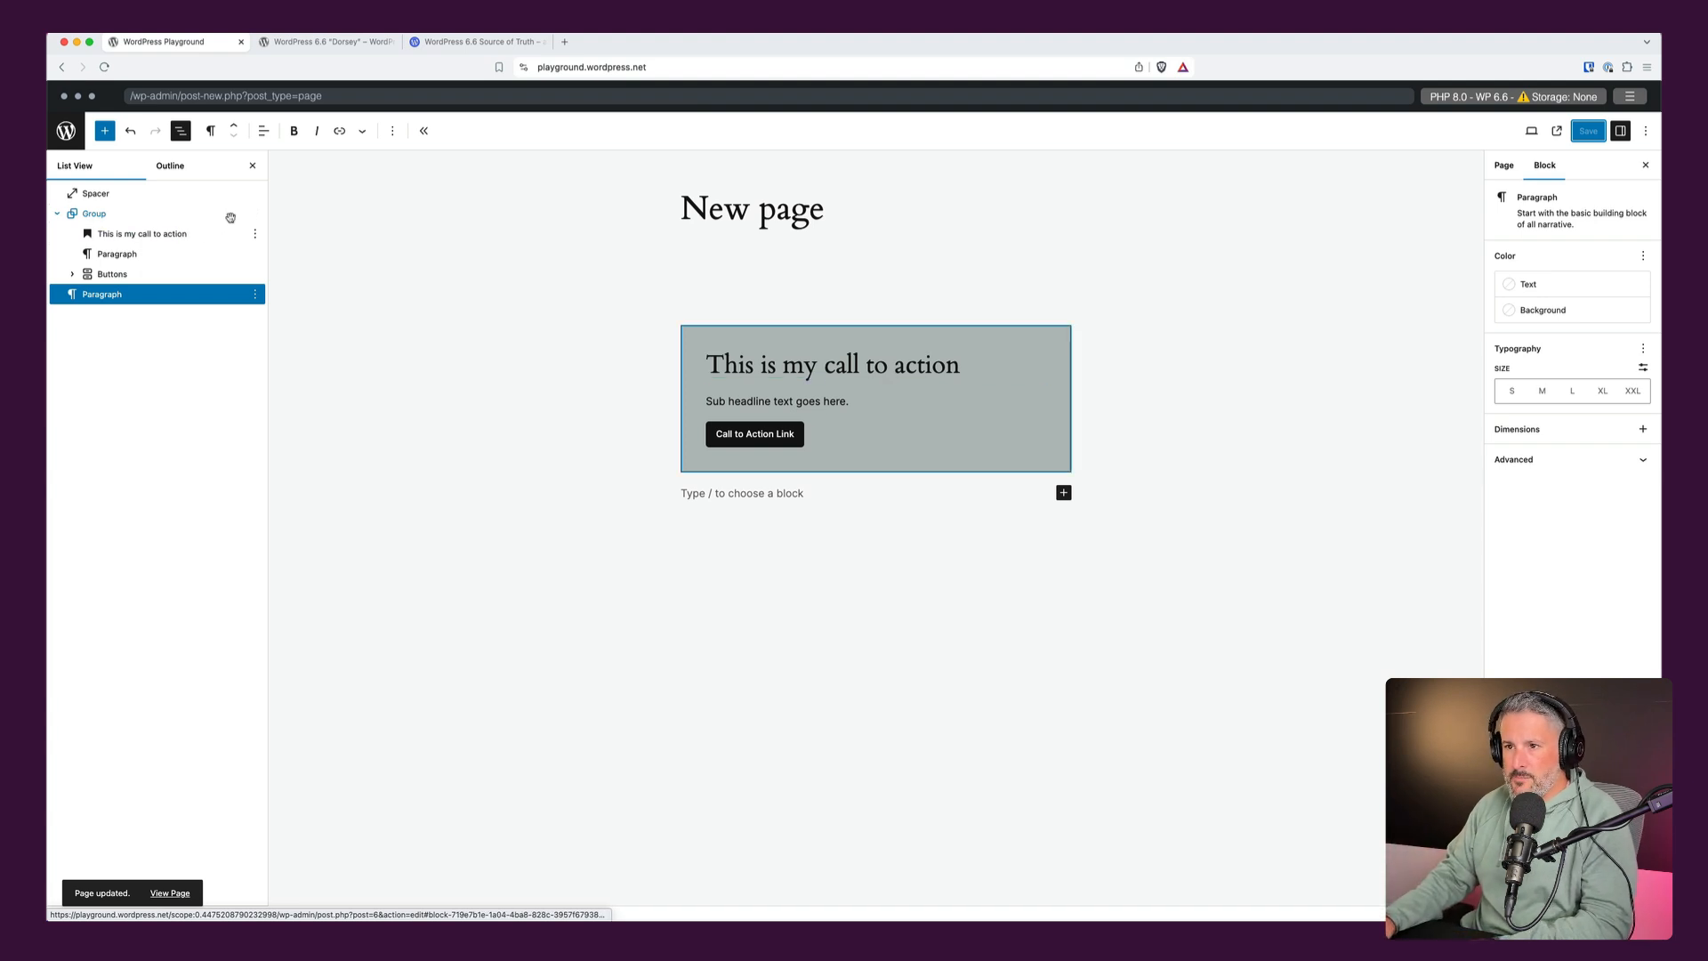
Rename the group to 'Call to action pattern' from List View.
left_click(254, 294)
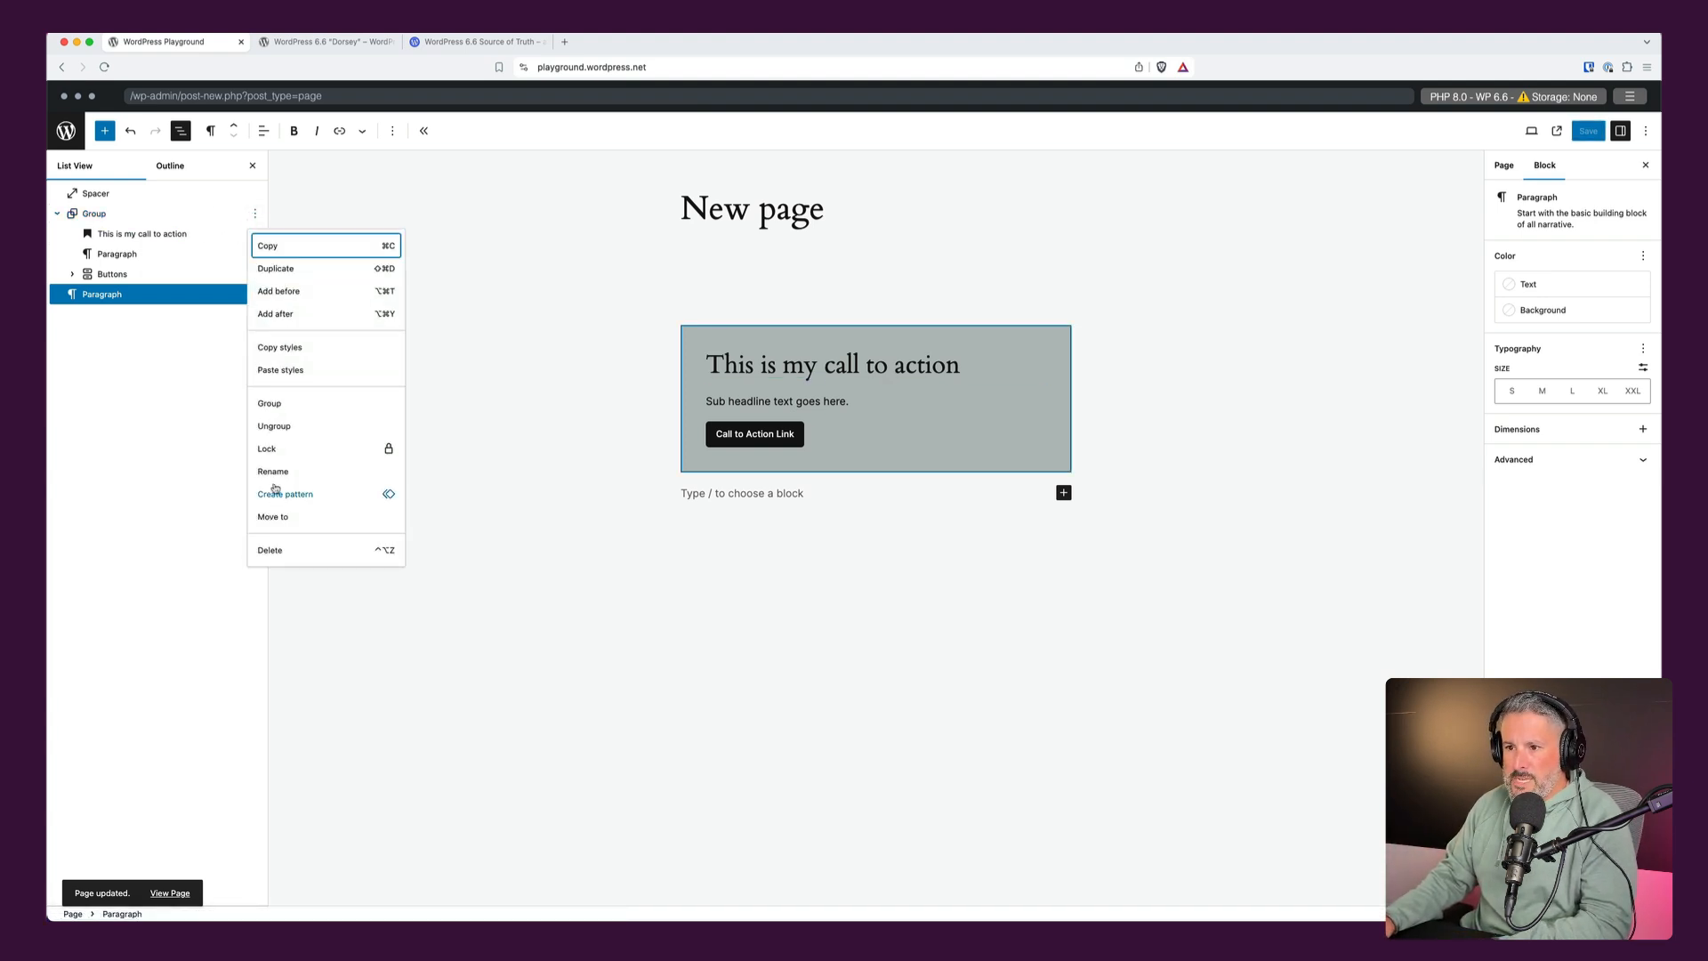
left_click(272, 470)
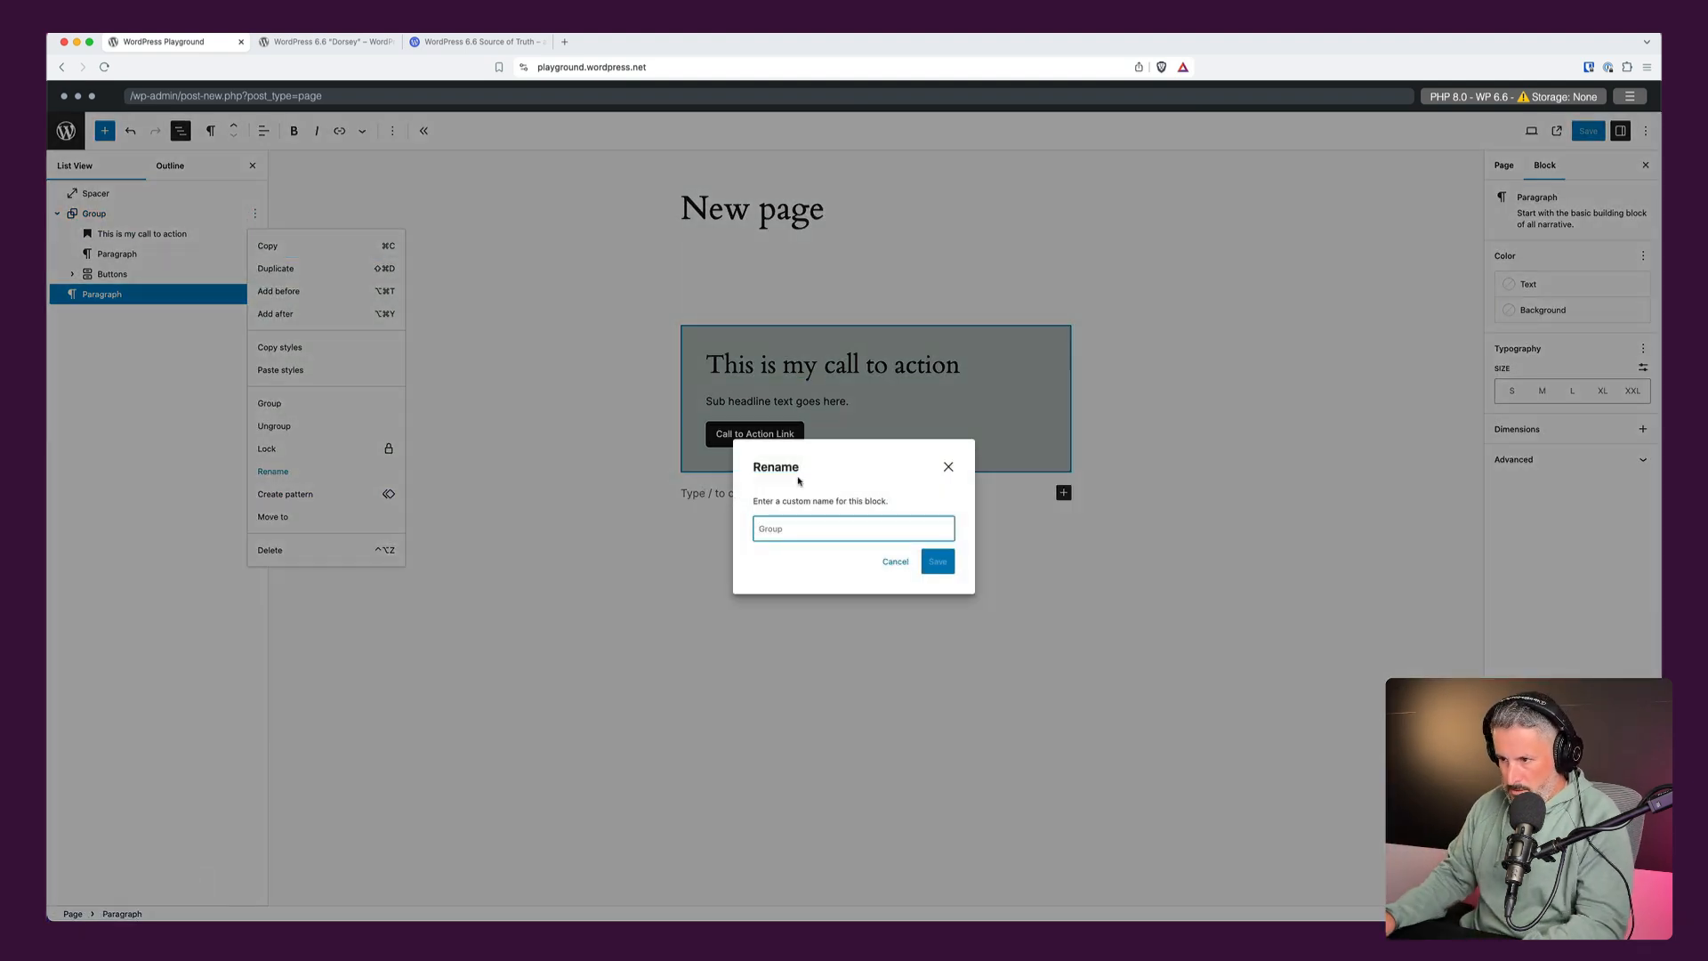
type("Call to action pattern")
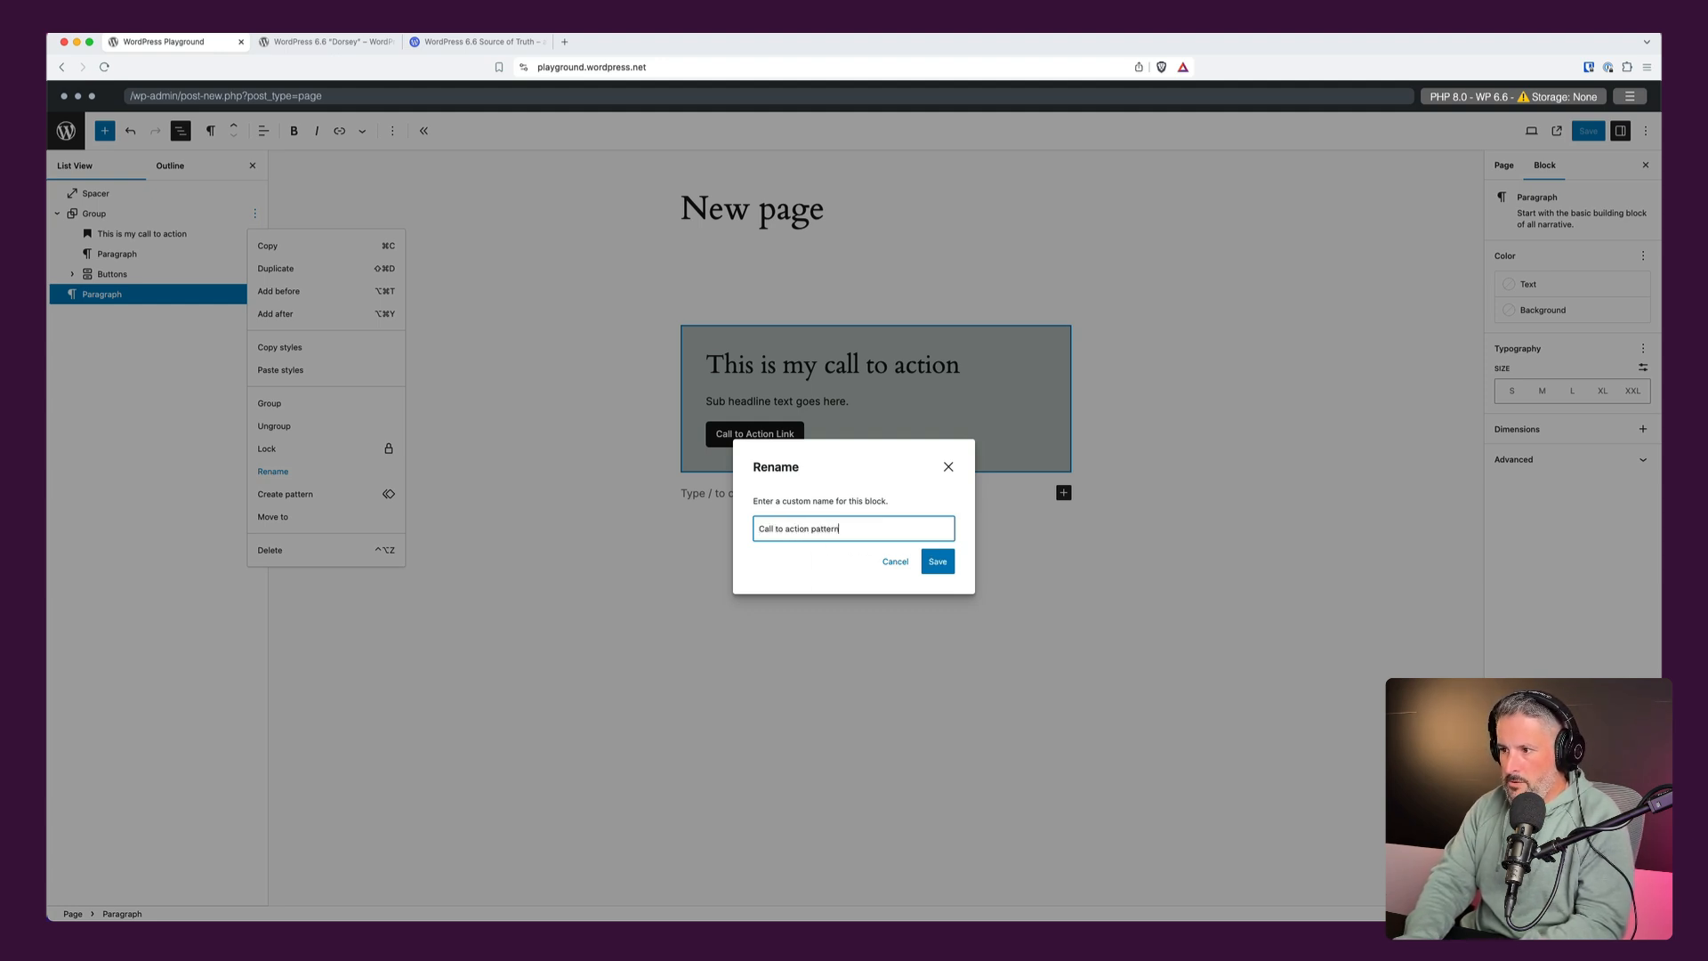
left_click(934, 560)
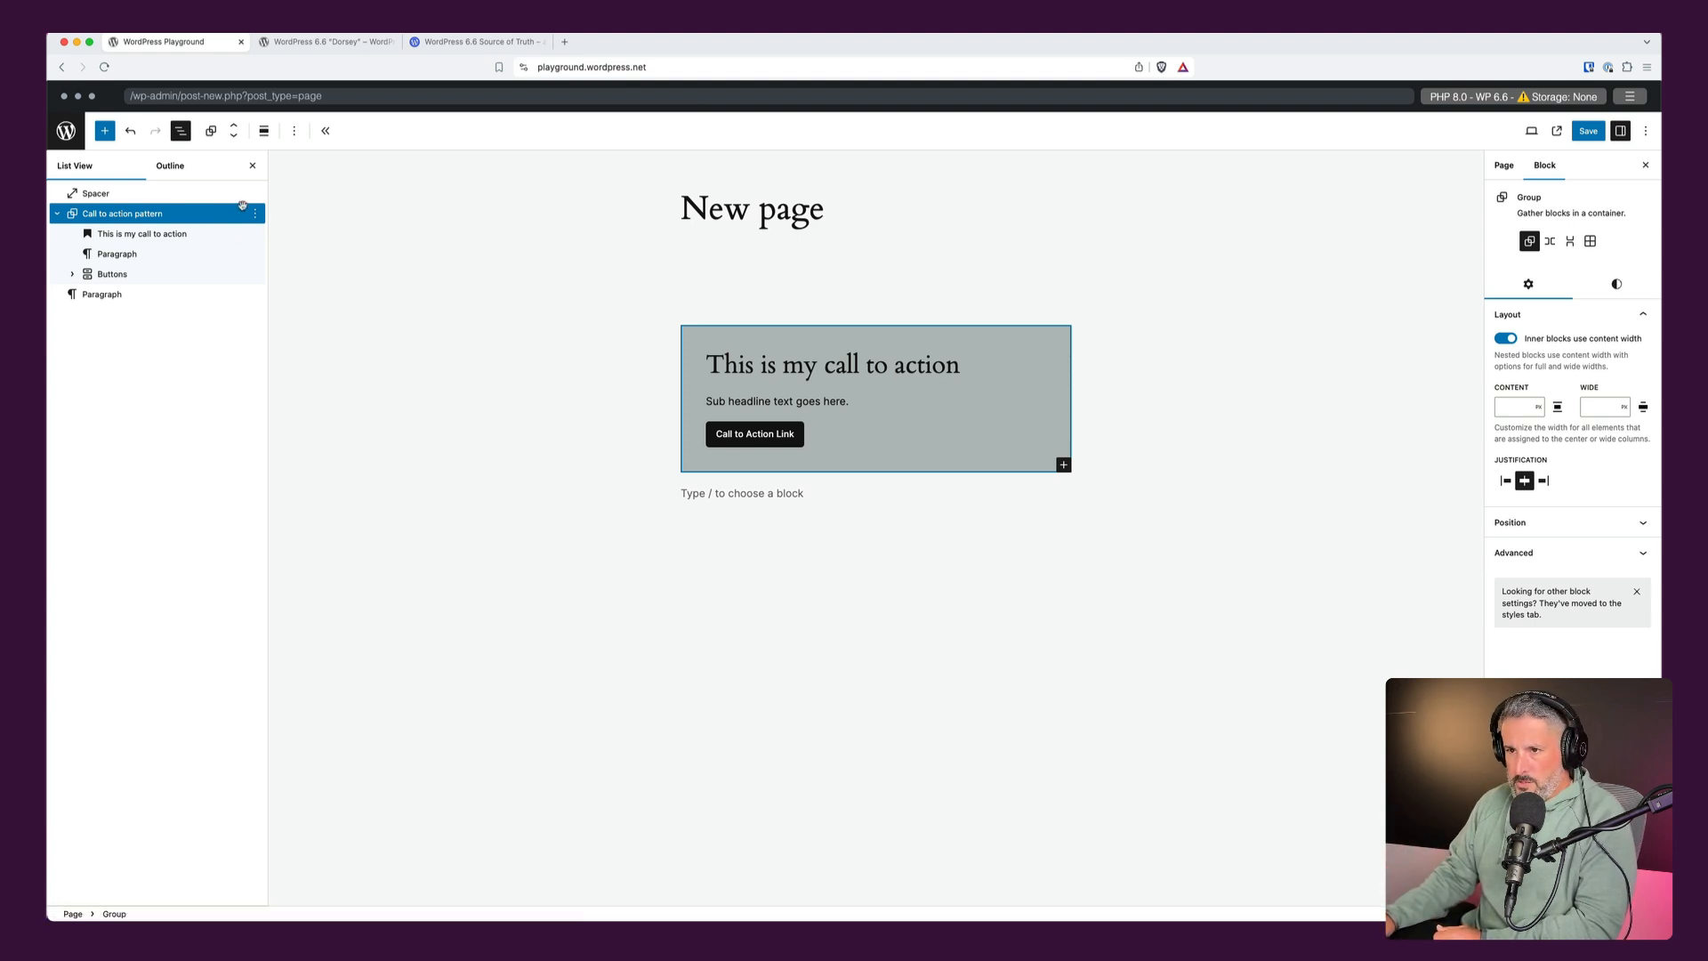
Create a synced pattern 'Call to action pattern' under a 'Matt' category from the group.
left_click(254, 212)
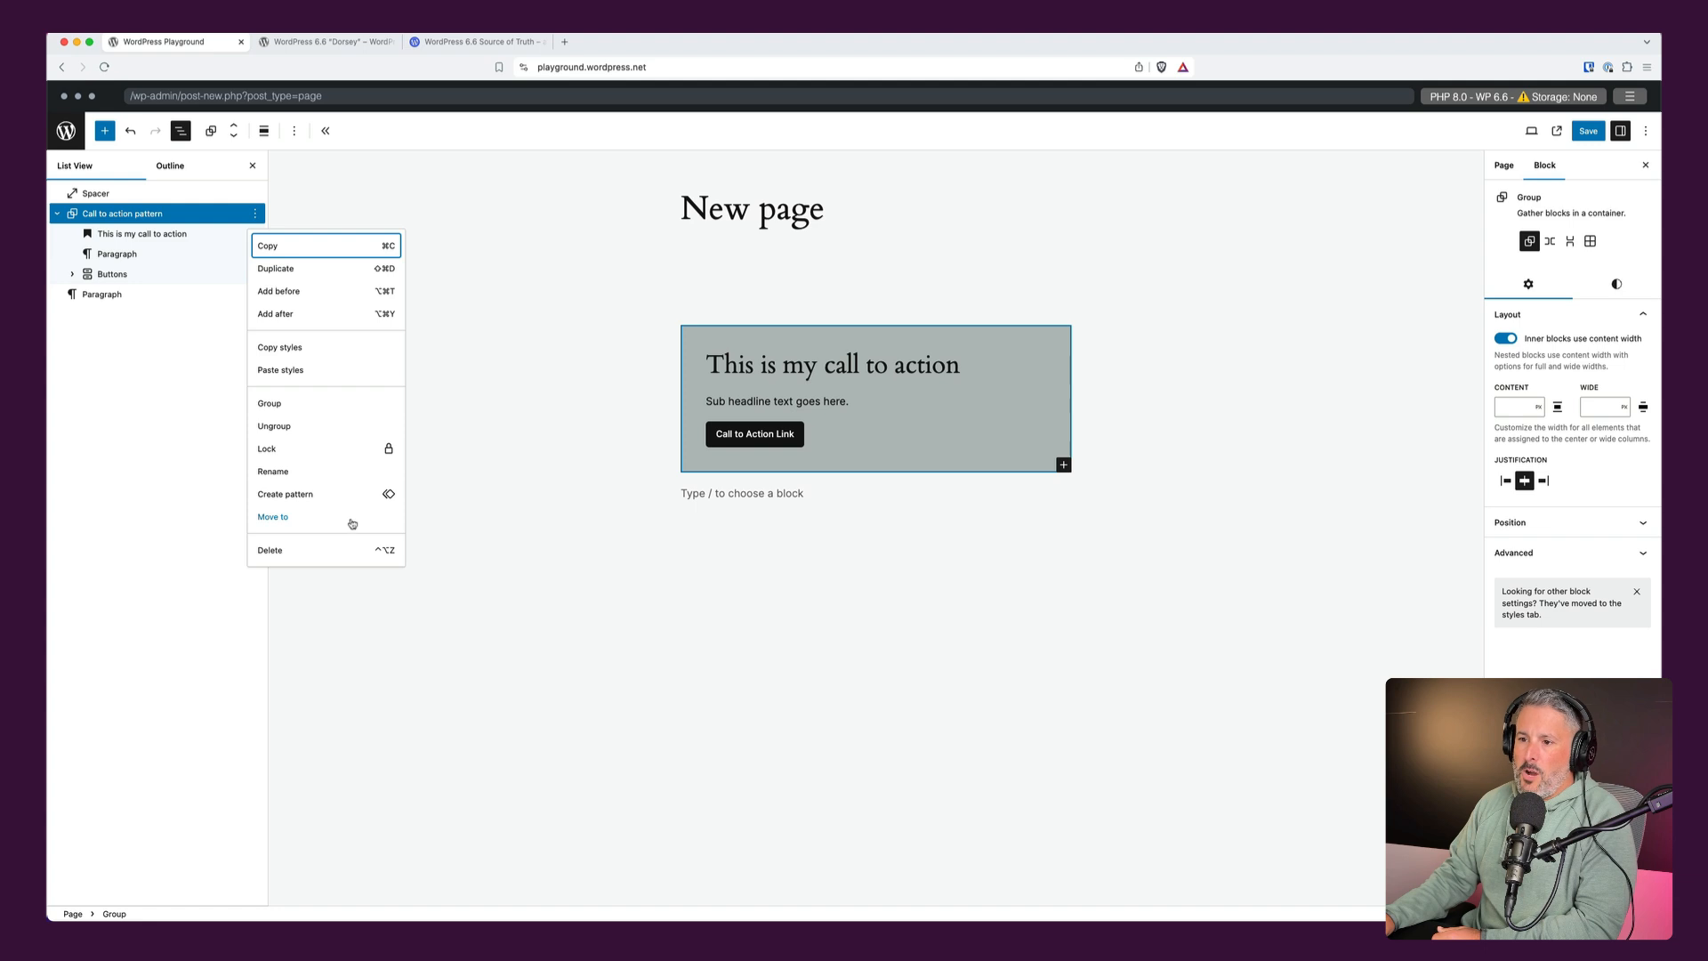
left_click(285, 493)
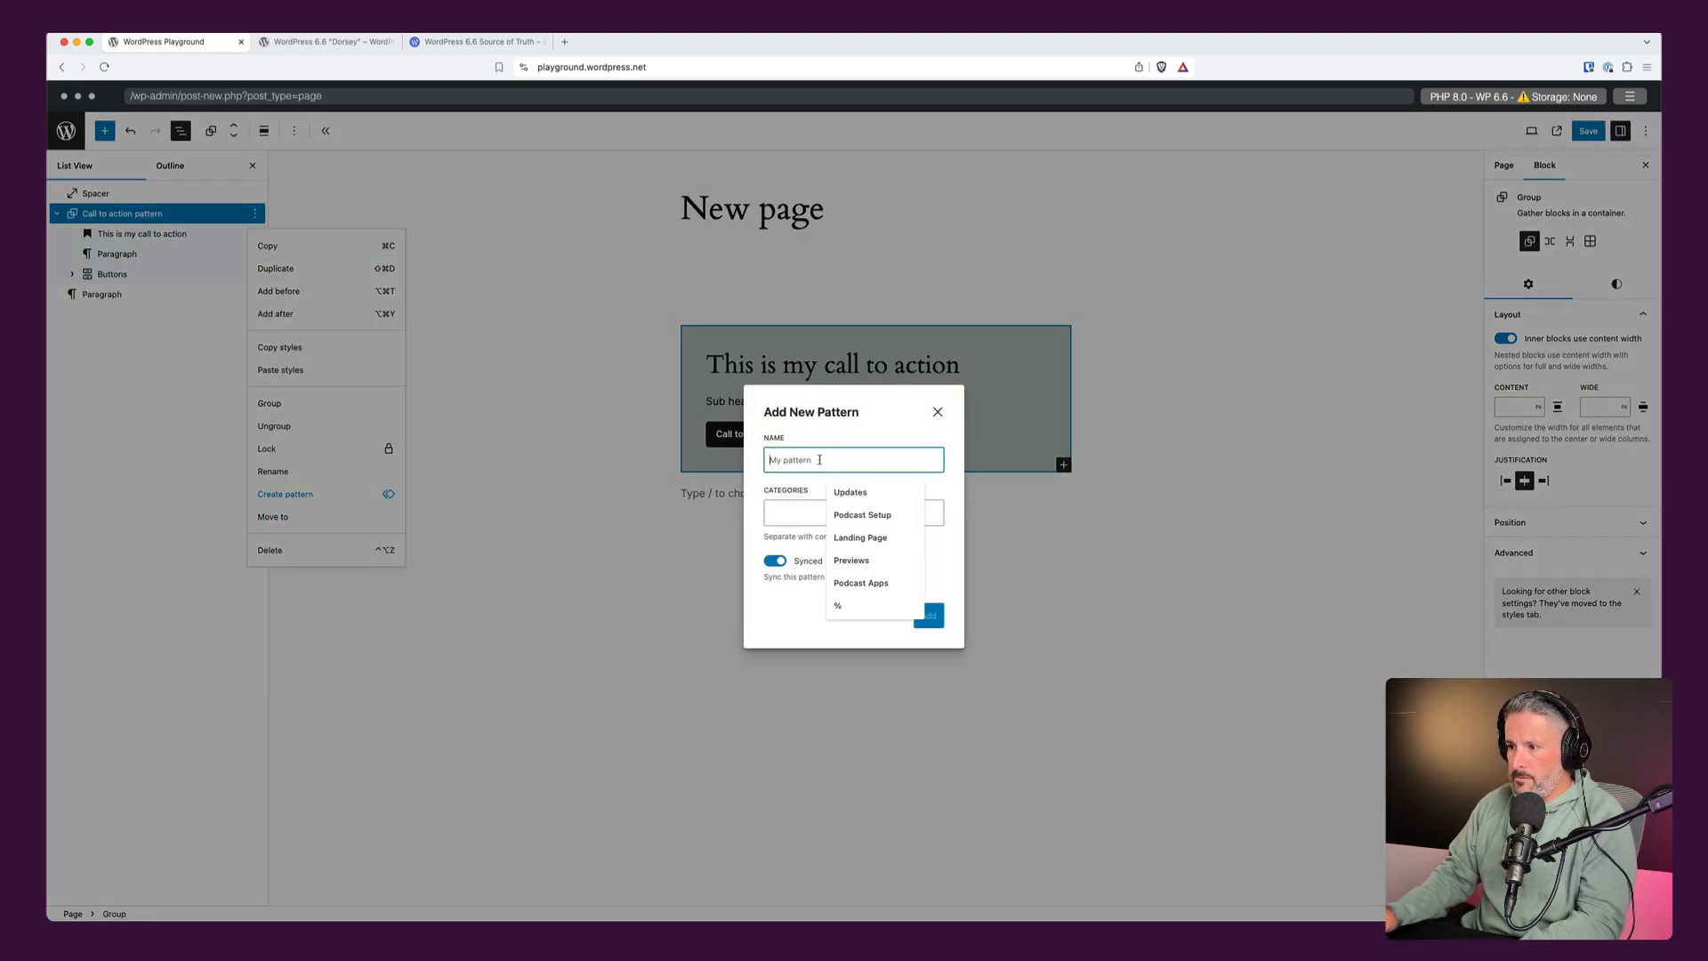
type("Call to action")
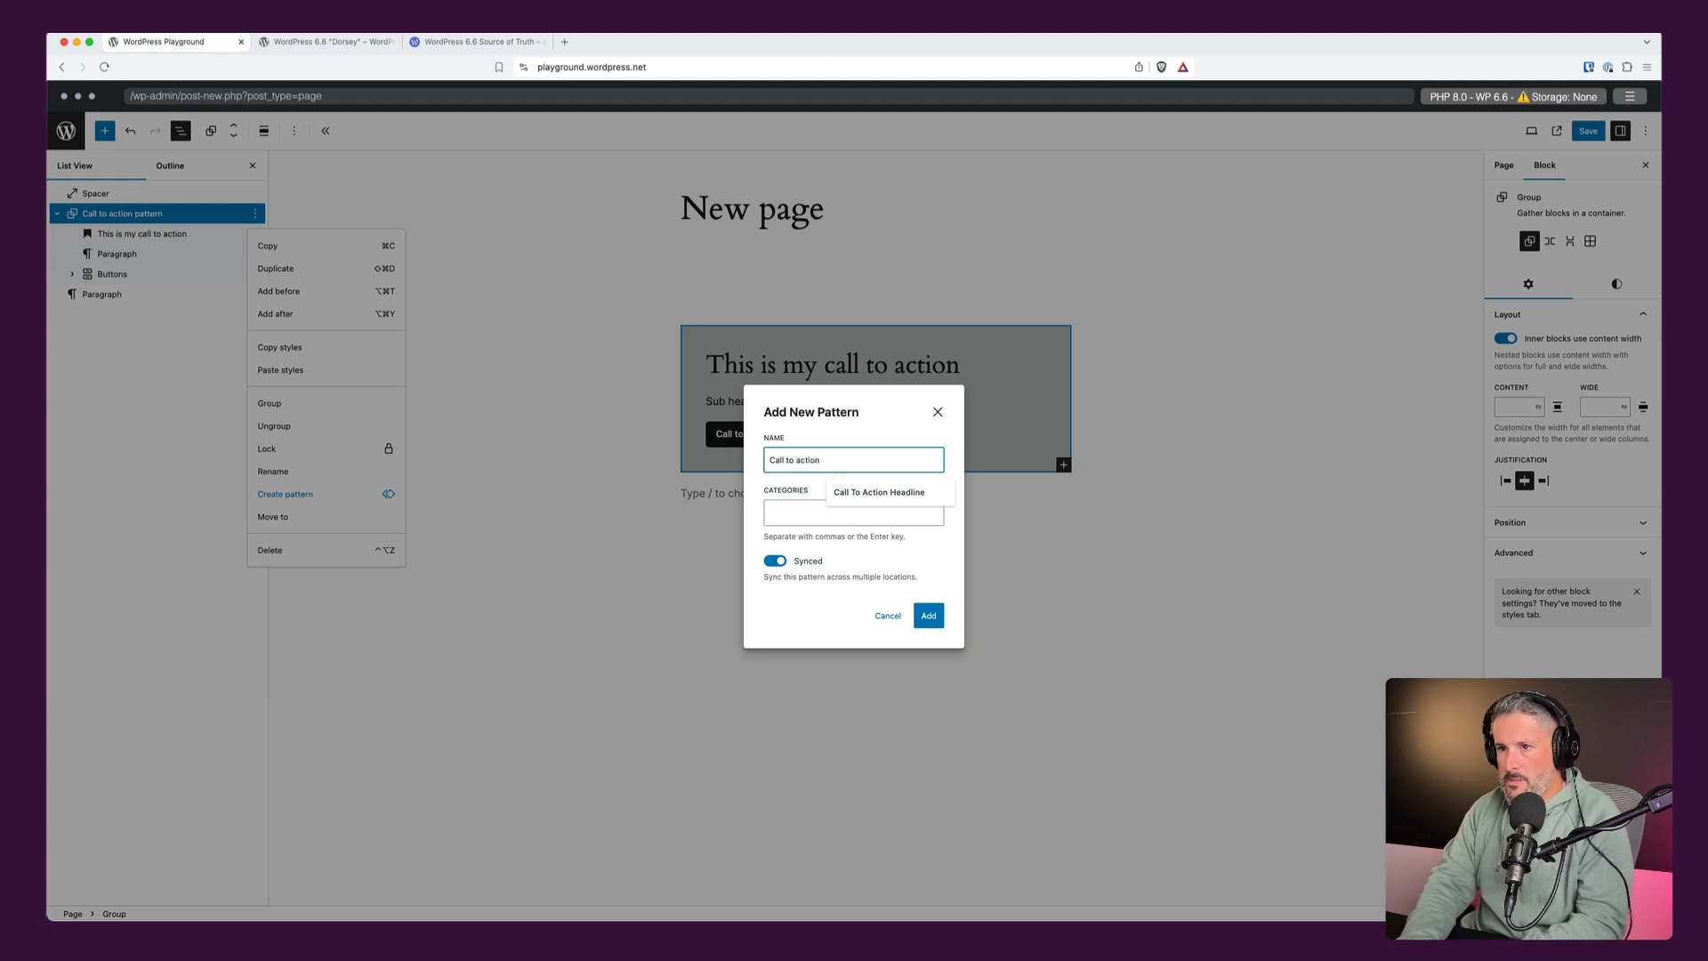
left_click(852, 513)
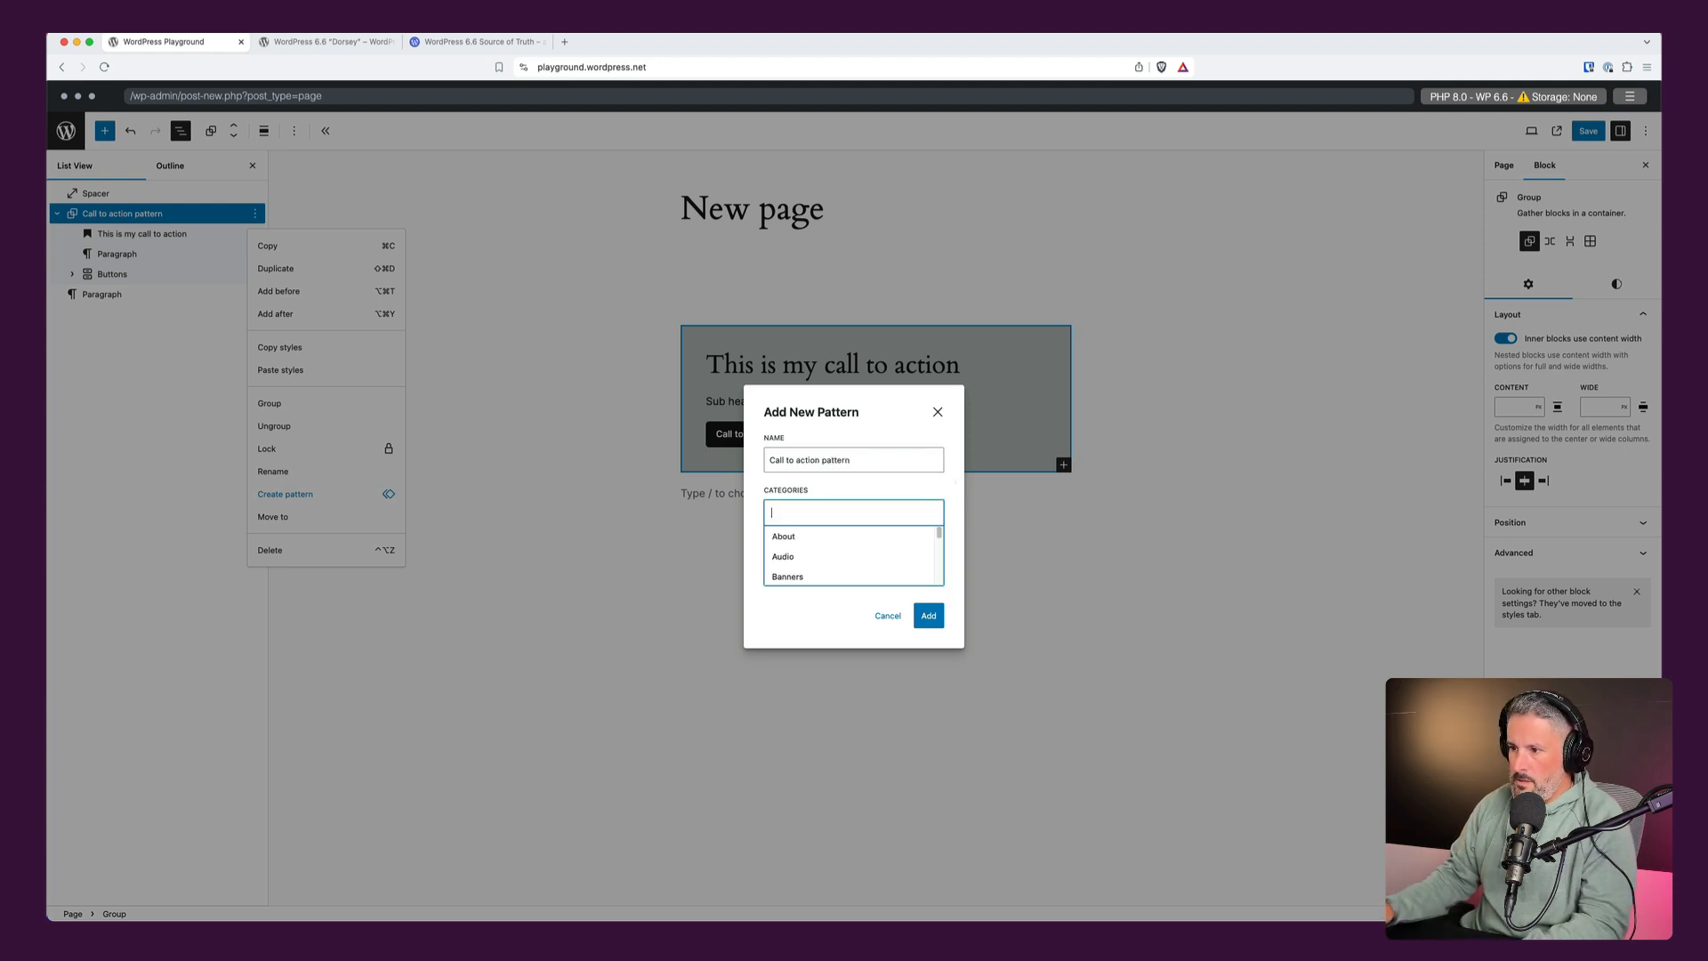
type("Matt")
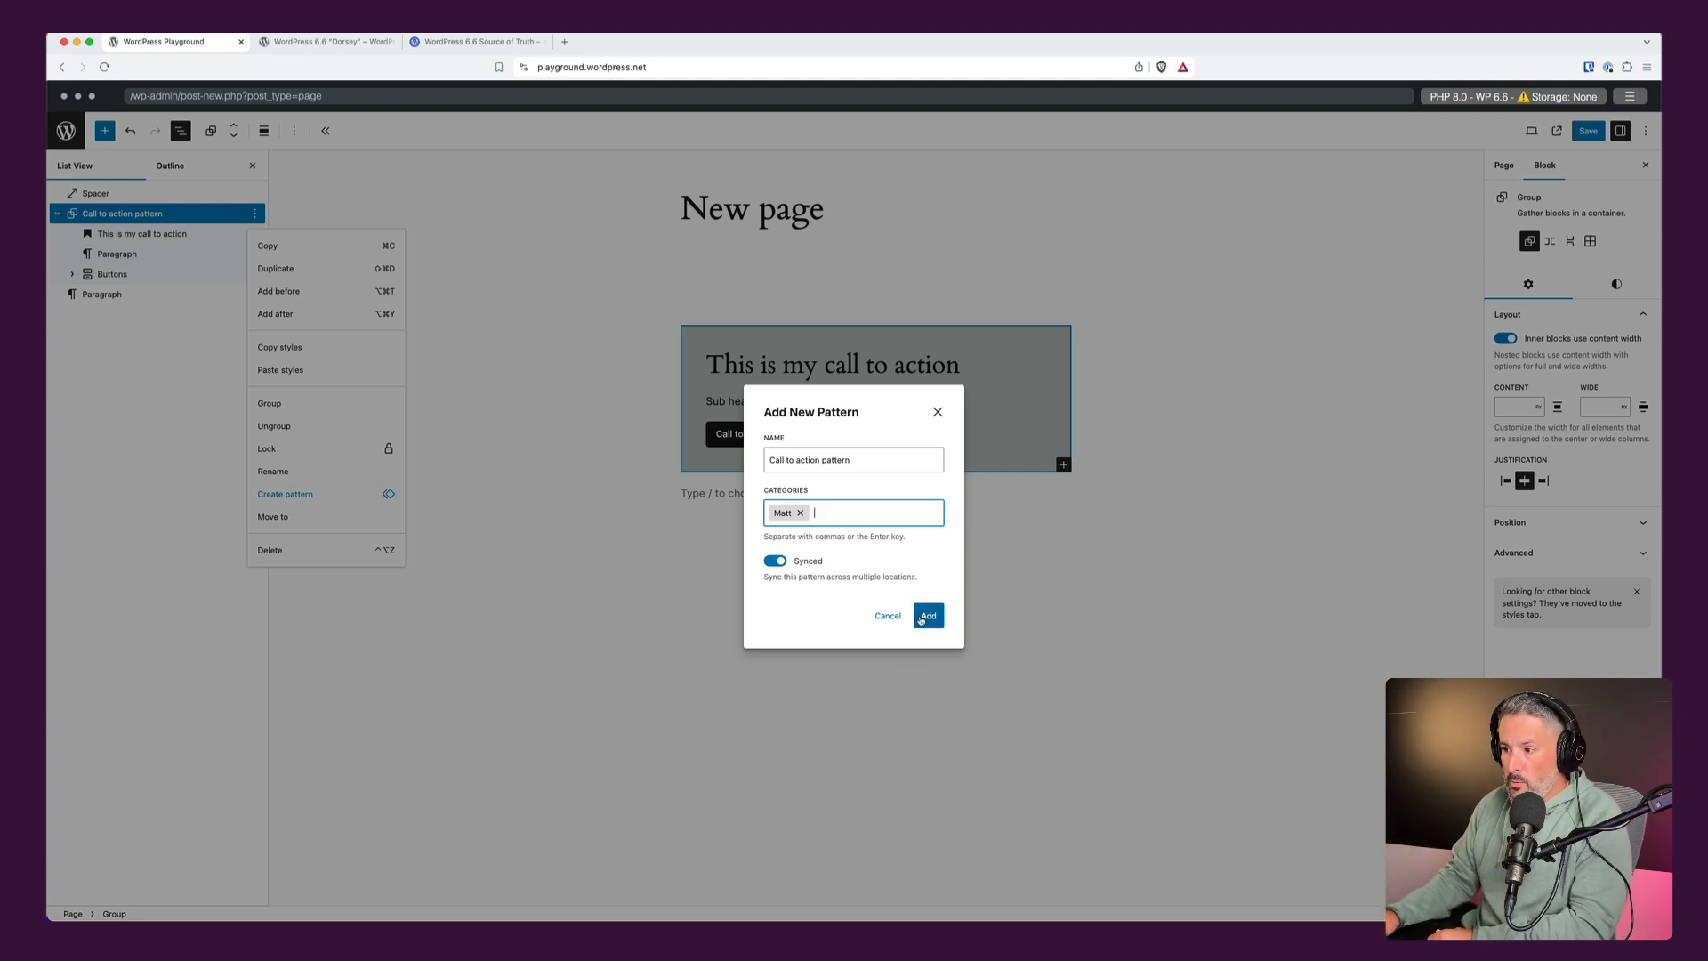
left_click(927, 615)
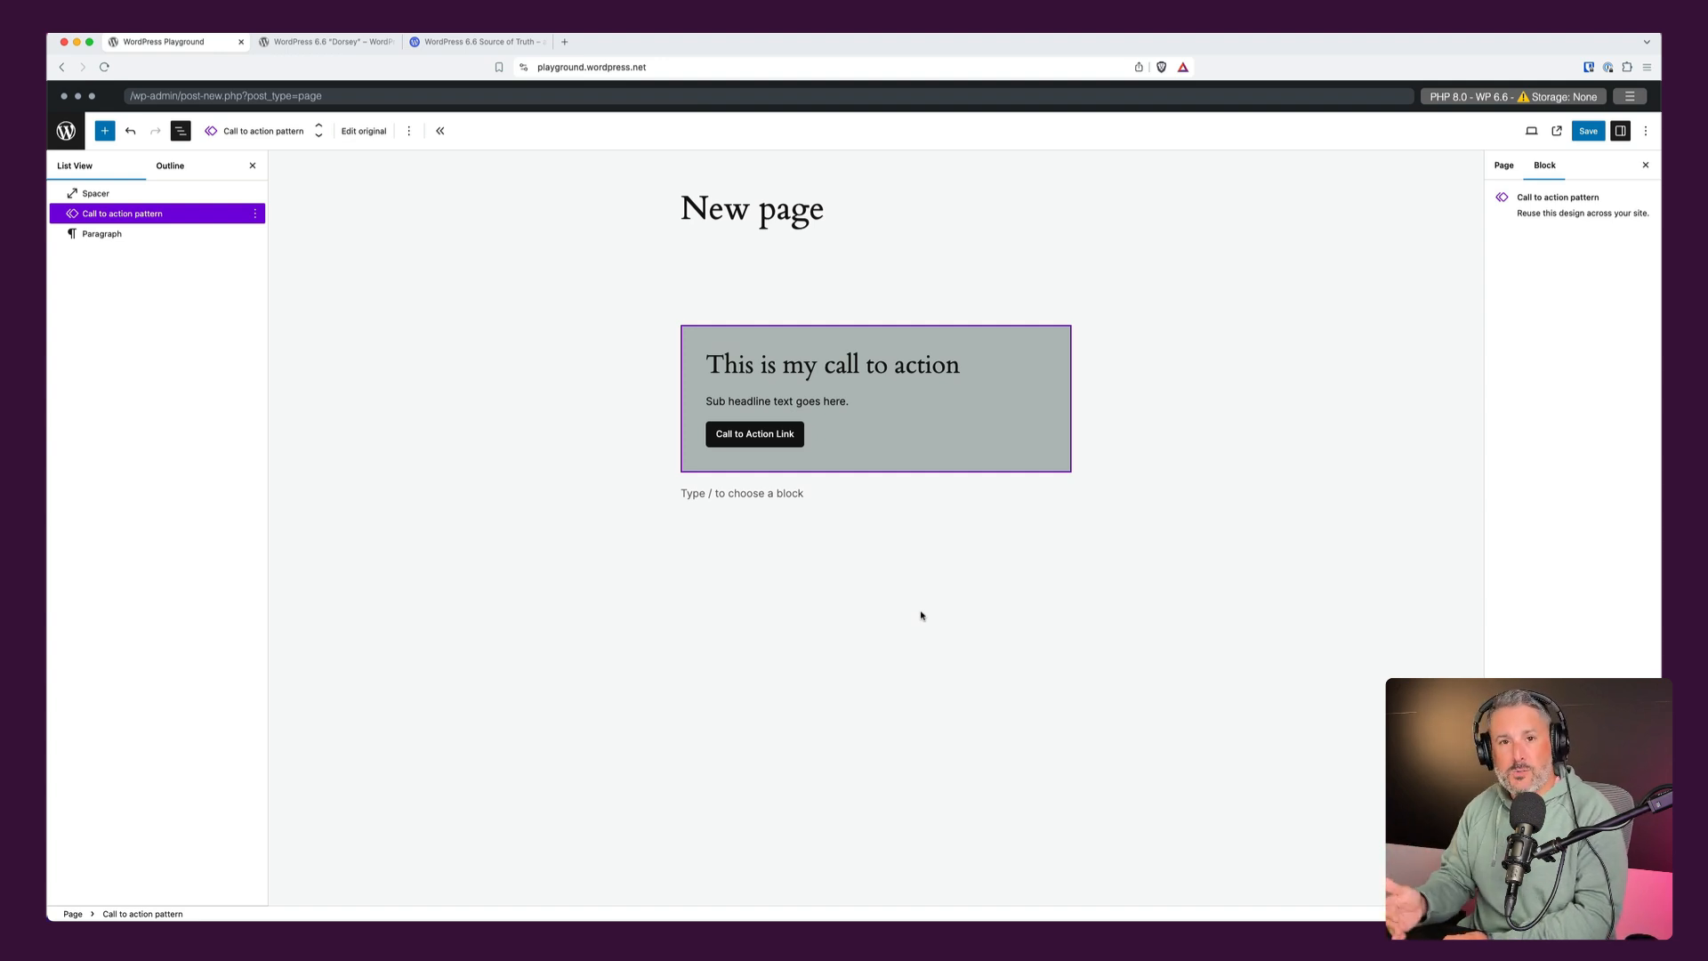
mouse_move(730, 370)
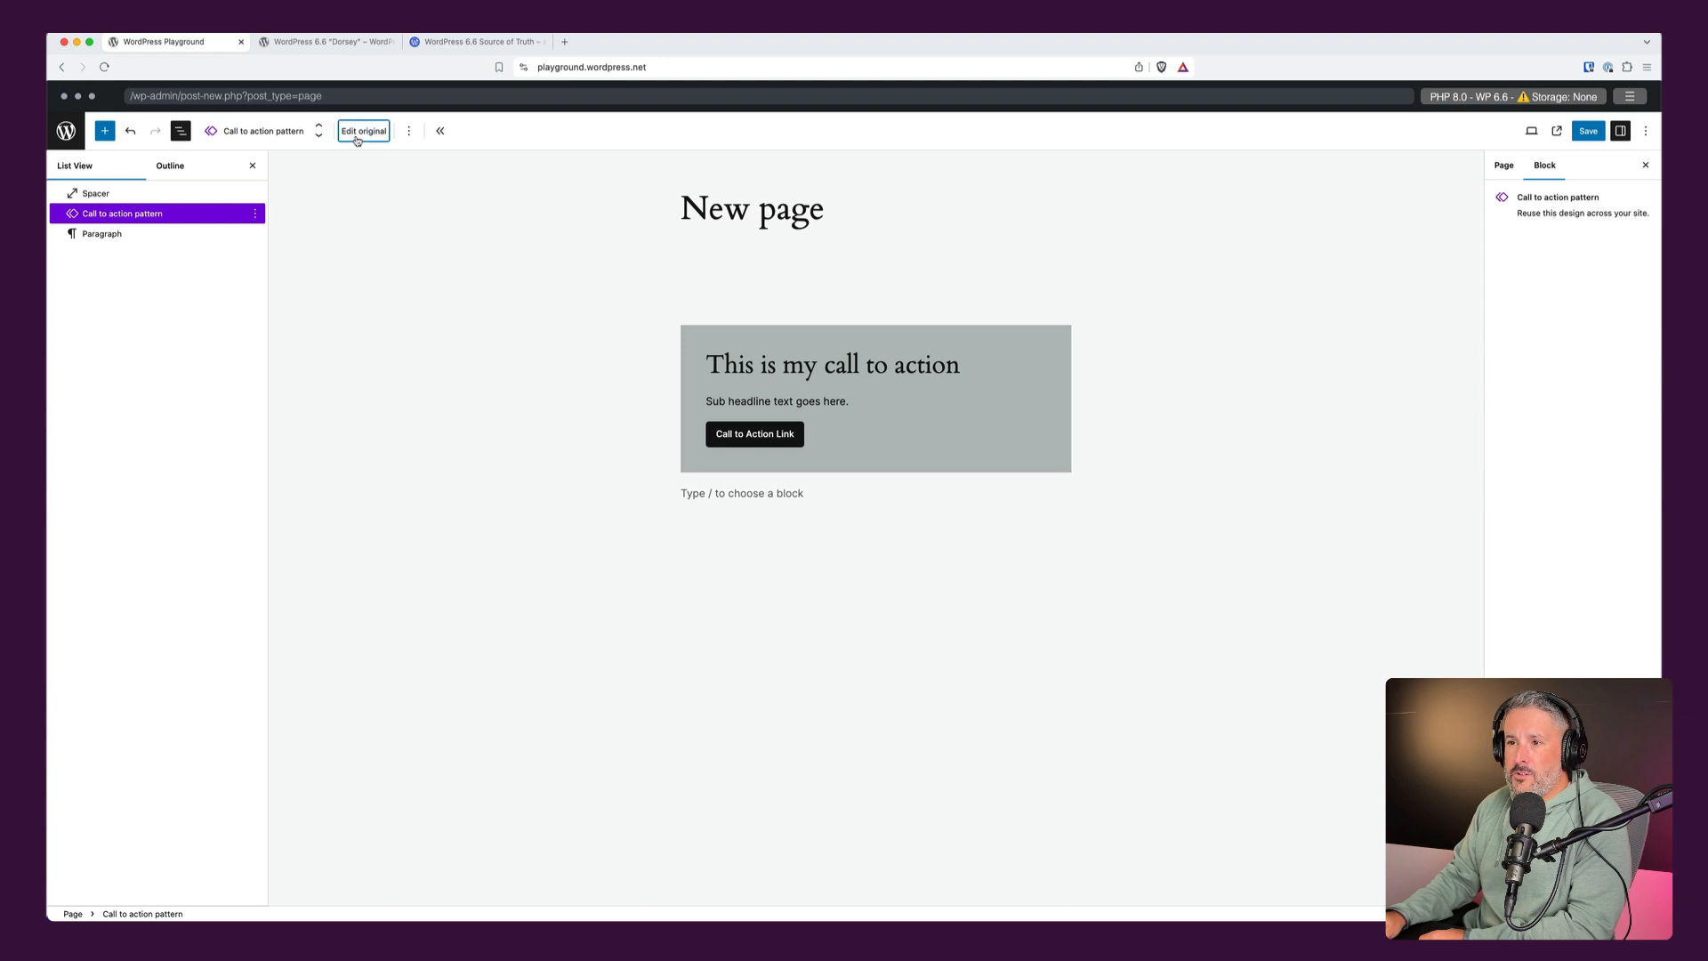
Edit the pattern's original and enable overrides on the heading as 'CTA Headline'.
left_click(363, 130)
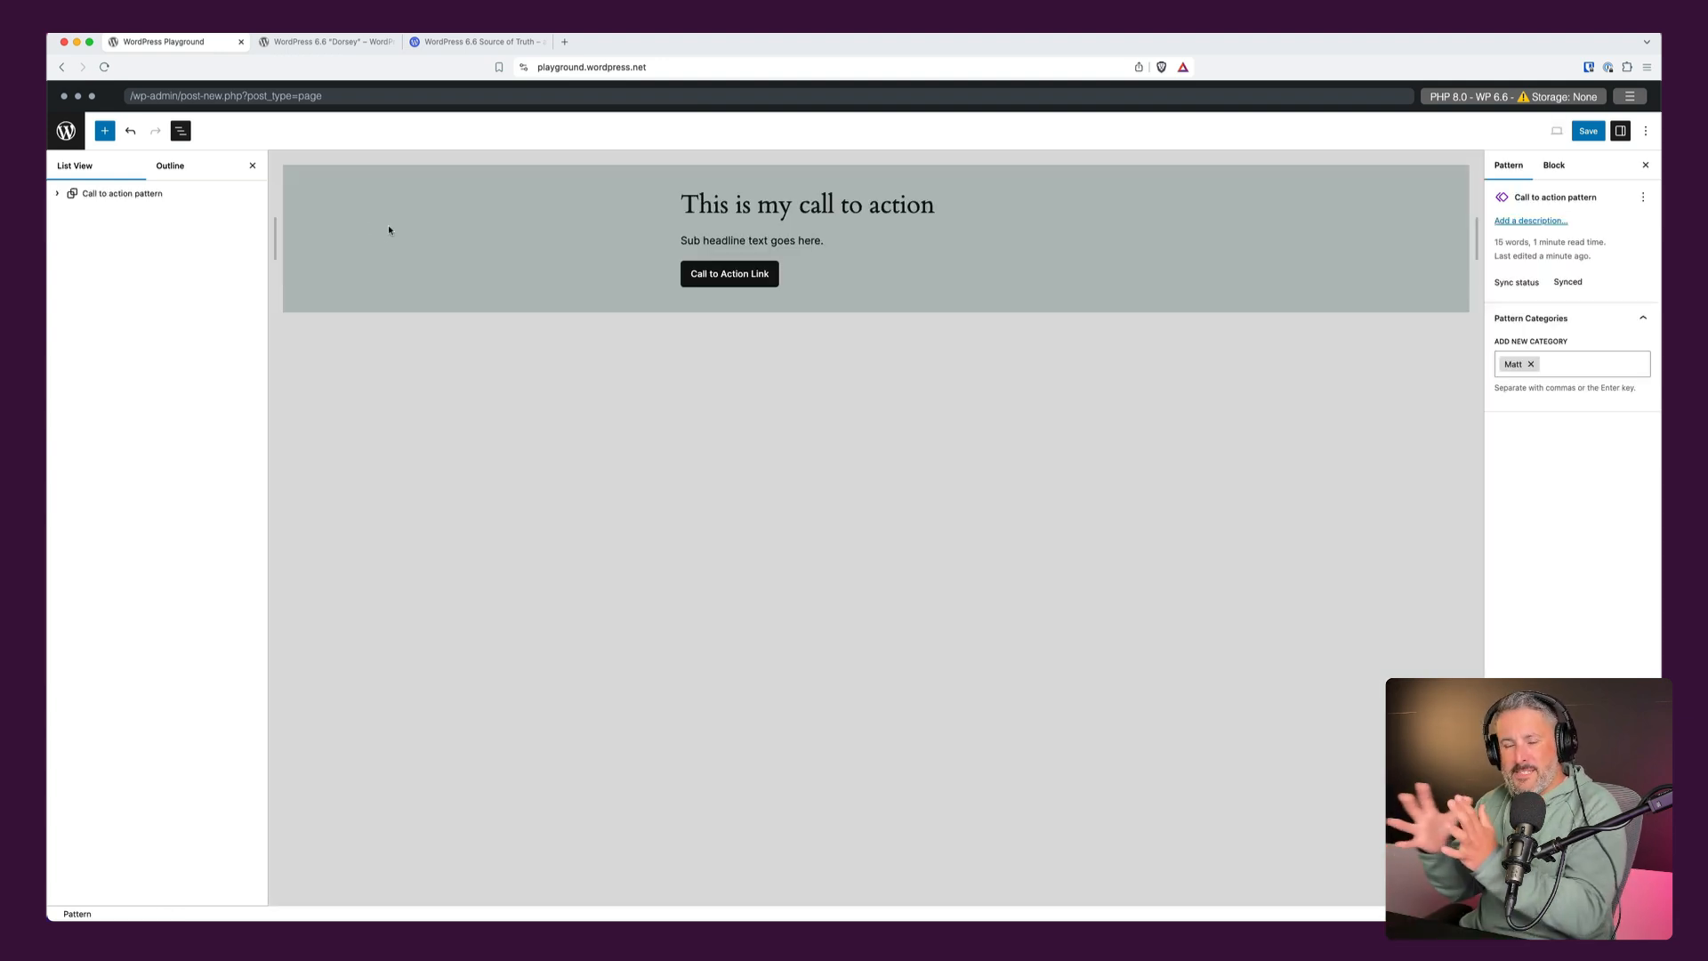
mouse_move(409, 233)
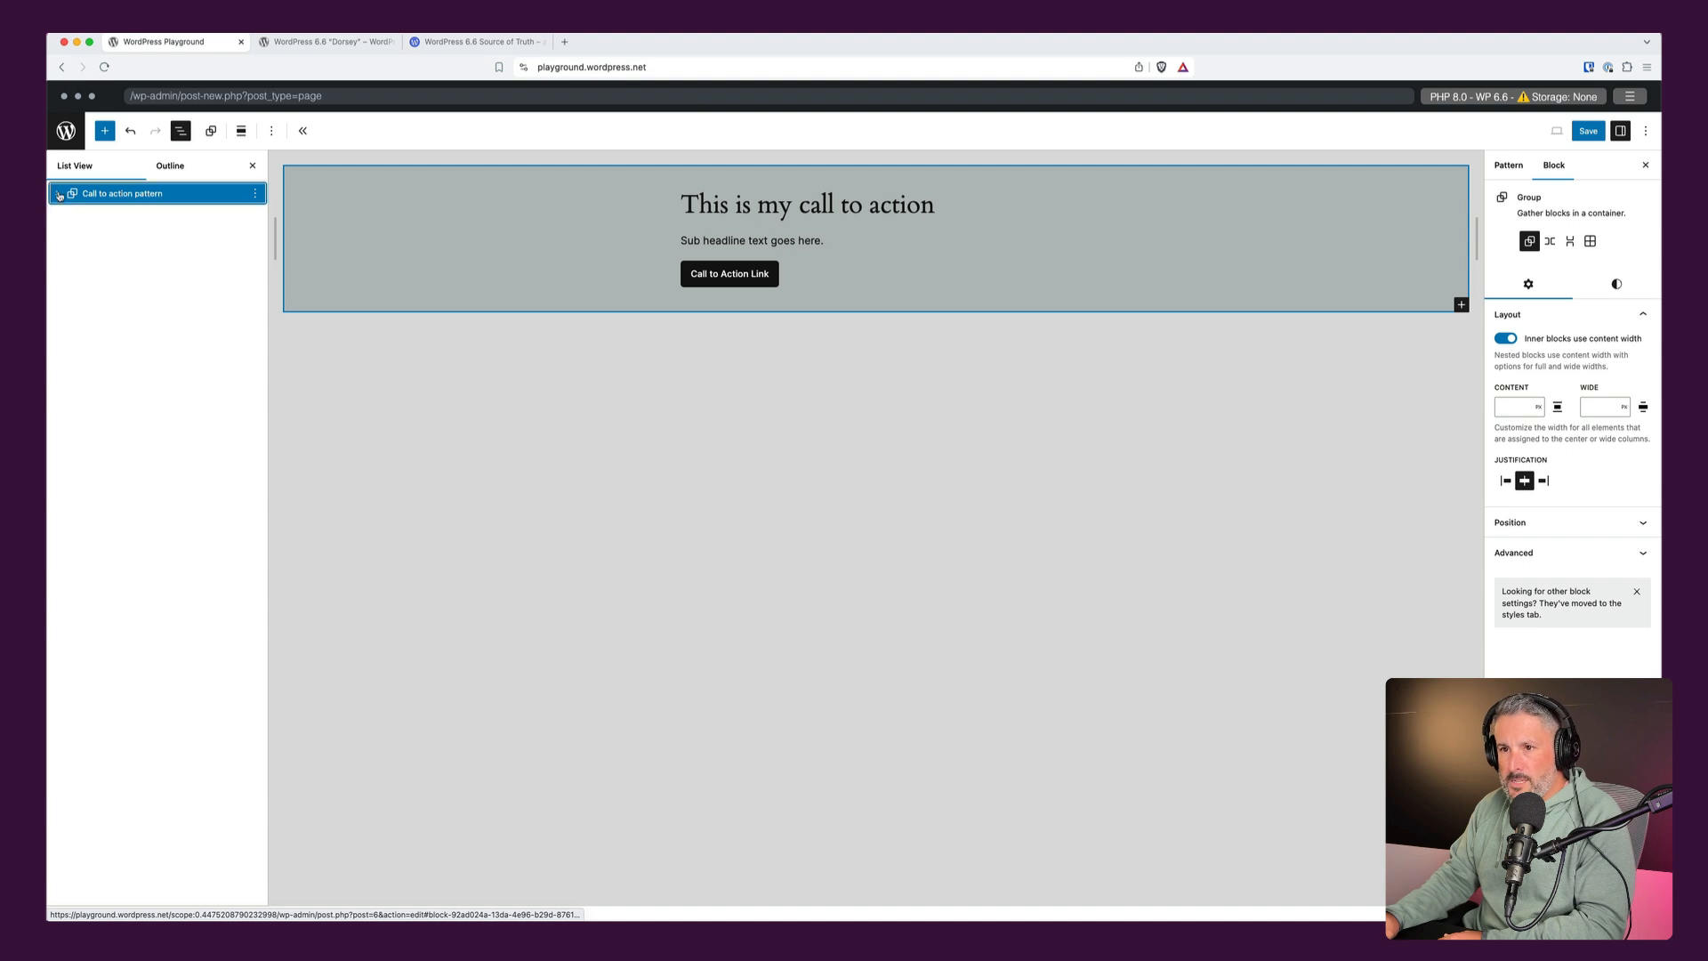
left_click(57, 192)
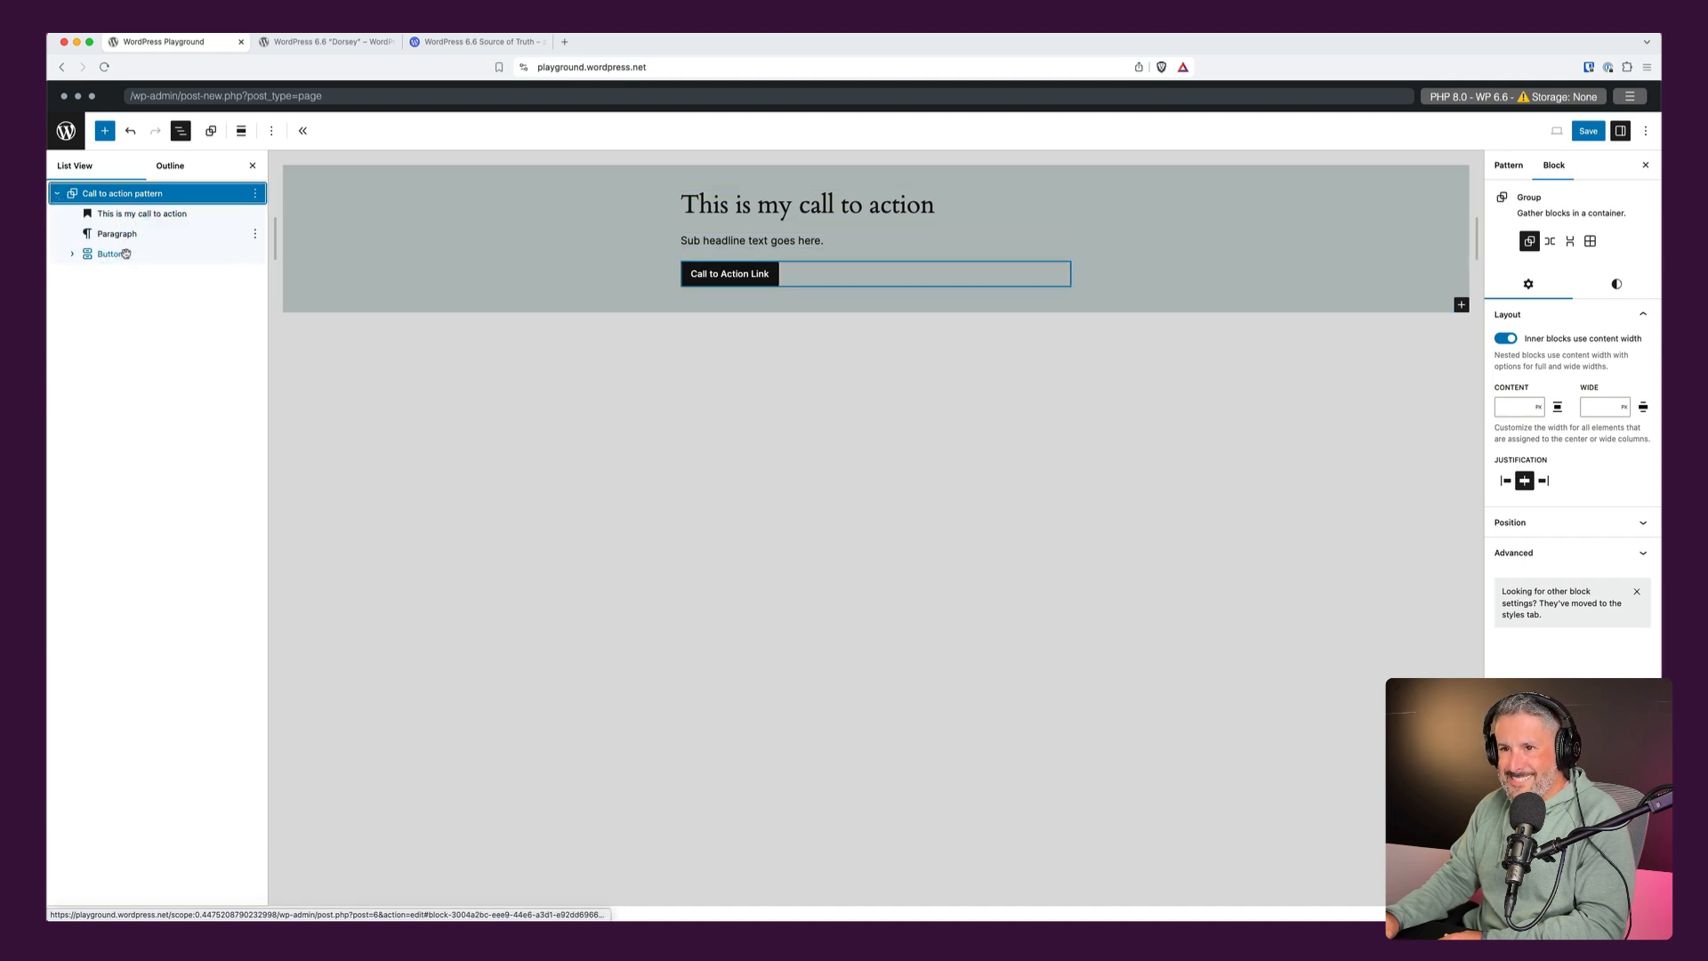
left_click(140, 213)
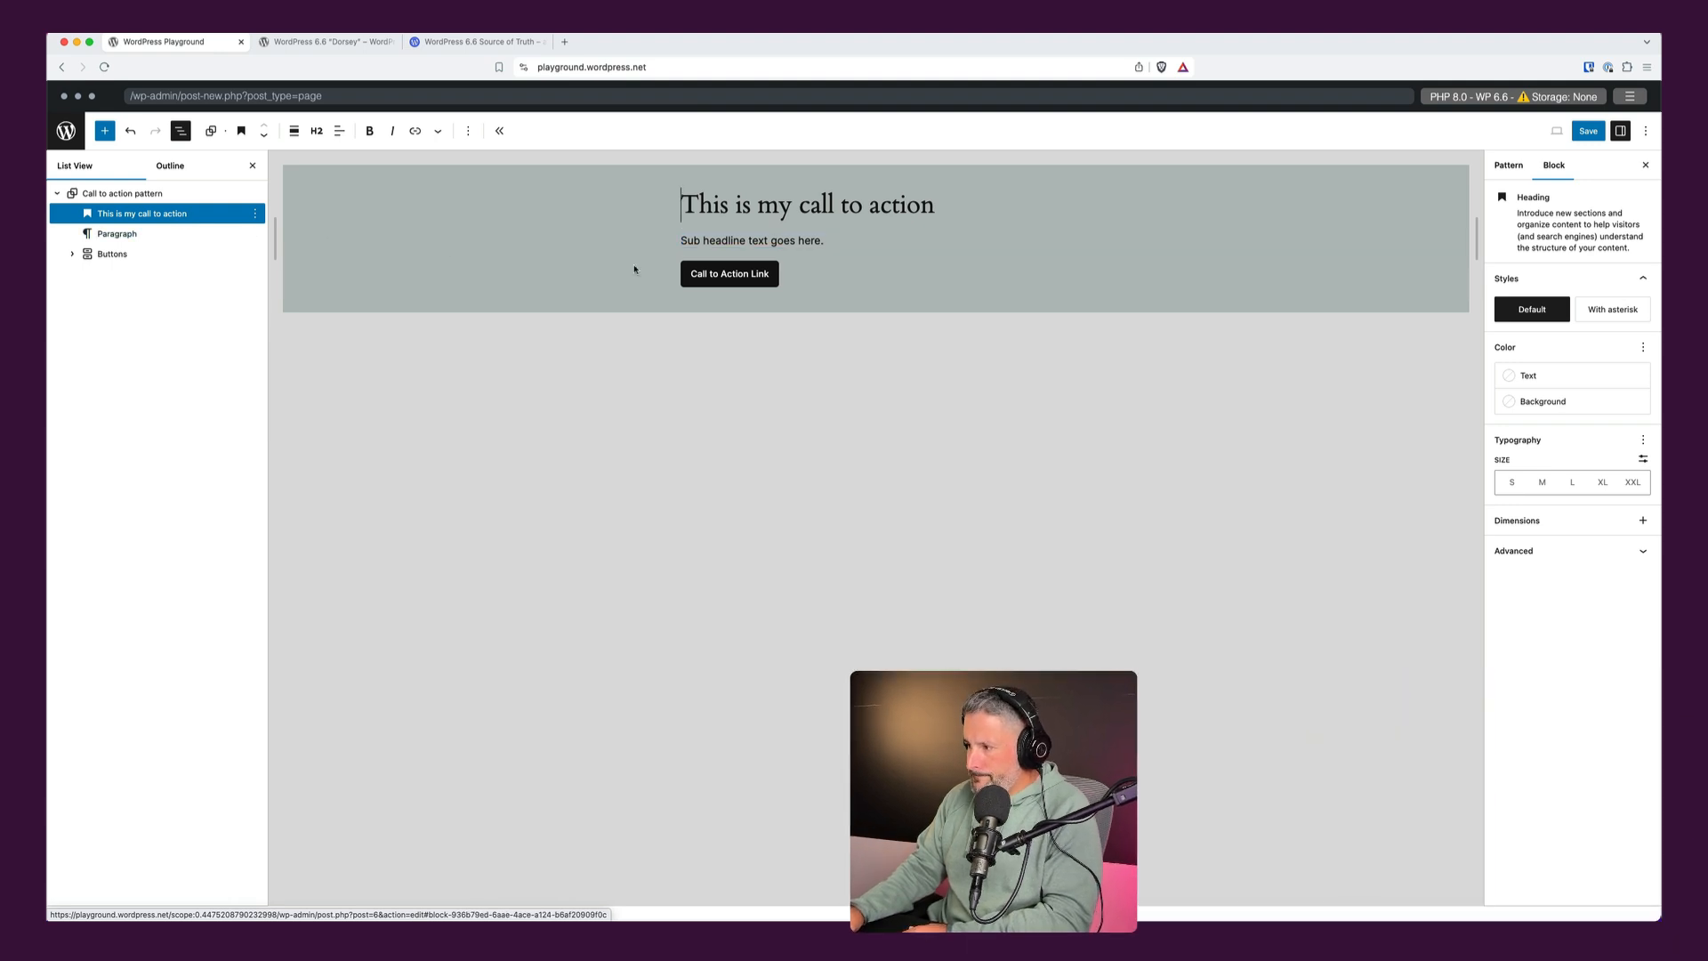
left_click(1569, 549)
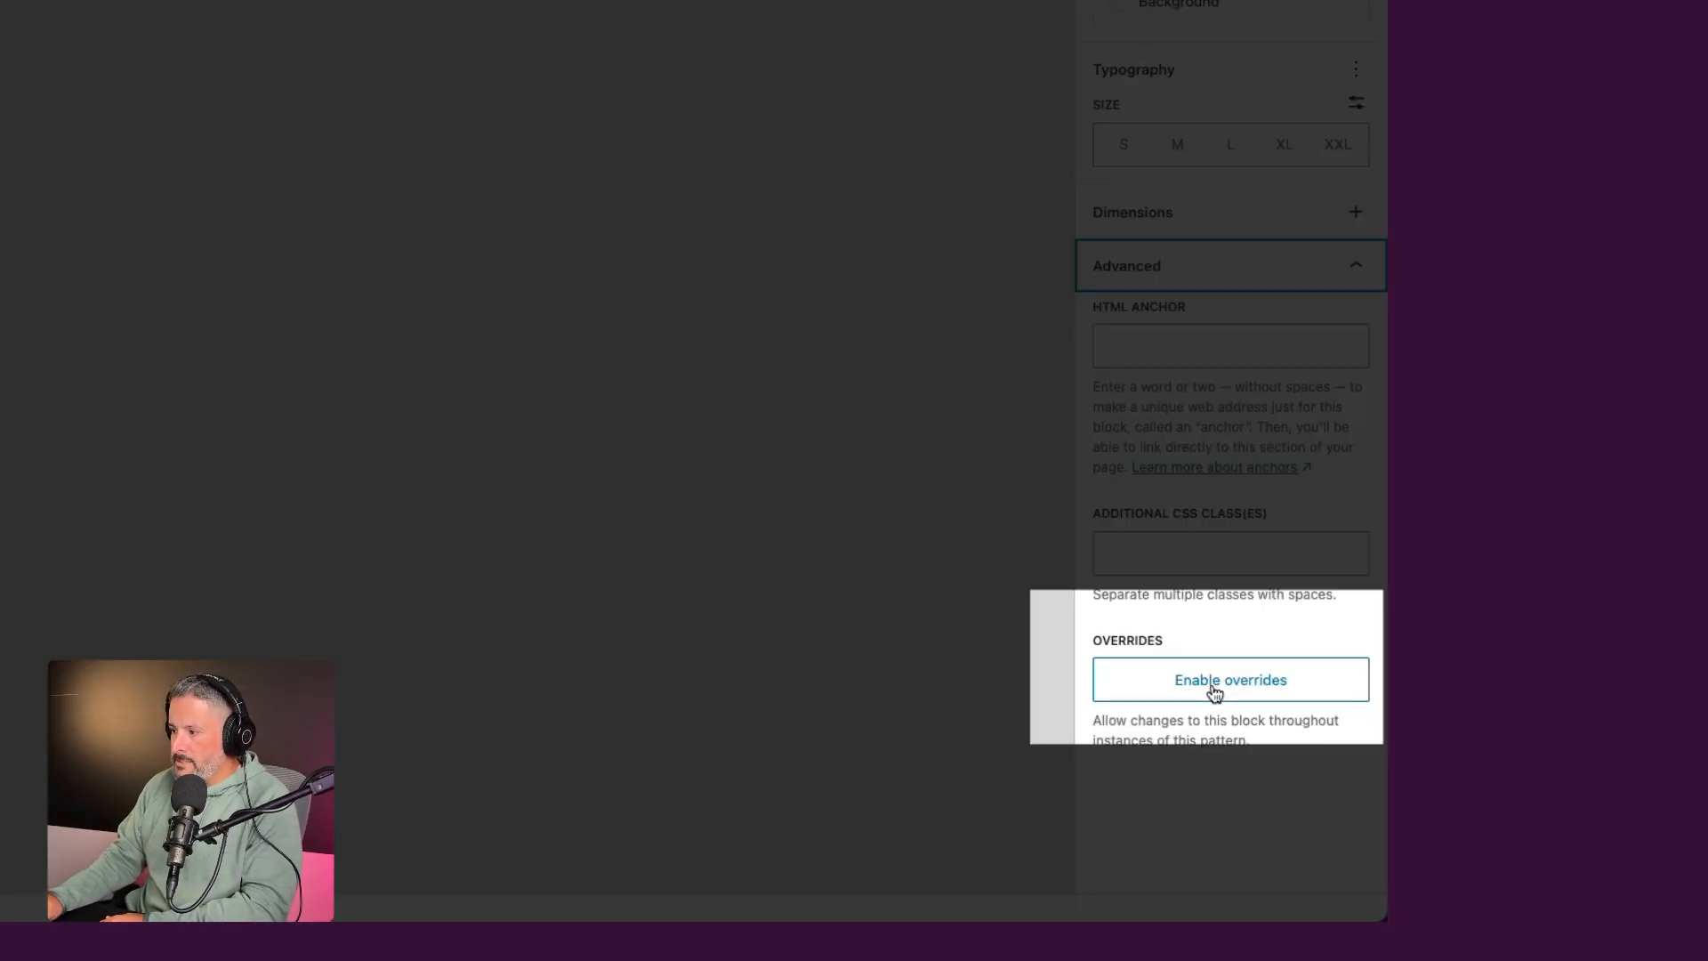
left_click(1230, 678)
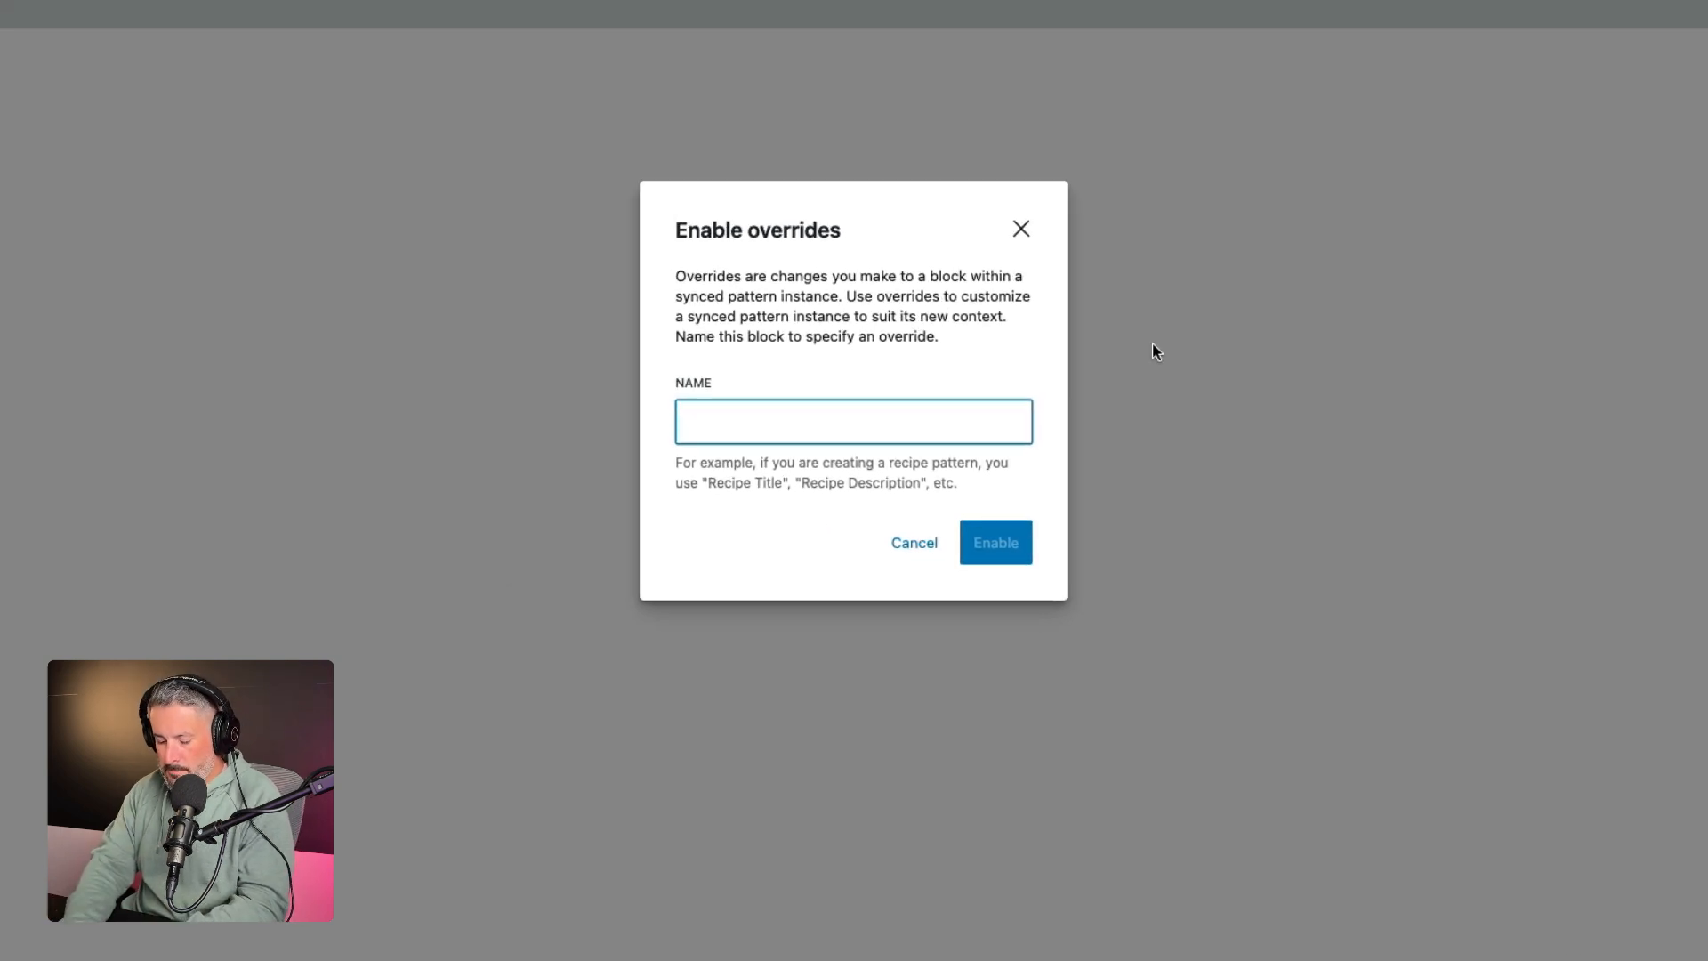
type("CTA Headline")
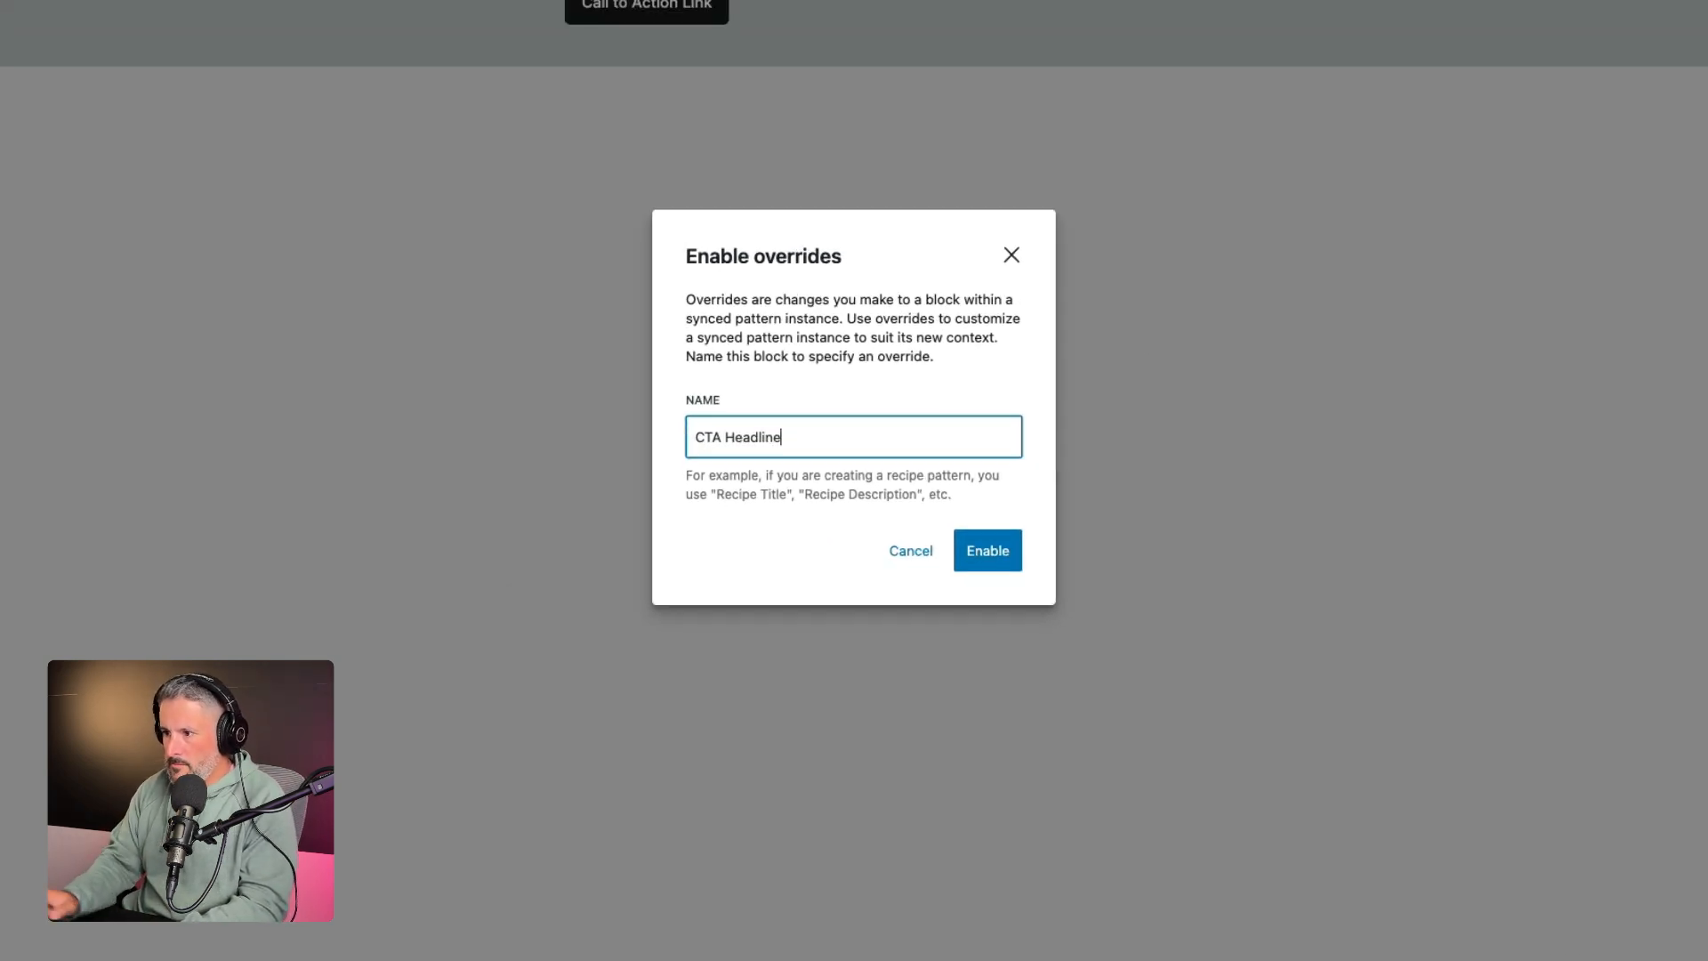
left_click(985, 549)
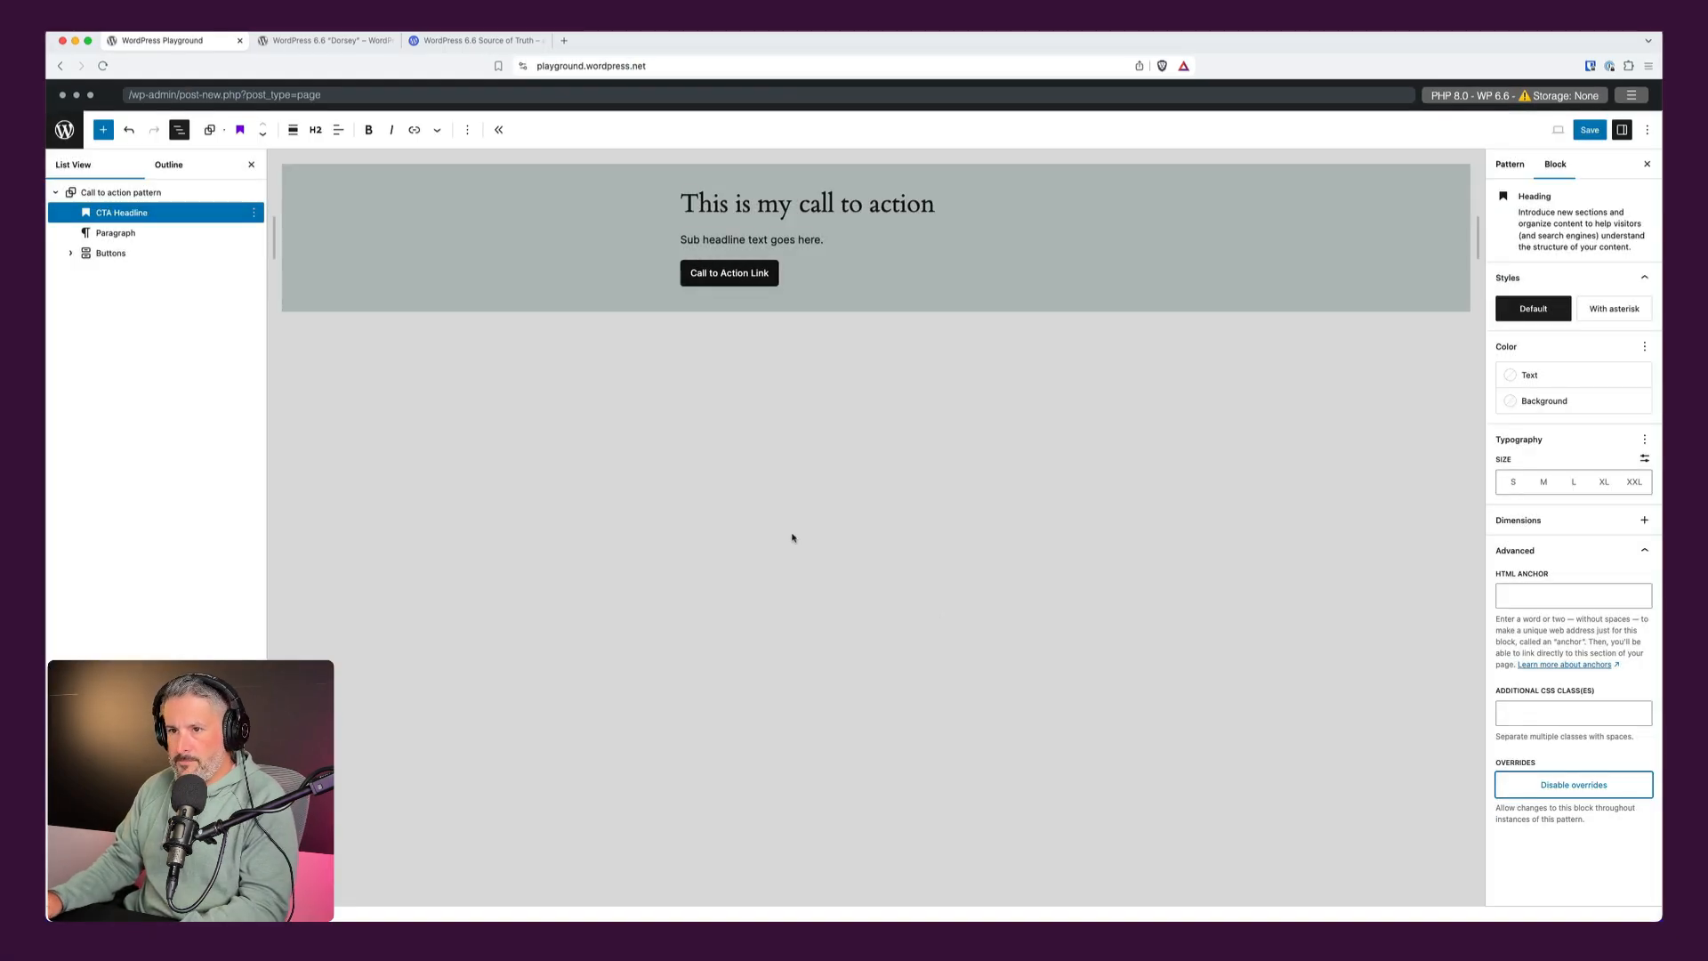
Enable overrides on the paragraph as 'CTA Subheadline' and save the changes.
left_click(113, 232)
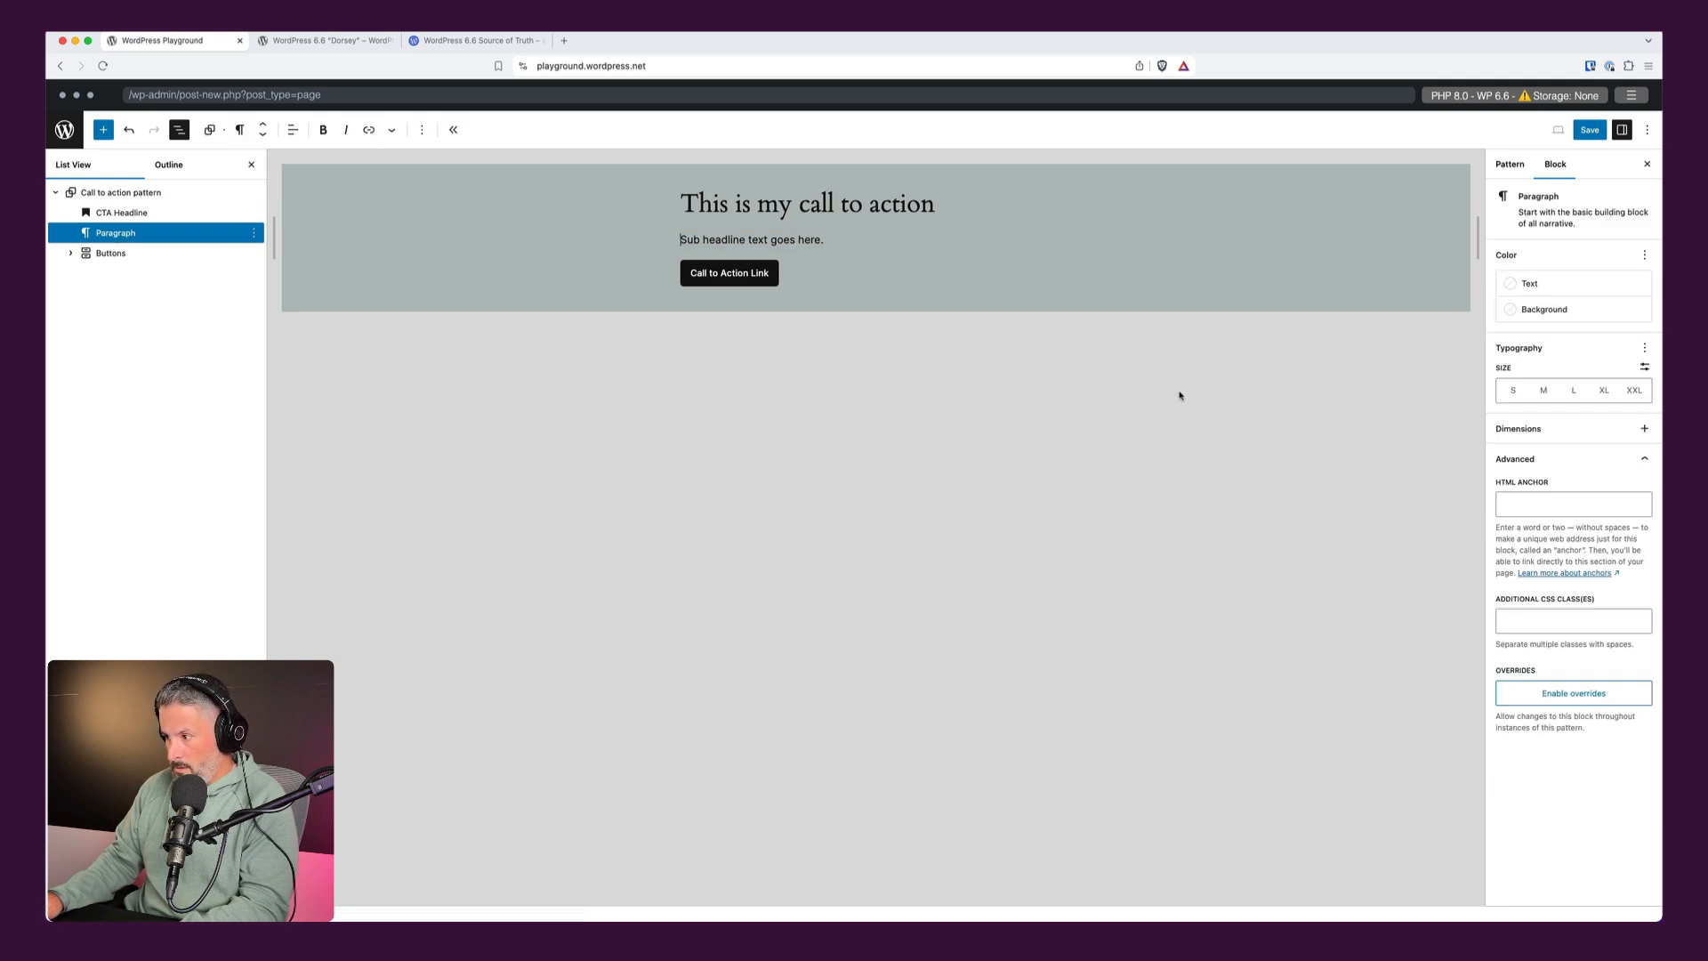
left_click(1571, 692)
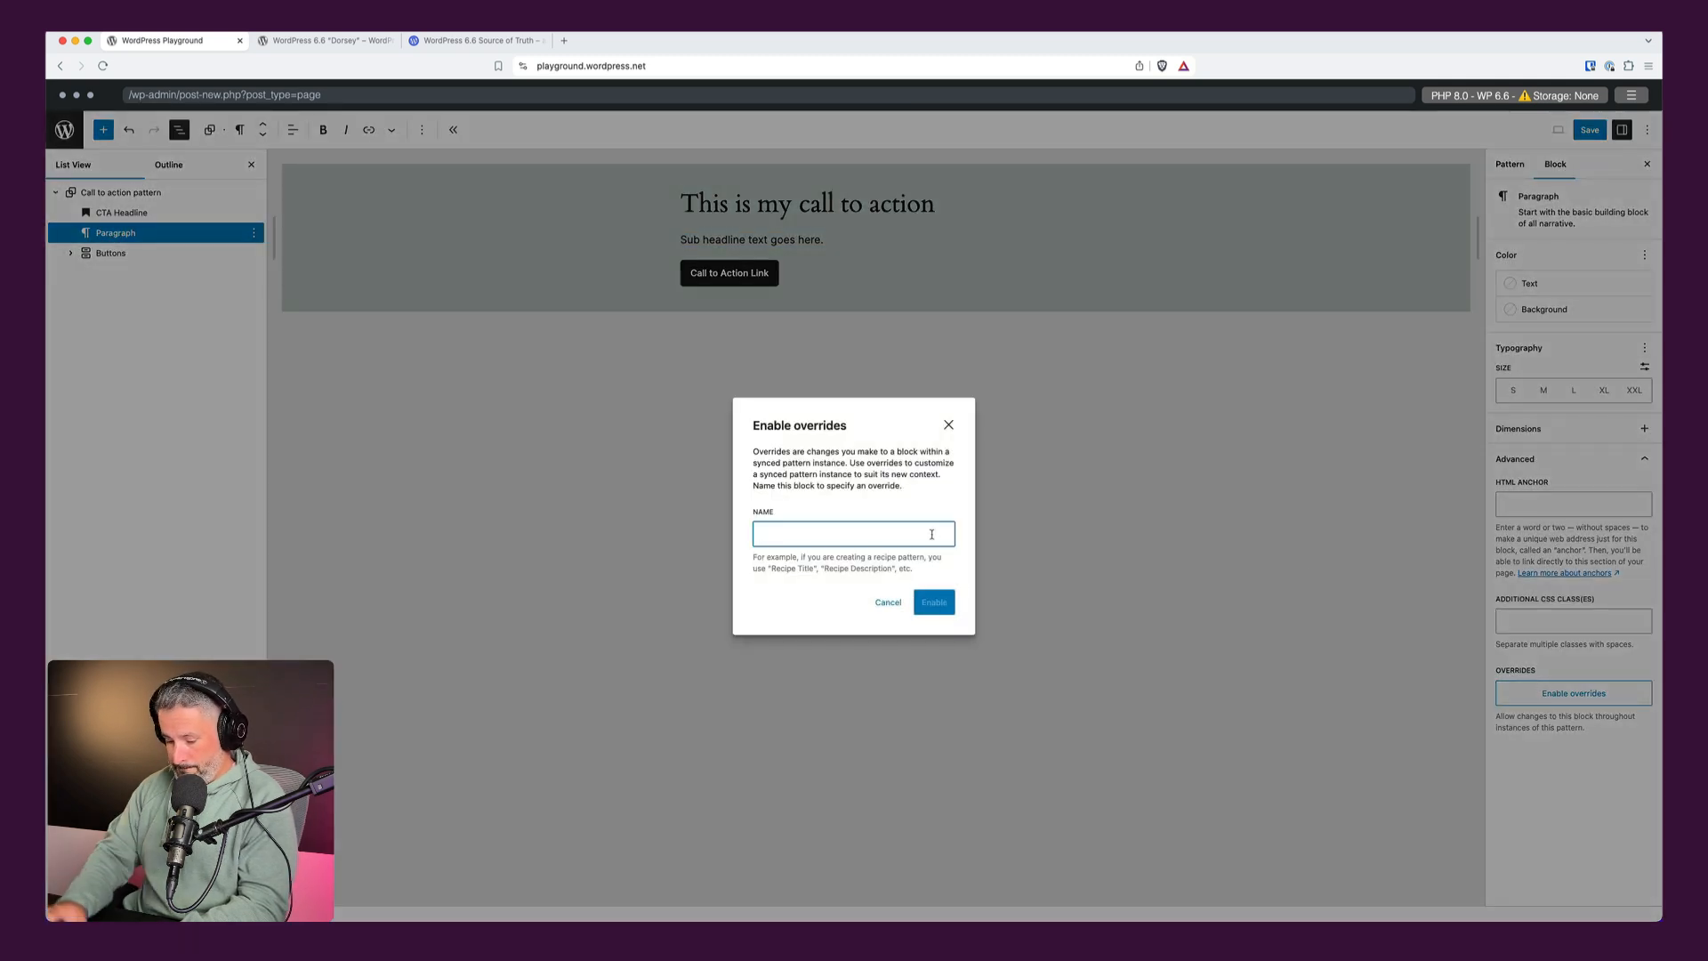
type("CTA Subh")
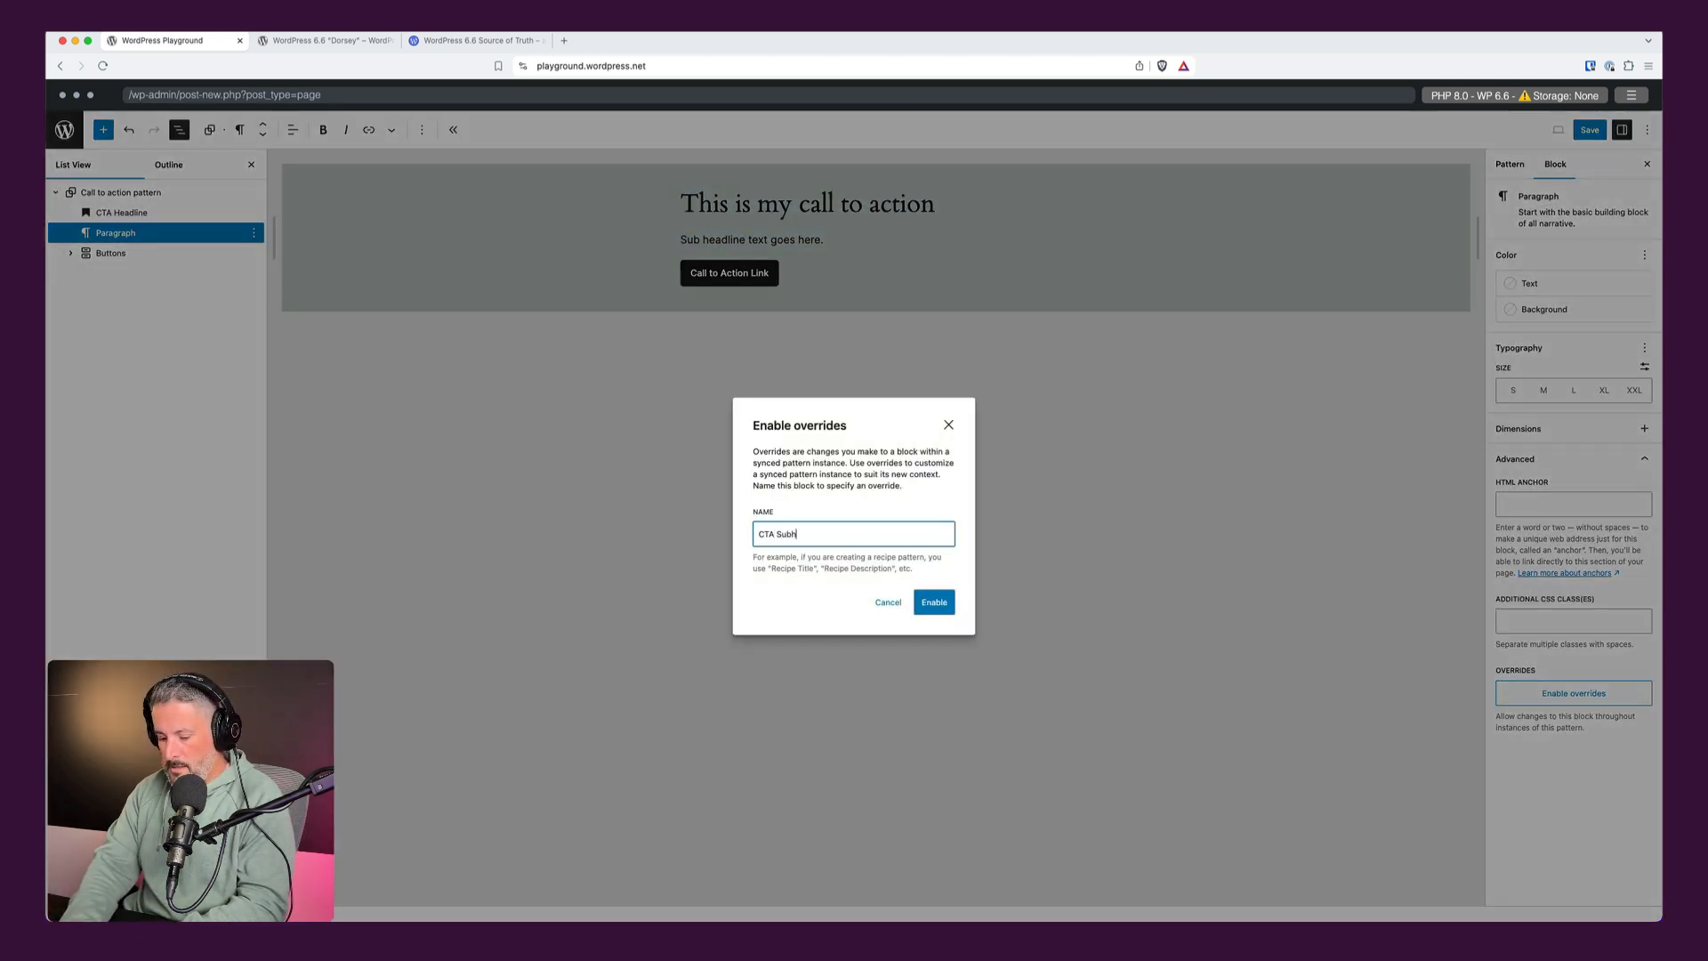
type("eadline")
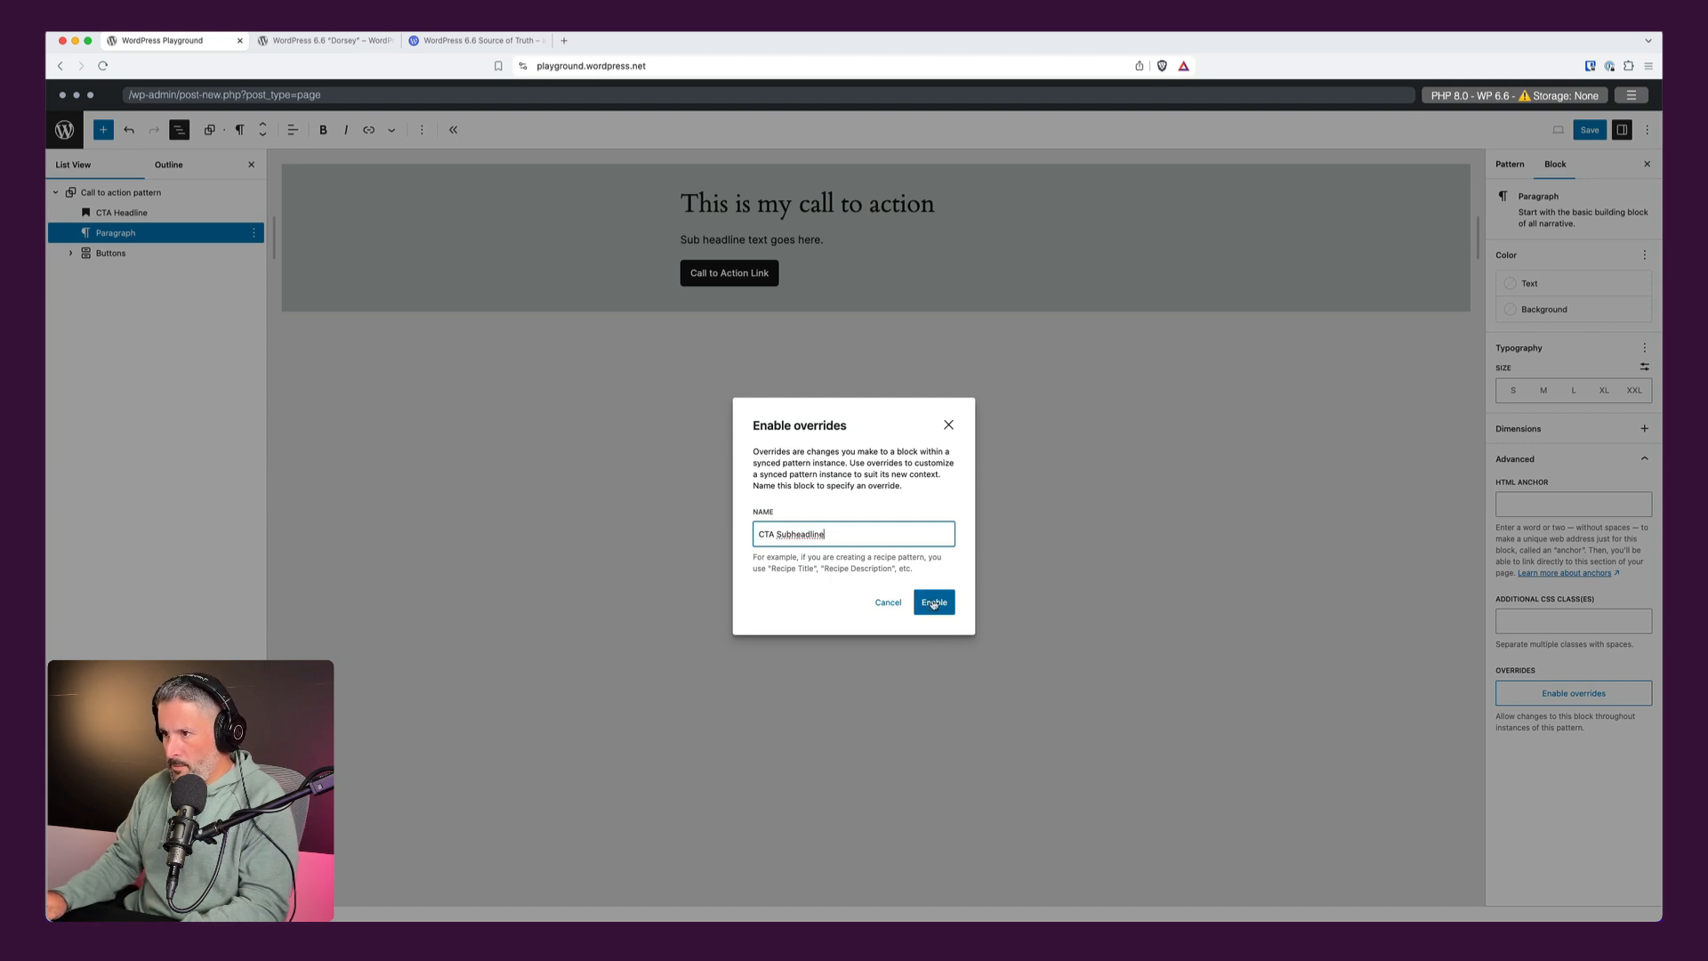
left_click(930, 603)
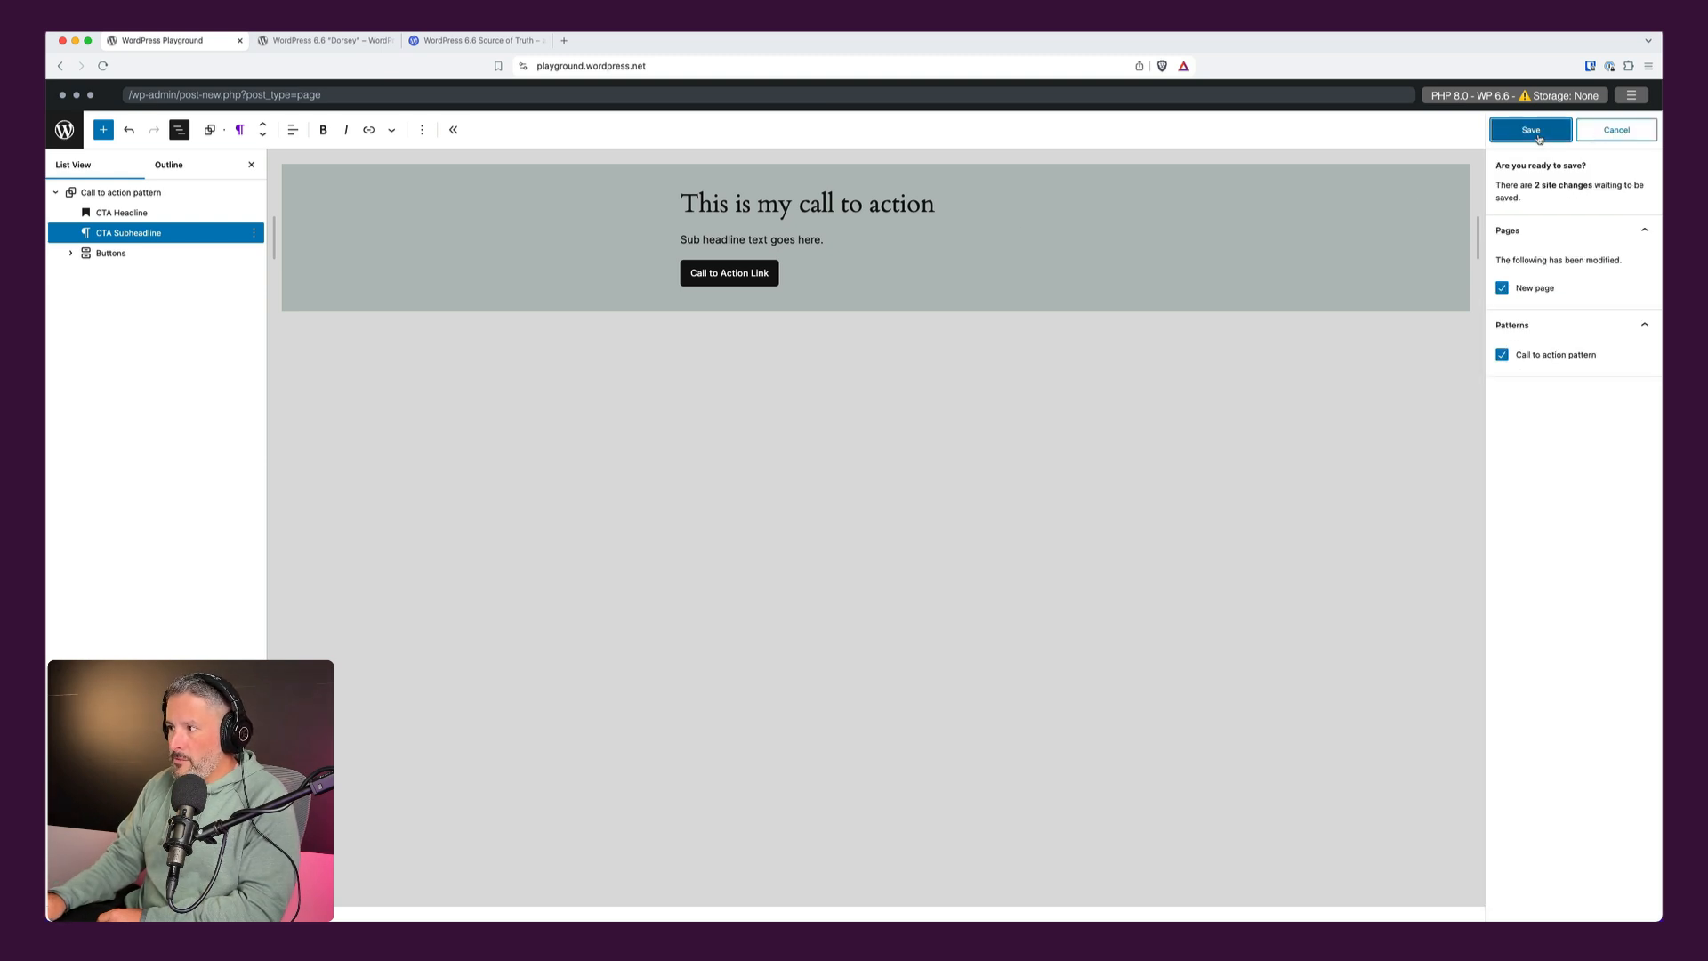
left_click(1530, 130)
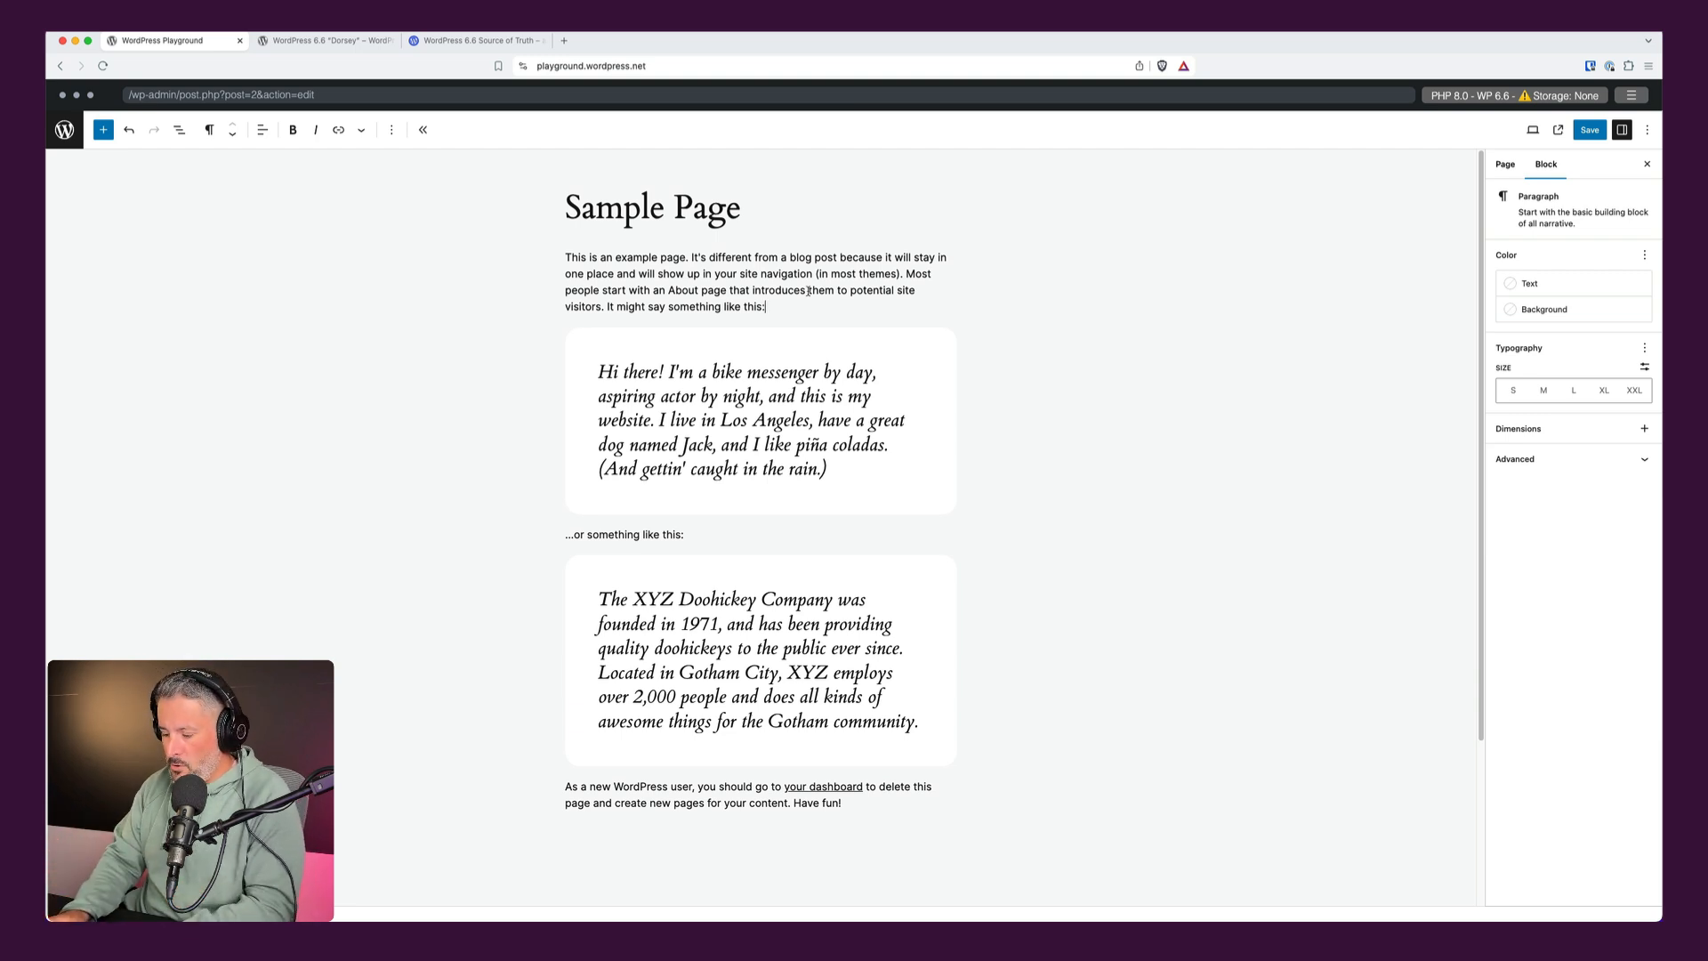
Insert the synced 'Call to action pattern' into the Sample Page via /pattern.
type("/pa")
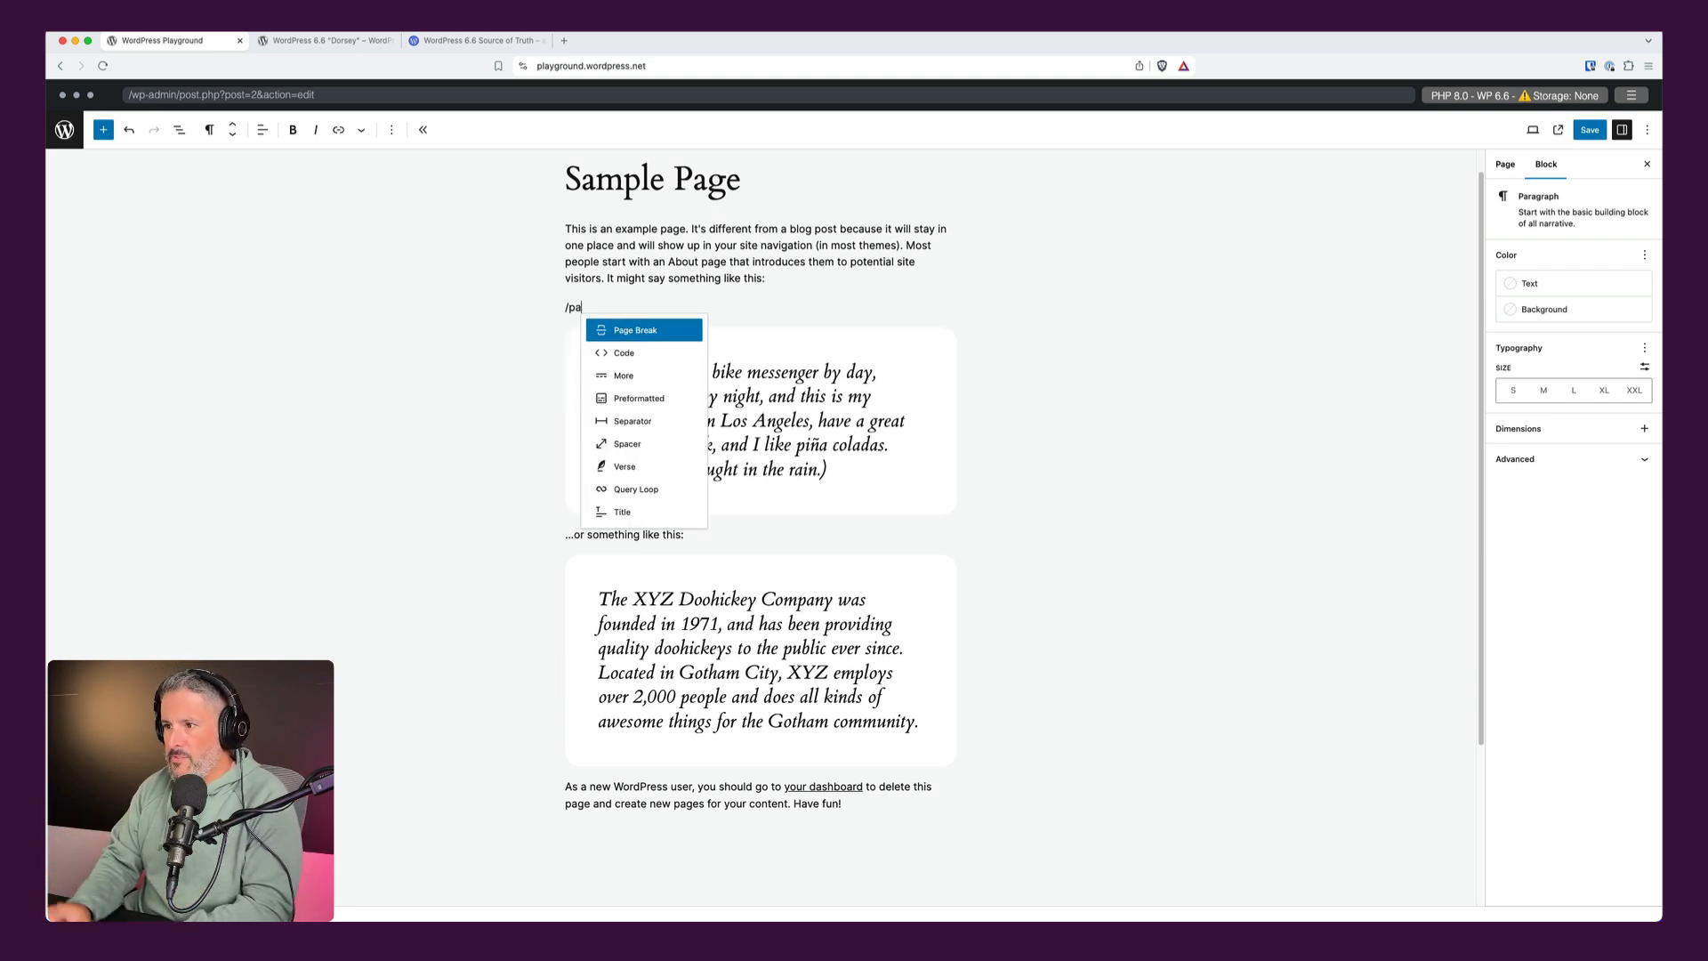
type("tt")
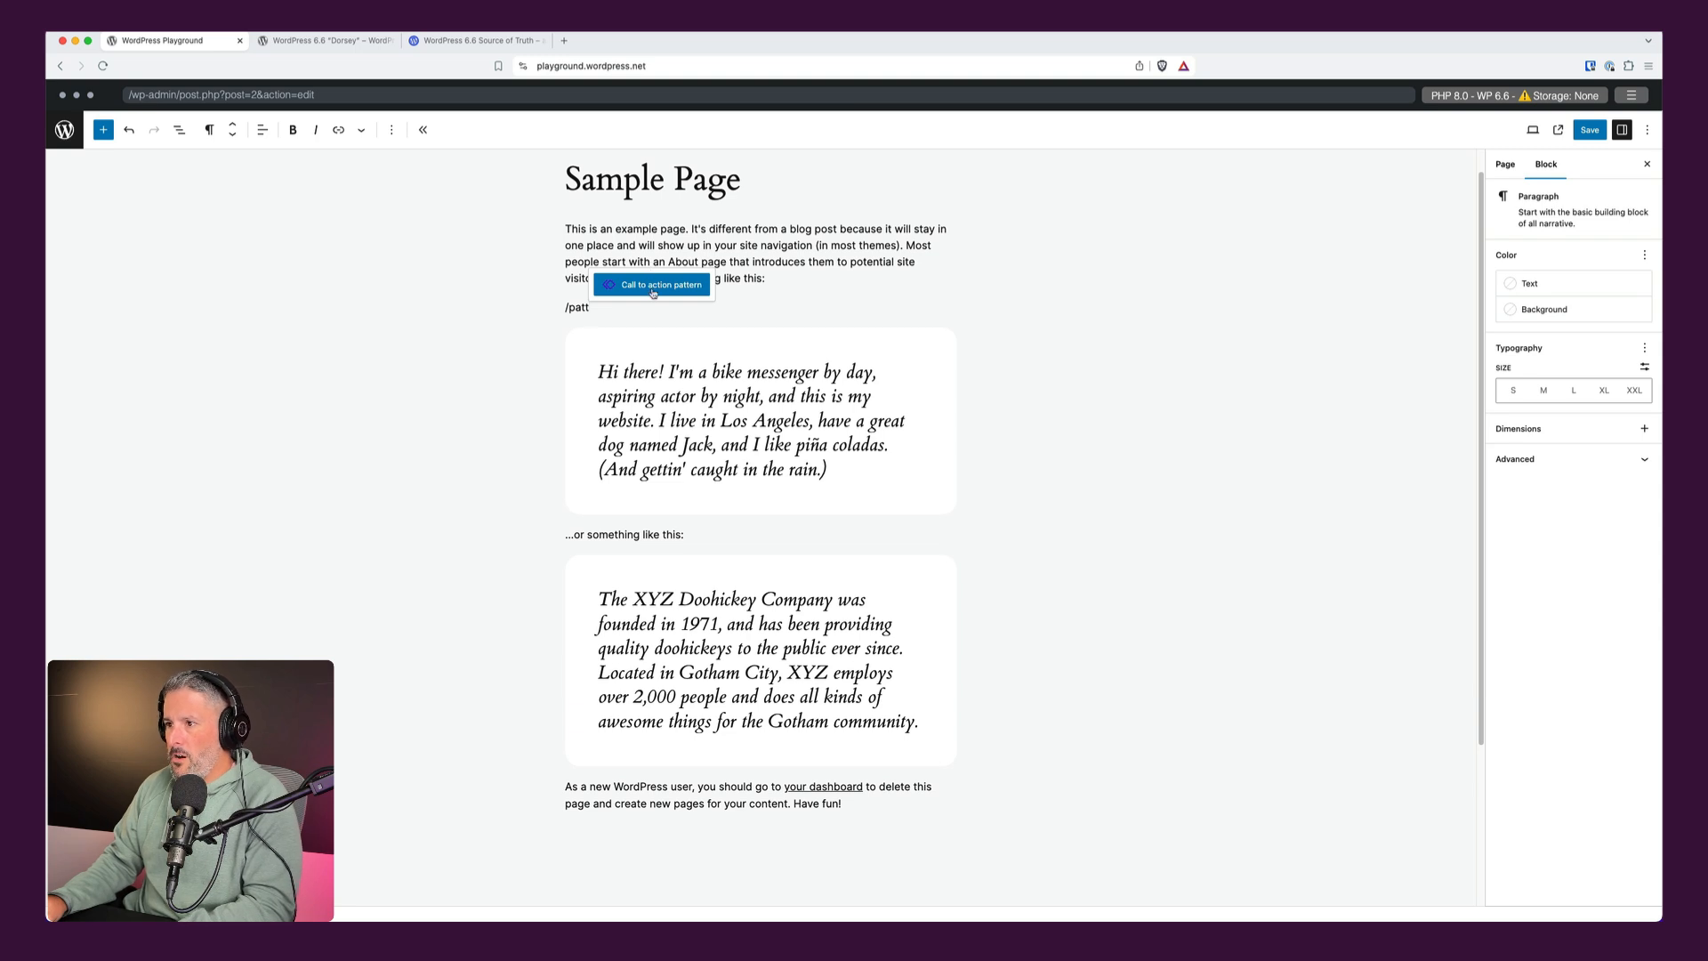
left_click(653, 285)
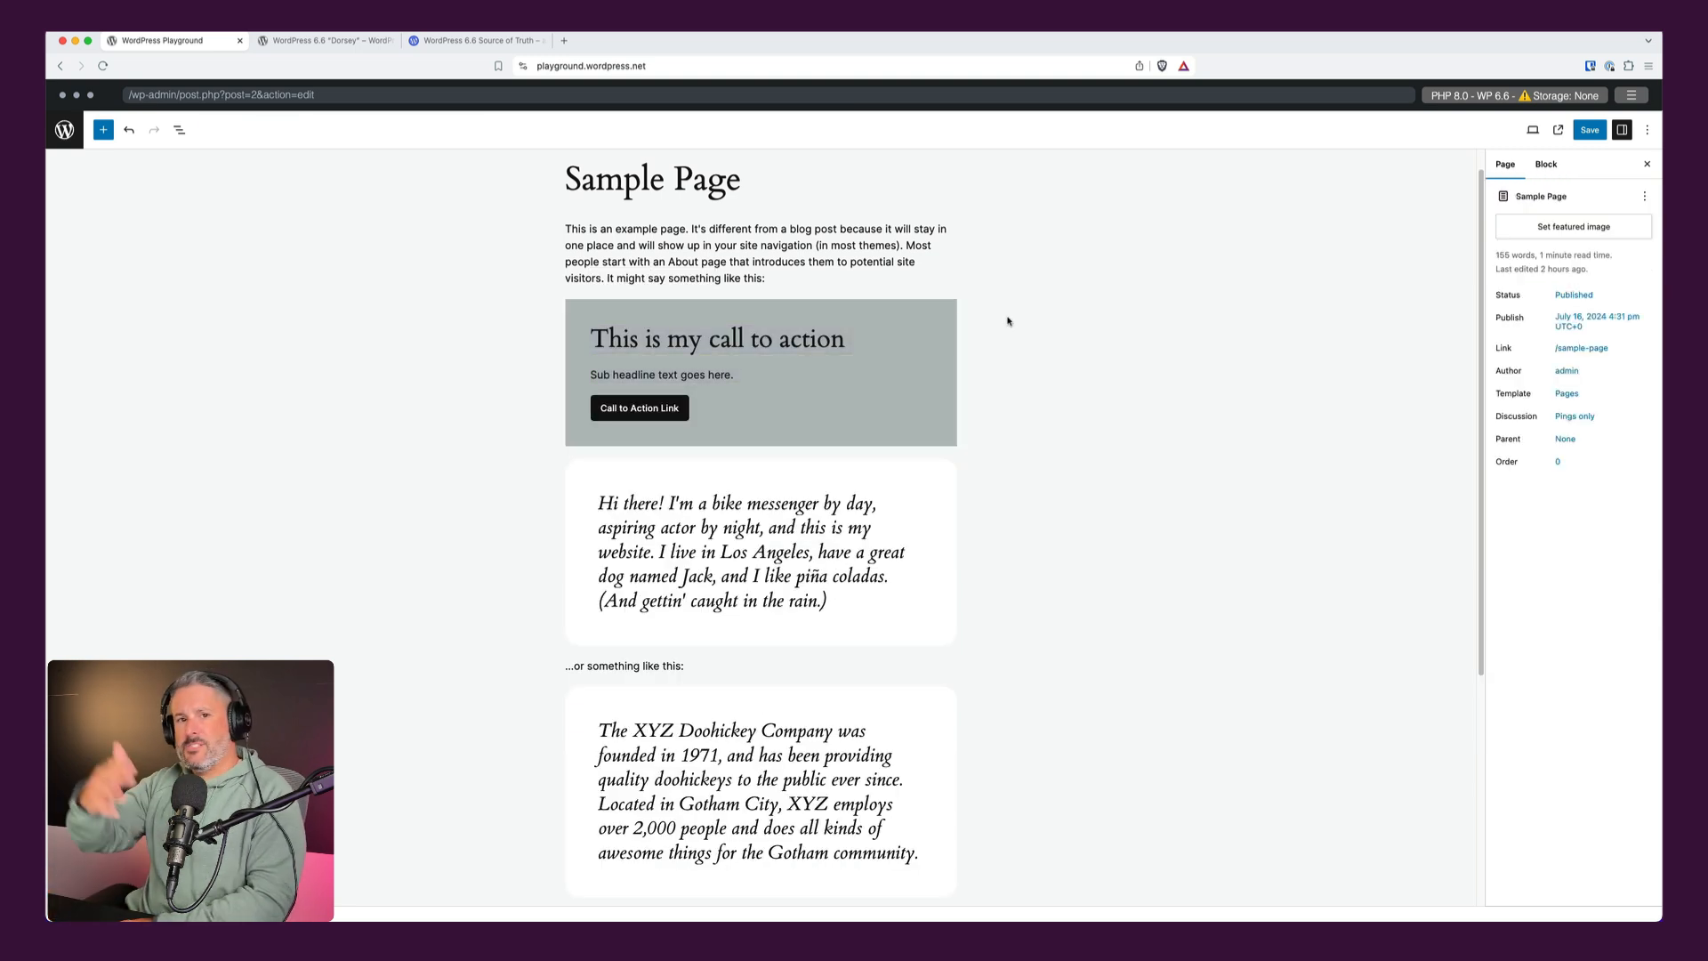
mouse_move(903, 301)
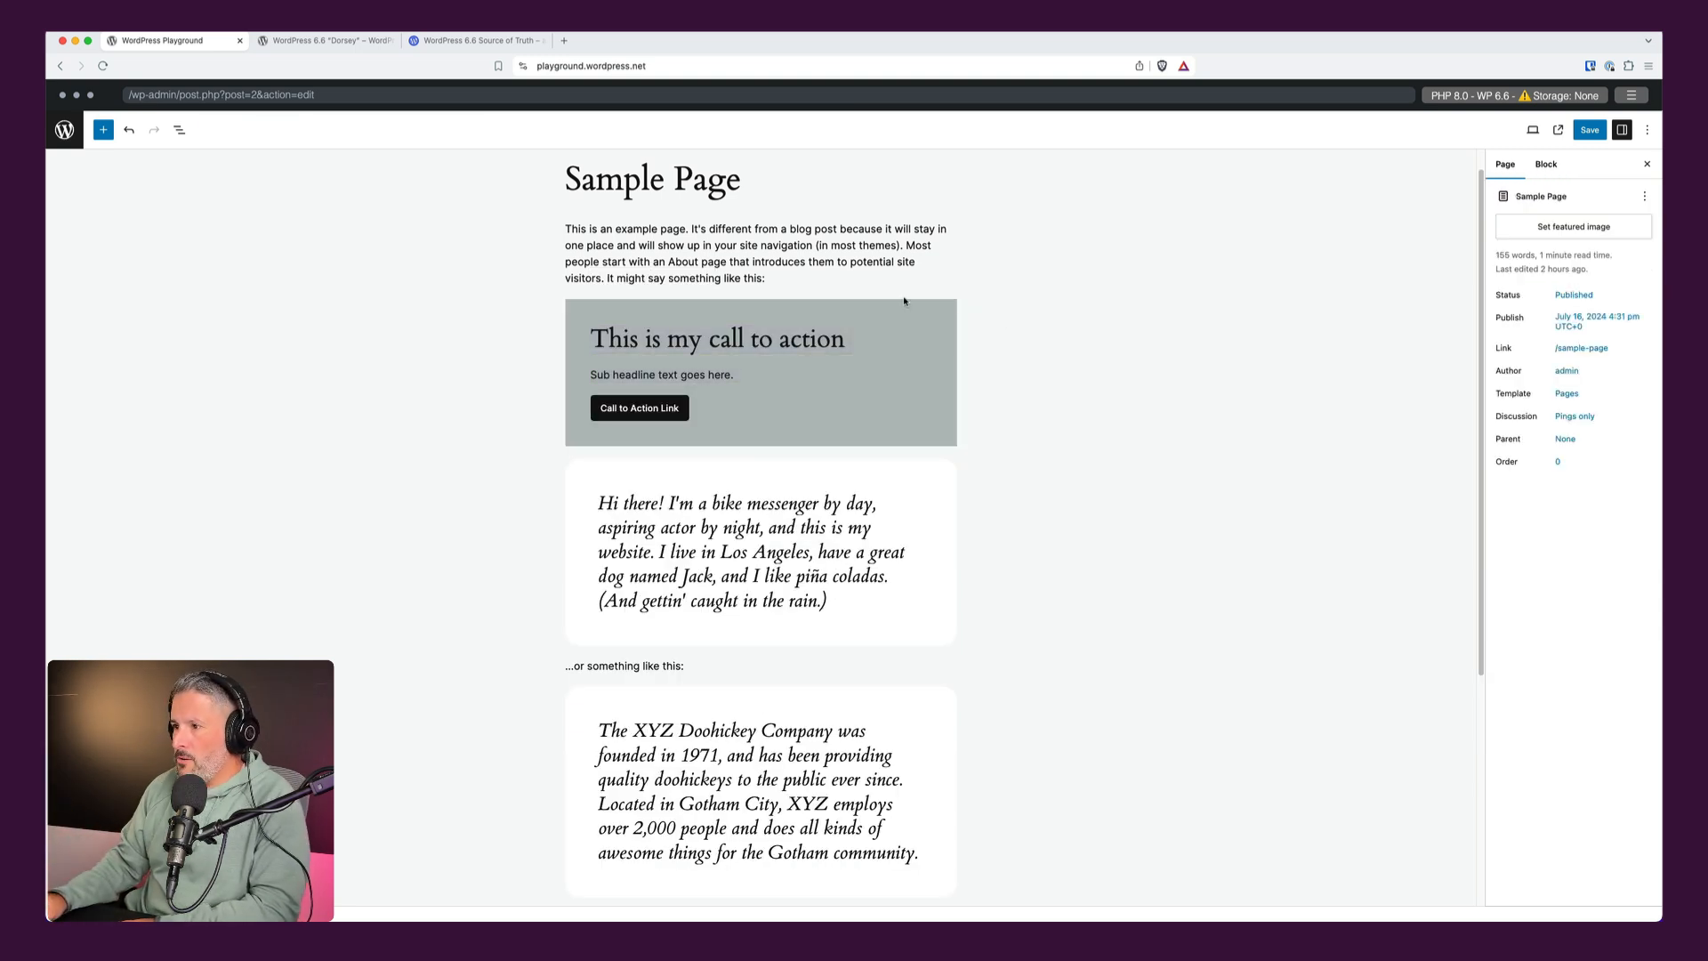
mouse_move(934, 341)
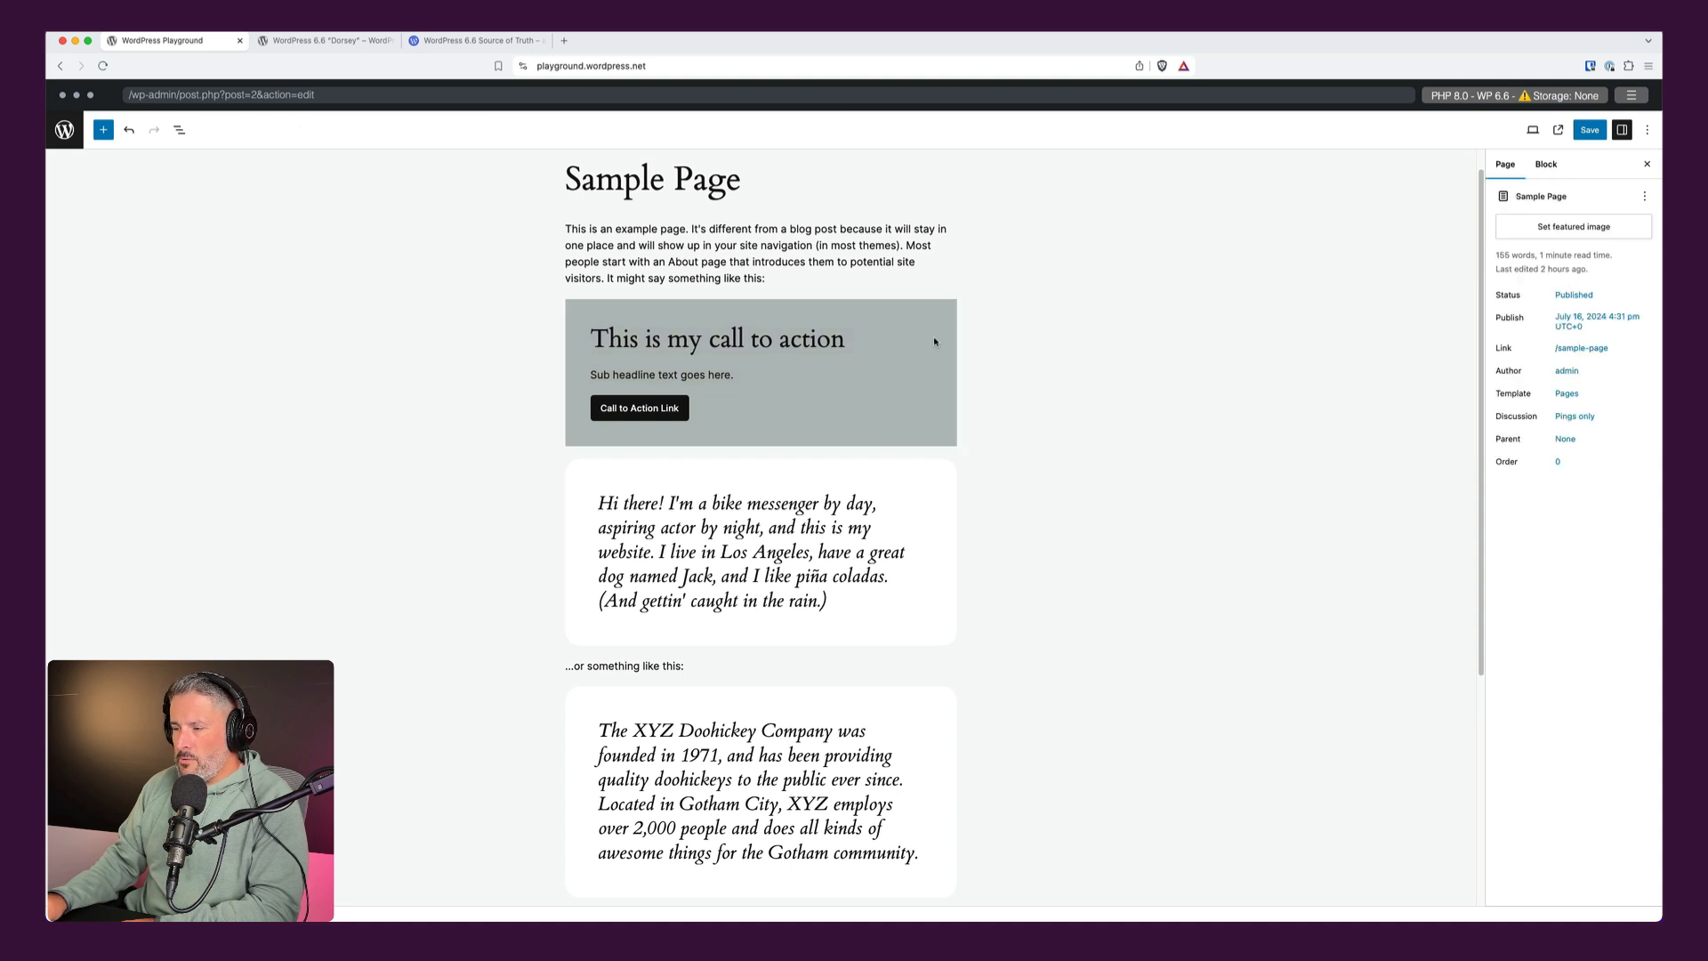
left_click(760, 370)
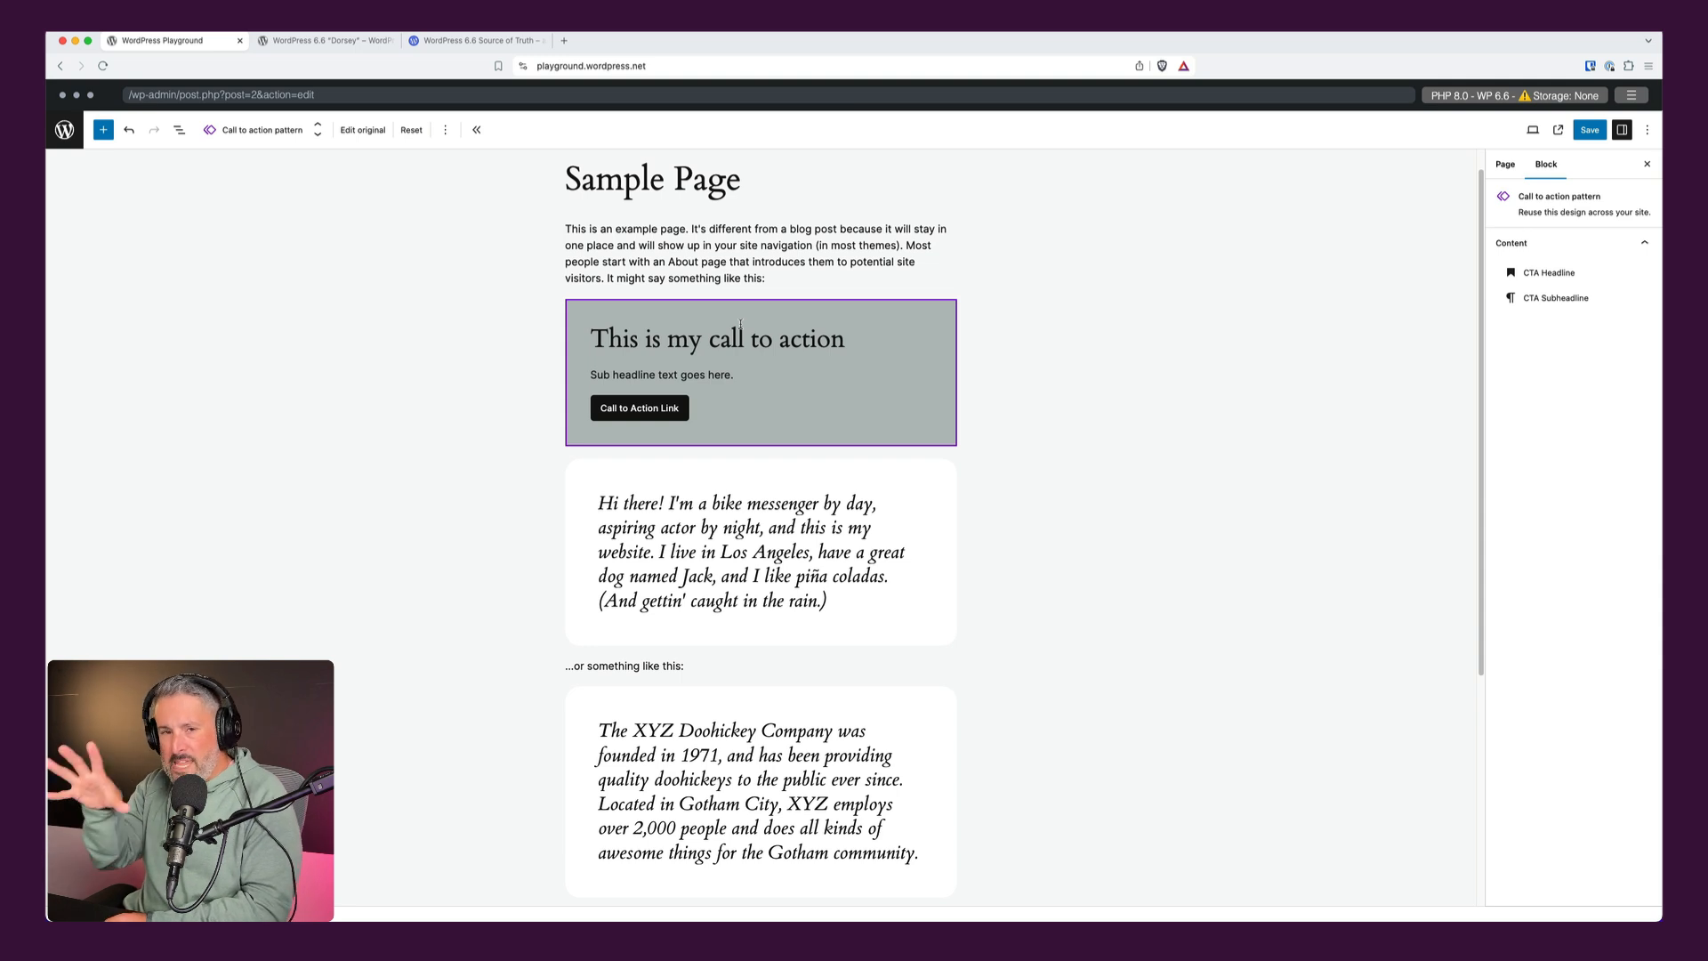
mouse_move(884, 363)
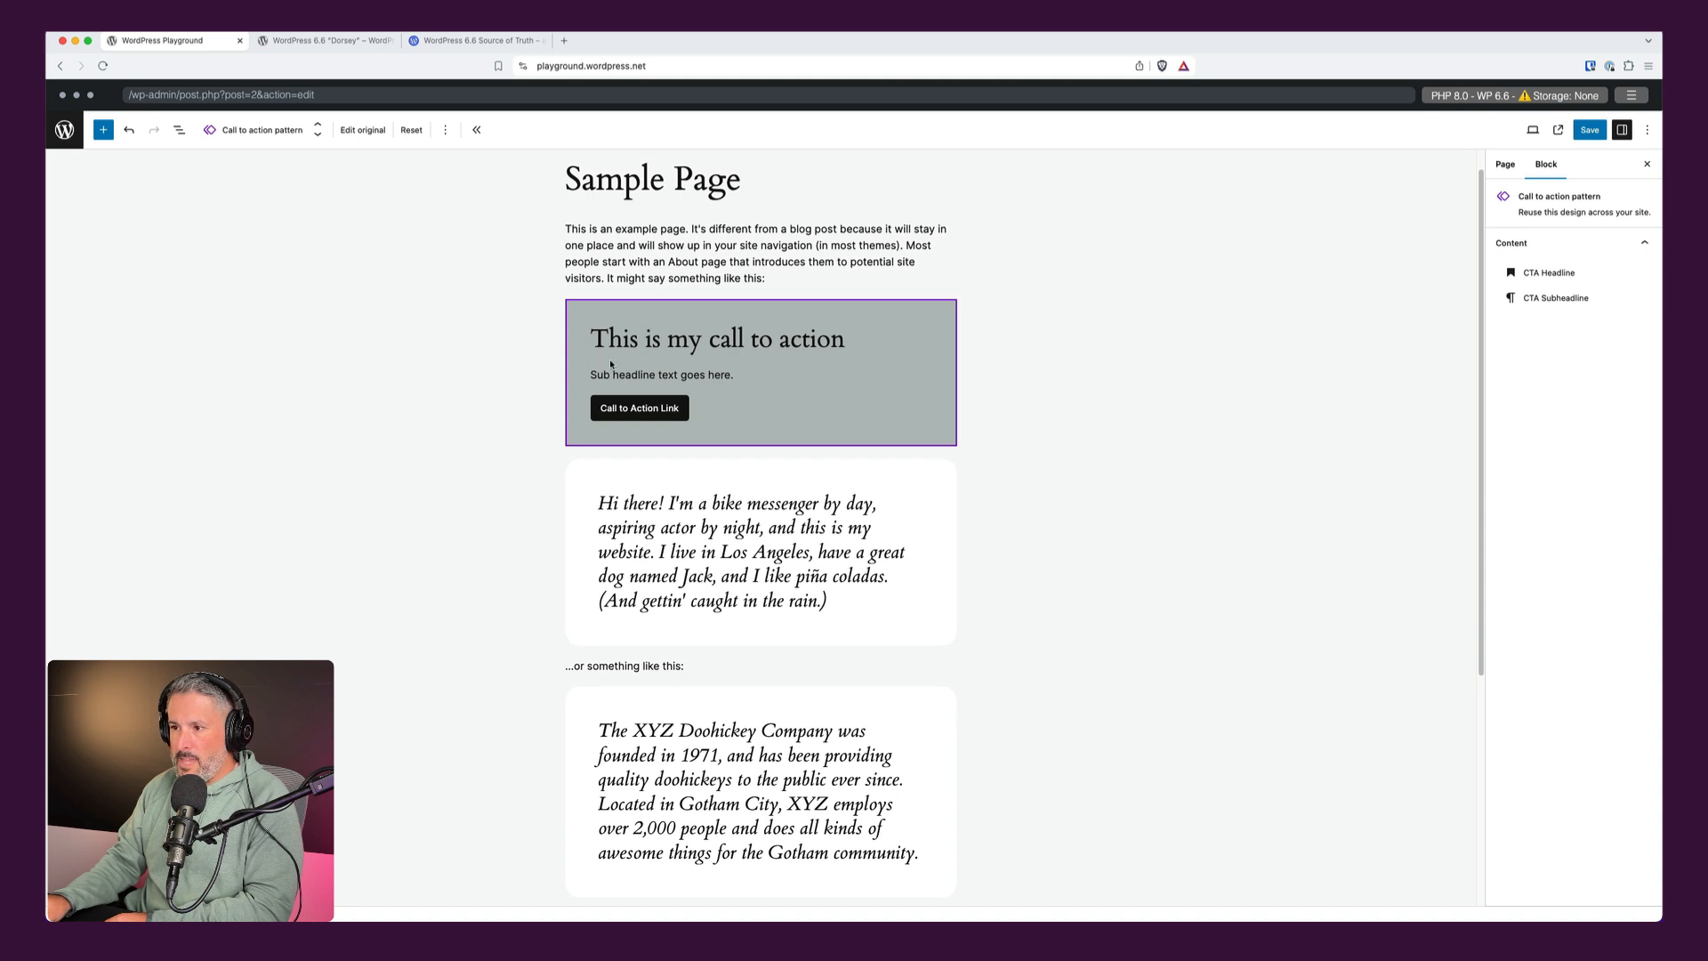
mouse_move(598, 408)
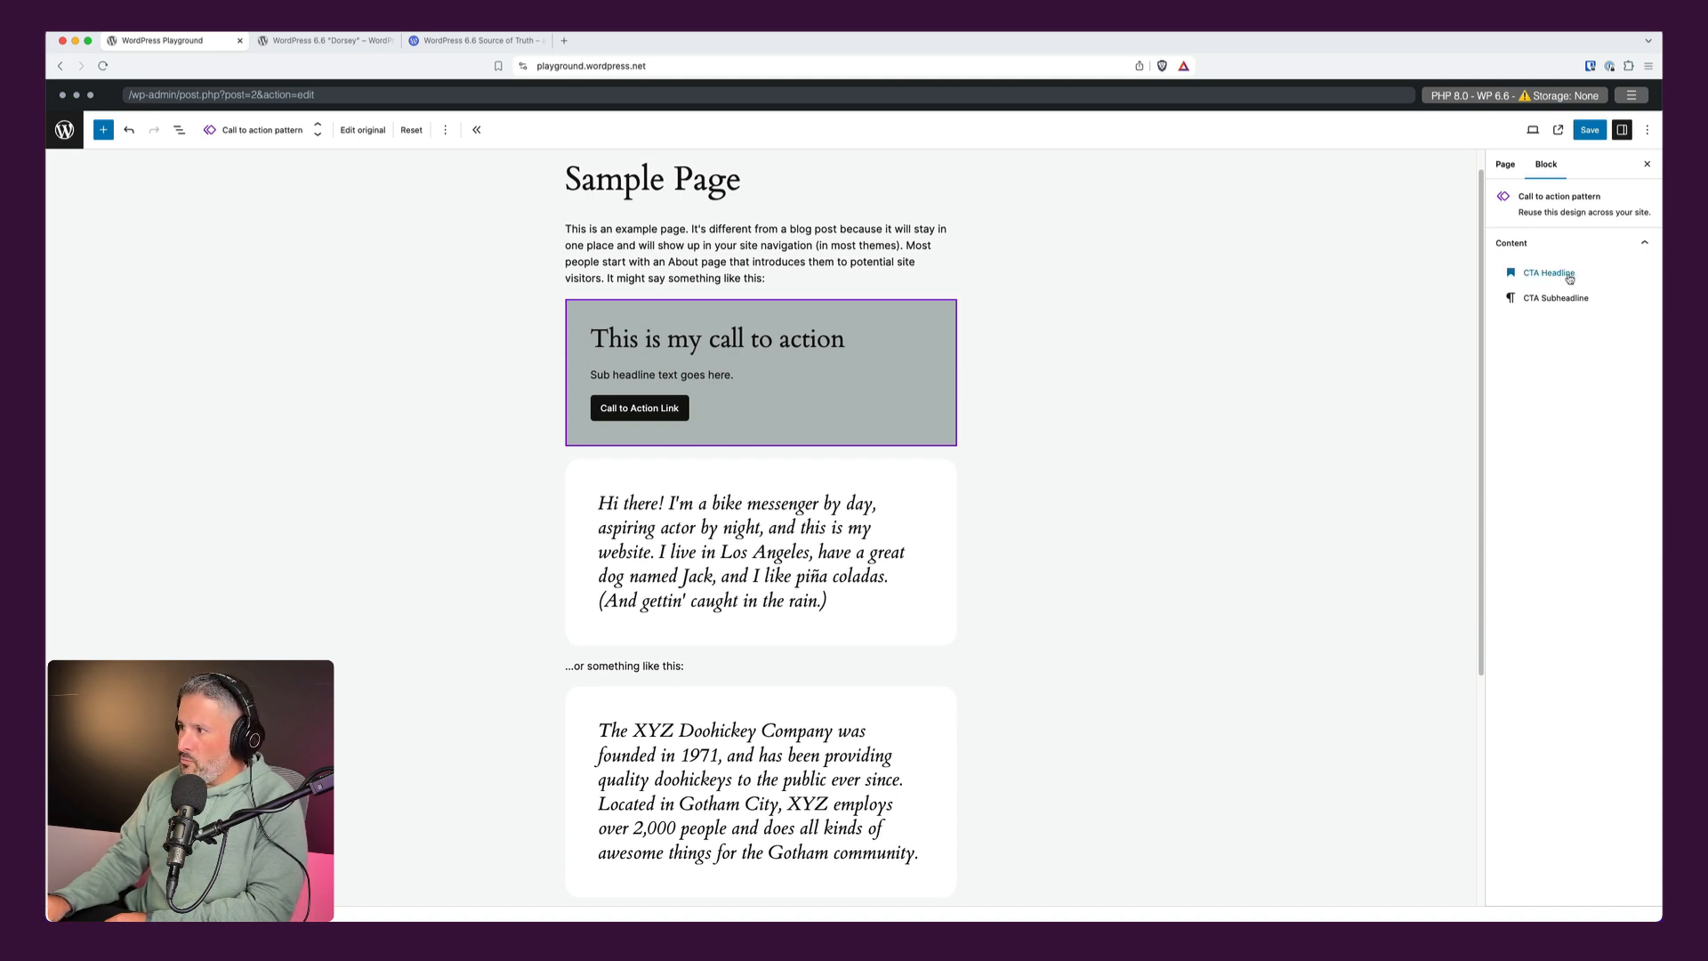
mouse_move(1555, 297)
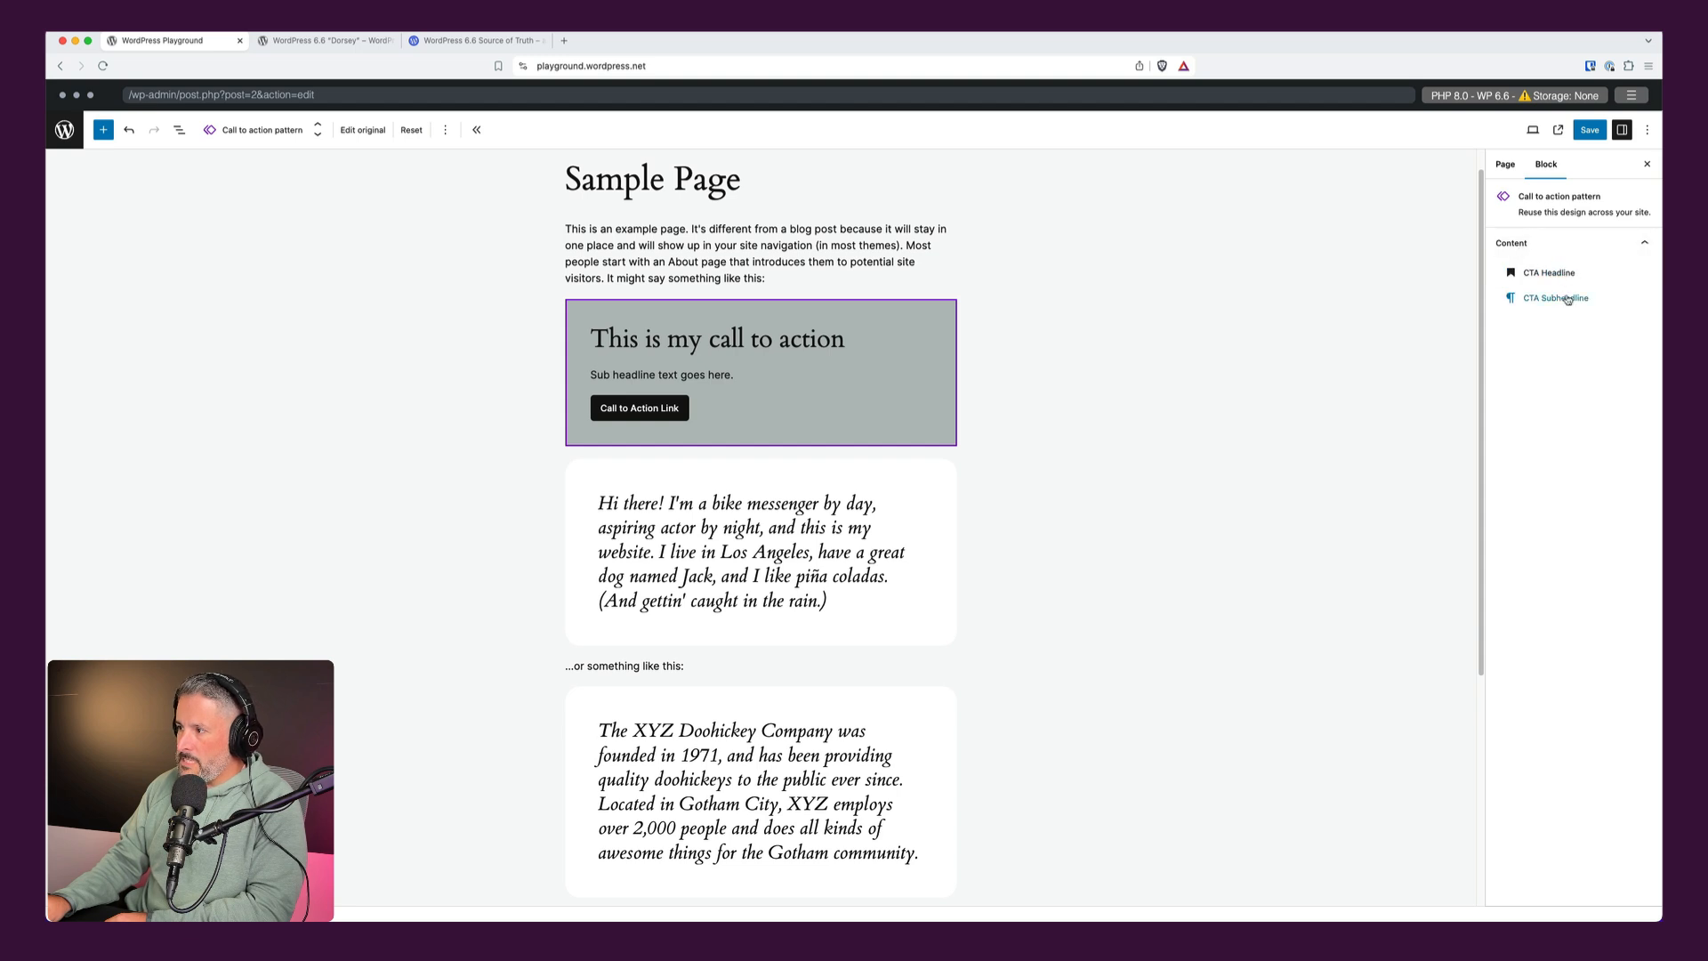
mouse_move(1547, 273)
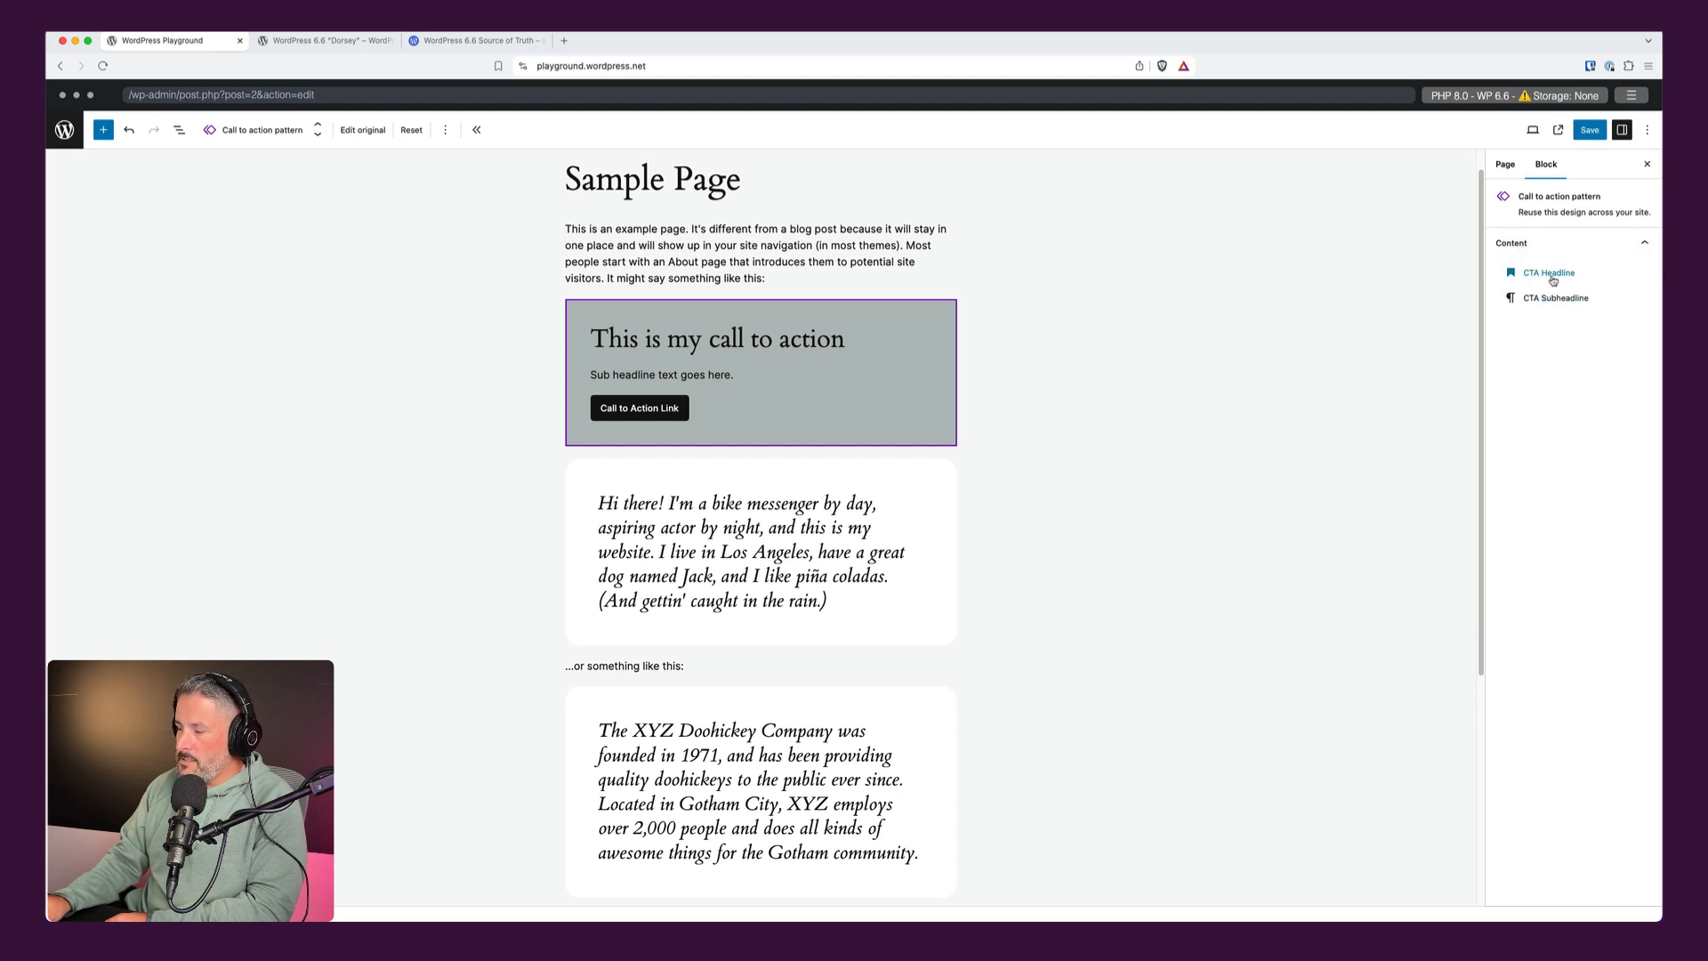
mouse_move(1555, 297)
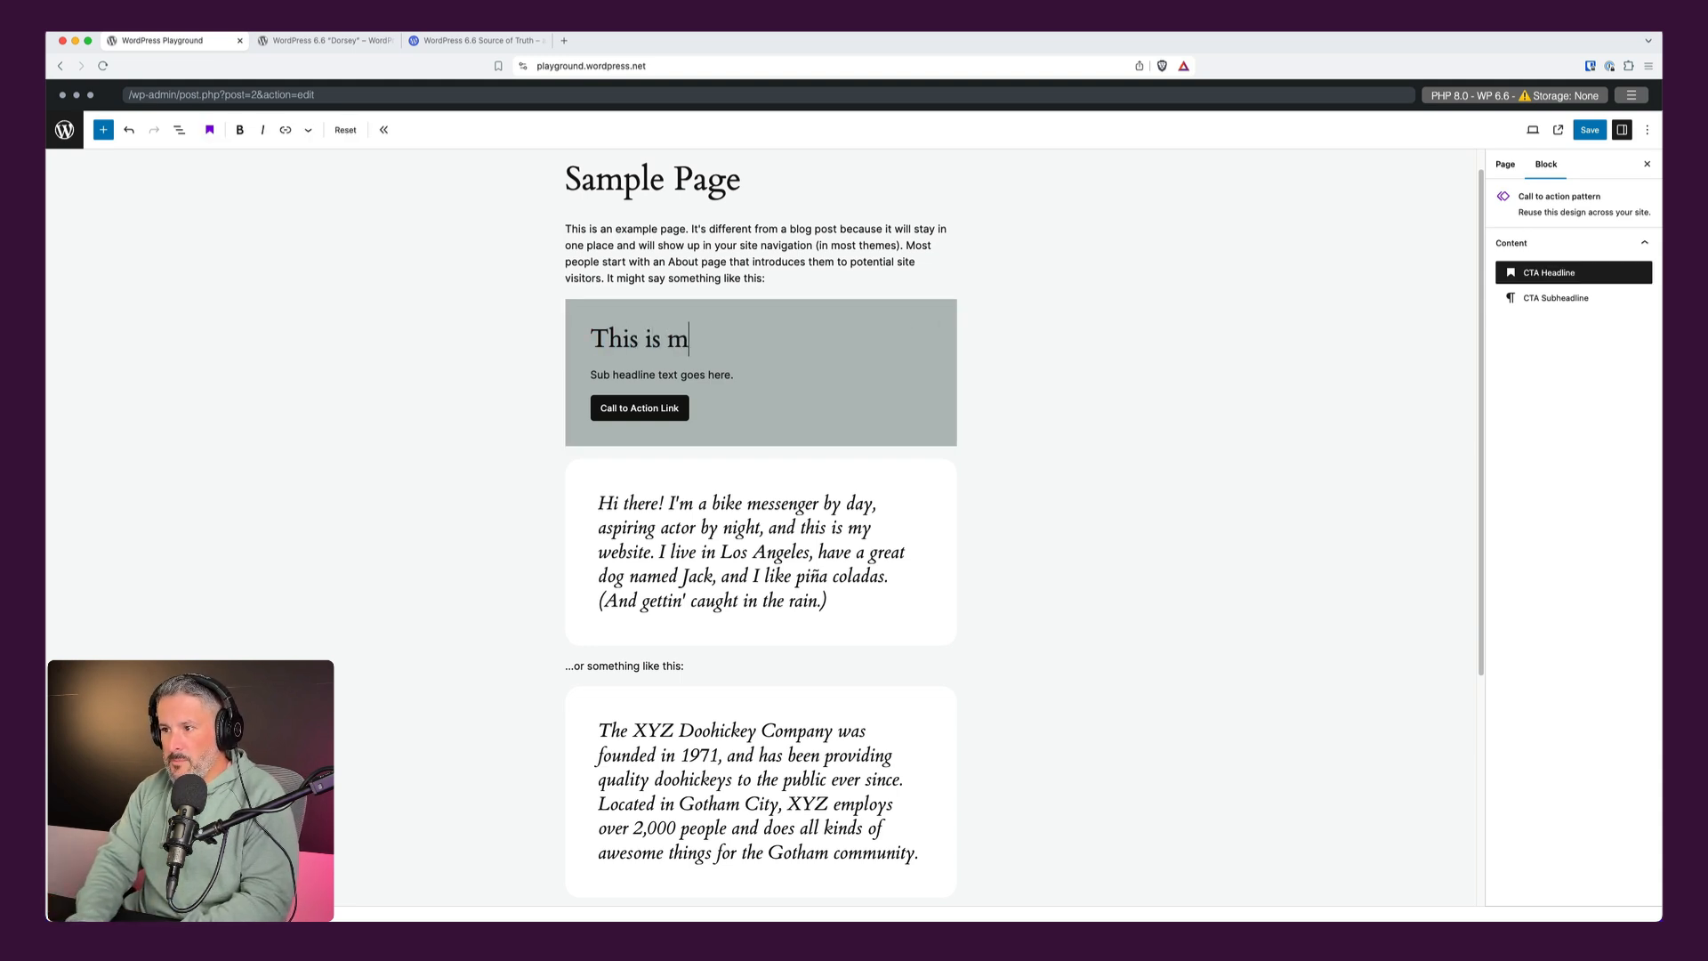
Rewrite the pattern's headline to 'My new headline' and subheadline ending 'changing.'.
type("y new headline")
left_click(762, 374)
type("This is the sub hedali")
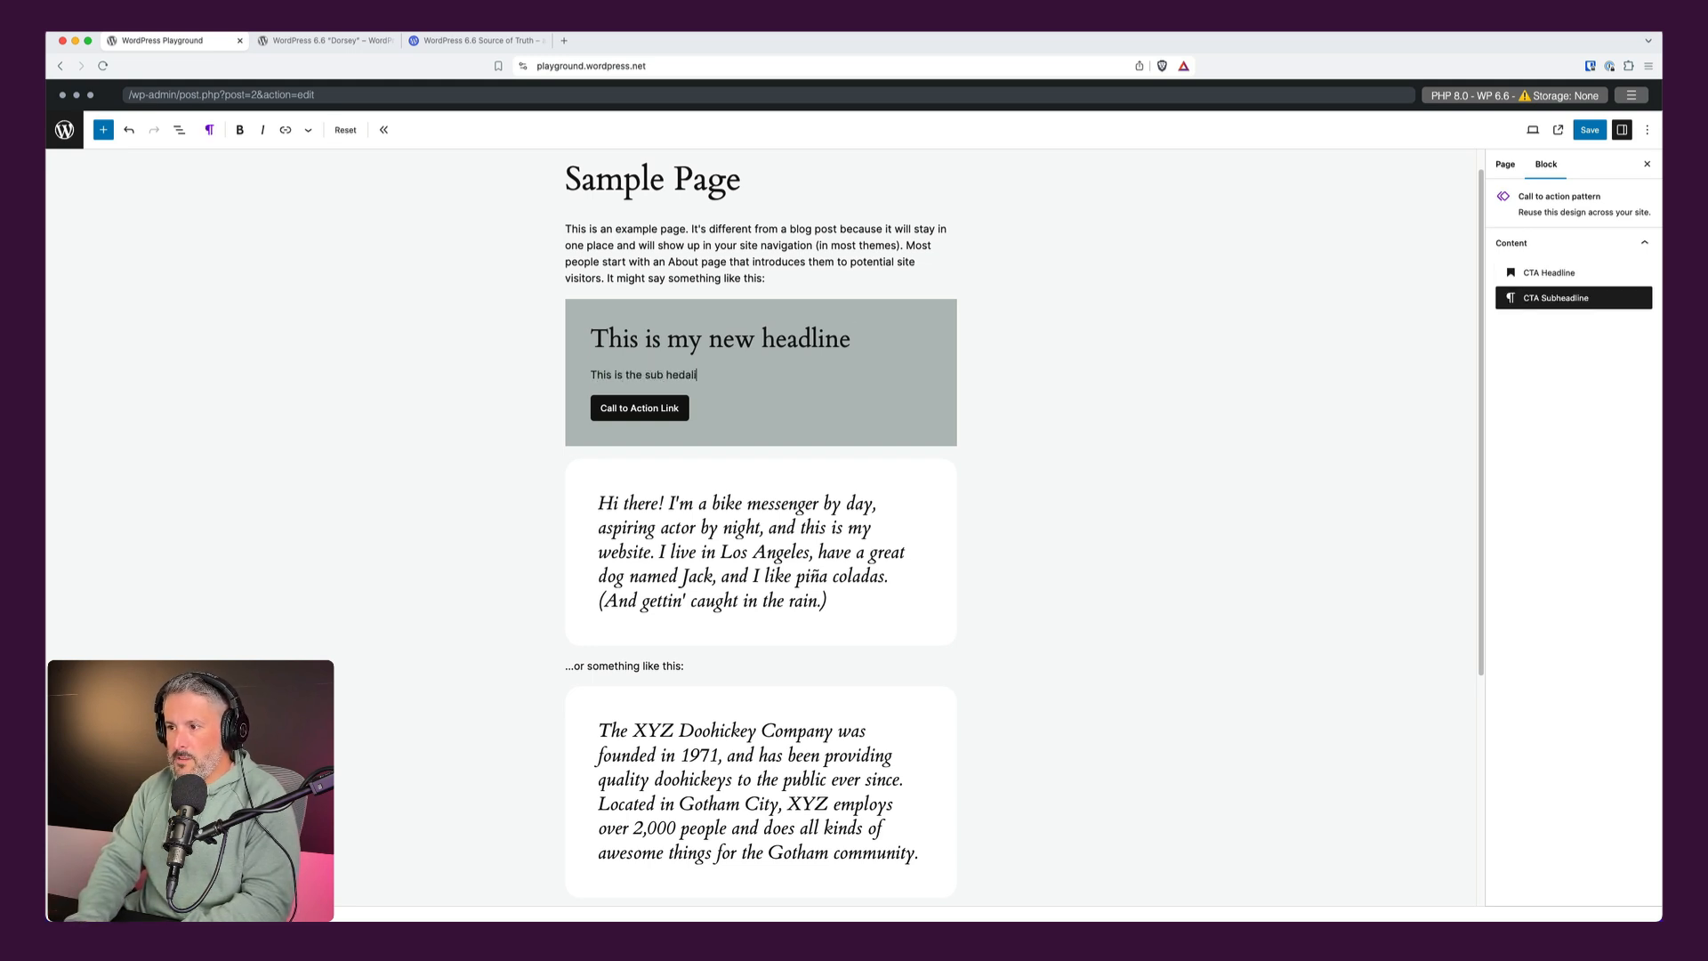
key("Backspace")
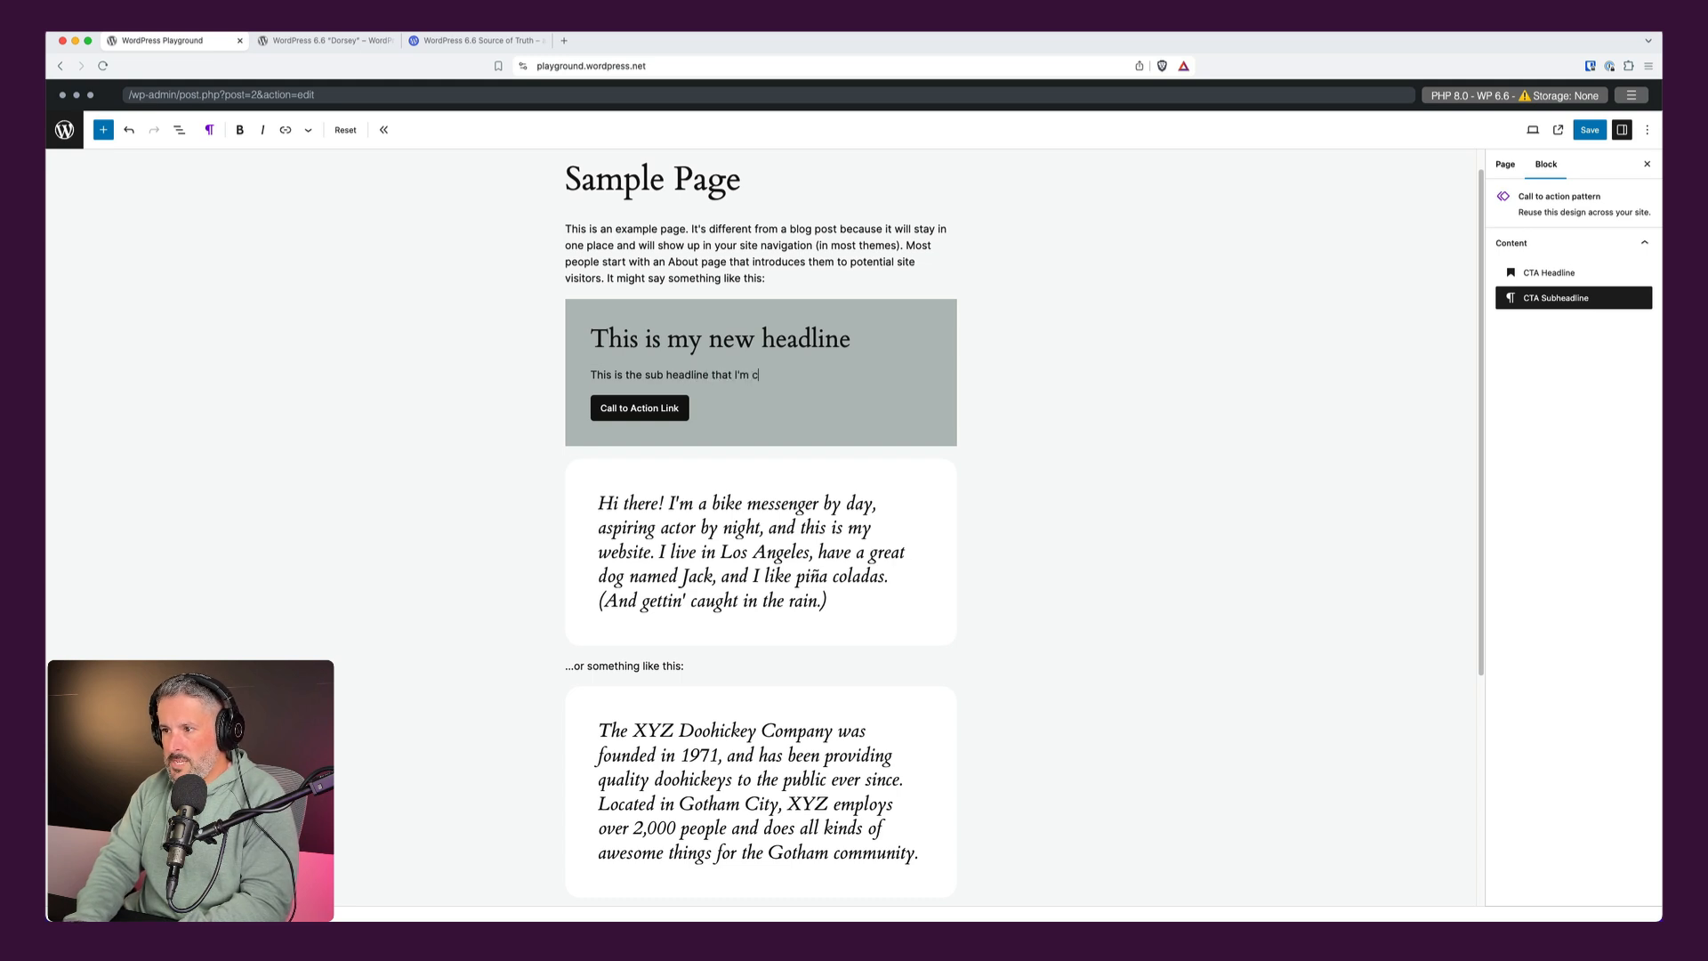
type("hanging.")
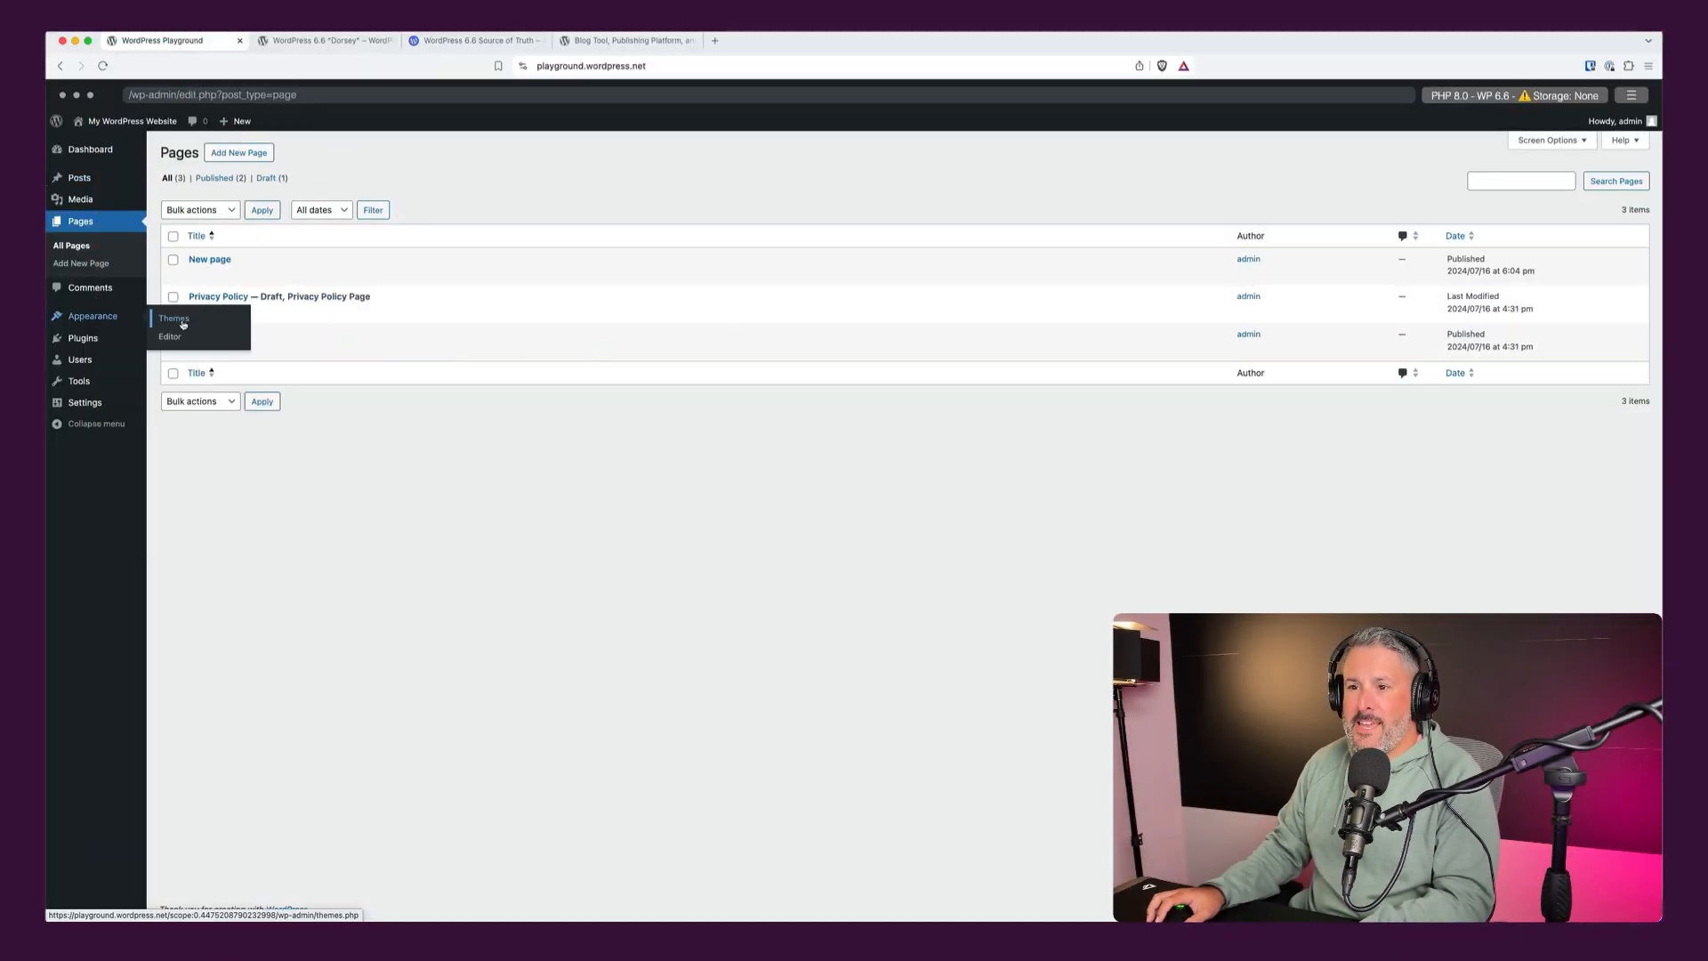
Reach the All Template Parts listing from the Site Editor via the command palette search 'templ'.
left_click(169, 337)
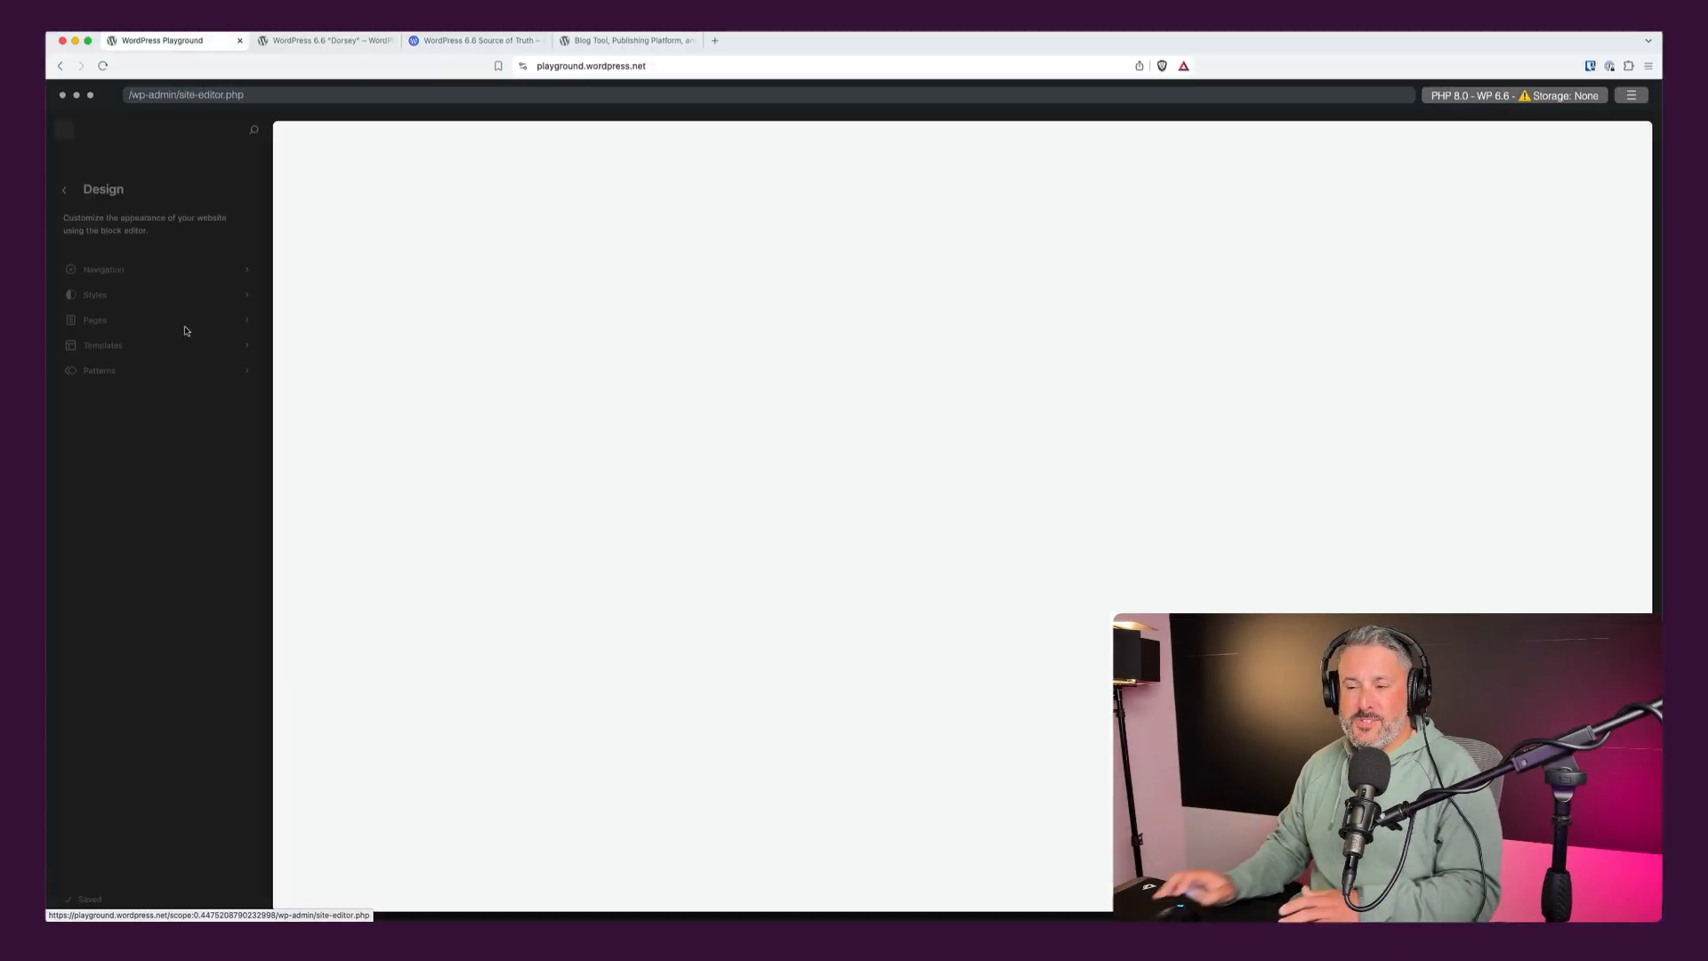
left_click(254, 130)
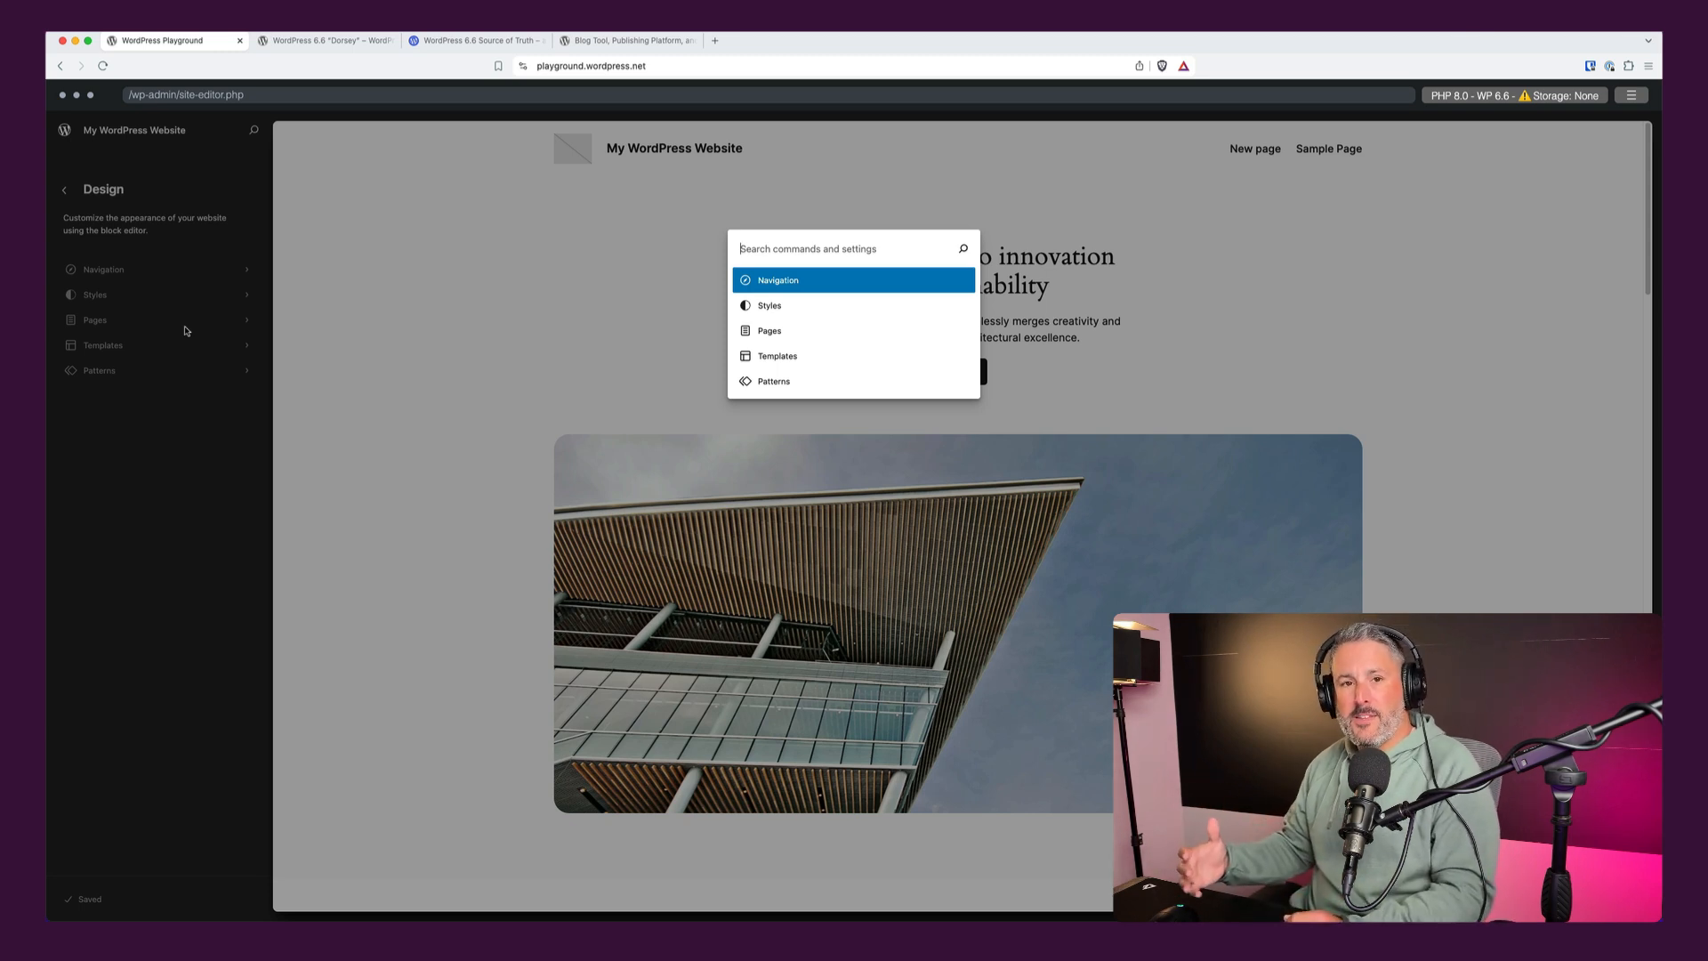
type("templ")
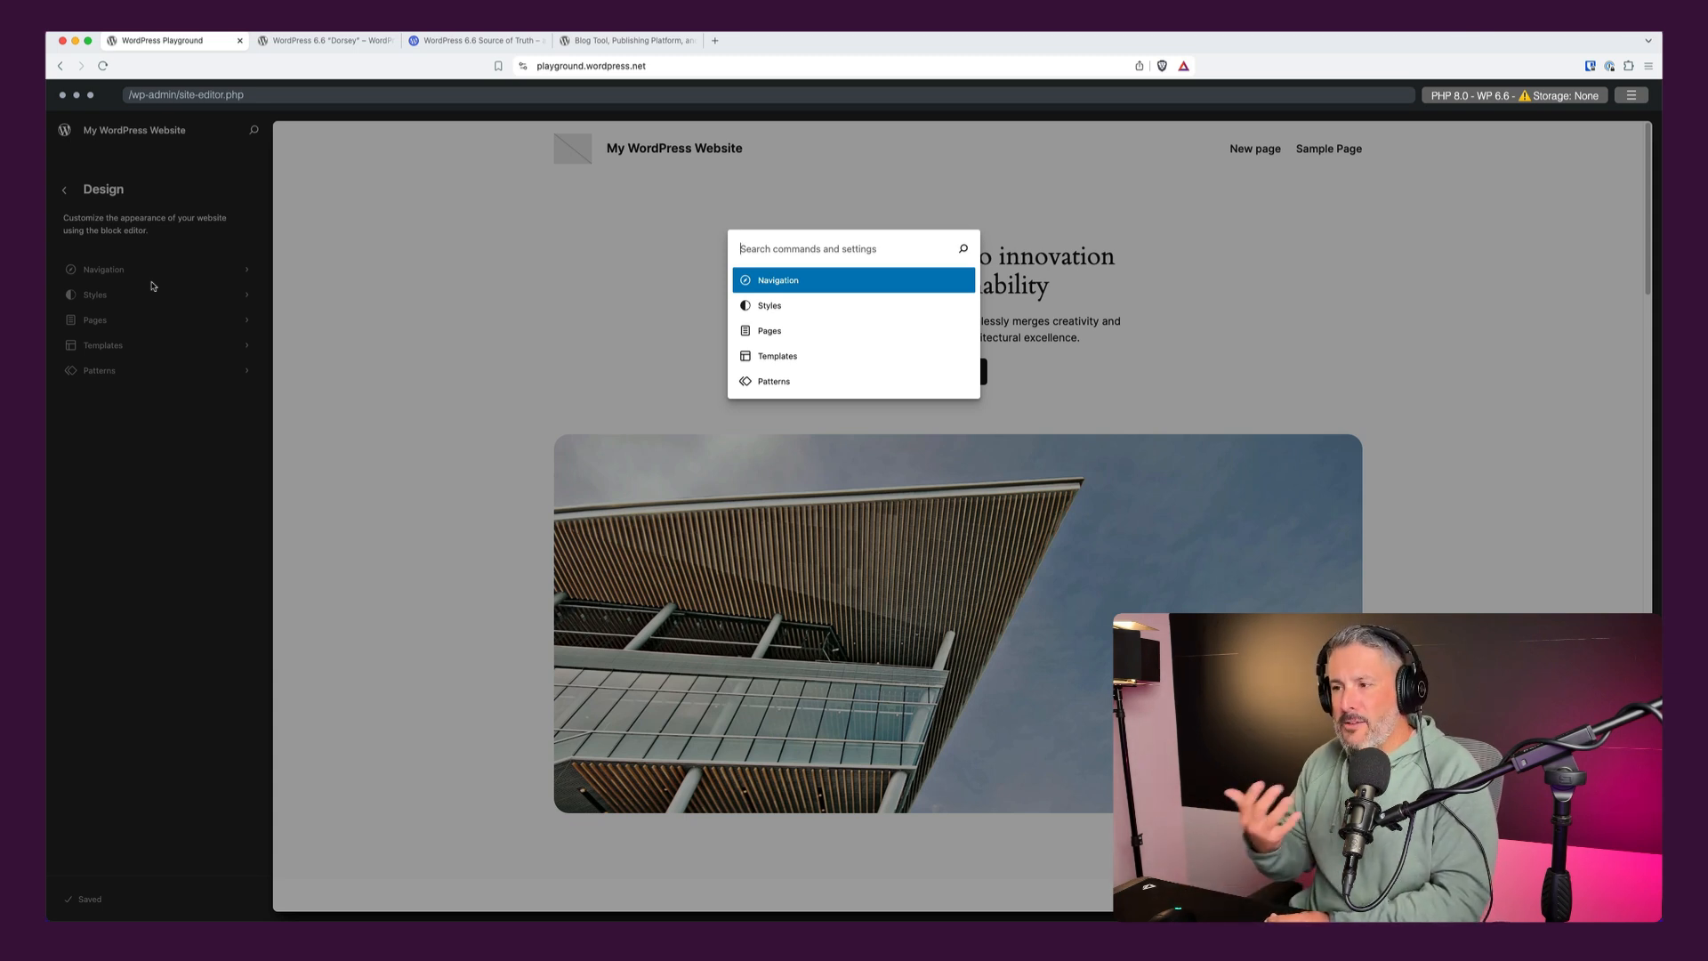
type("templa")
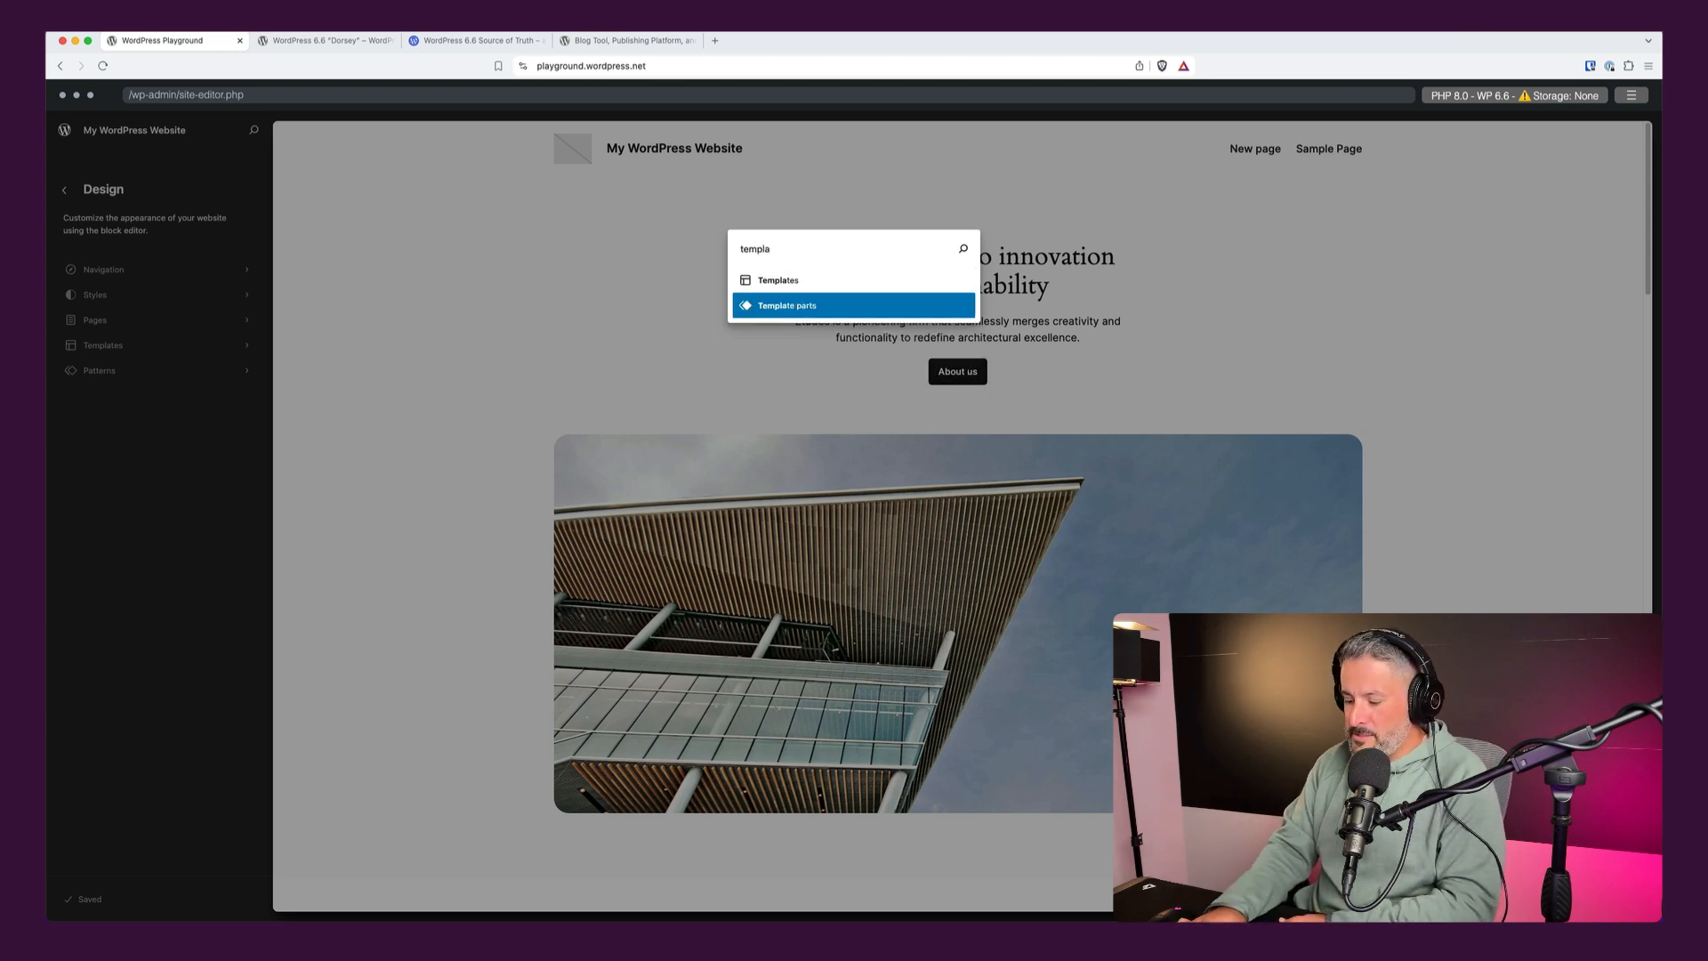
left_click(786, 305)
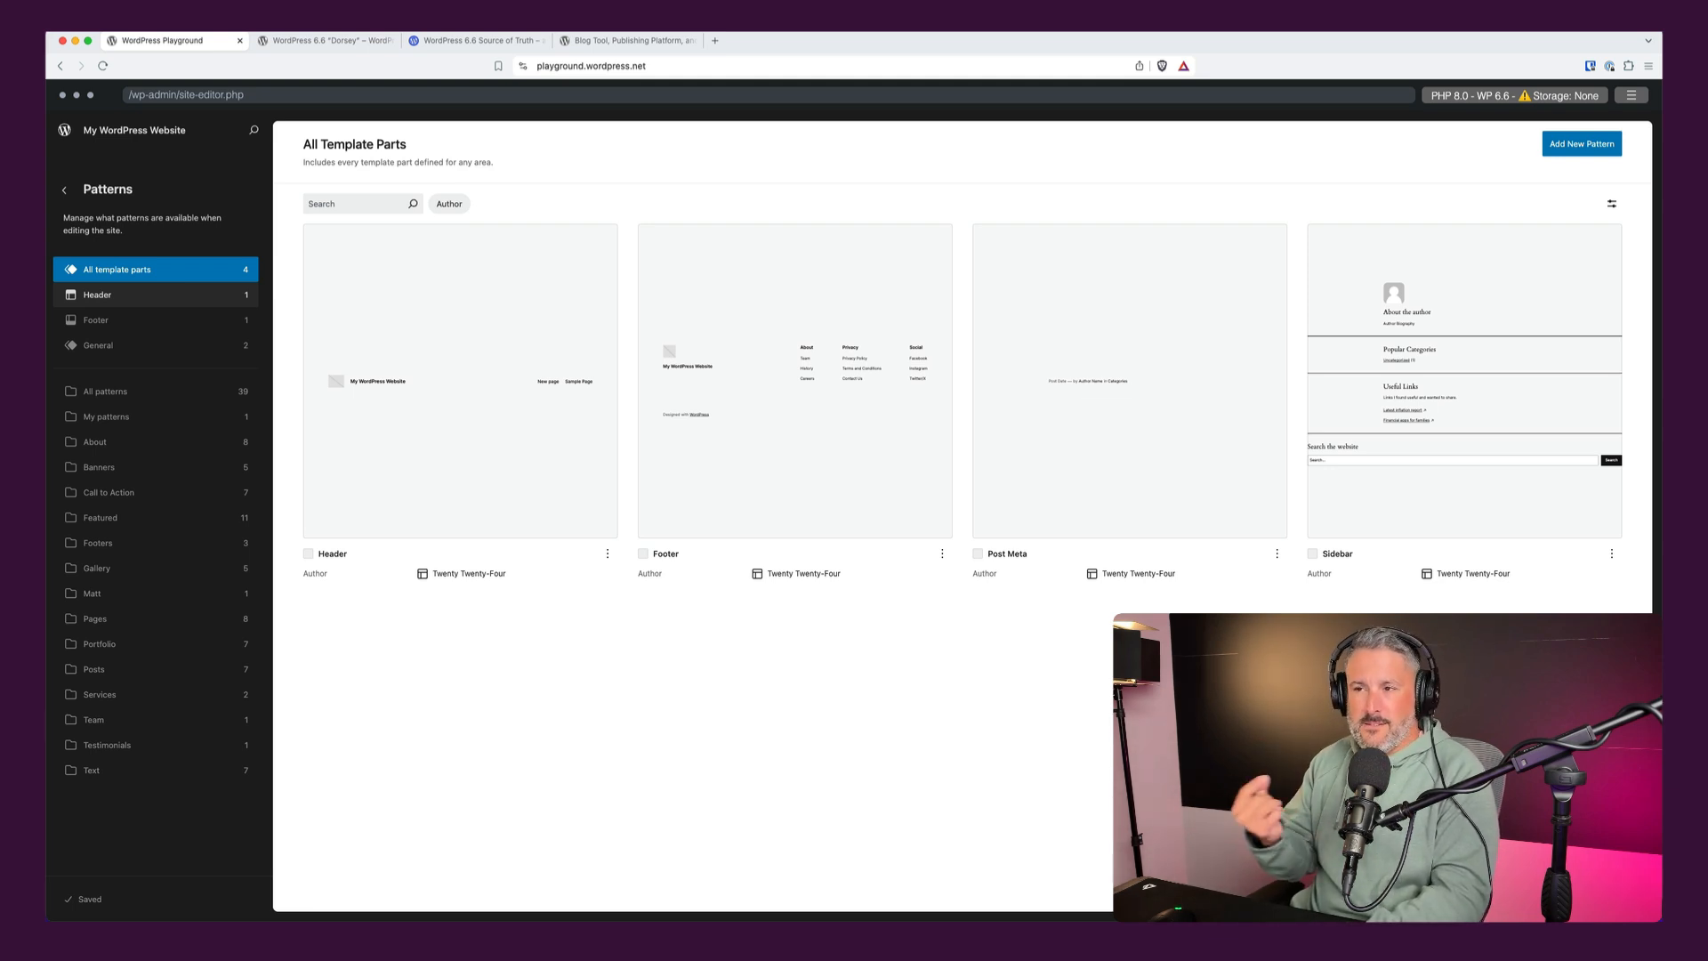
Return to the 6.6 "Dorsey" post and search its contributor credits for 'matt'.
left_click(475, 40)
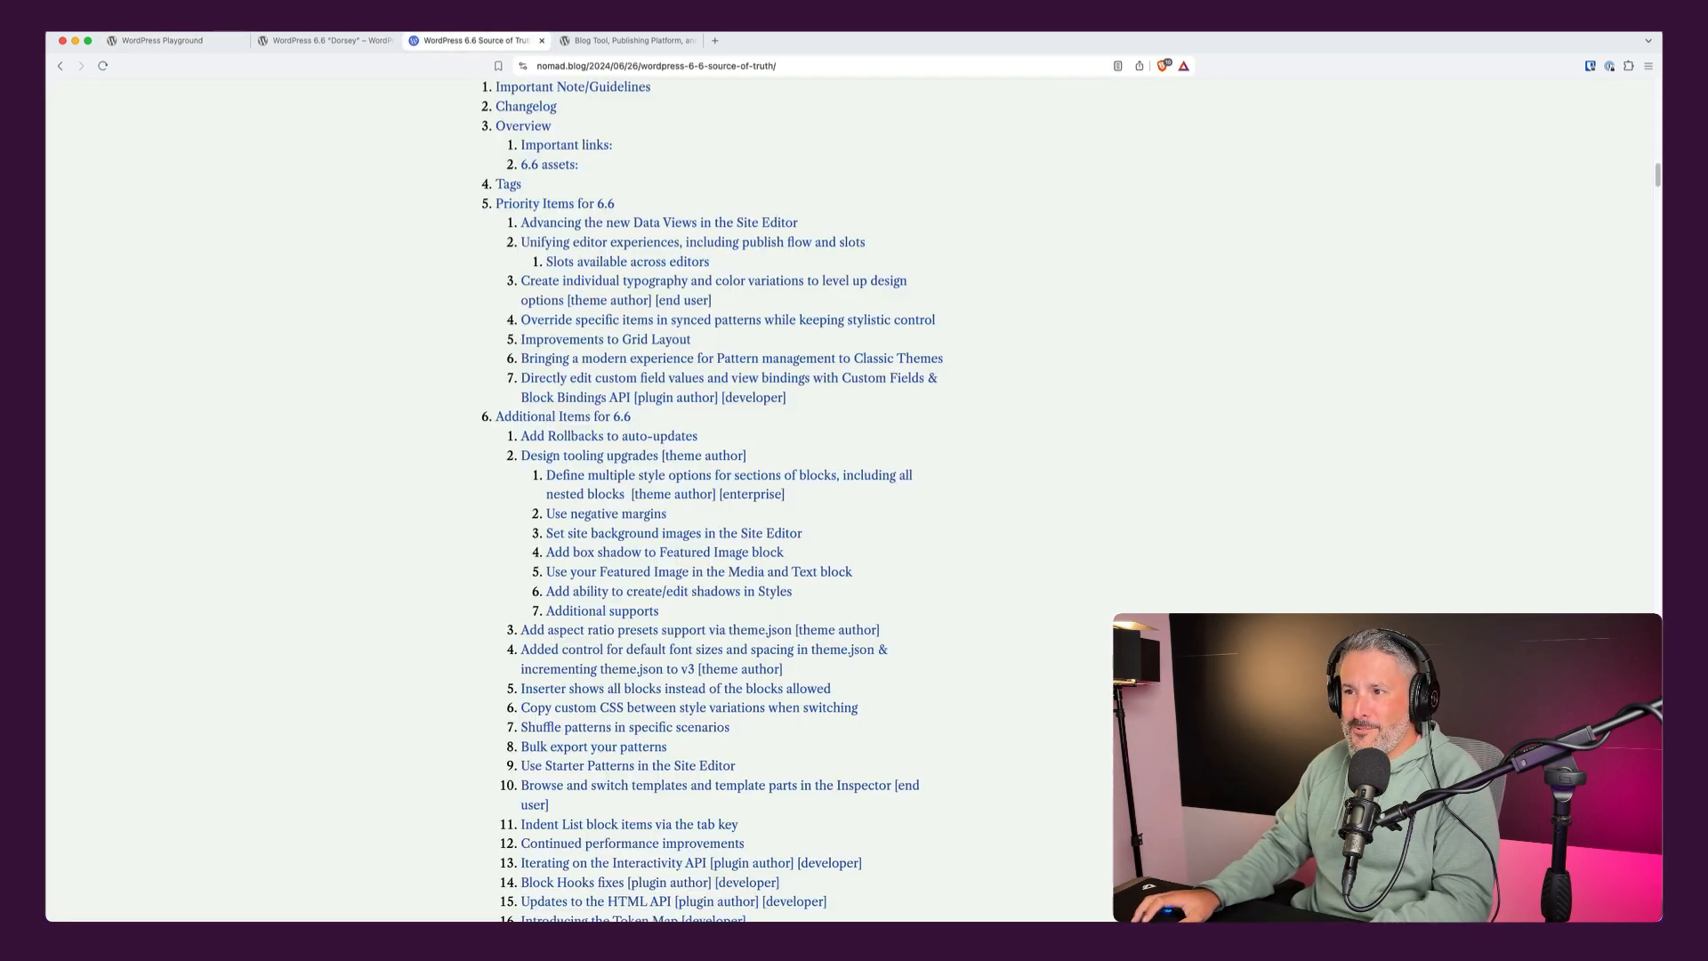
left_click(324, 41)
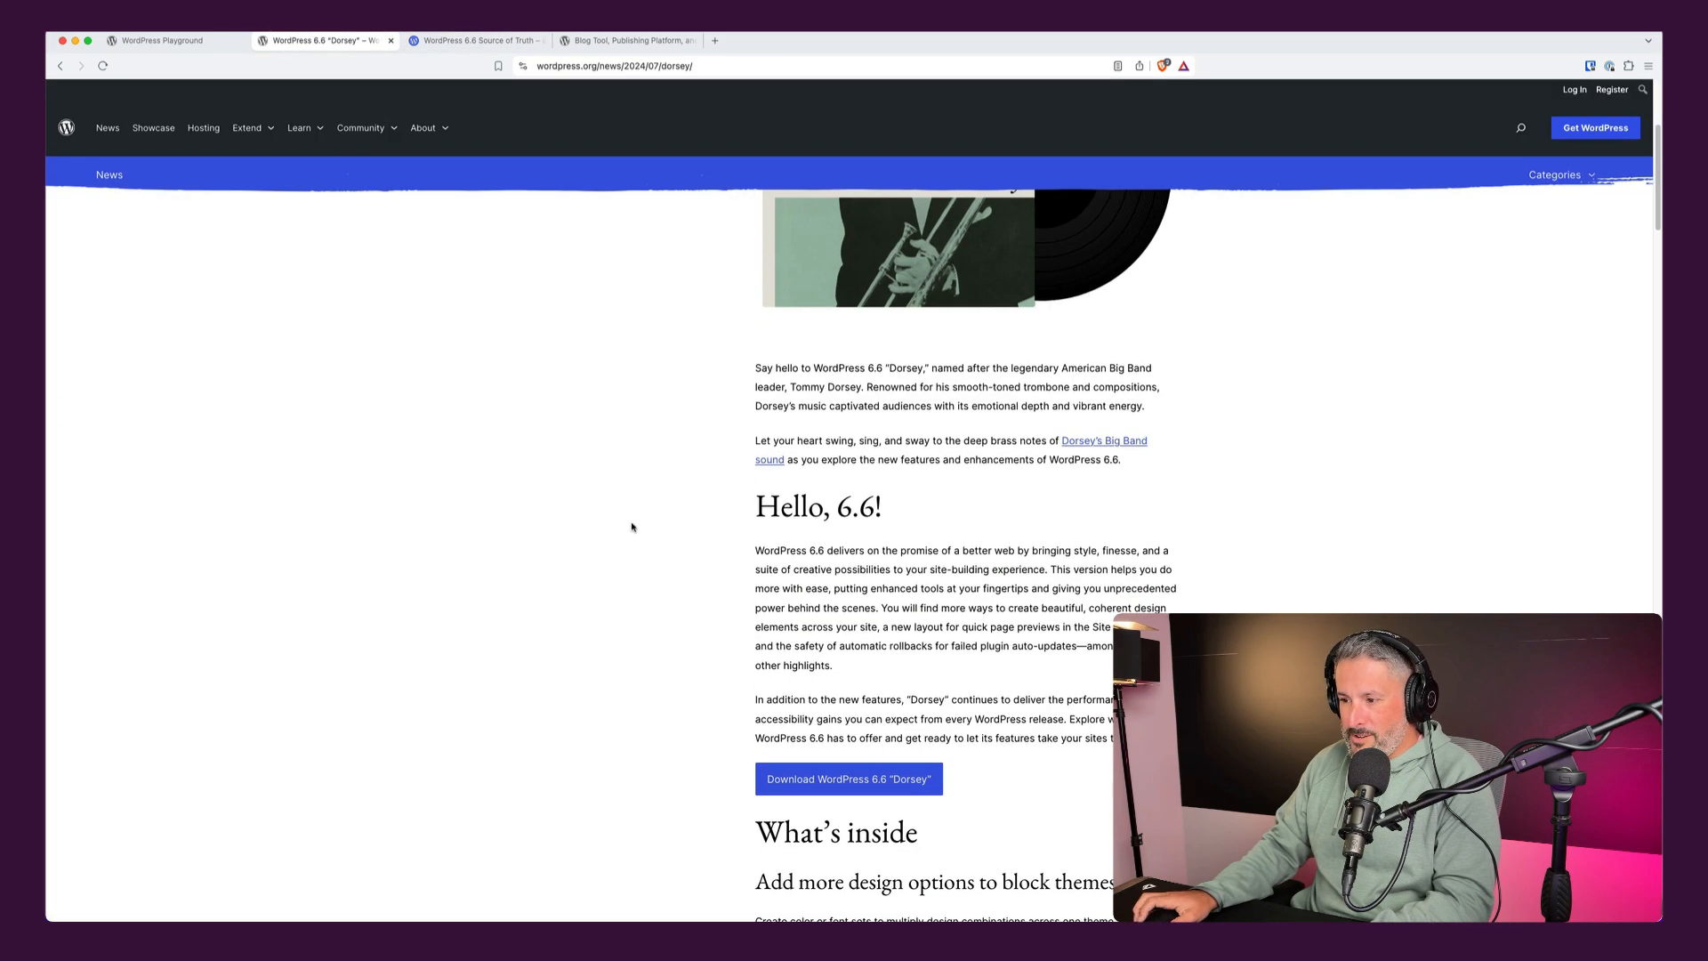
scroll("down", 3)
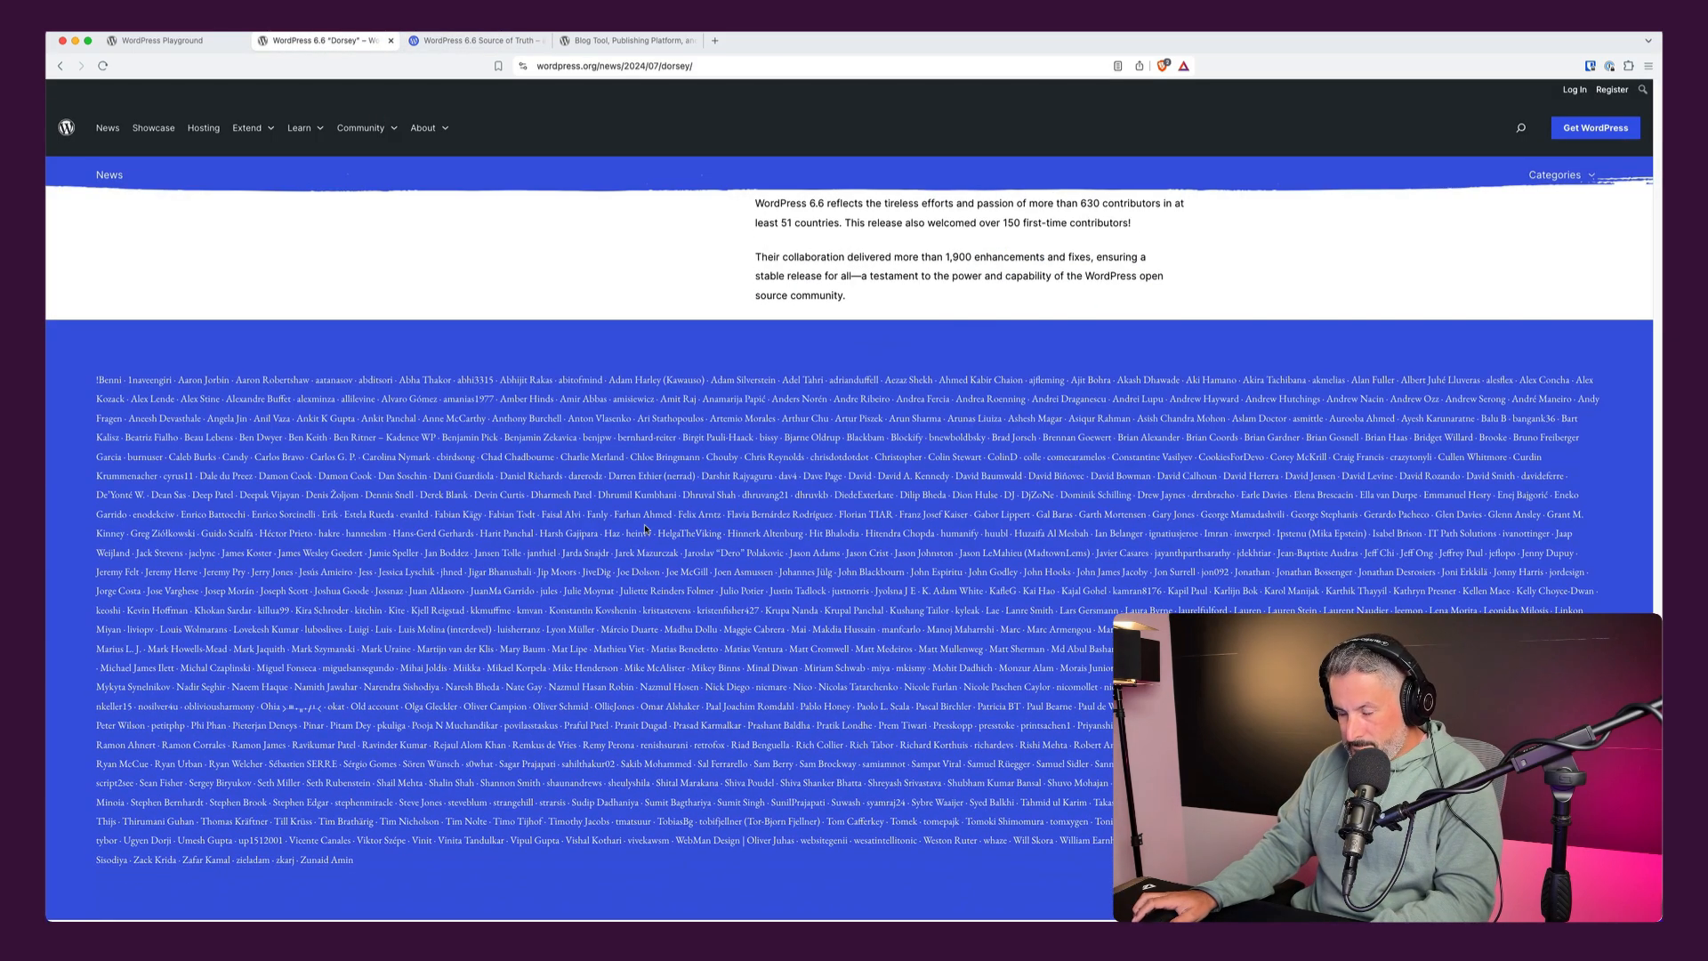
scroll("down", 3)
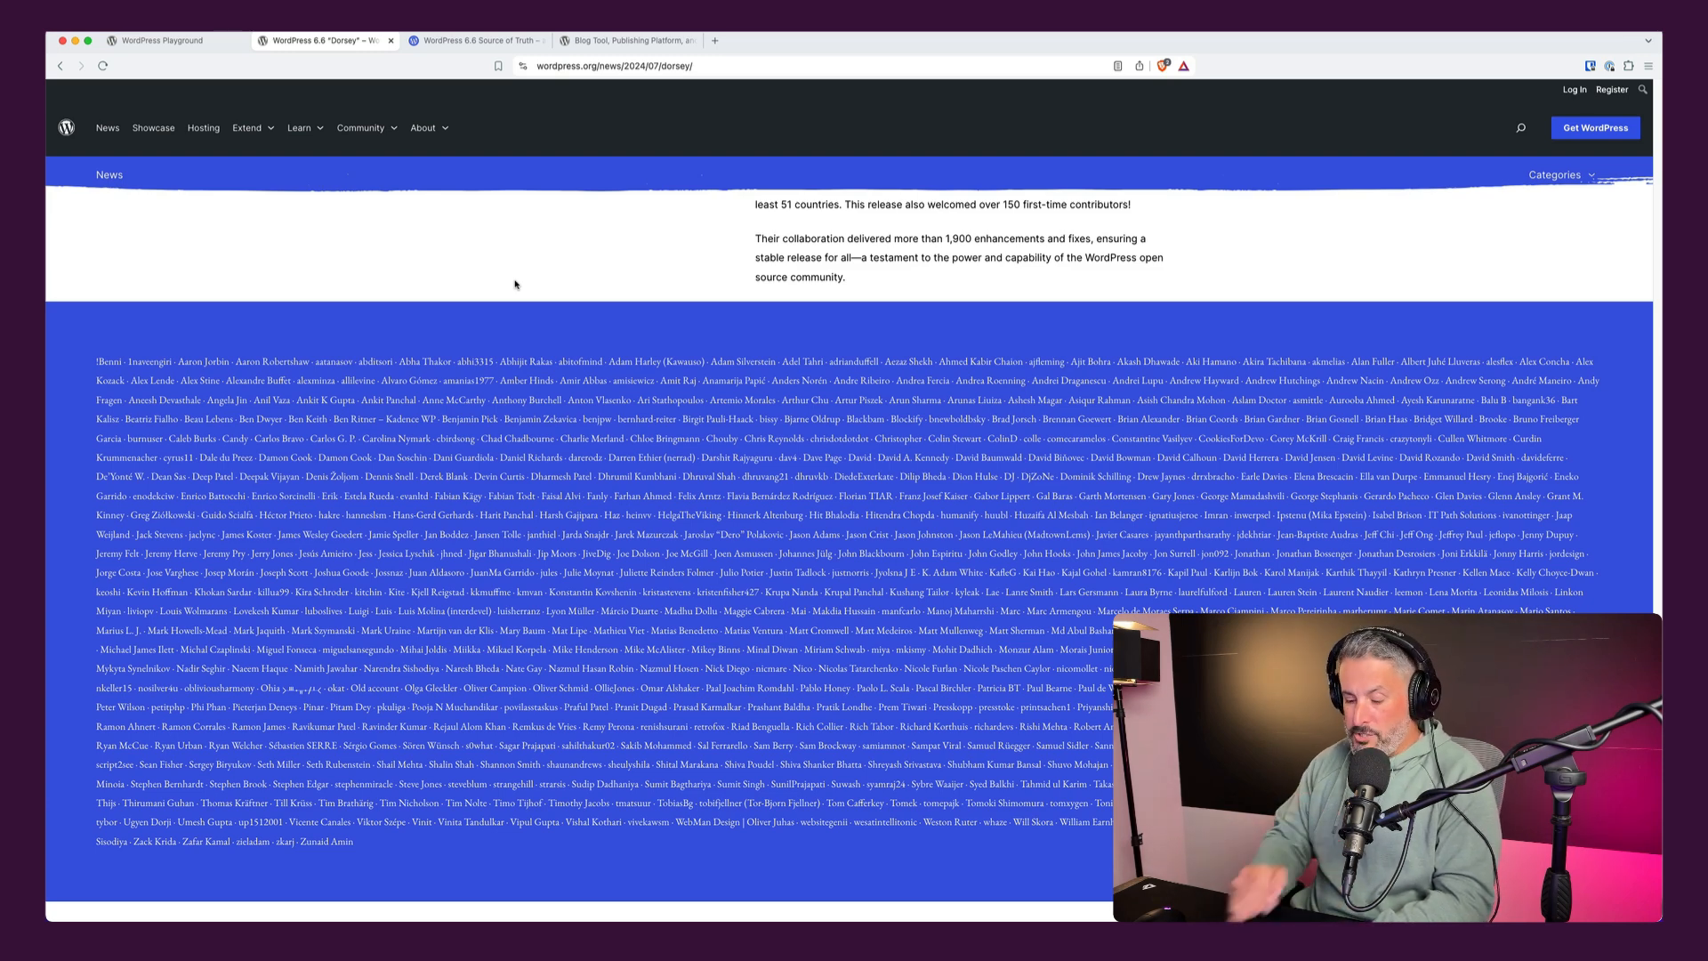
type("matt")
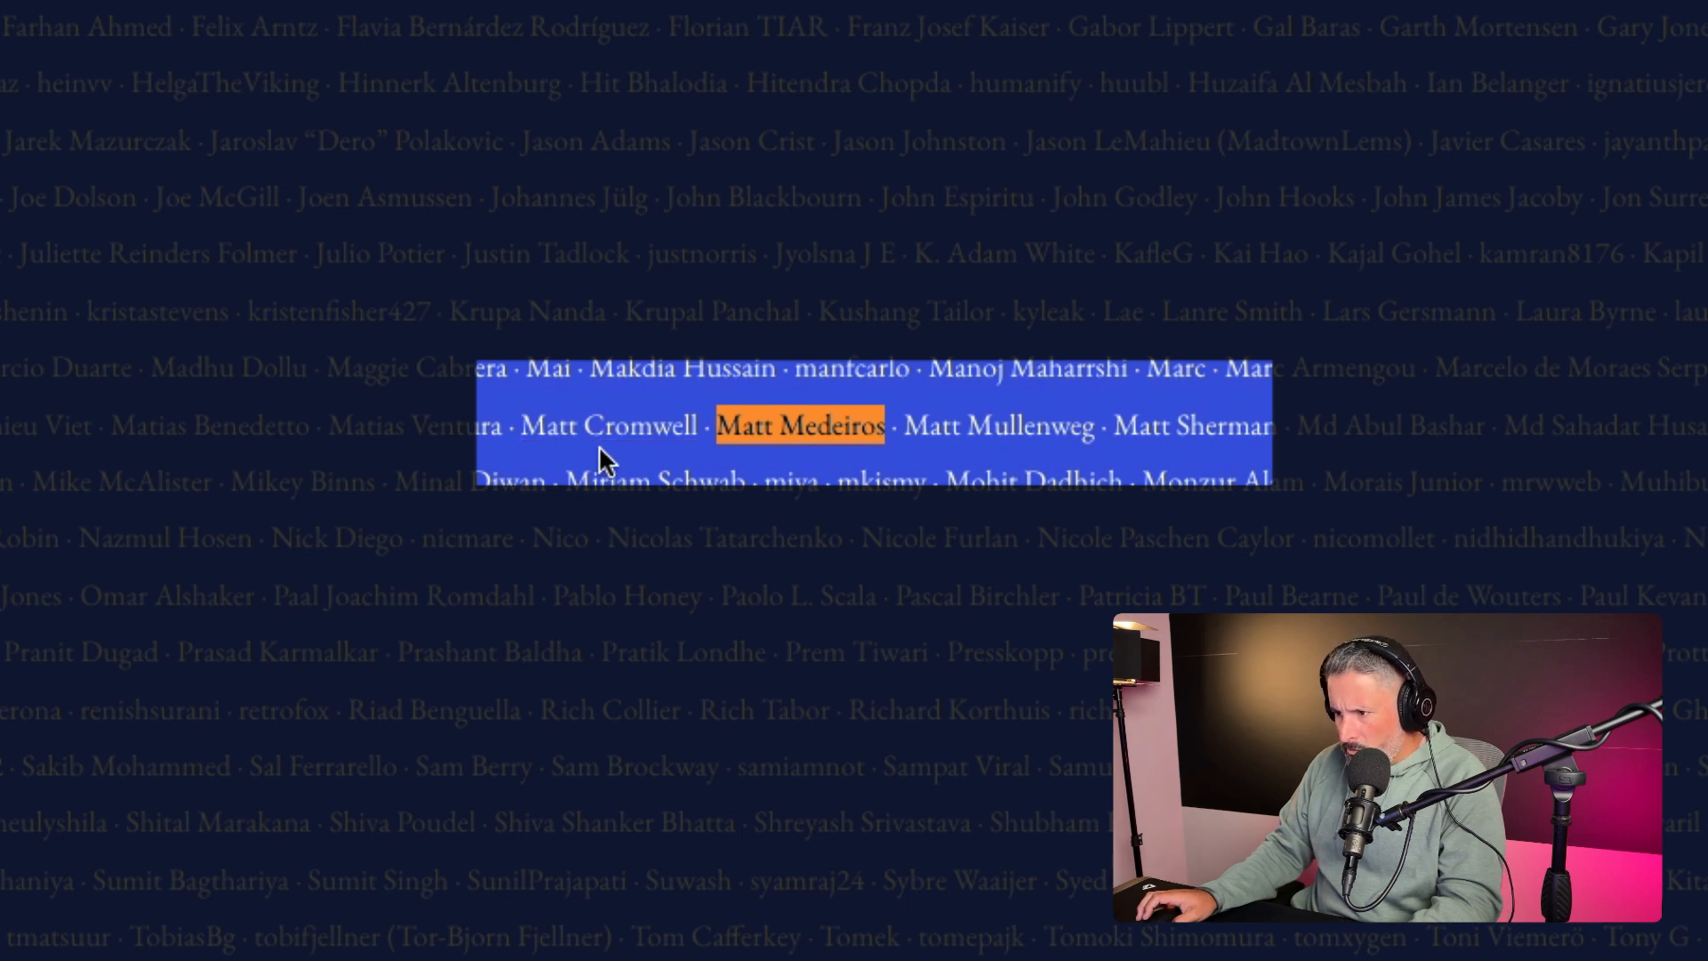
mouse_move(608, 426)
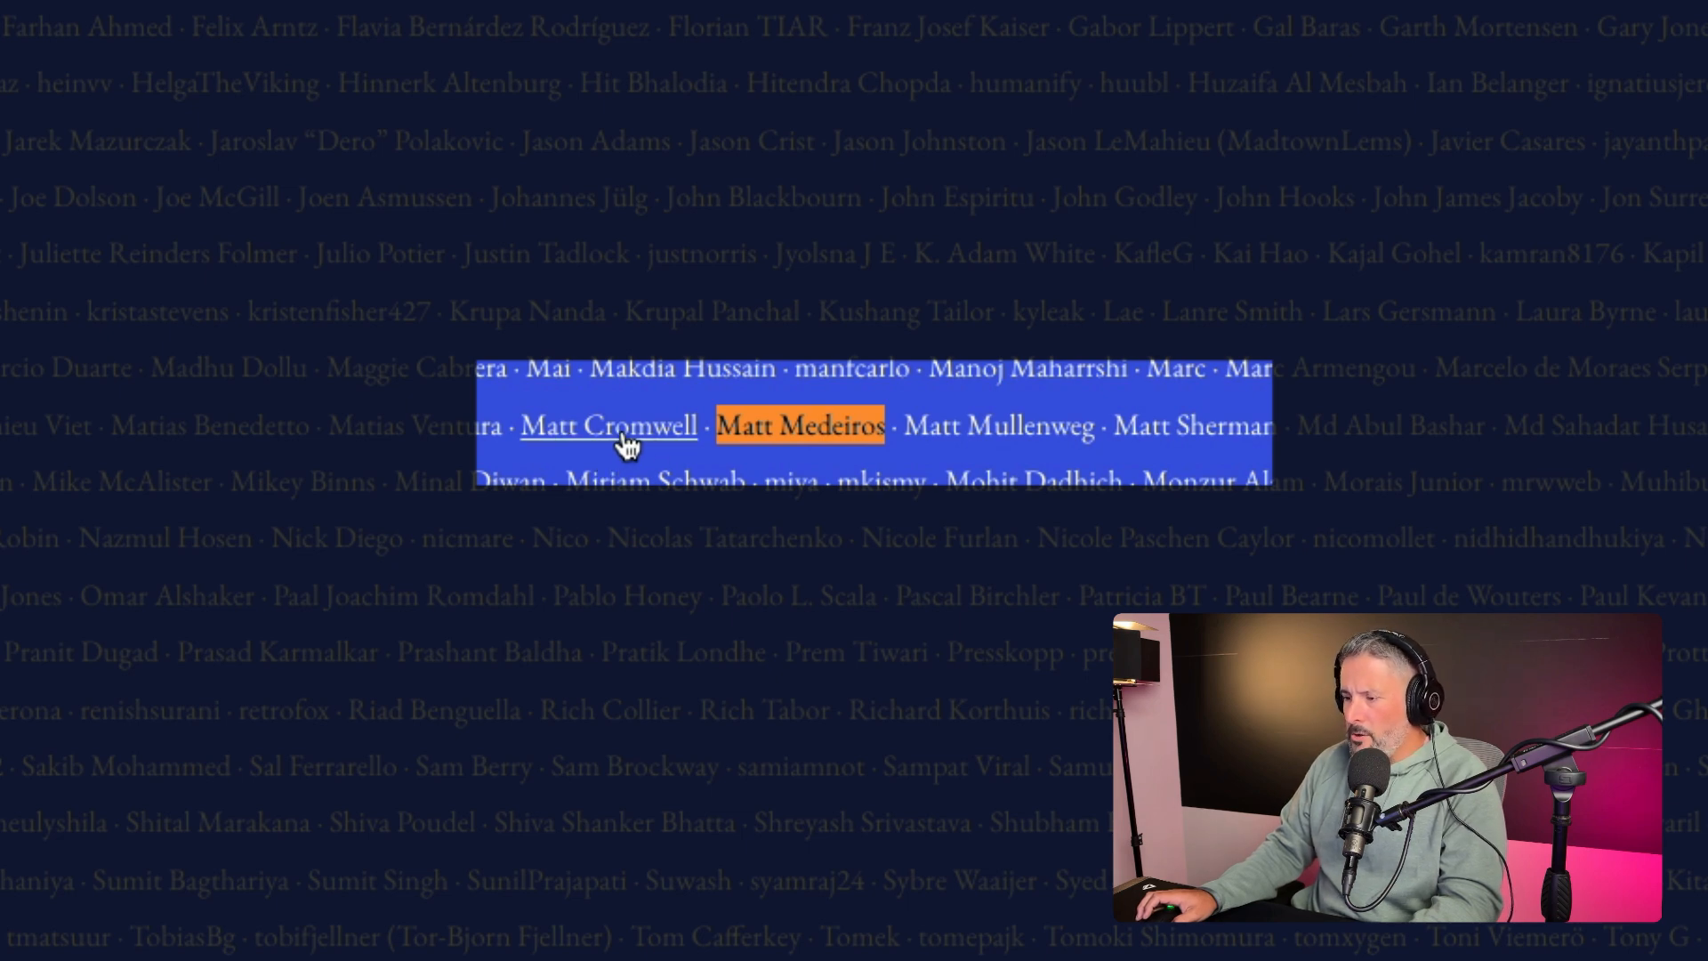
mouse_move(997, 425)
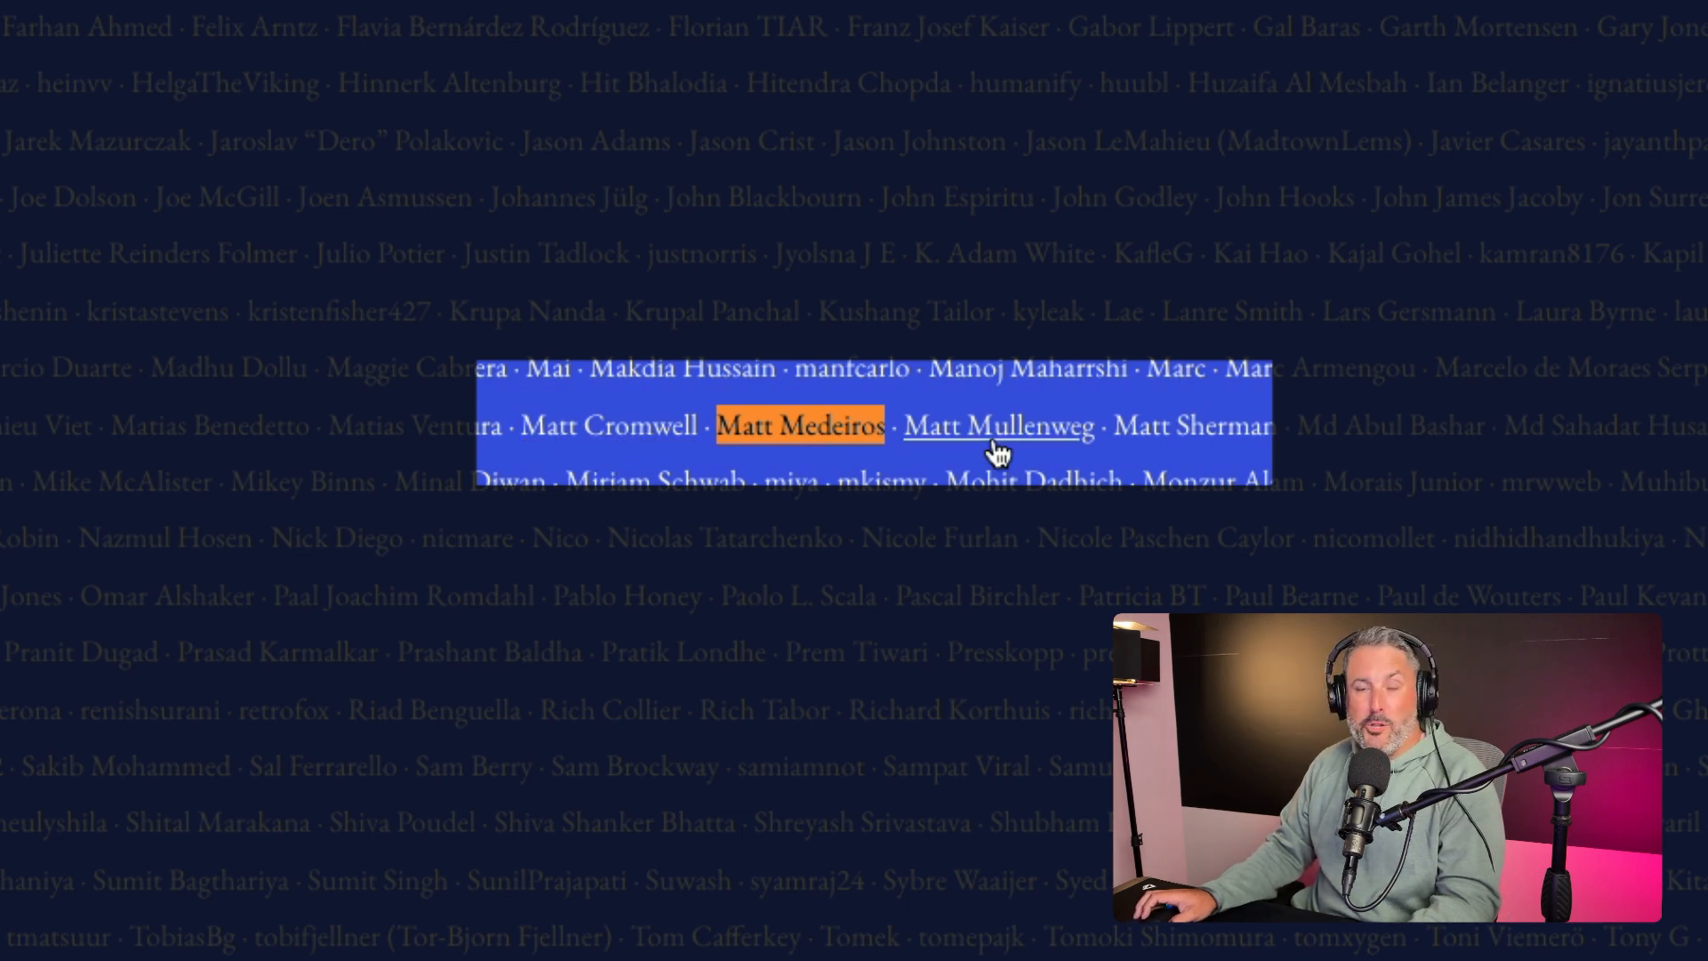
left_click(943, 351)
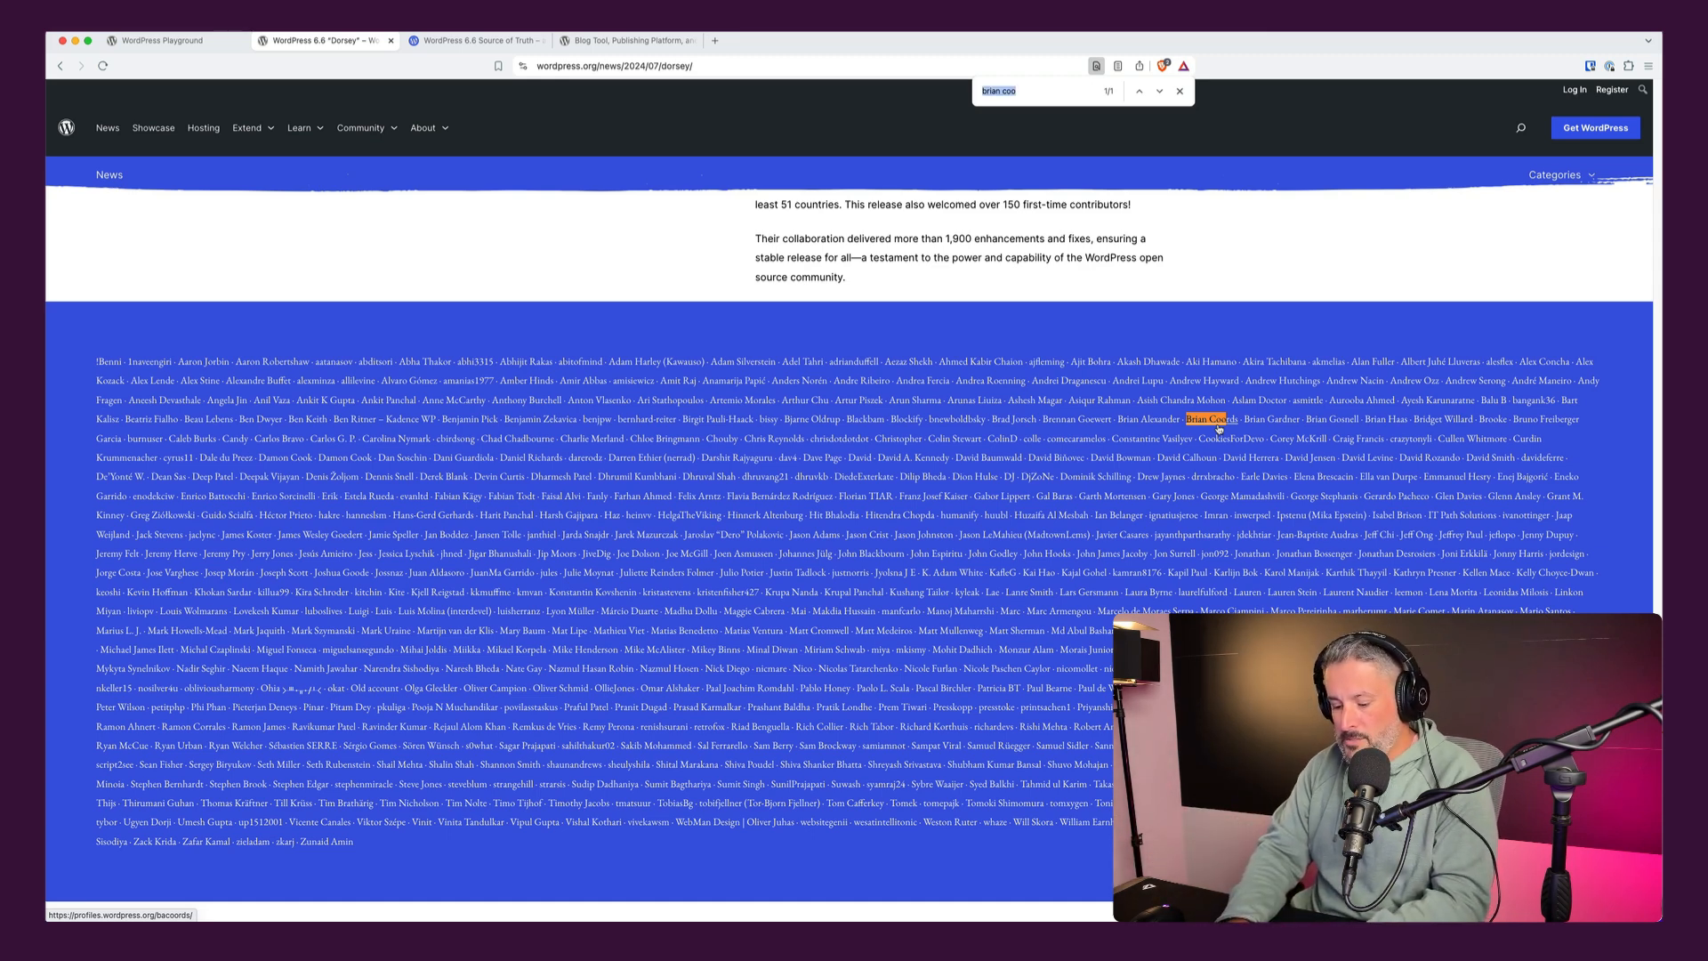
Search the contributor credits for 'mark s' and view the highlighted match.
type("mark s")
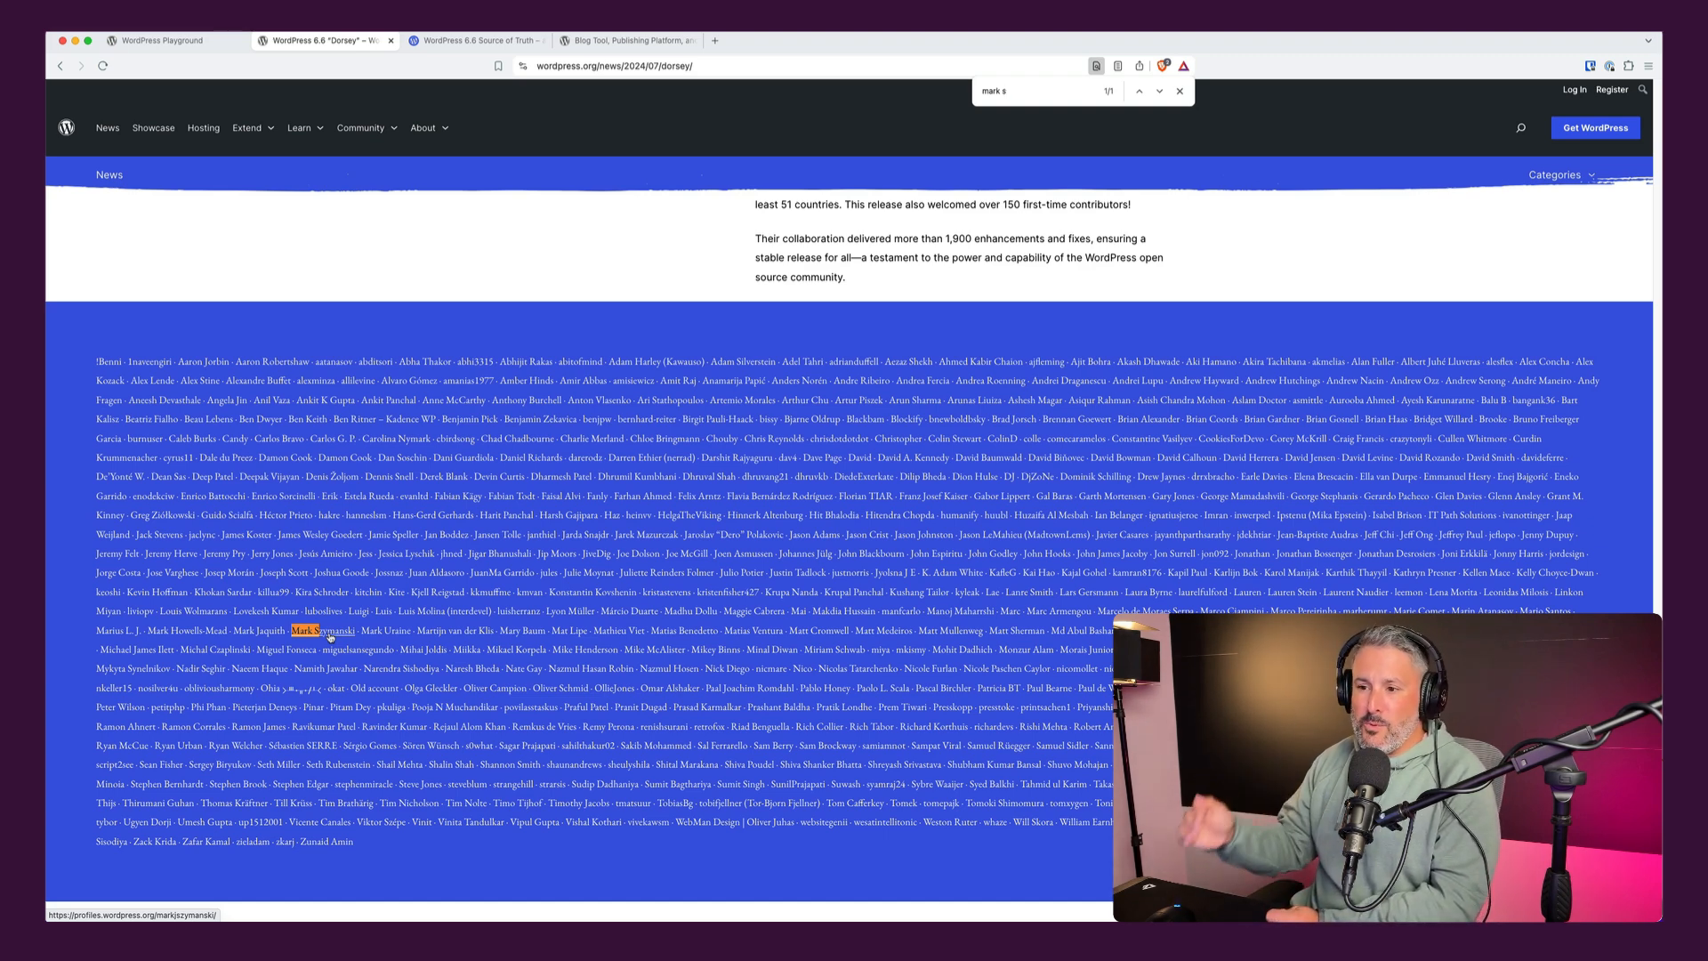
scroll("up", 3)
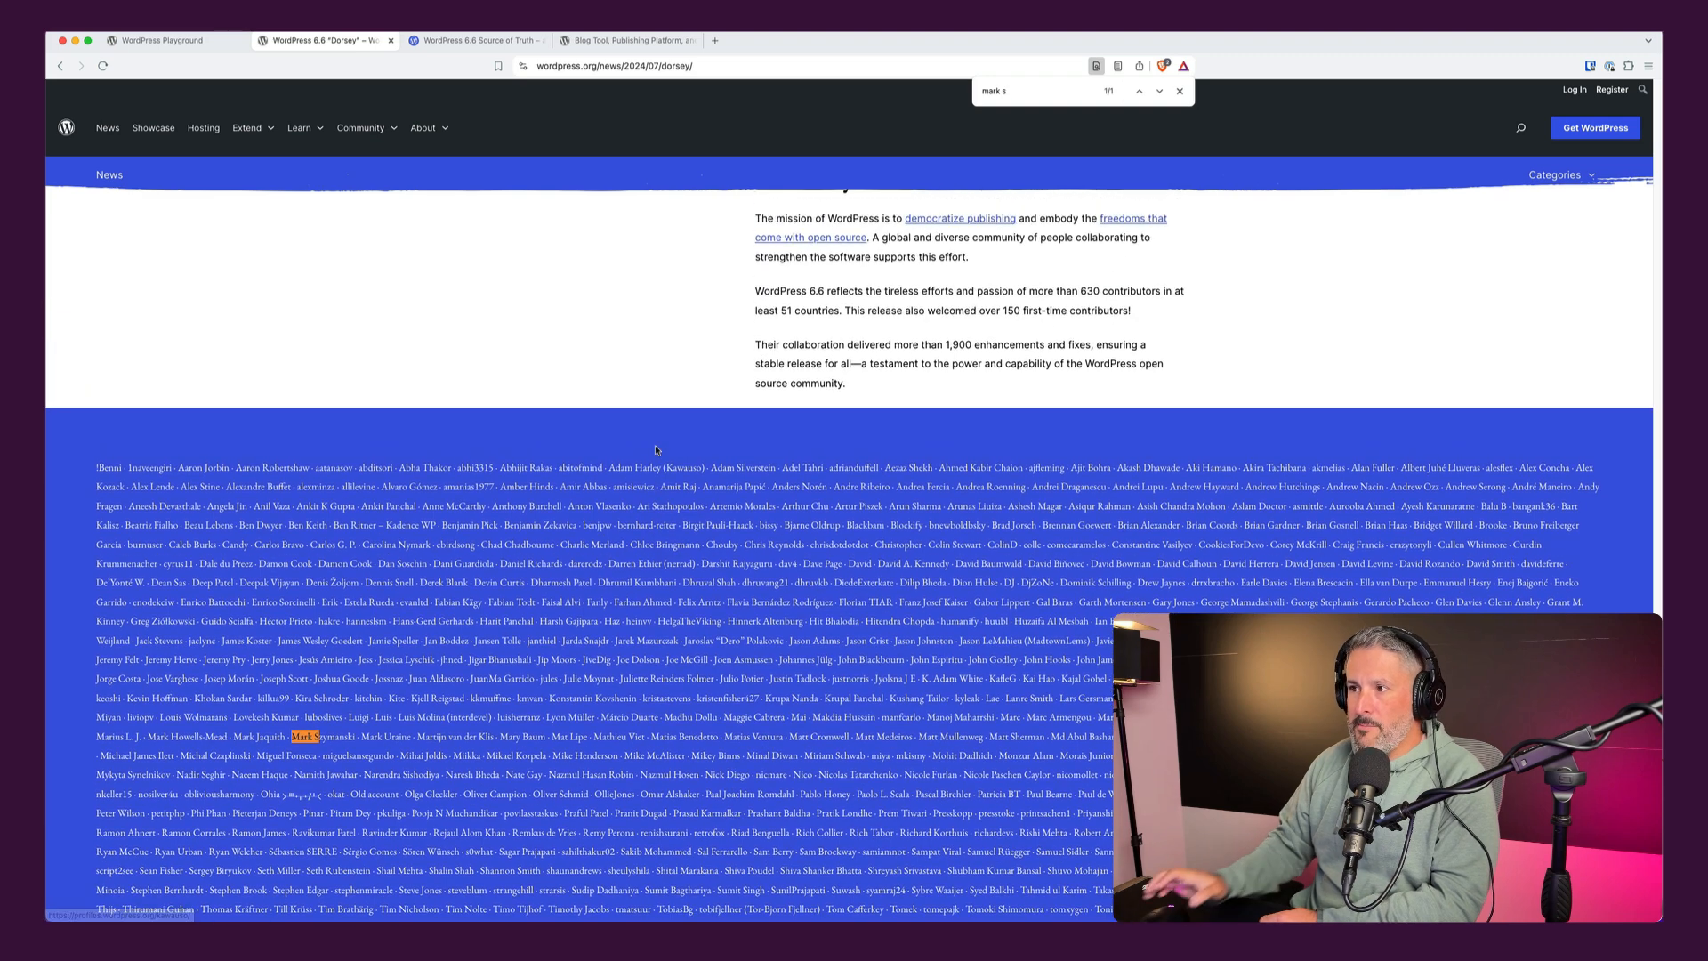